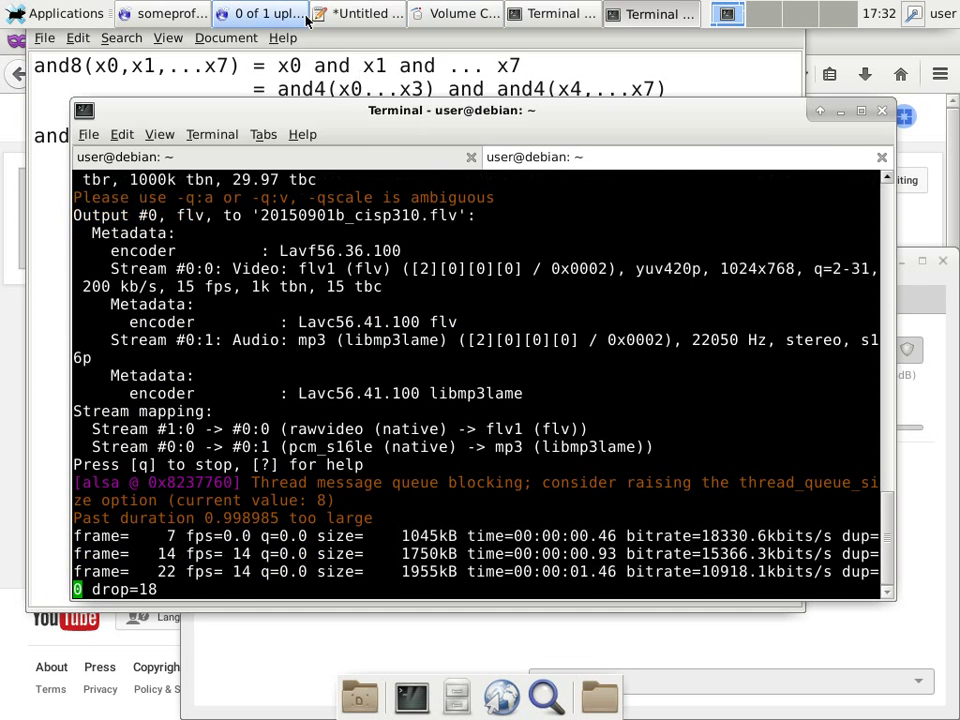
# - Launch Logisim from a new terminal tab with java -jar logisim-generic-2.7.1.jar
pyautogui.click(460, 12)
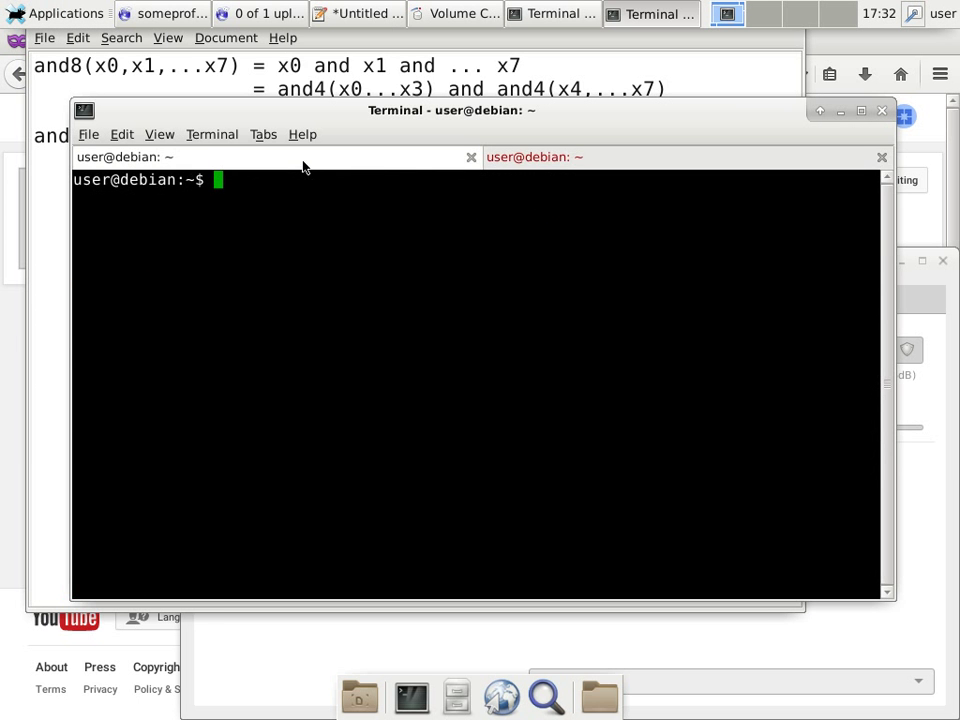
pyautogui.write('java -')
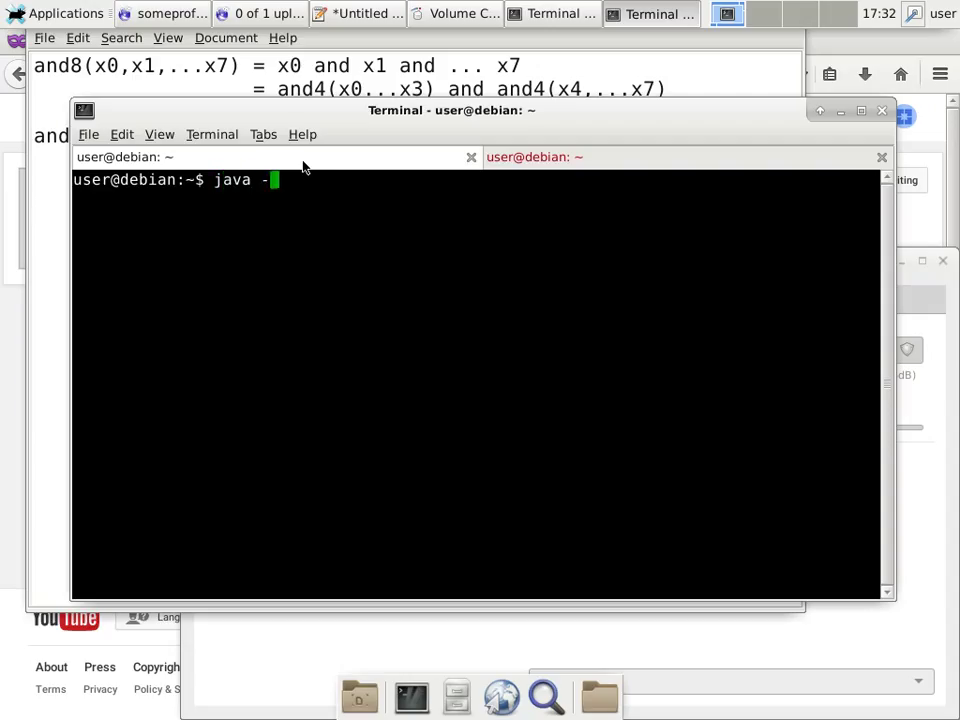
pyautogui.write('jar logisim-generic-2.7.1.jar')
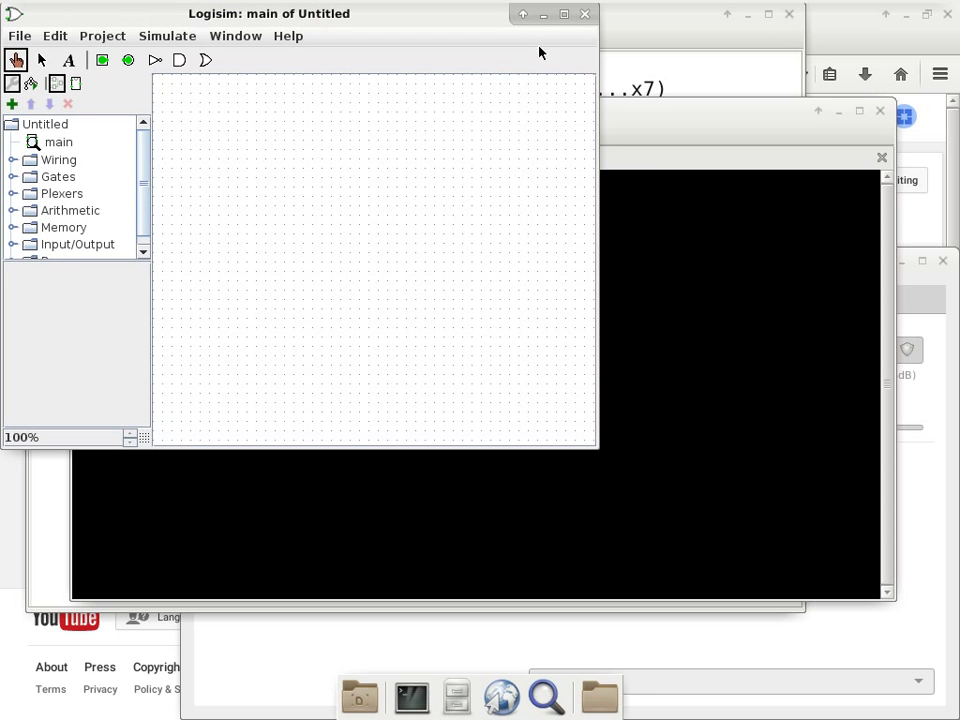
# - Maximize the Logisim window so the empty project fills the screen
pyautogui.click(558, 14)
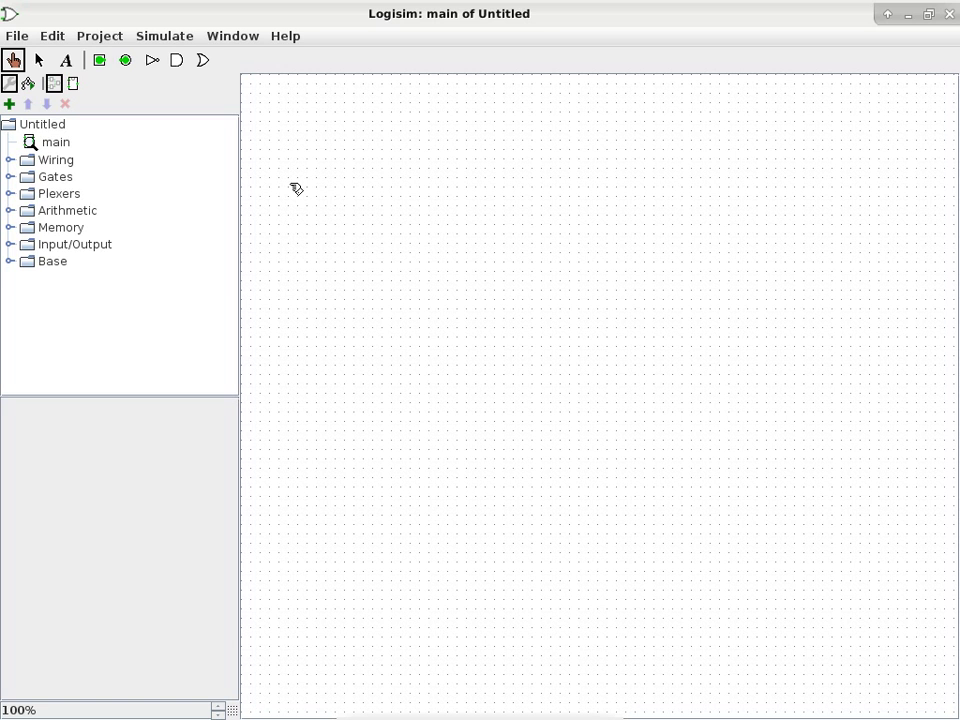
pyautogui.moveTo(302, 128)
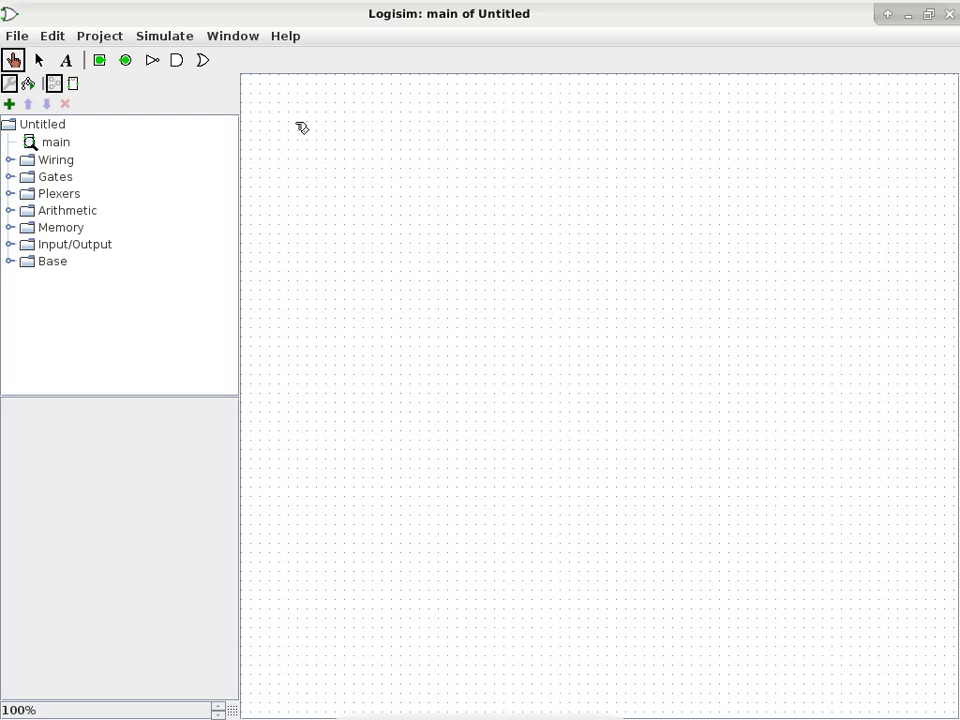
pyautogui.moveTo(288, 132)
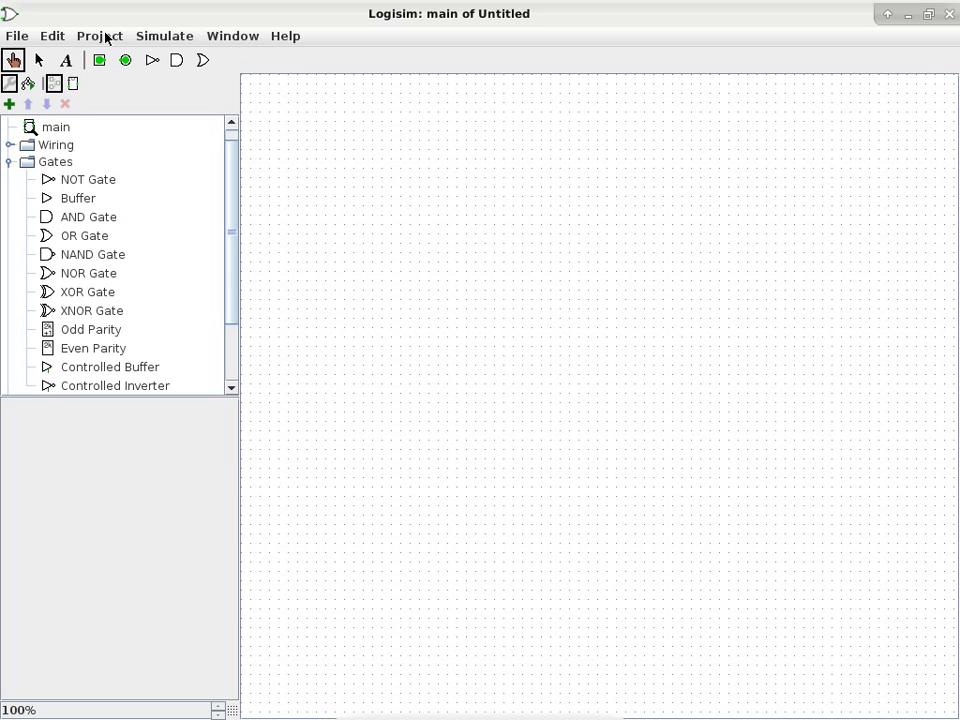
# - Add a new circuit named and2 to the project via Project > Add Circuit
pyautogui.click(108, 32)
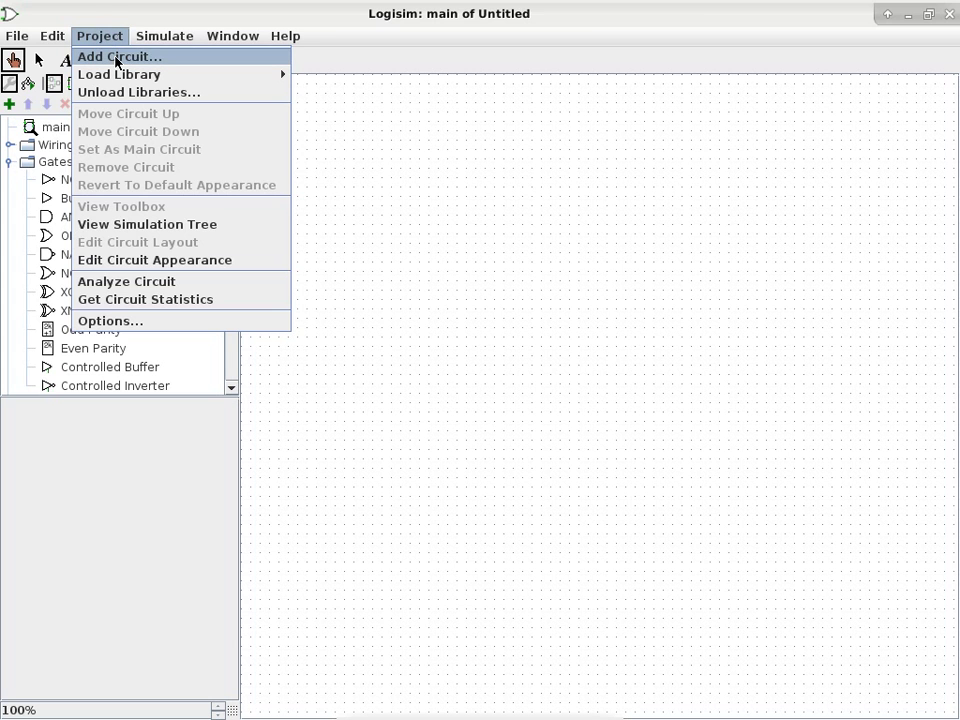
pyautogui.click(126, 56)
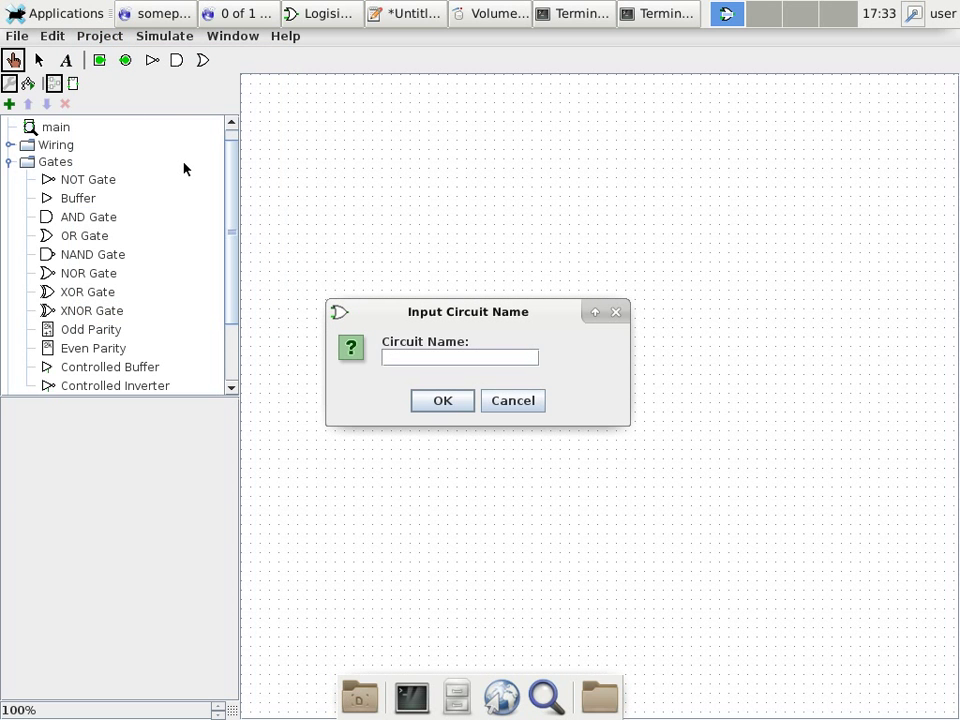
pyautogui.write('and4')
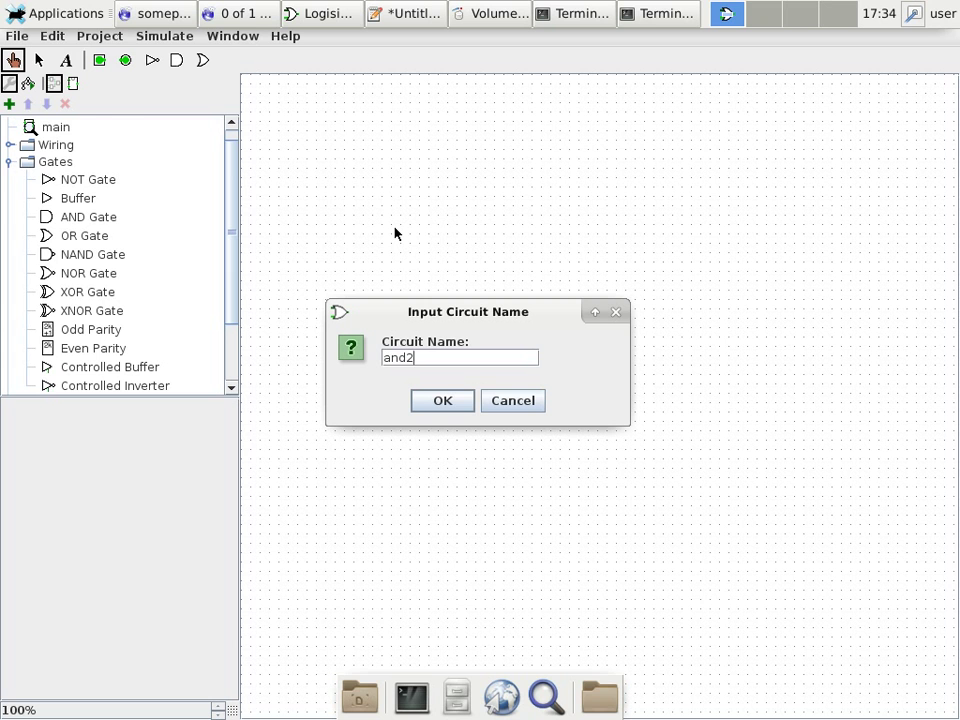
pyautogui.click(442, 400)
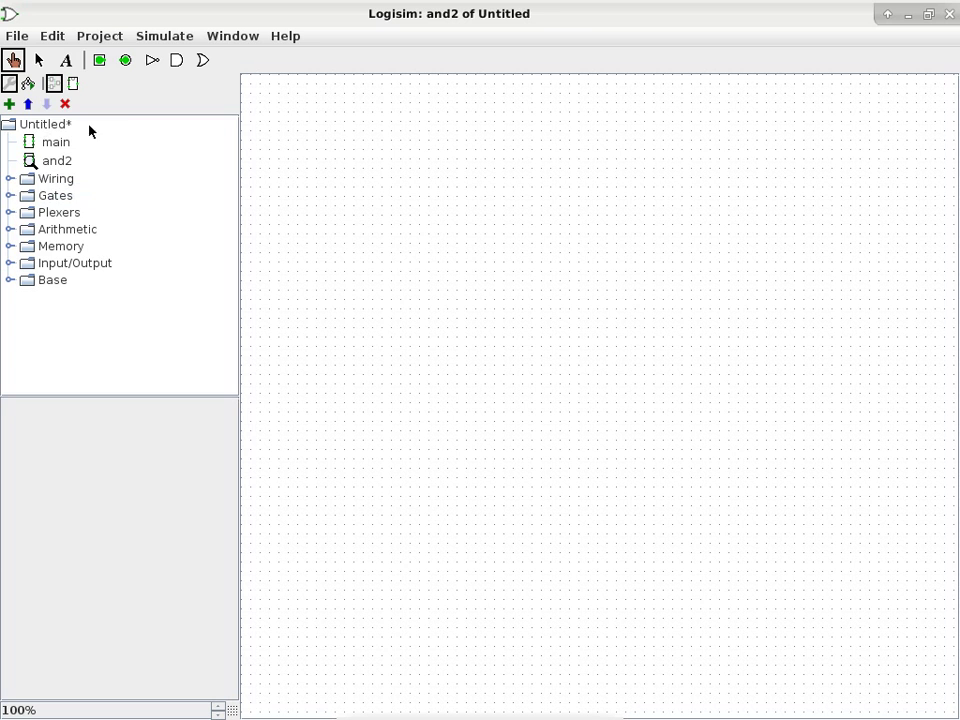
# - Place two input pins, a narrow two-input AND gate and an output pin in and2
pyautogui.click(304, 150)
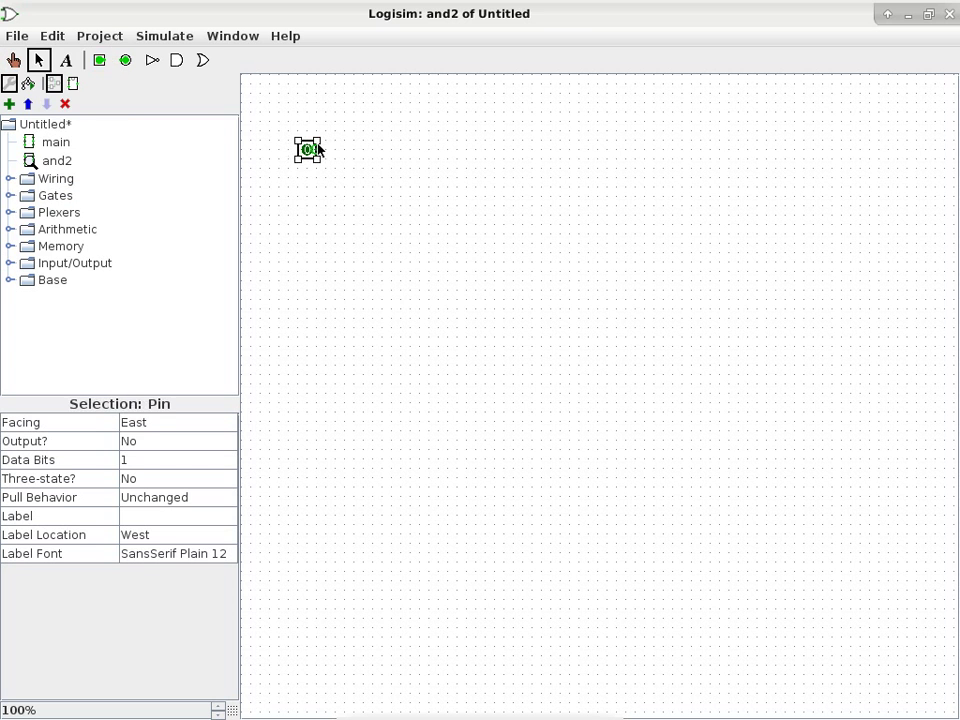
pyautogui.click(100, 60)
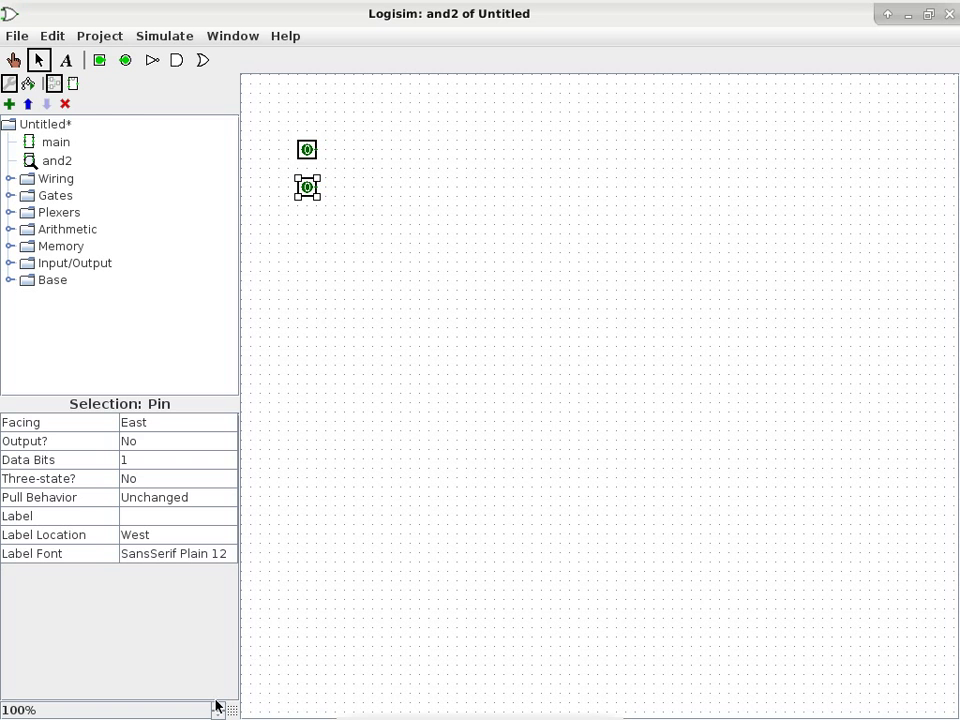
pyautogui.click(212, 710)
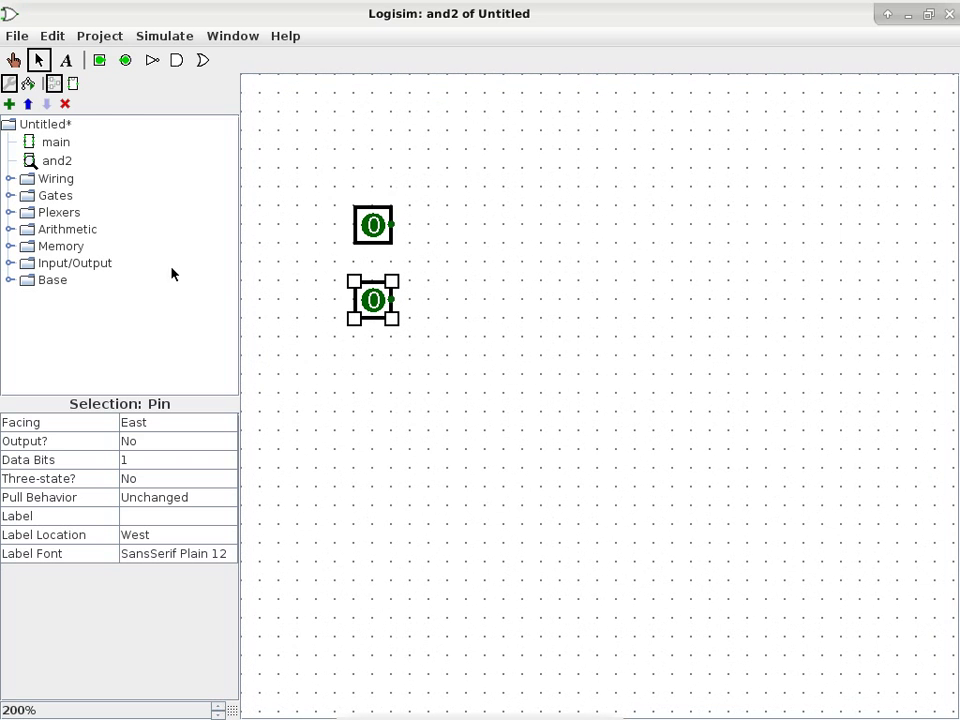
pyautogui.moveTo(200, 340)
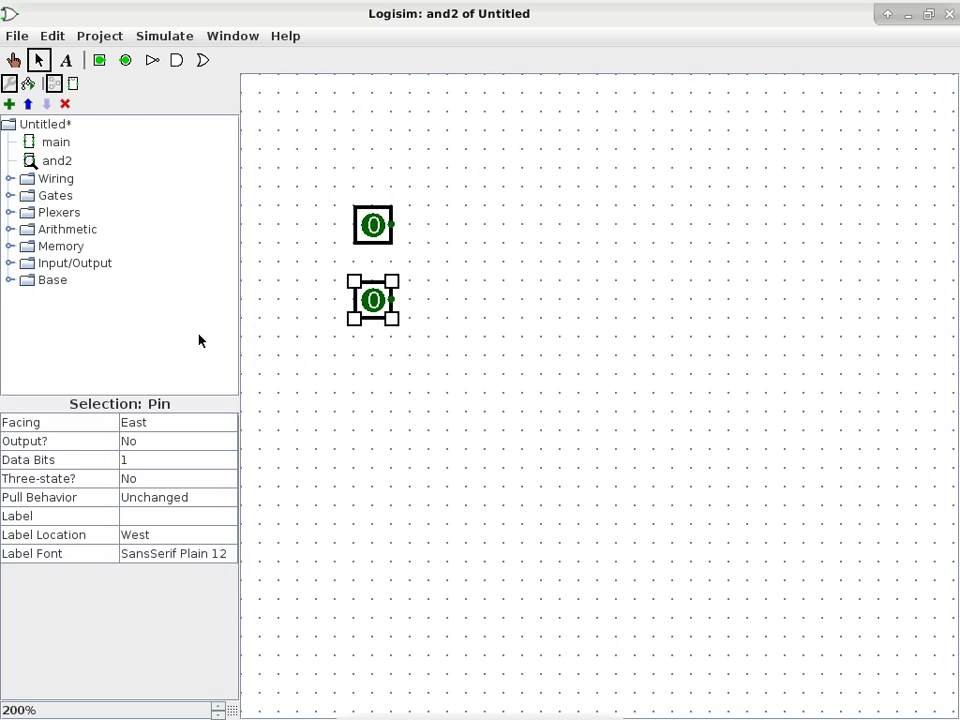
pyautogui.moveTo(24, 190)
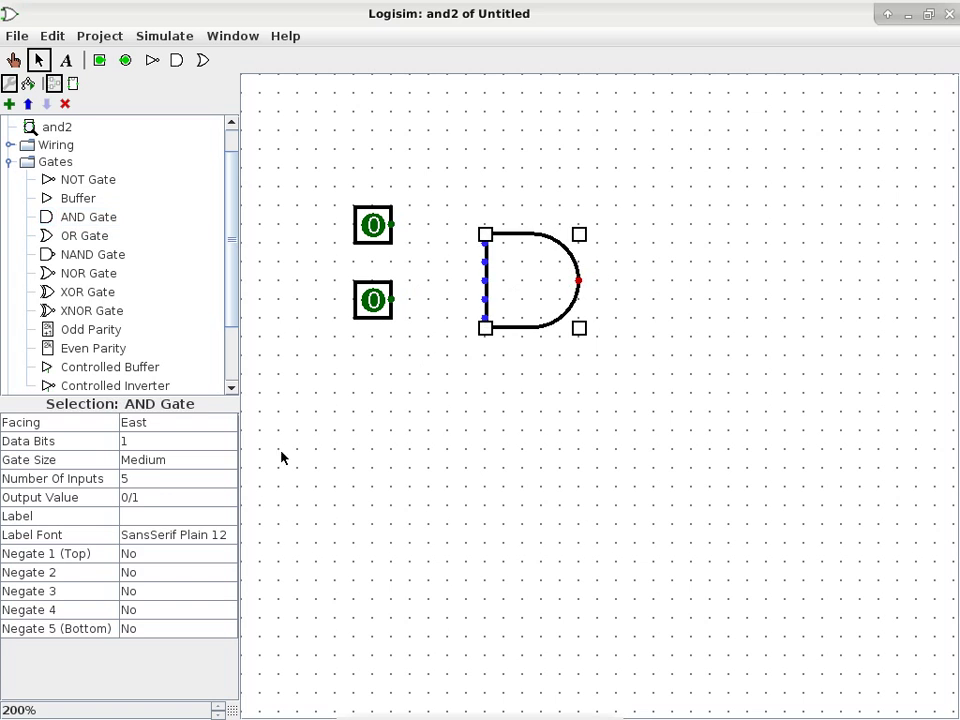
pyautogui.click(228, 480)
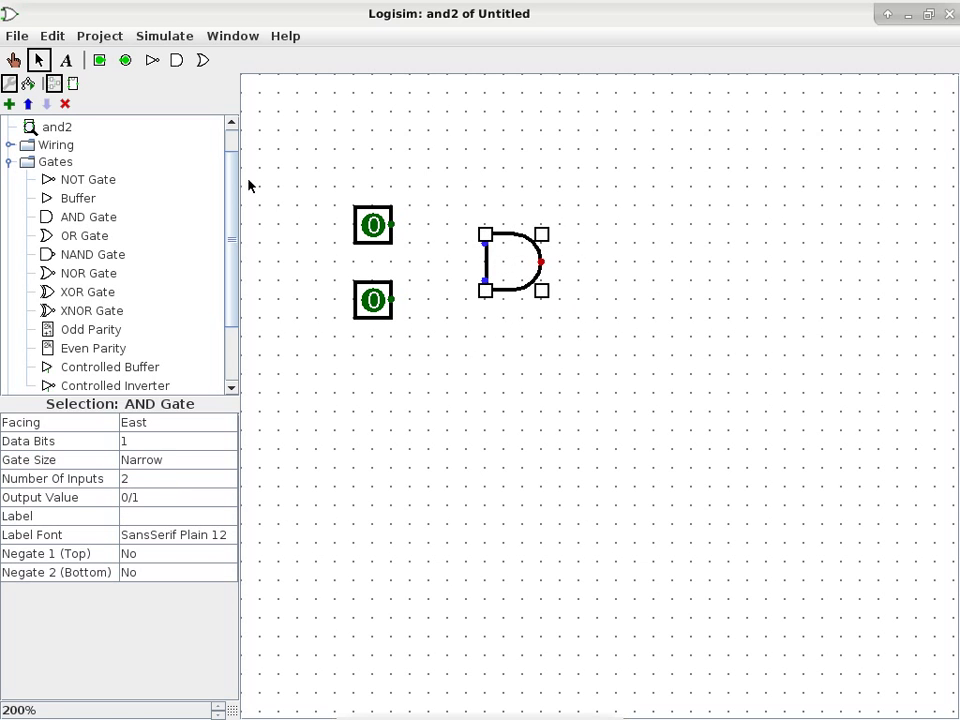
pyautogui.click(126, 58)
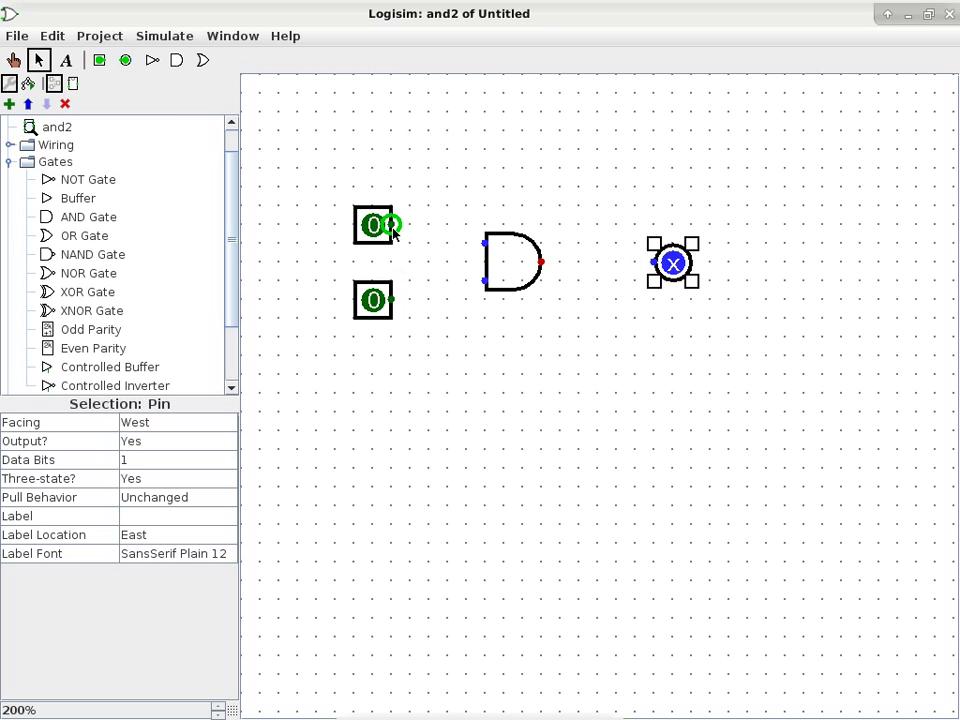
# - Wire the input pins into the AND gate and its output to the output pin
pyautogui.moveTo(392, 224); pyautogui.dragTo(448, 240)
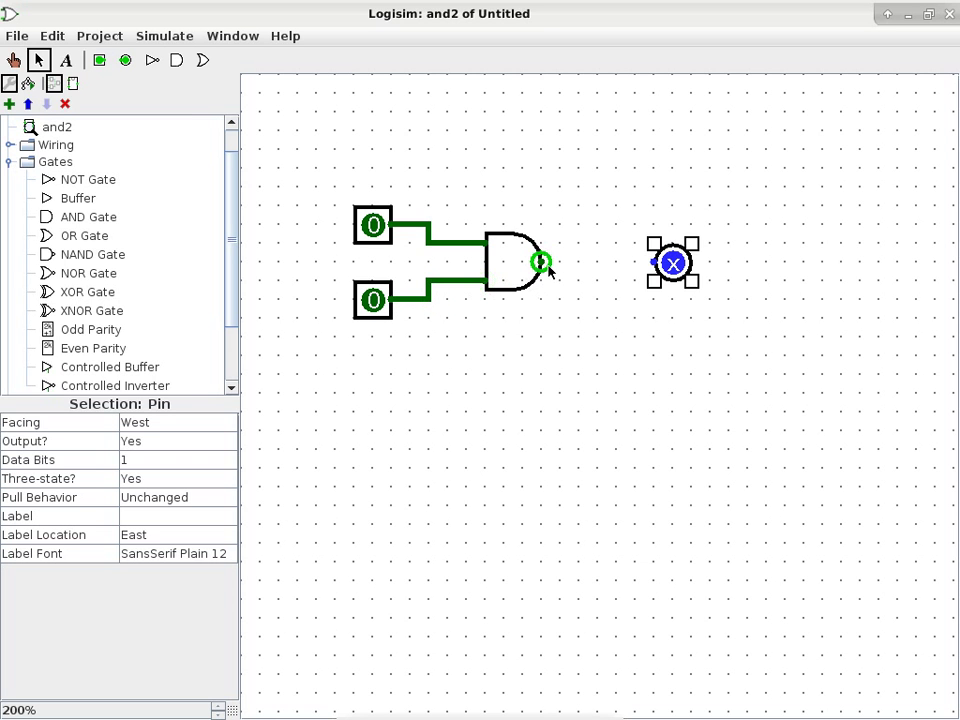
pyautogui.moveTo(538, 262); pyautogui.dragTo(652, 262)
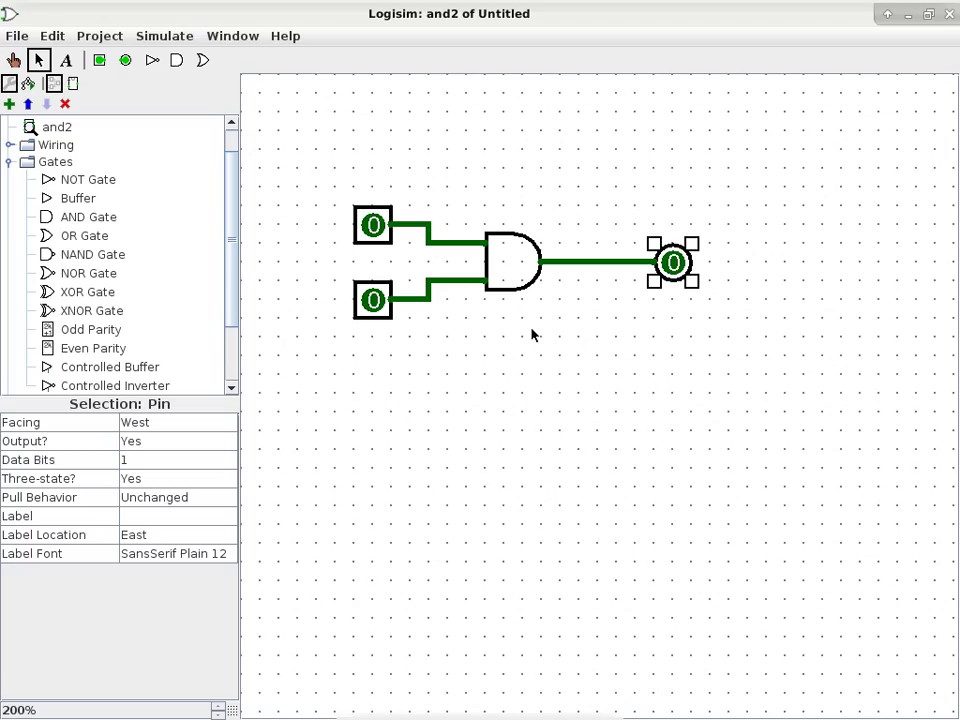
pyautogui.moveTo(520, 316)
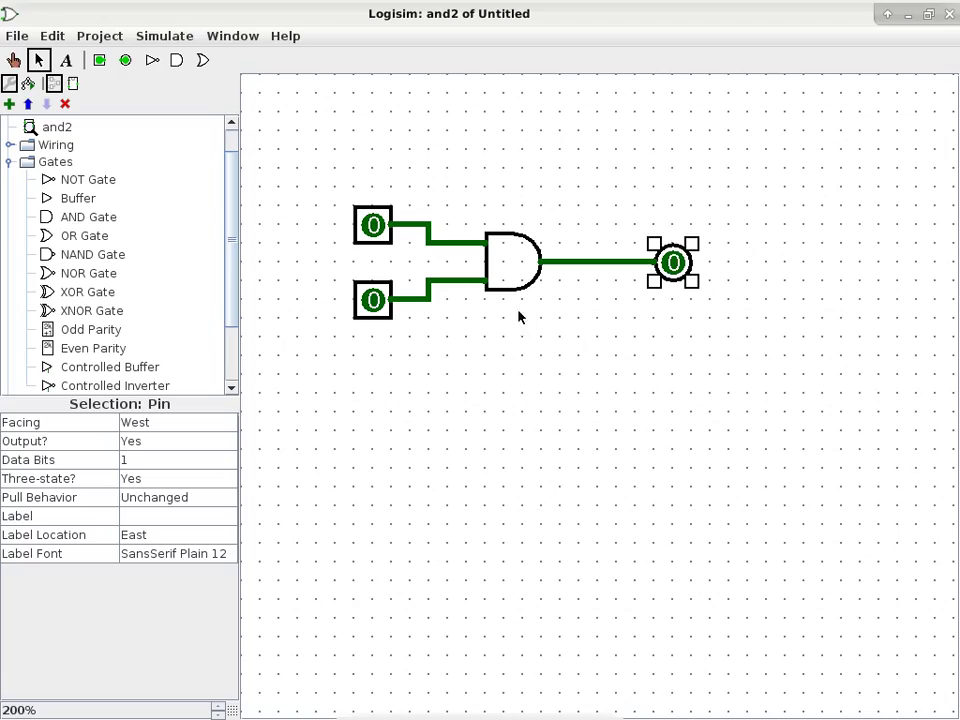
pyautogui.moveTo(164, 328)
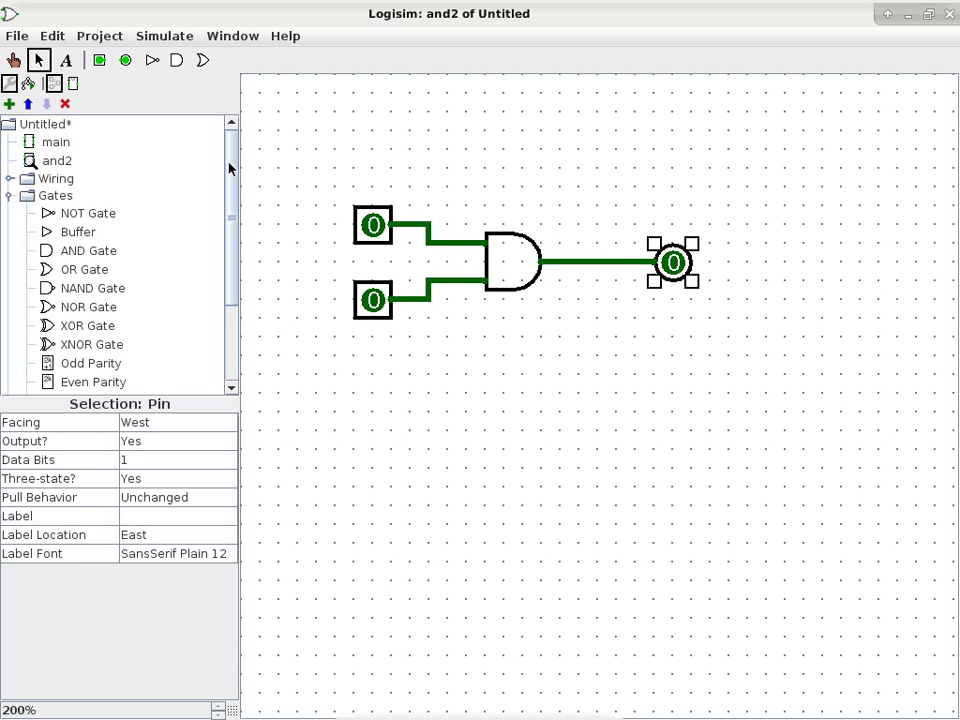
# - Edit the and2 symbol's appearance and add the title AND2 above the box
pyautogui.click(56, 160)
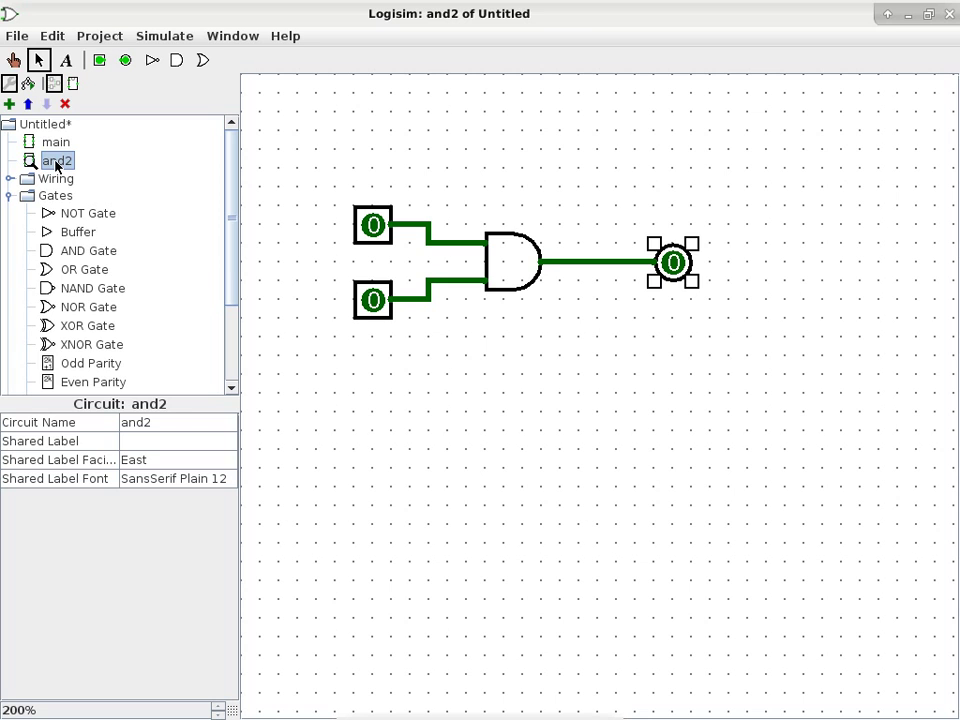
pyautogui.rightClick(56, 160)
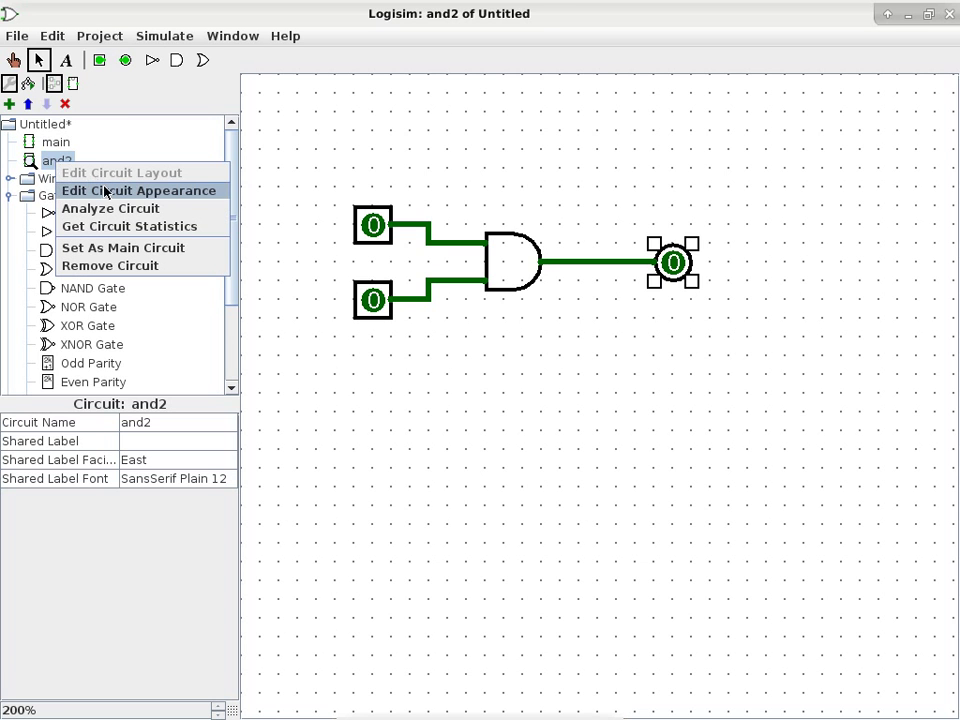
pyautogui.click(138, 190)
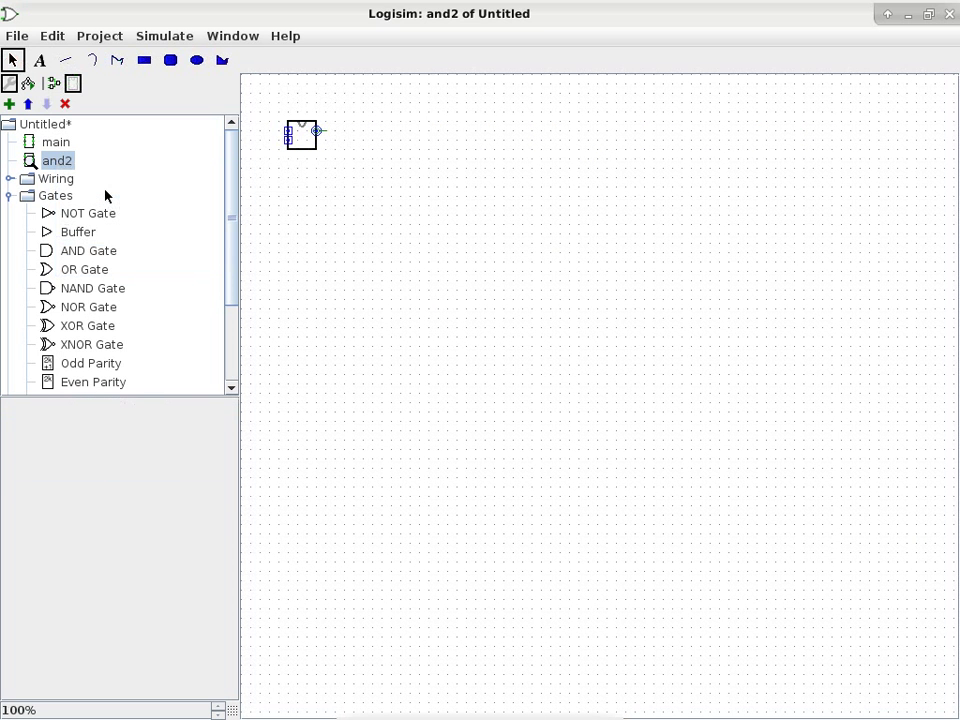
pyautogui.moveTo(224, 700)
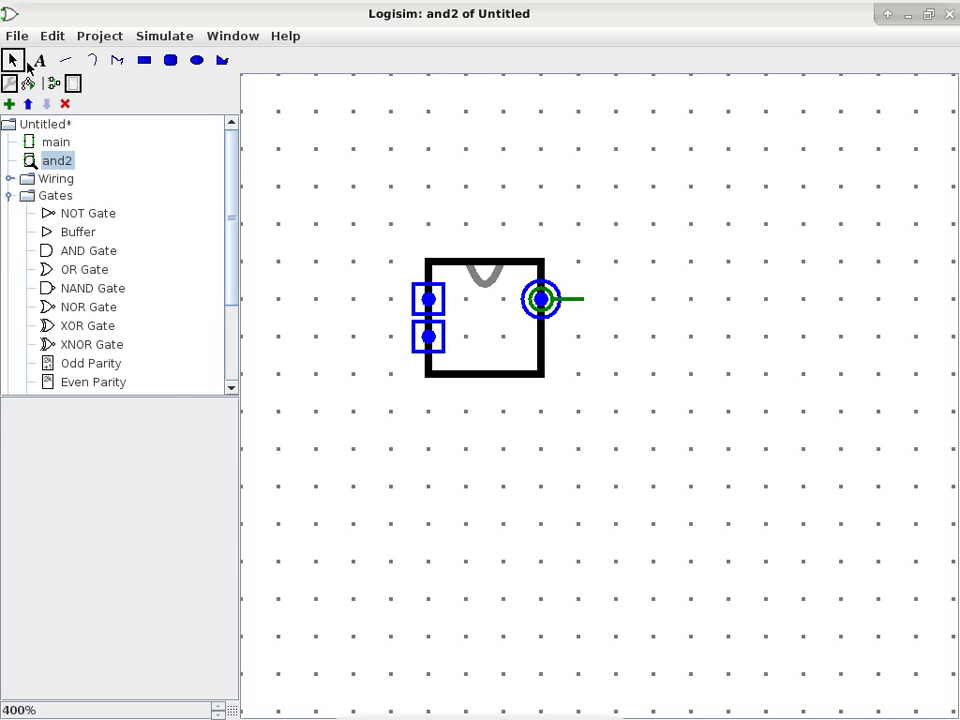
pyautogui.click(36, 60)
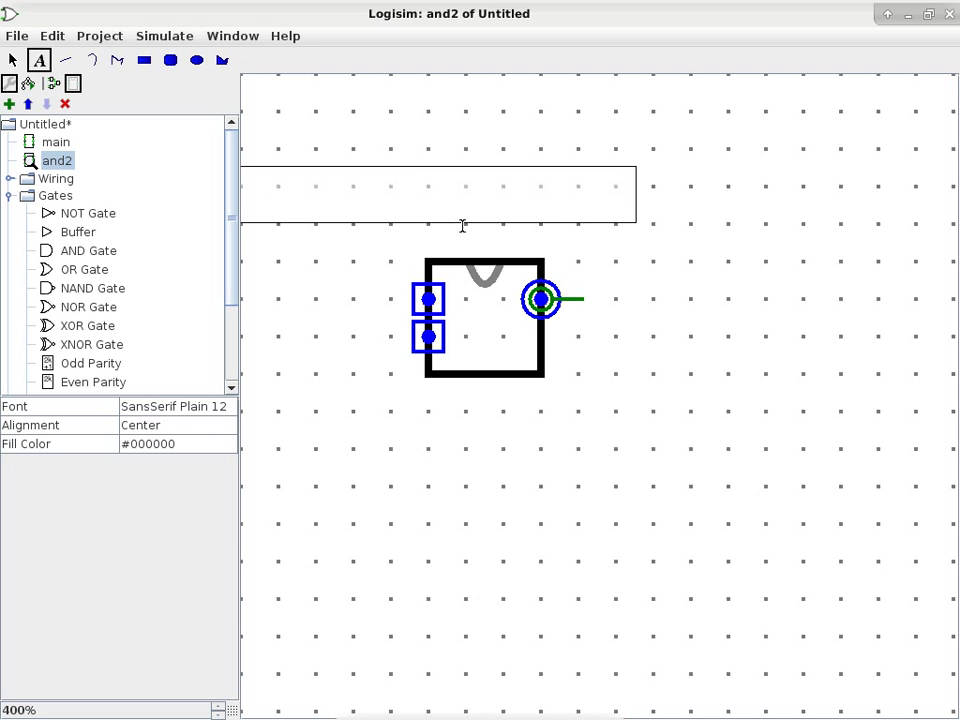
pyautogui.write('AND2')
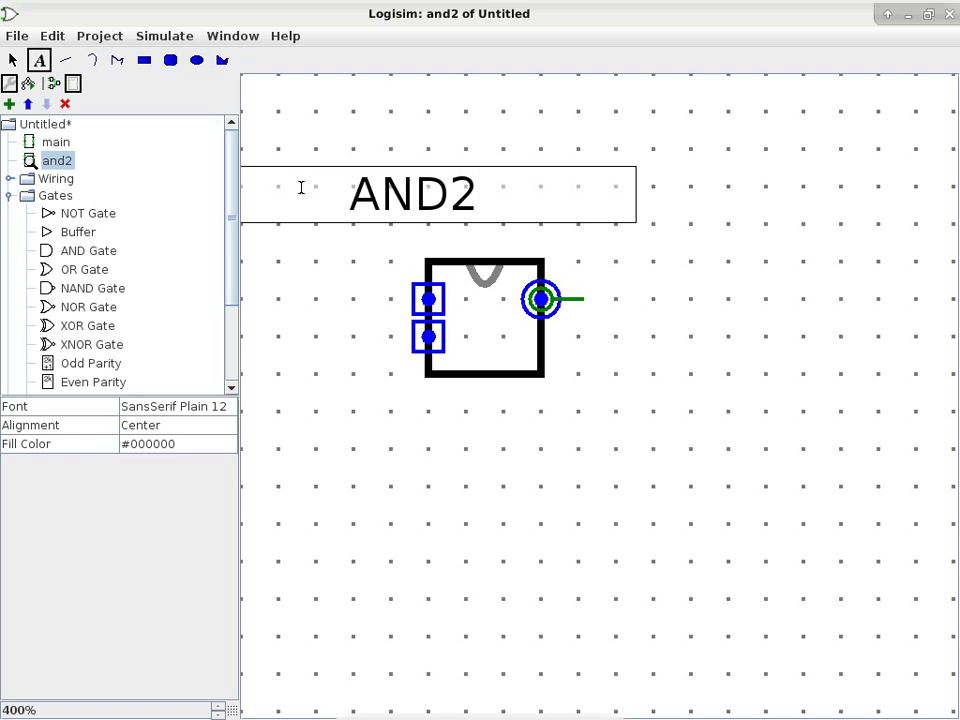
pyautogui.click(16, 60)
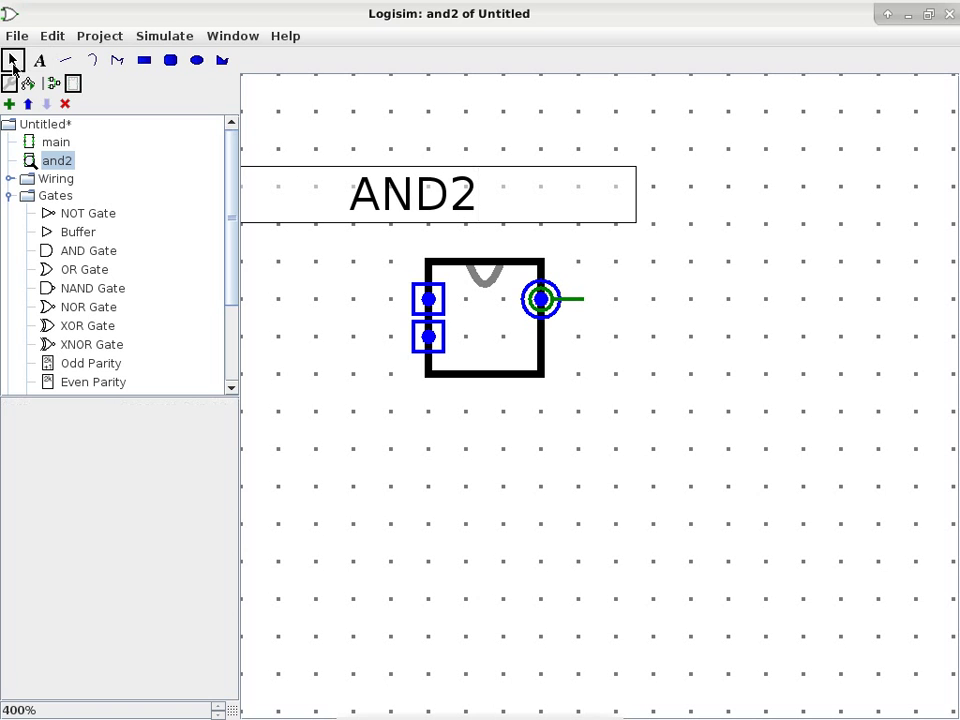
pyautogui.click(412, 196)
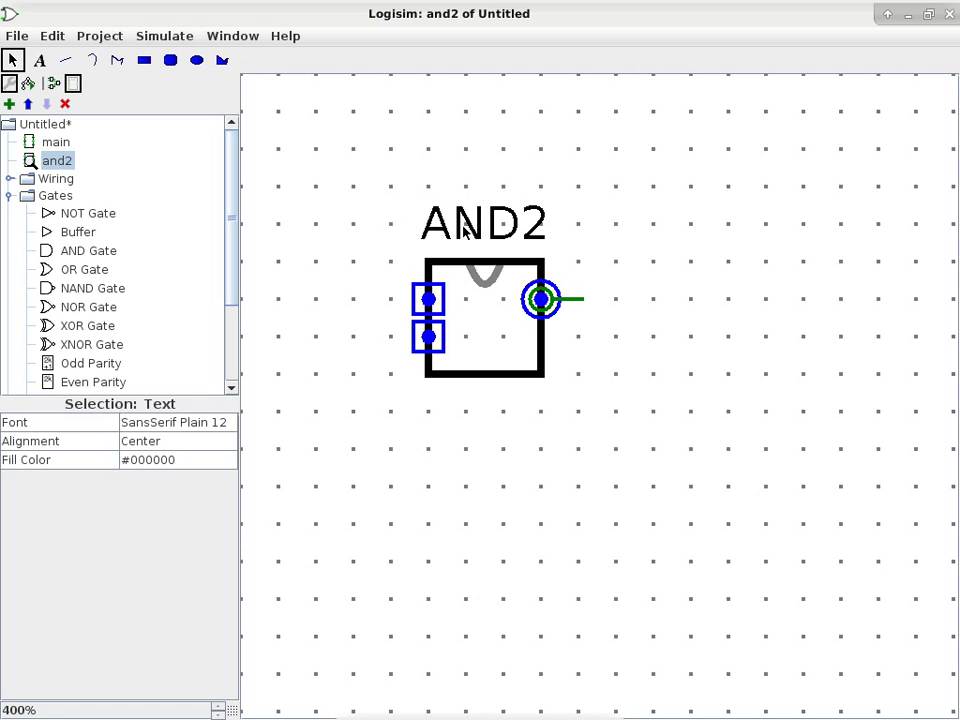
# - Add in0, in1 and out labels beside the symbol's ports
pyautogui.click(484, 222)
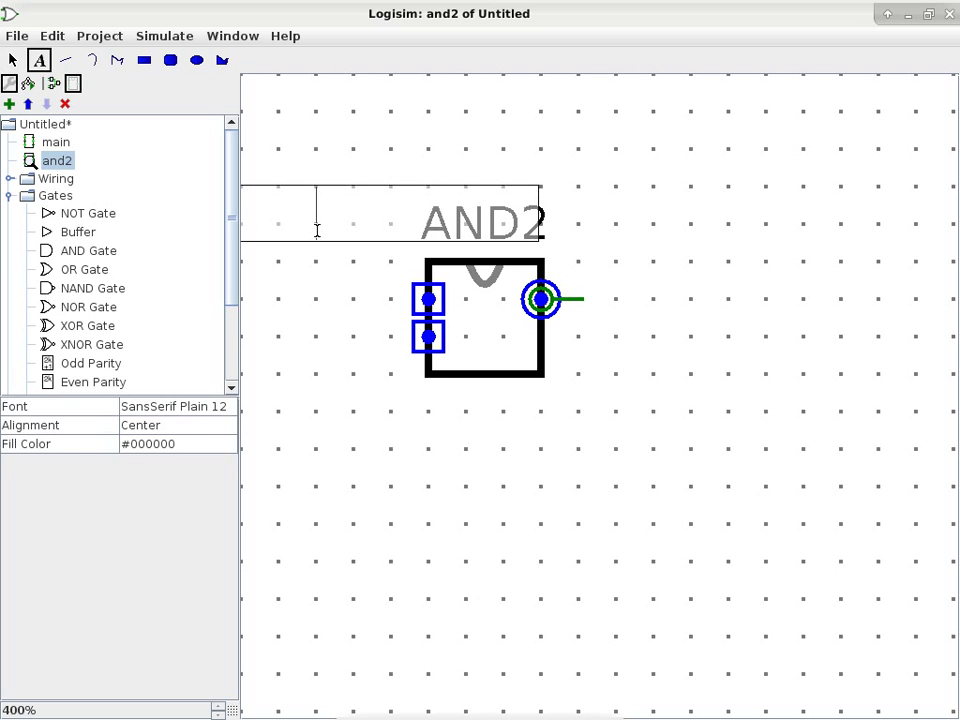
pyautogui.write('in')
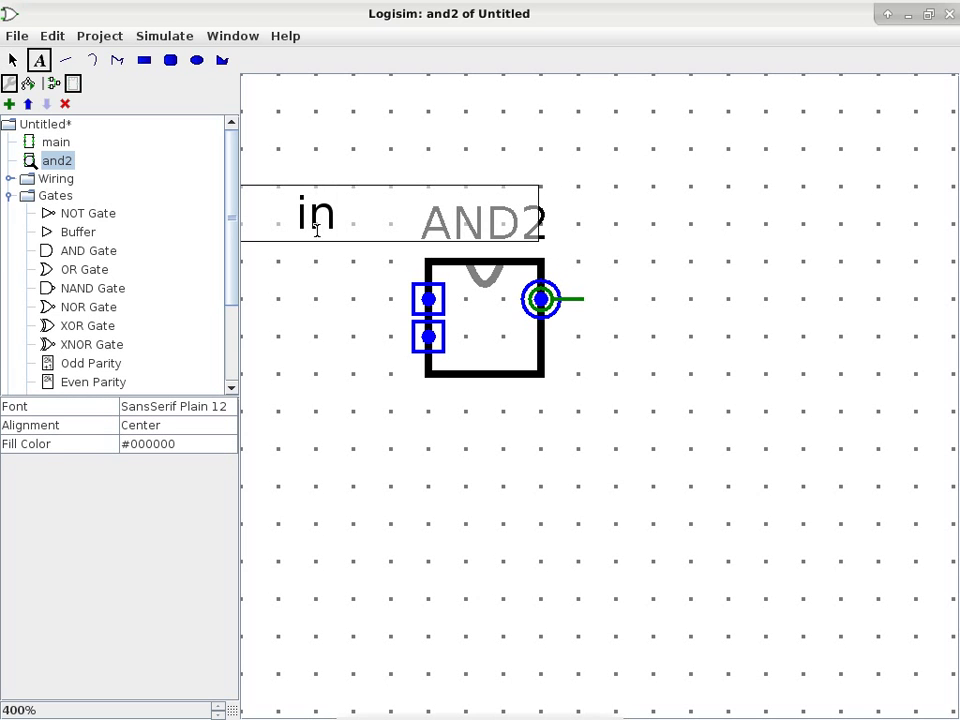
pyautogui.write('0')
pyautogui.write('out')
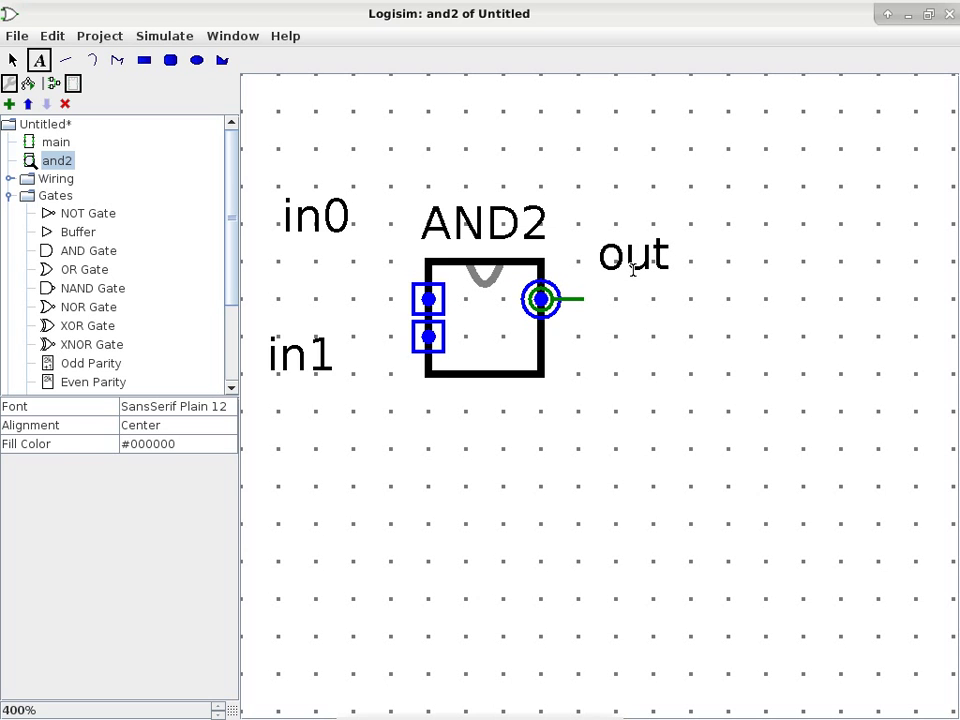
pyautogui.click(14, 60)
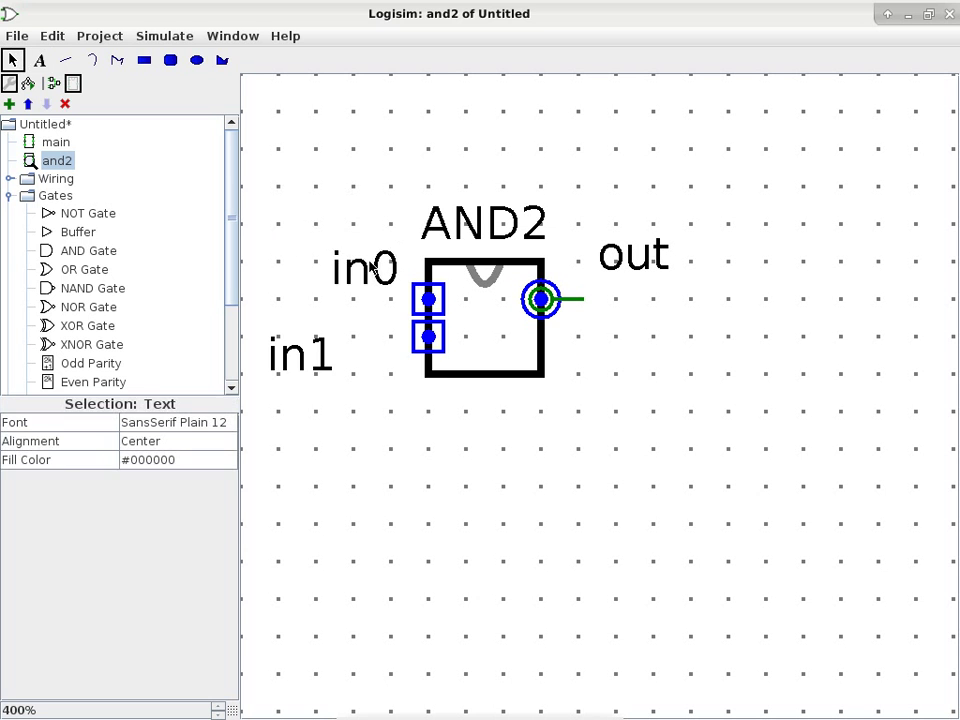
pyautogui.click(364, 268)
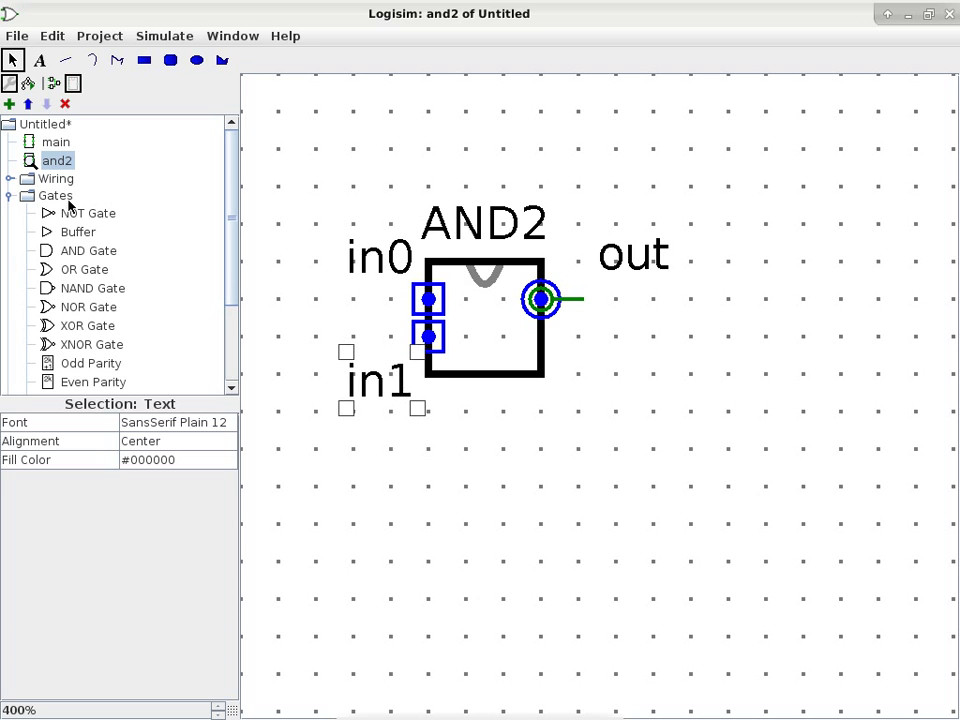
pyautogui.rightClick(56, 160)
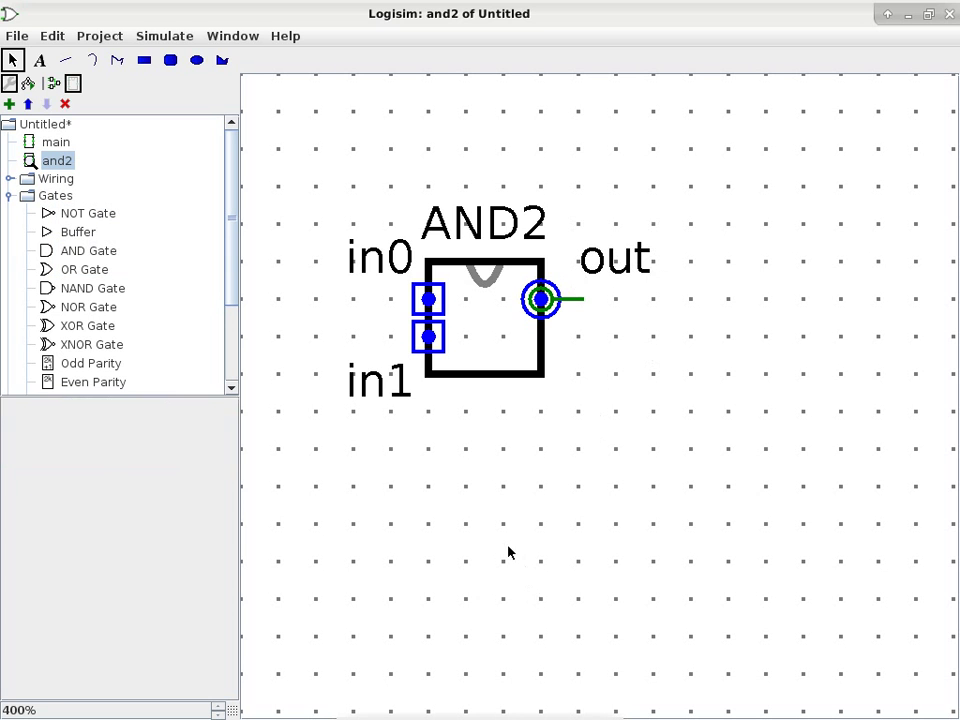
pyautogui.moveTo(516, 552)
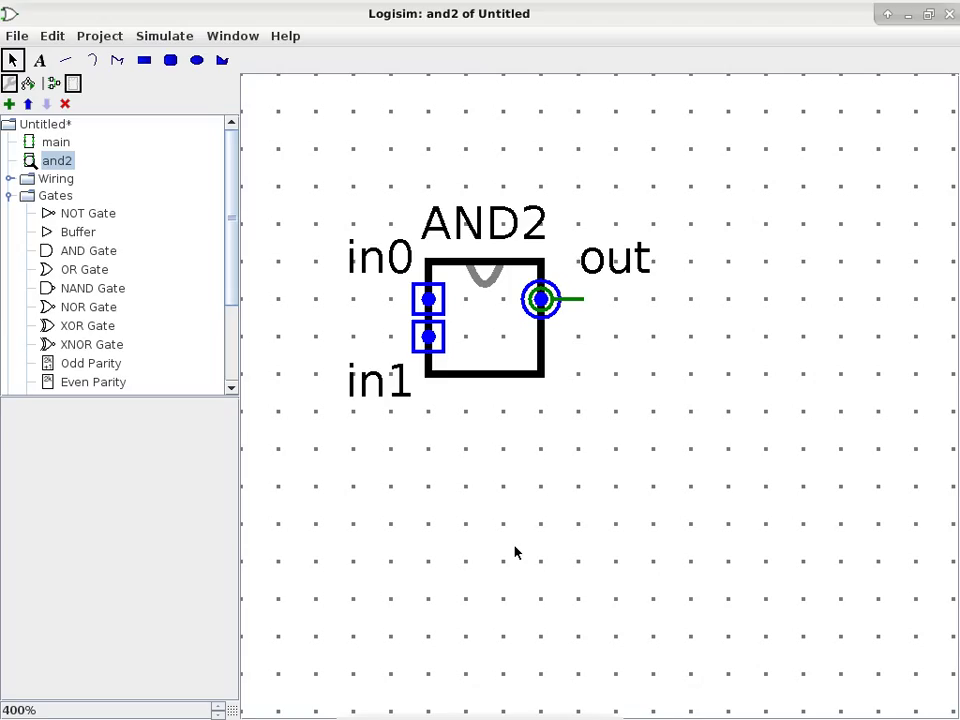
pyautogui.moveTo(408, 494)
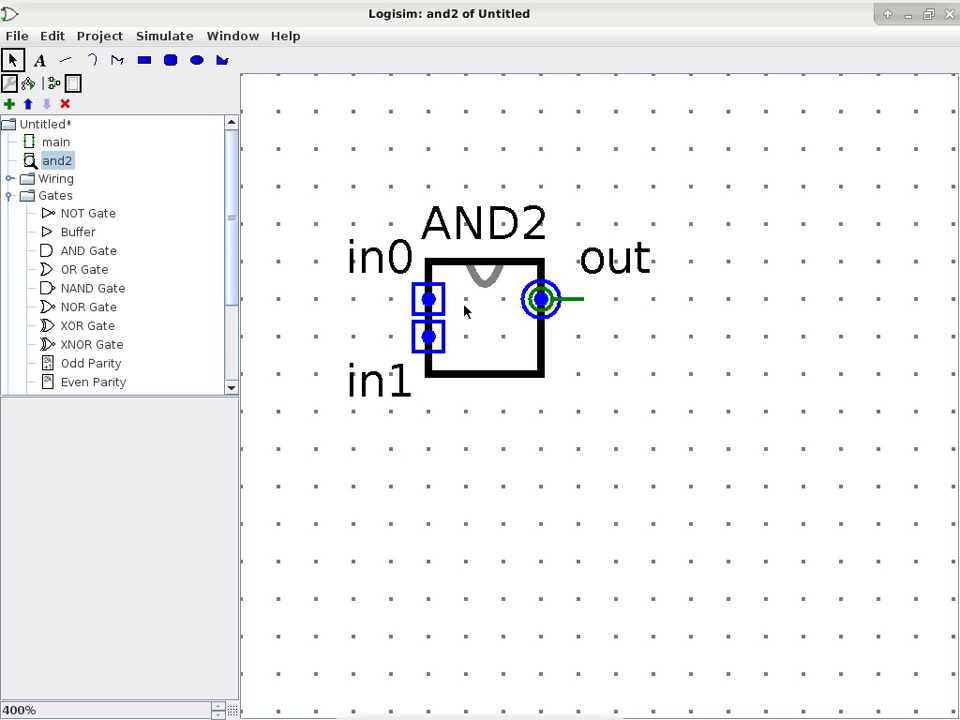
# - Save the project under the file name and8
pyautogui.click(16, 36)
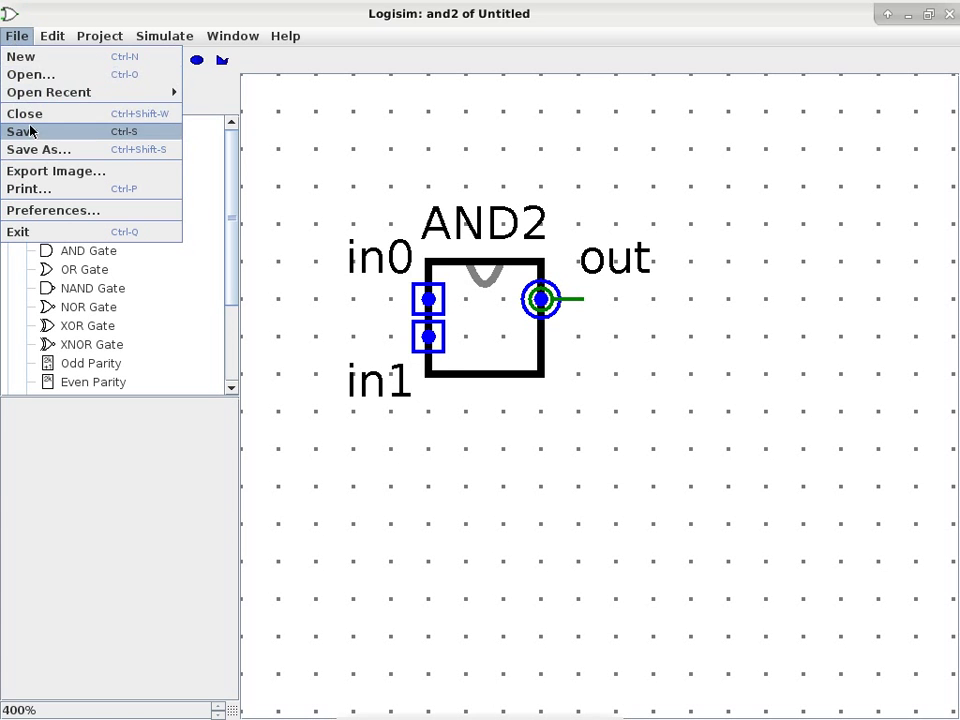
pyautogui.click(22, 132)
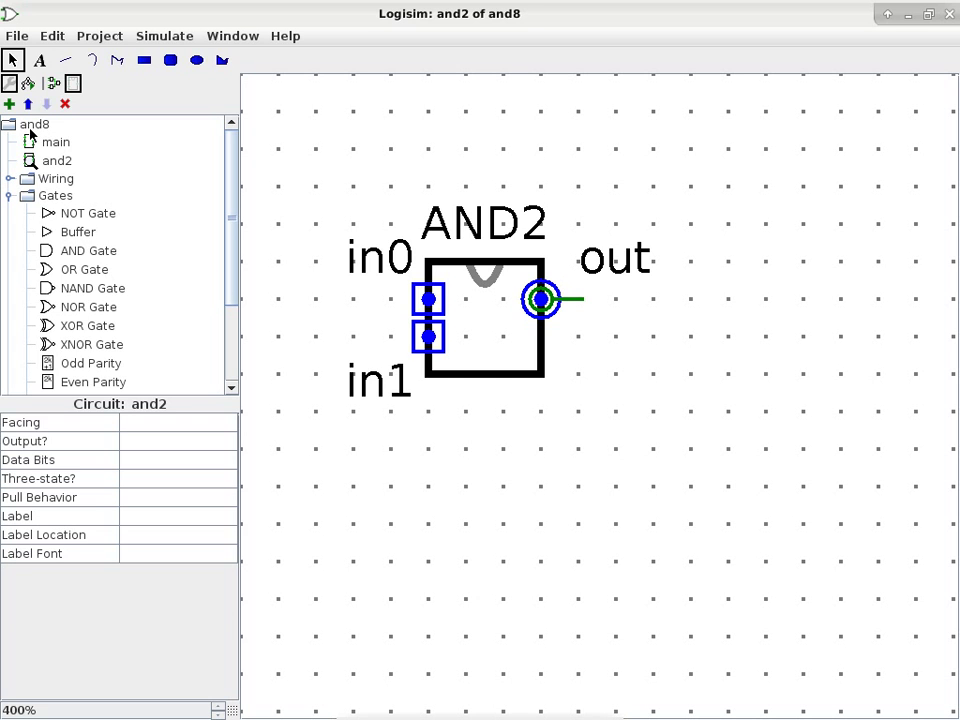
pyautogui.moveTo(168, 96)
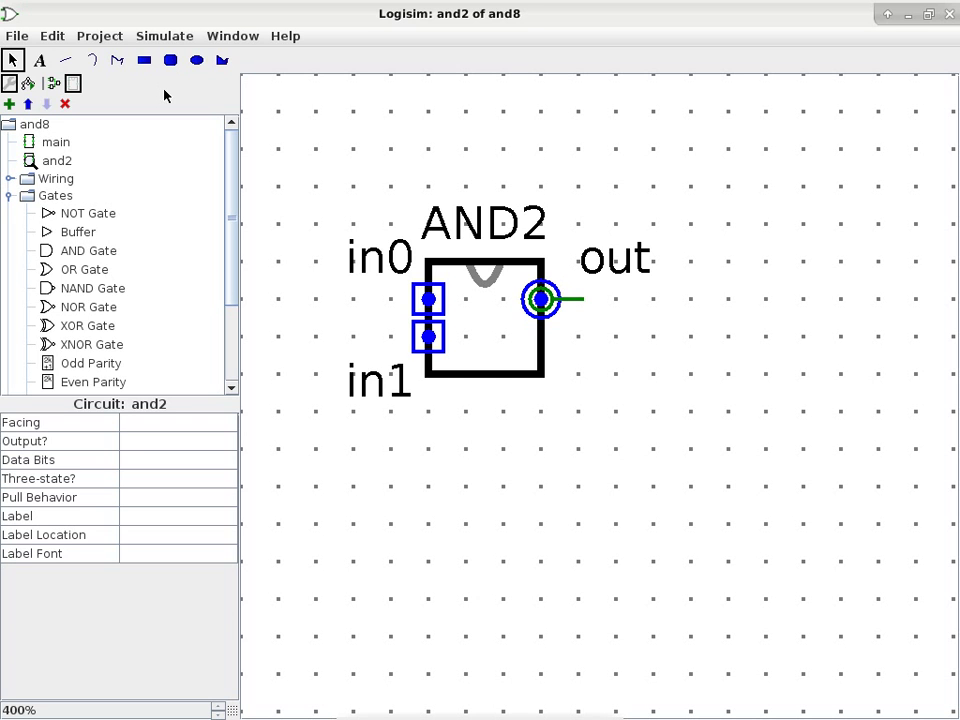
pyautogui.moveTo(50, 48)
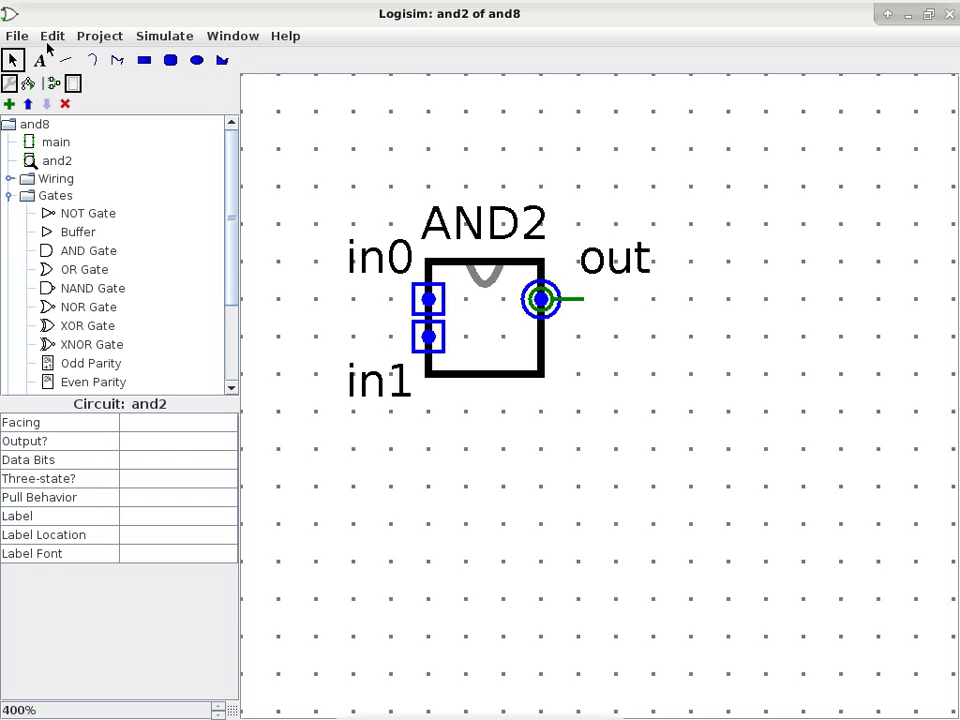
# - Add a new circuit named and4 to the and8 project
pyautogui.click(98, 36)
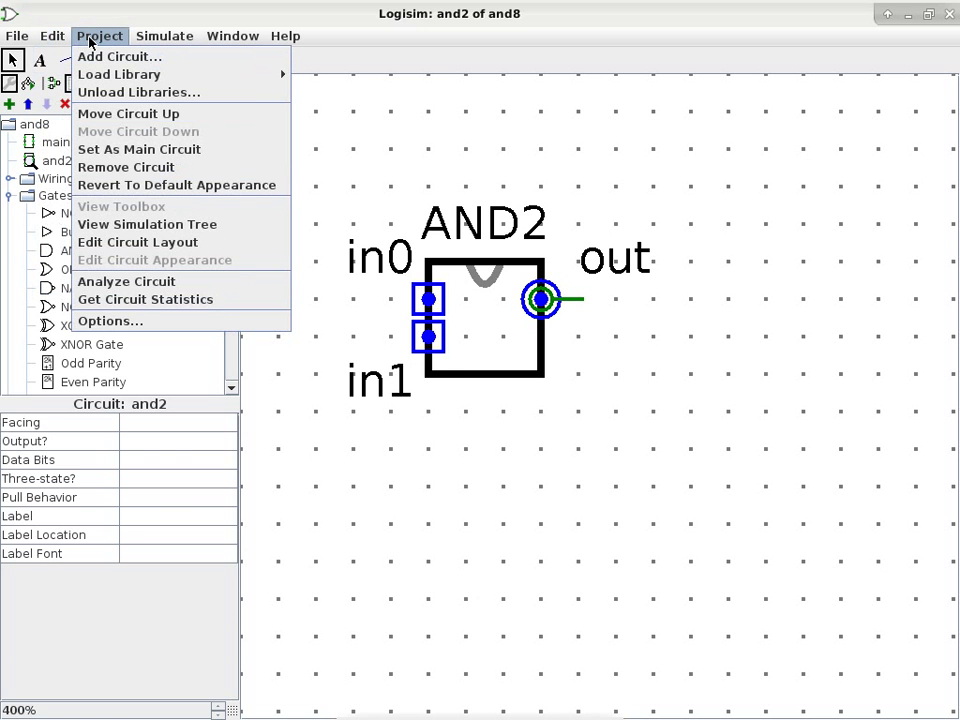
pyautogui.moveTo(140, 56)
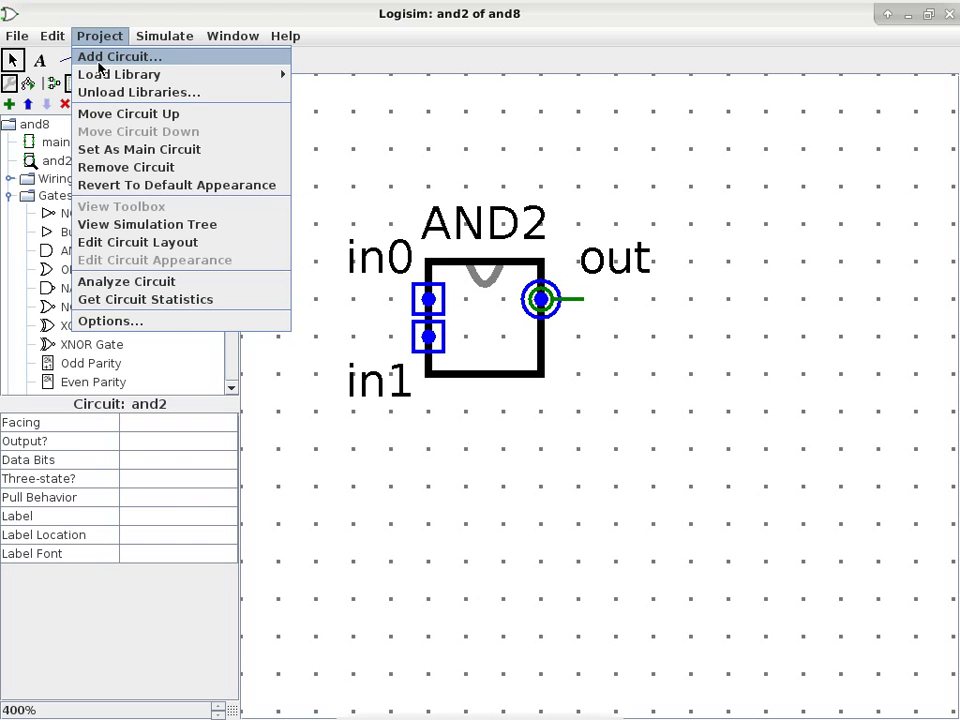
pyautogui.click(136, 56)
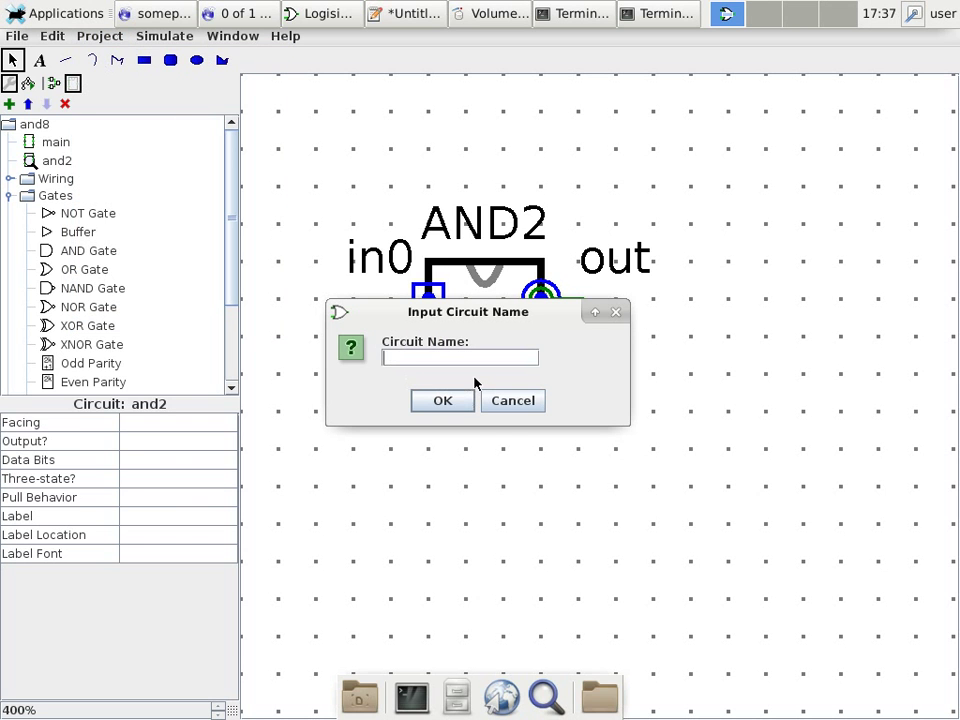
pyautogui.write('and4')
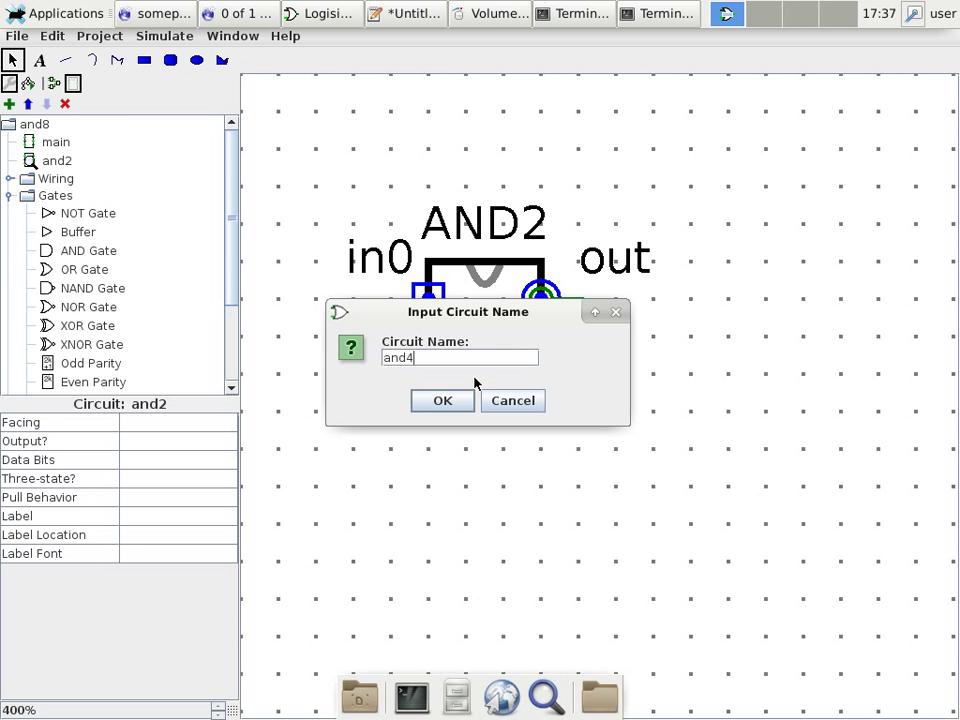
pyautogui.click(442, 400)
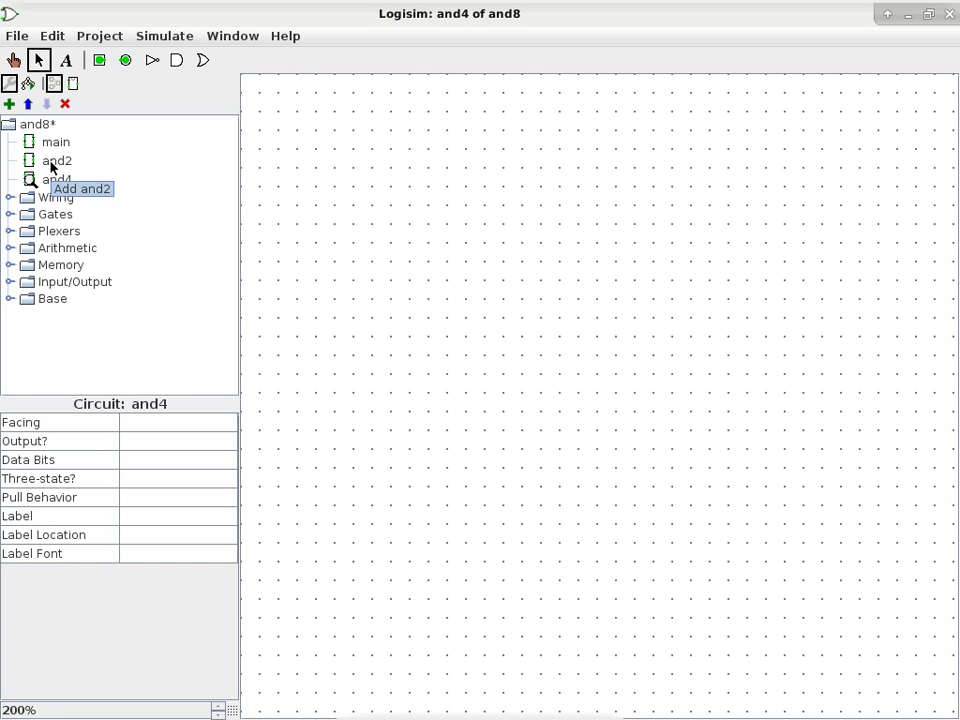
pyautogui.moveTo(54, 160)
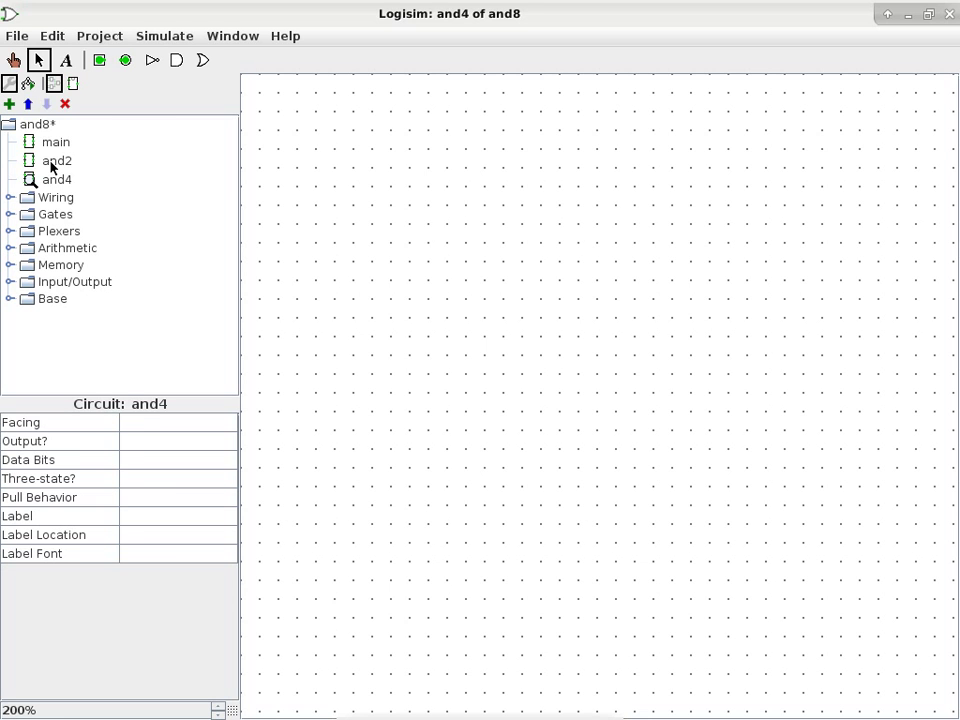
# - Place two AND2 subcircuit blocks stacked on the and4 canvas
pyautogui.click(56, 160)
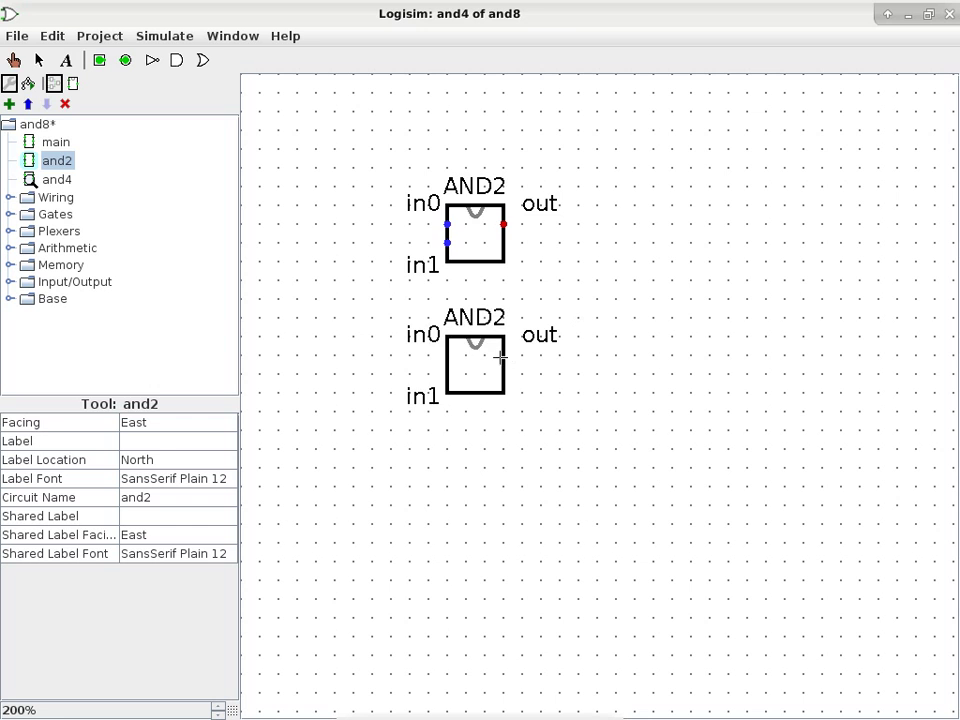
pyautogui.click(474, 362)
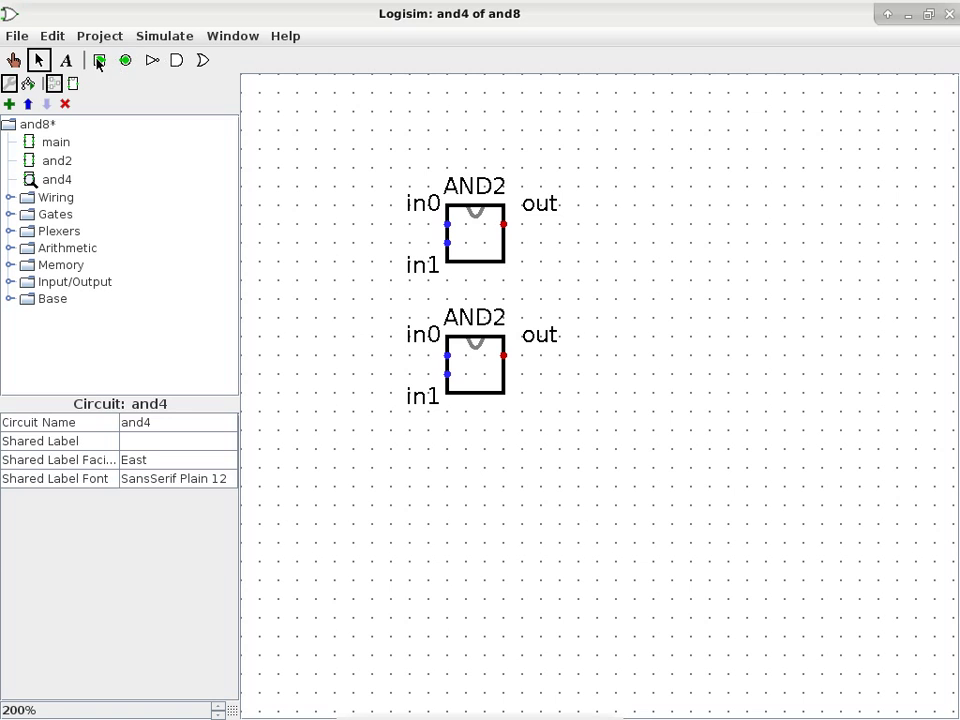
# - Place four input pins on the left, an output pin, and a third AND2 block
pyautogui.click(100, 62)
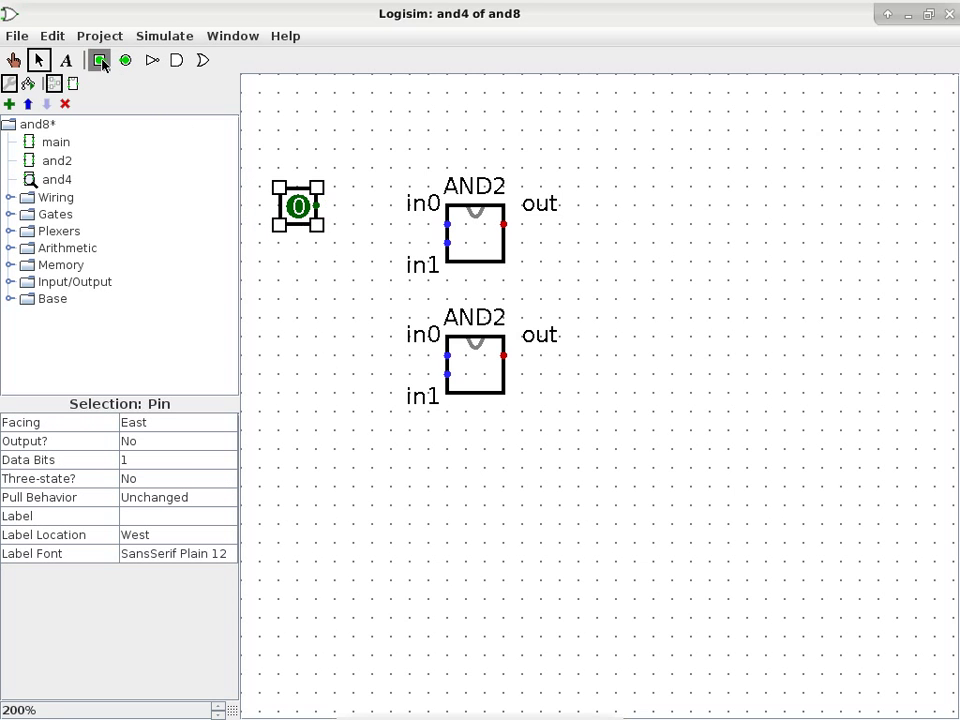
pyautogui.click(298, 264)
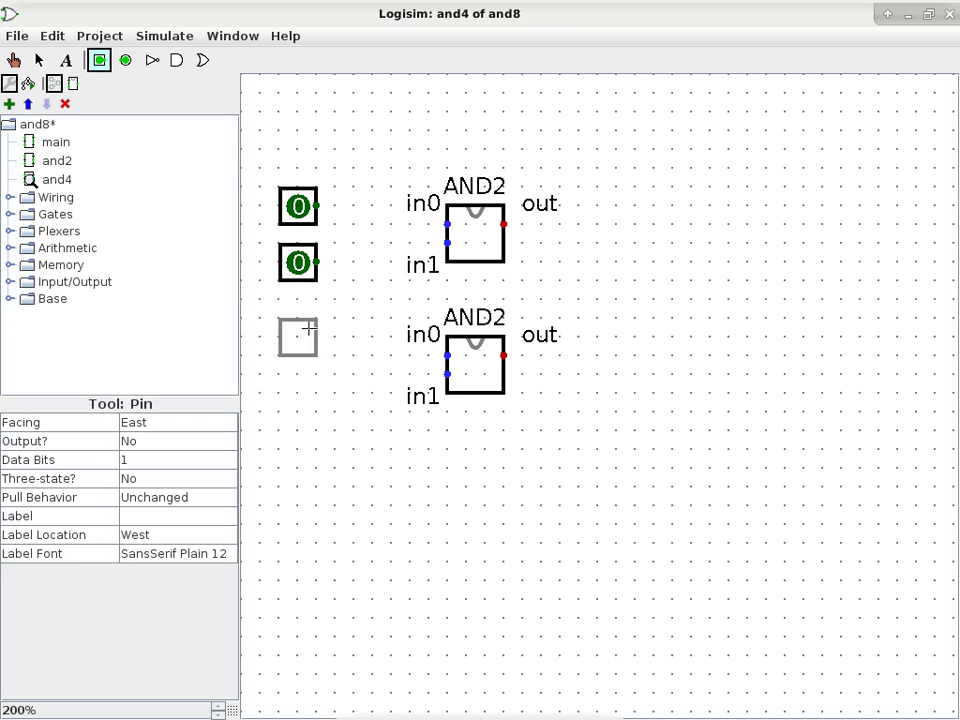
pyautogui.click(298, 336)
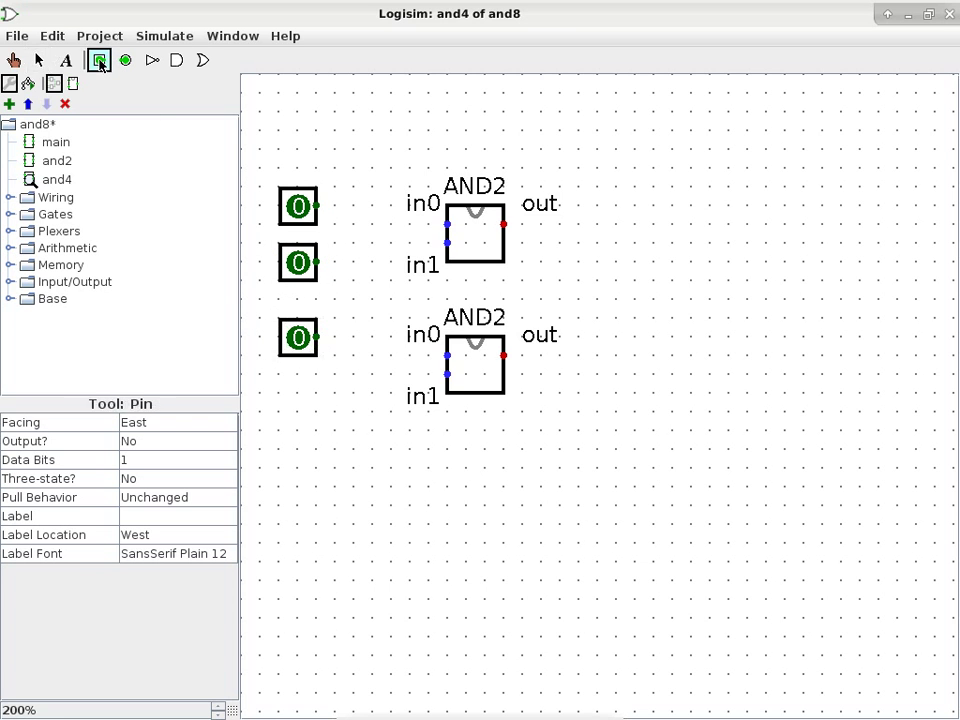
pyautogui.click(296, 392)
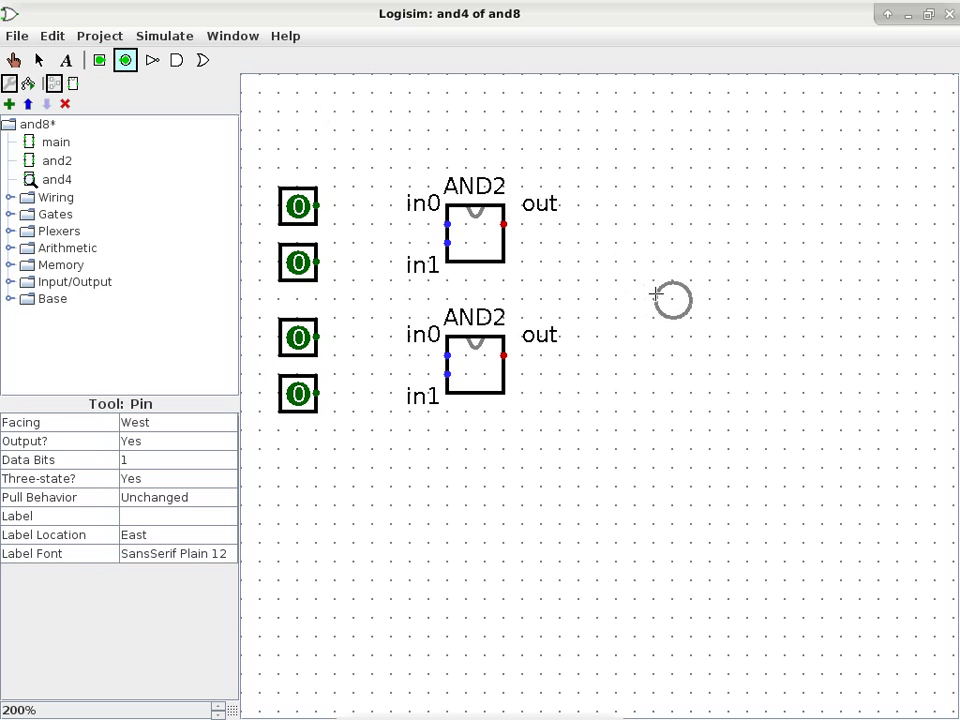
pyautogui.moveTo(708, 280)
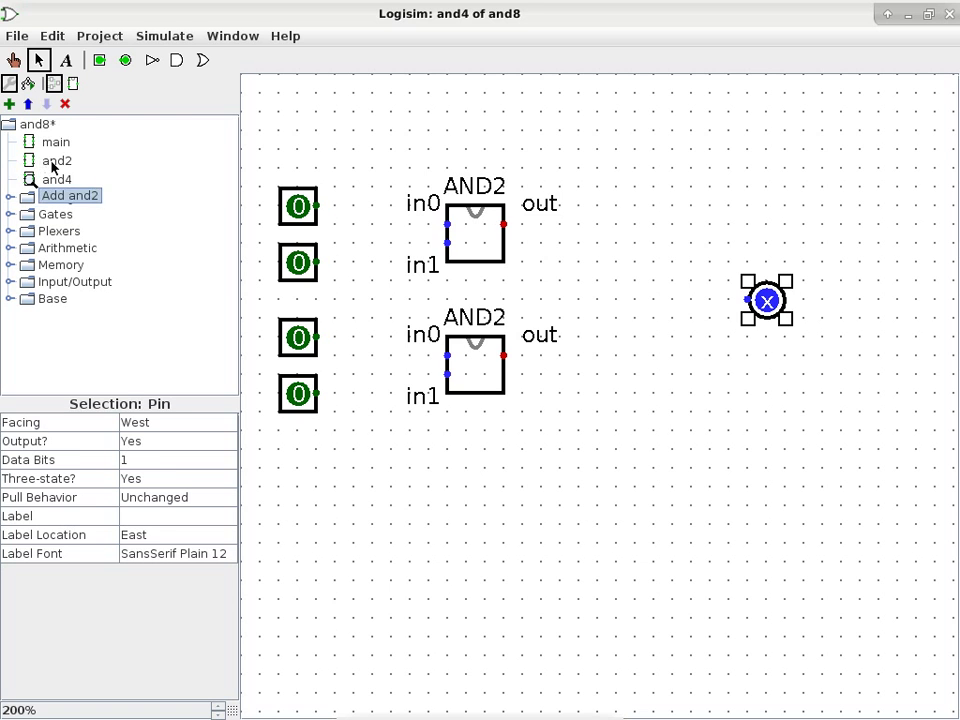
pyautogui.click(56, 160)
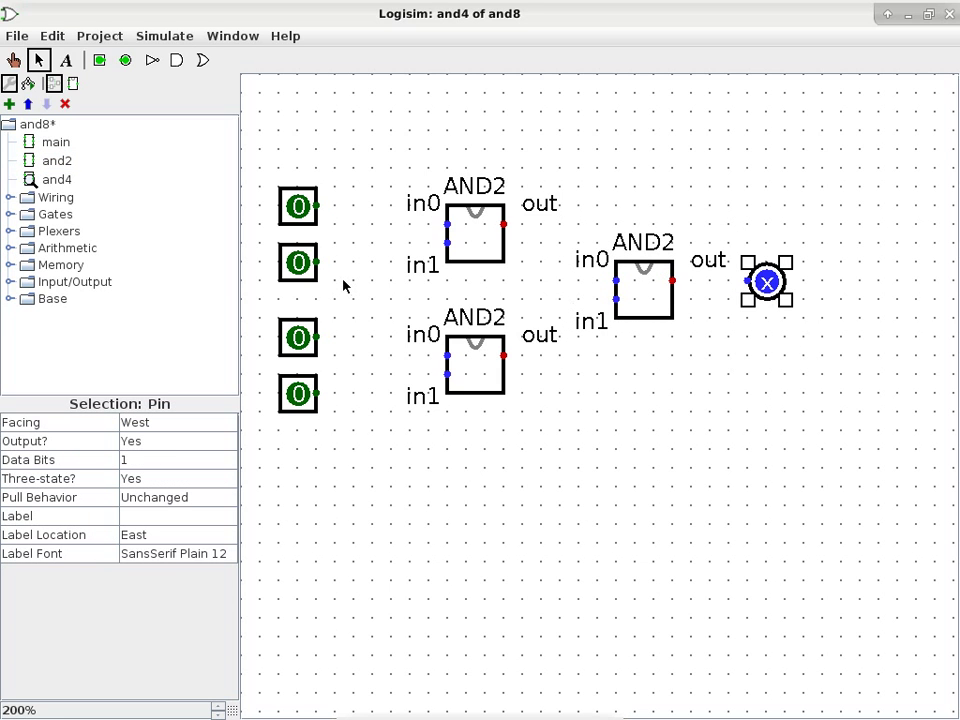
pyautogui.moveTo(328, 348)
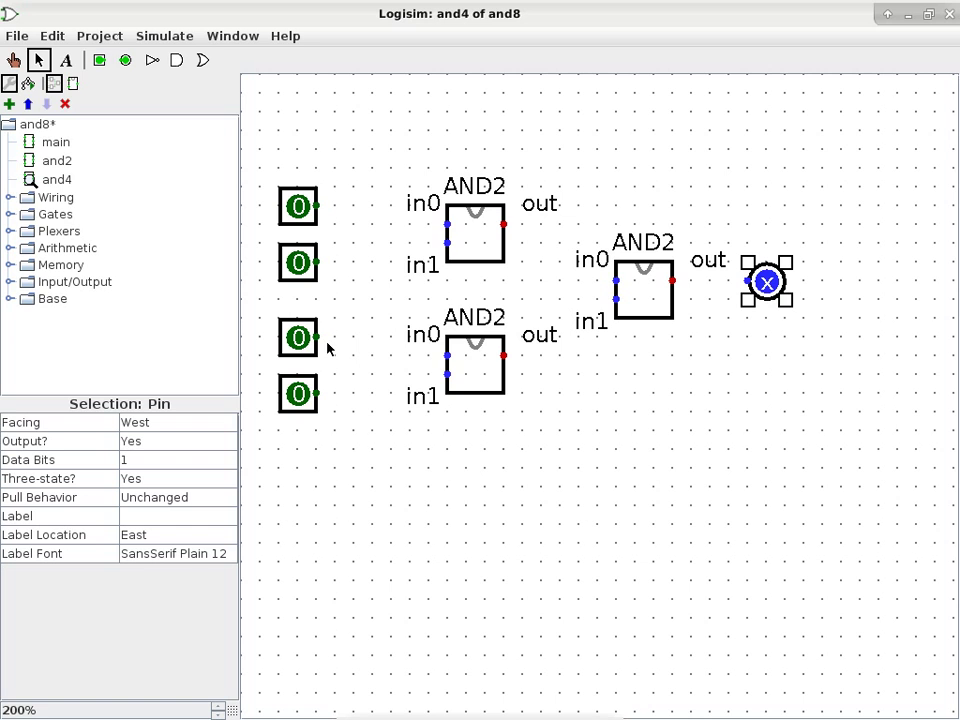
pyautogui.moveTo(266, 376)
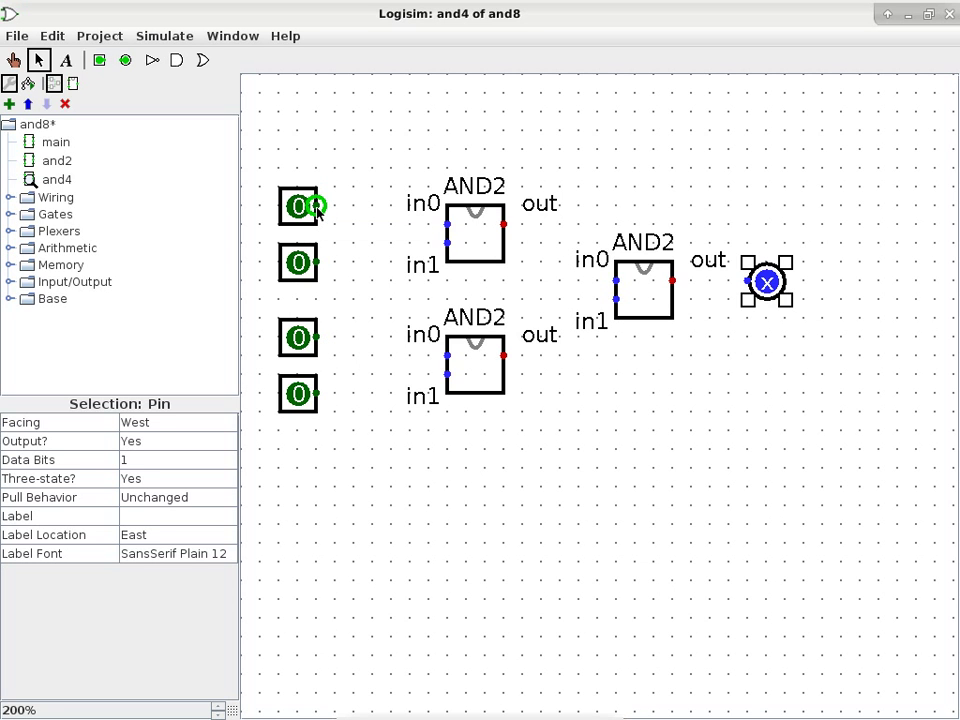
pyautogui.moveTo(316, 210)
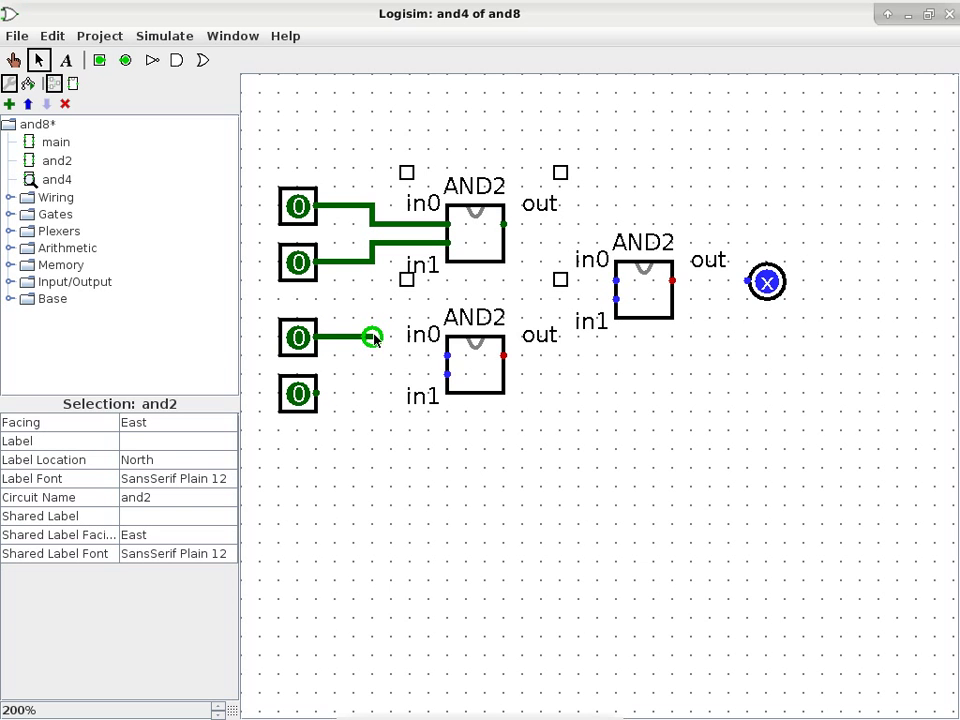
# - Wire the four input pins in pairs to the two left AND2 blocks' inputs
pyautogui.moveTo(372, 336); pyautogui.dragTo(448, 356)
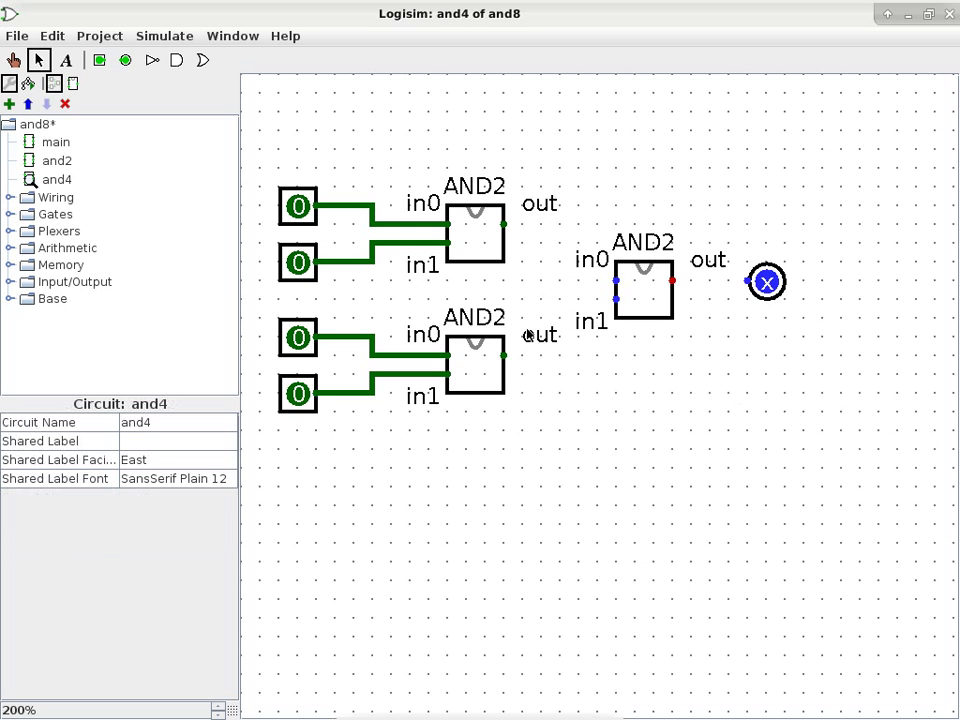
pyautogui.moveTo(514, 244)
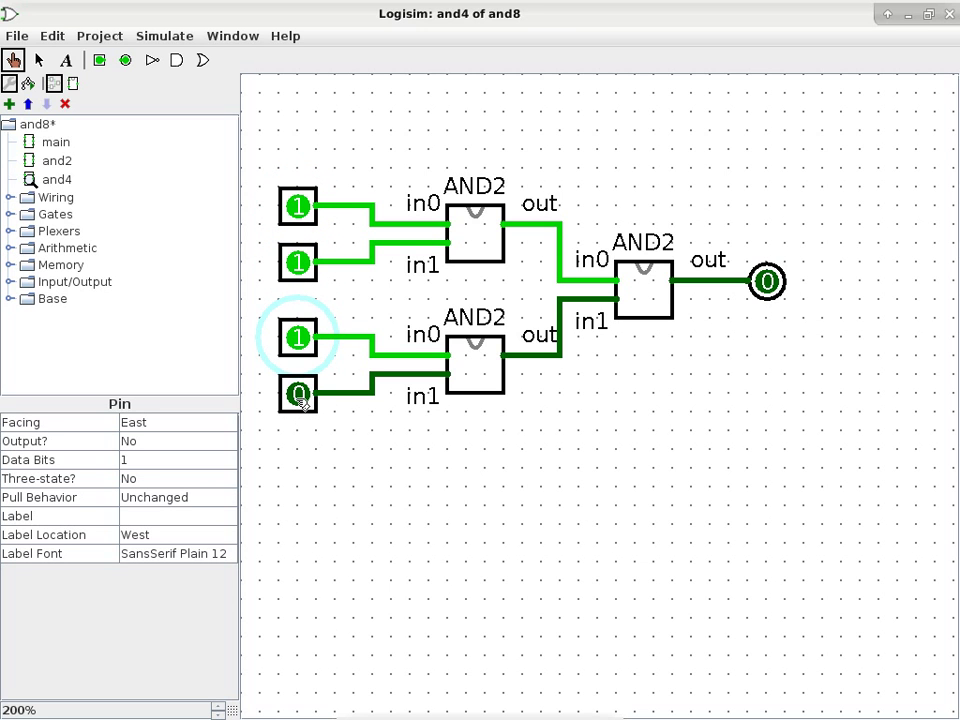
# - Poke the input pins to 1,0,1,1 and confirm the output reads 0, then return to the and4 circuit
pyautogui.click(300, 394)
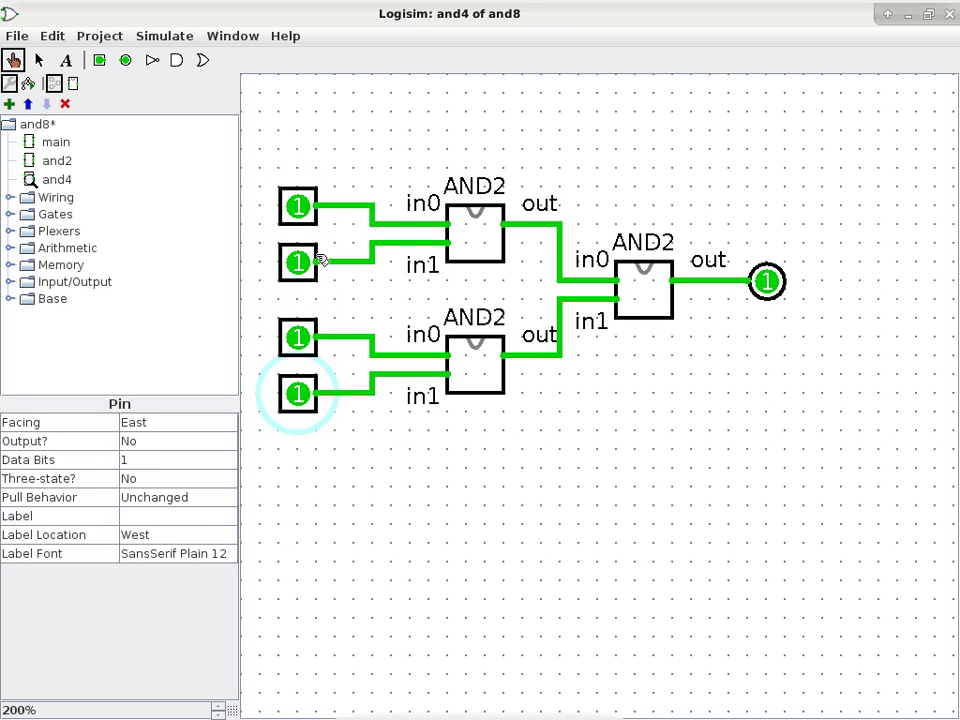
pyautogui.click(296, 264)
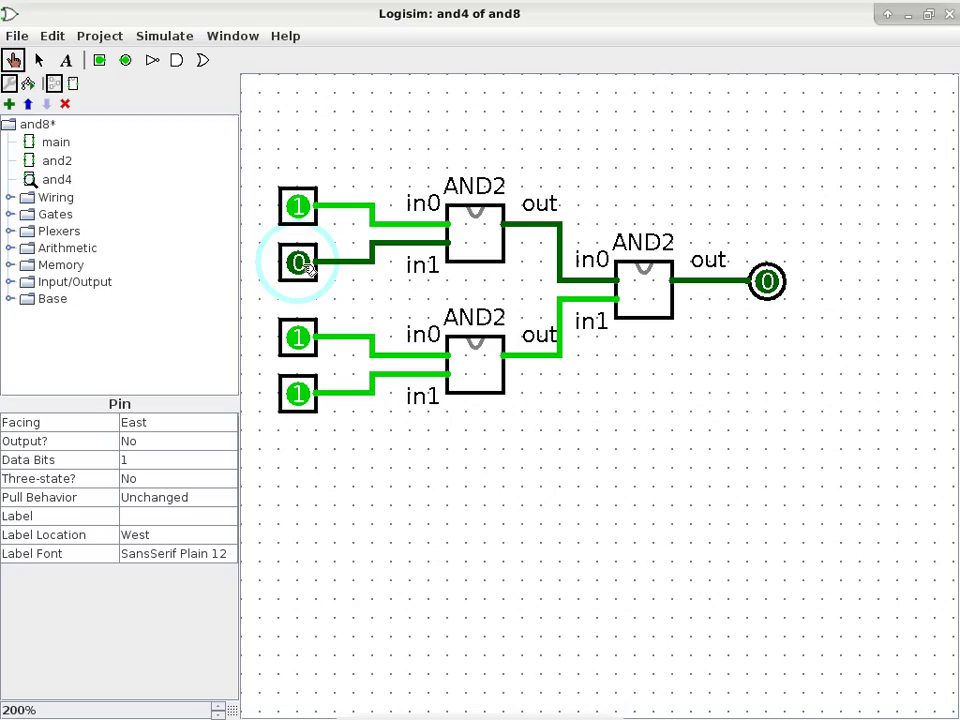
pyautogui.click(296, 264)
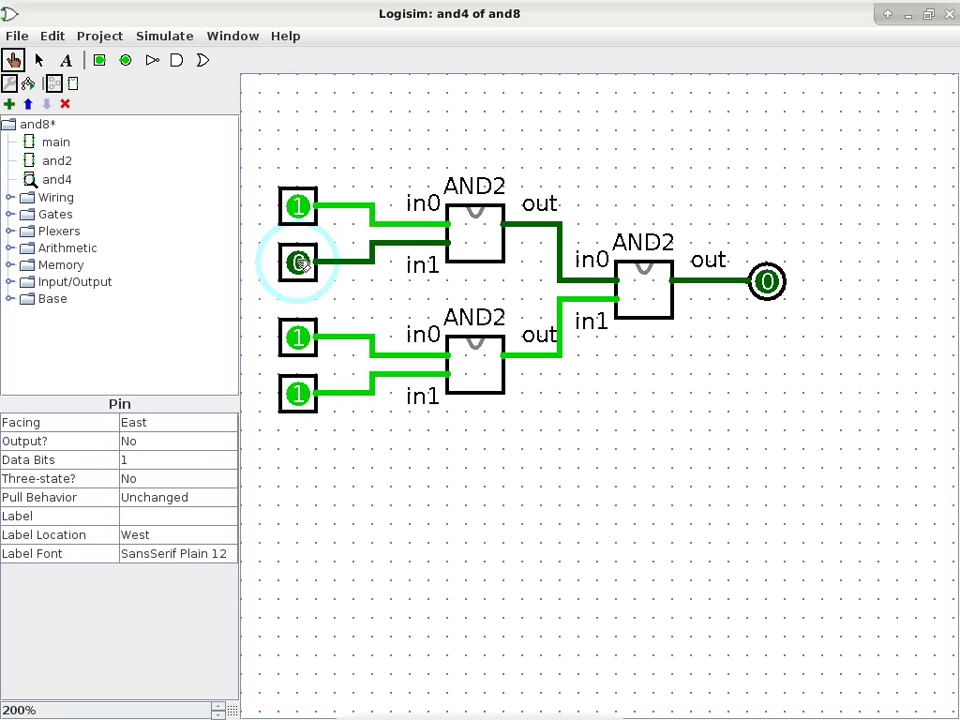
pyautogui.click(298, 264)
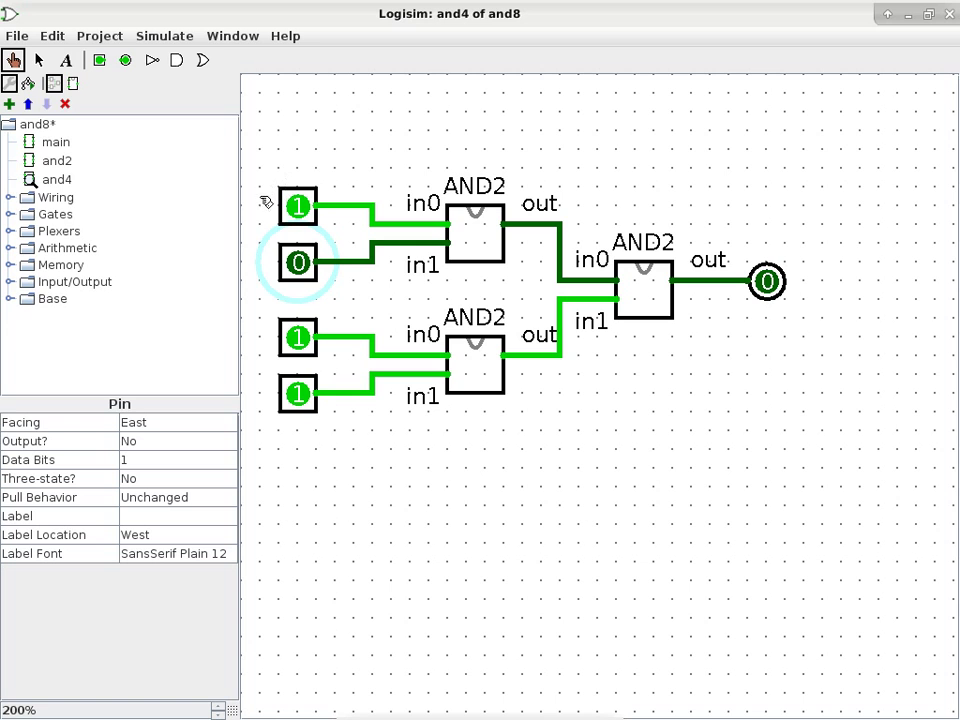
pyautogui.moveTo(270, 180)
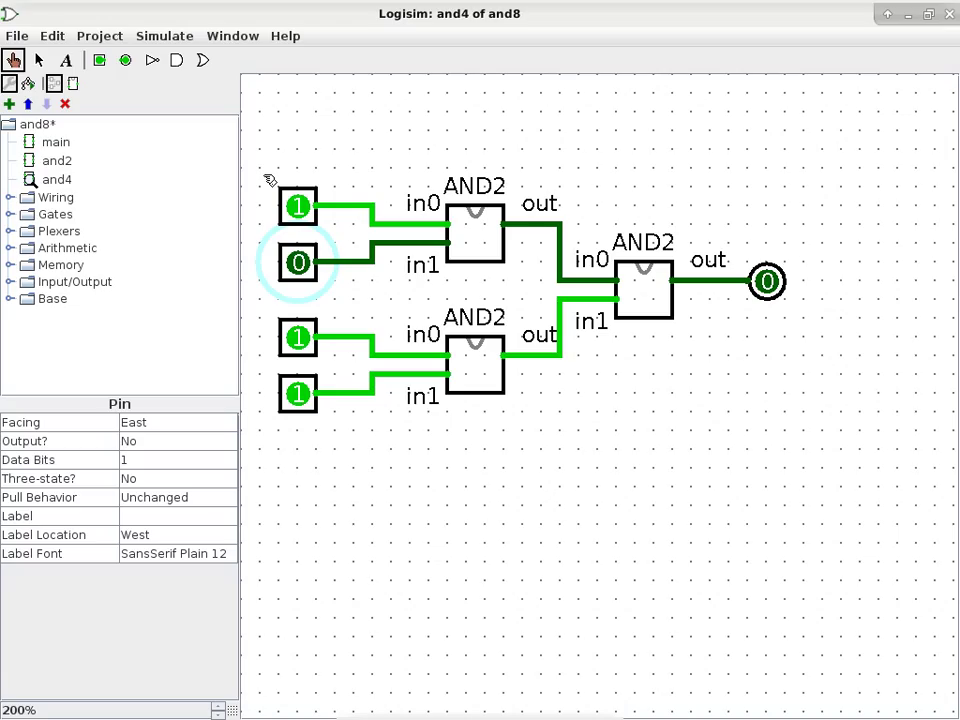
pyautogui.moveTo(436, 176)
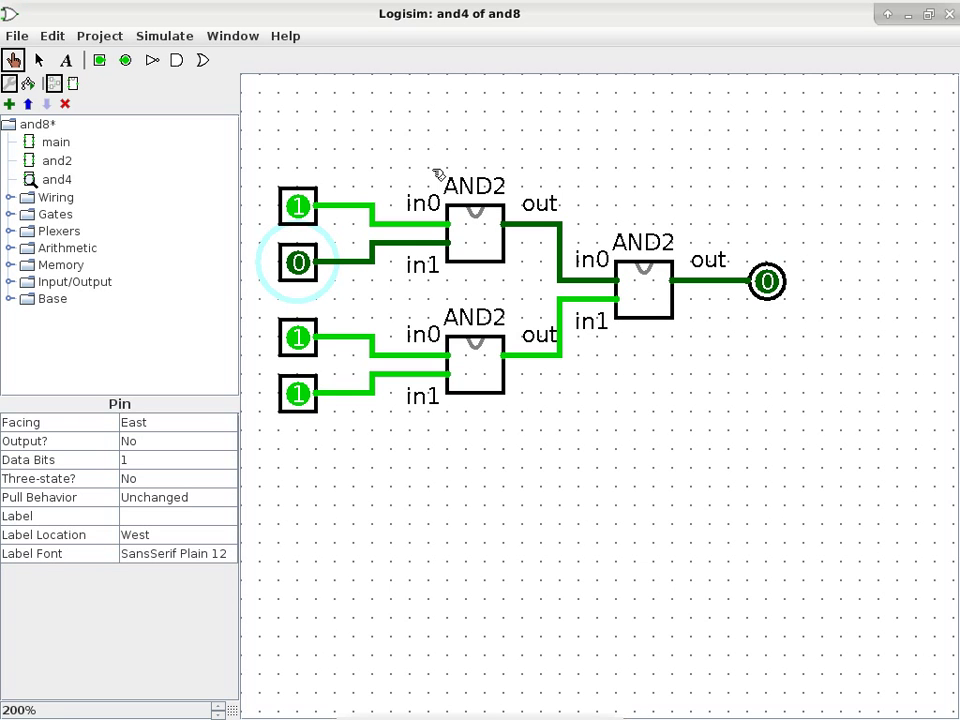
pyautogui.moveTo(376, 168)
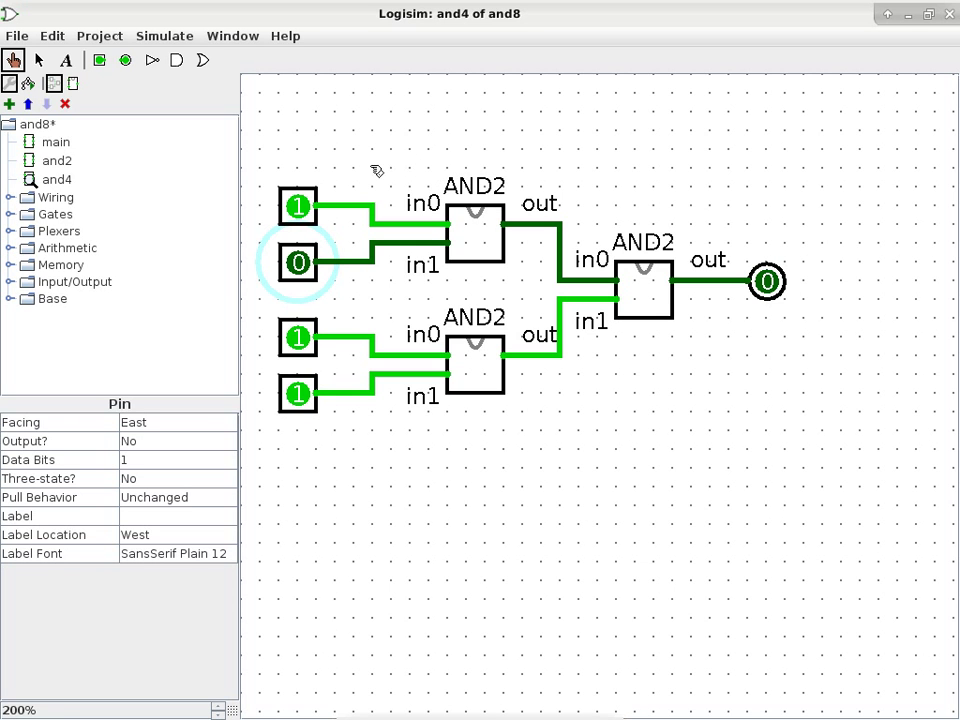
pyautogui.click(56, 180)
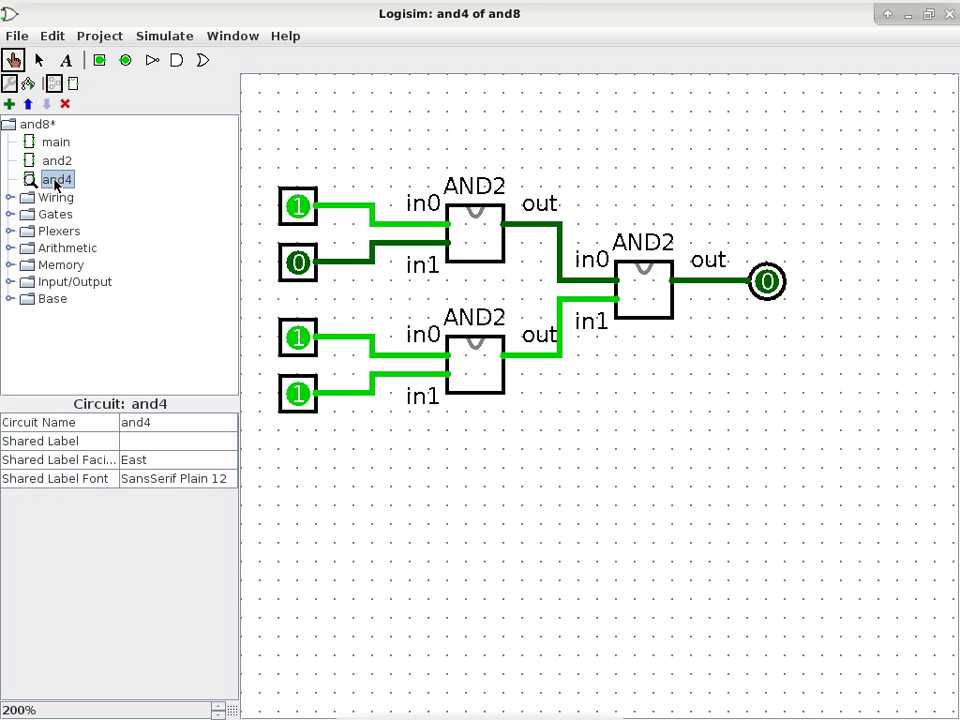
# - Edit the and4 symbol's appearance, adding the in0, in1 and out text labels
pyautogui.rightClick(56, 180)
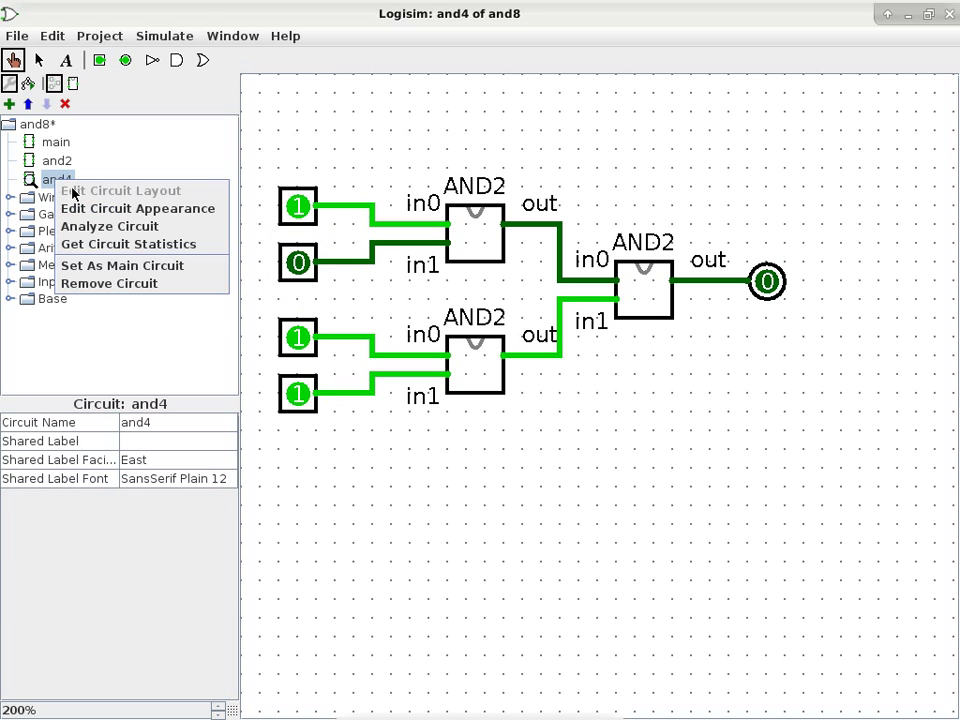
pyautogui.moveTo(136, 208)
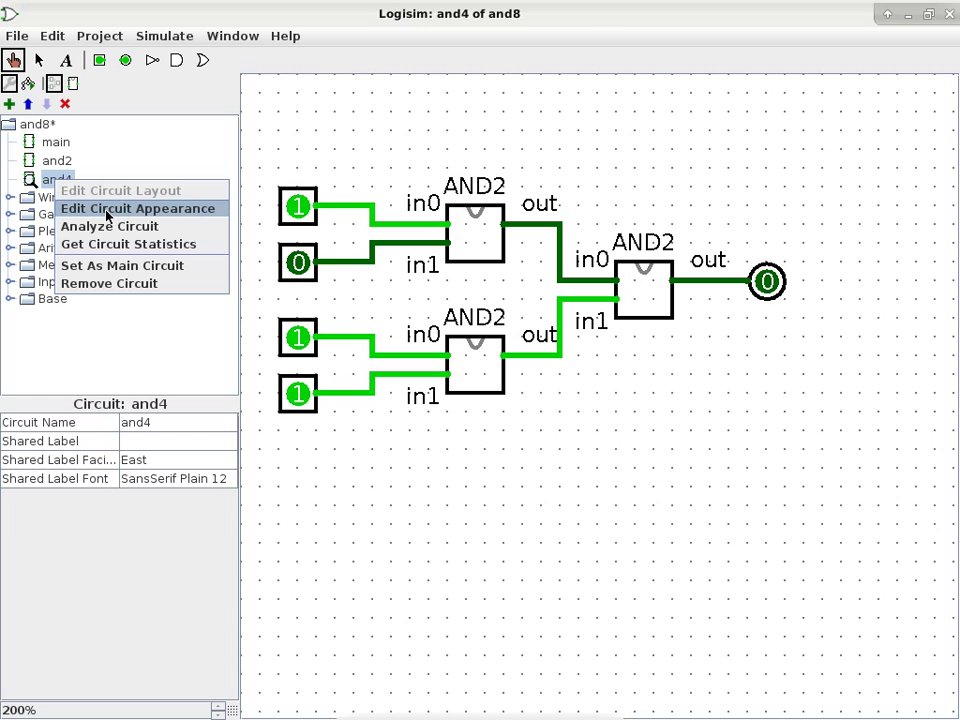
pyautogui.click(138, 208)
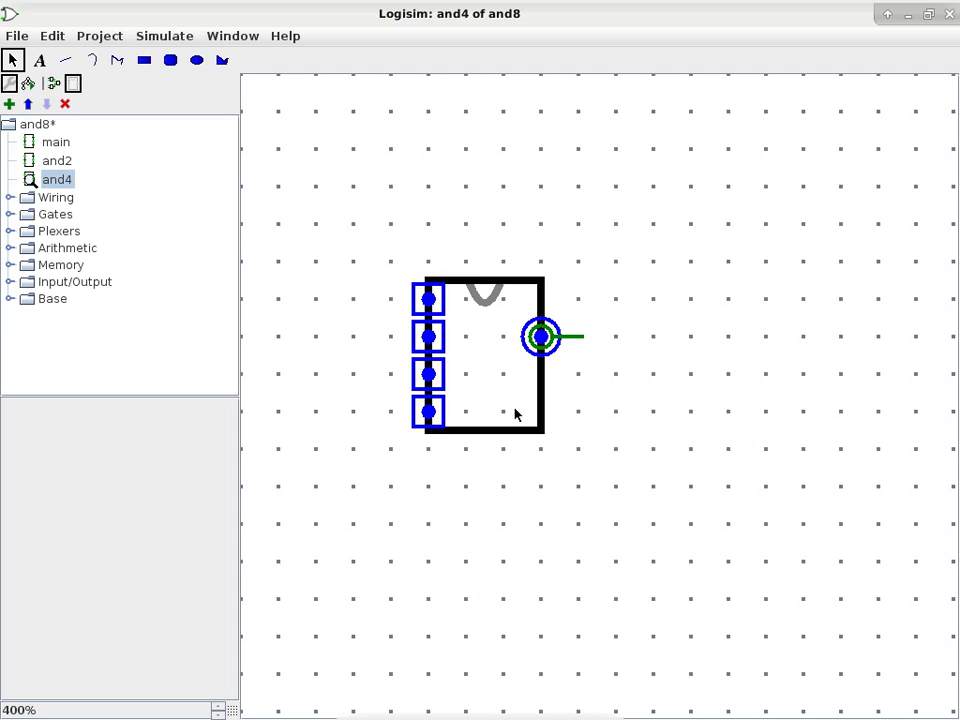
pyautogui.moveTo(152, 136)
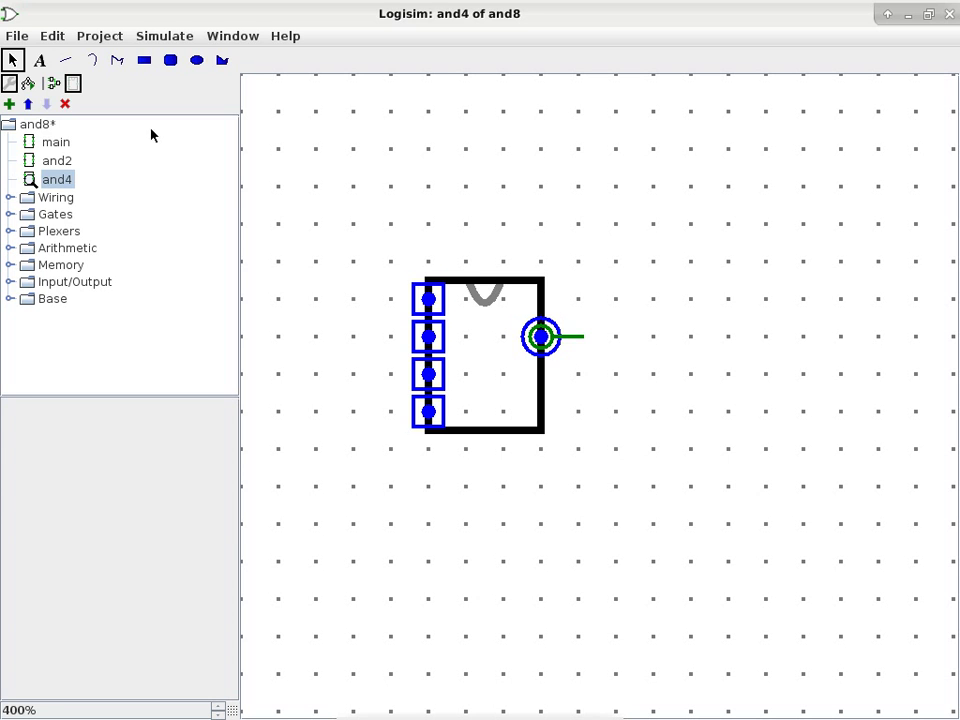
pyautogui.moveTo(38, 62)
pyautogui.write('A')
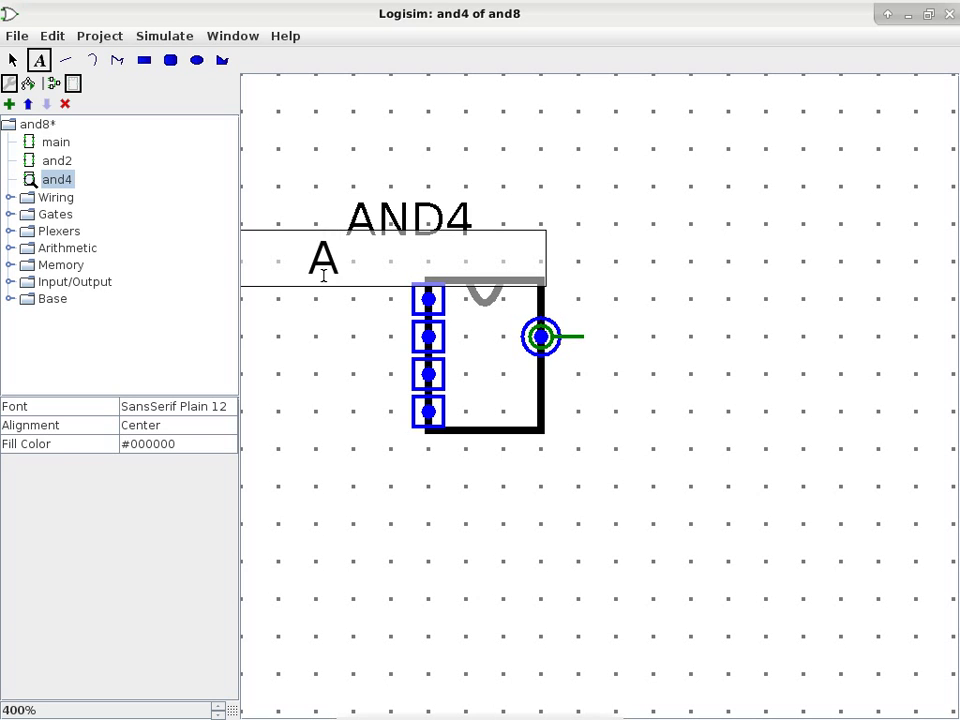
pyautogui.write('in0')
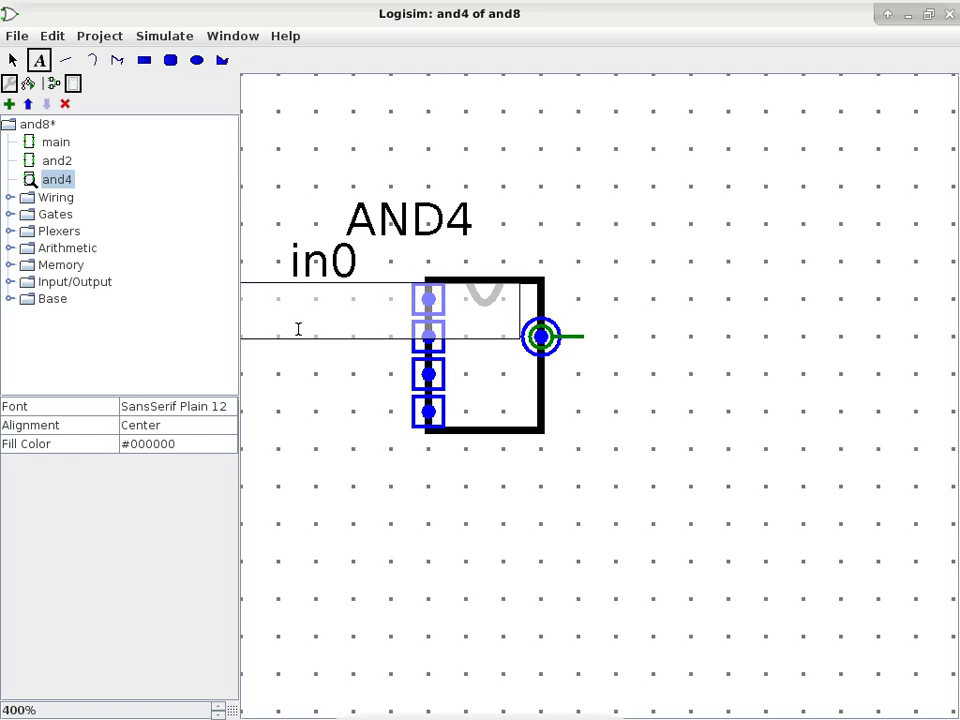
pyautogui.write('in1')
pyautogui.write('in2')
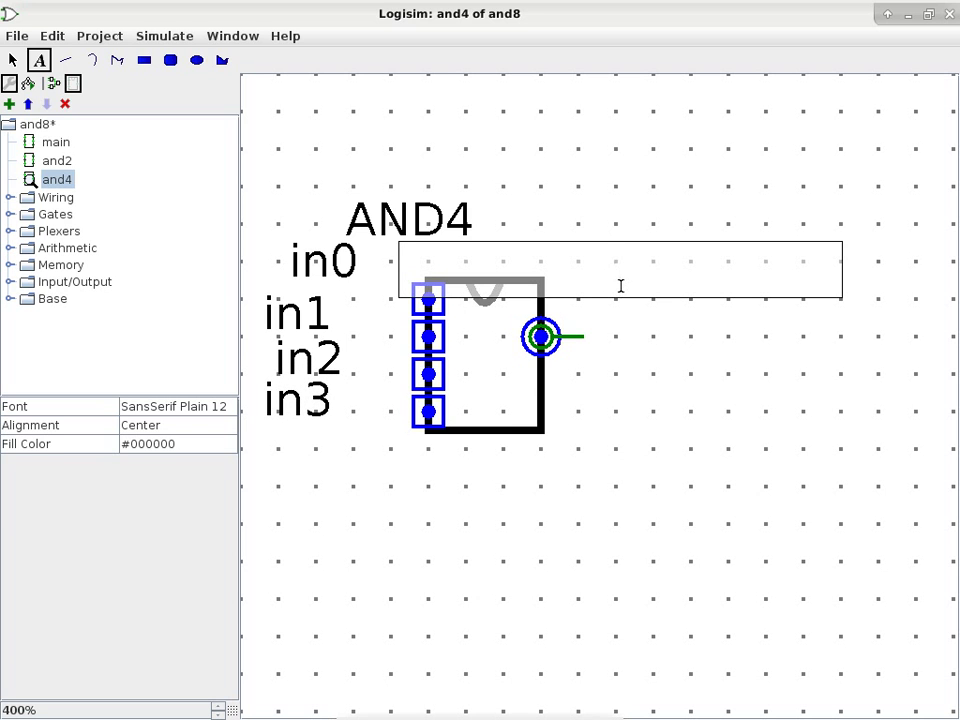
pyautogui.write('out')
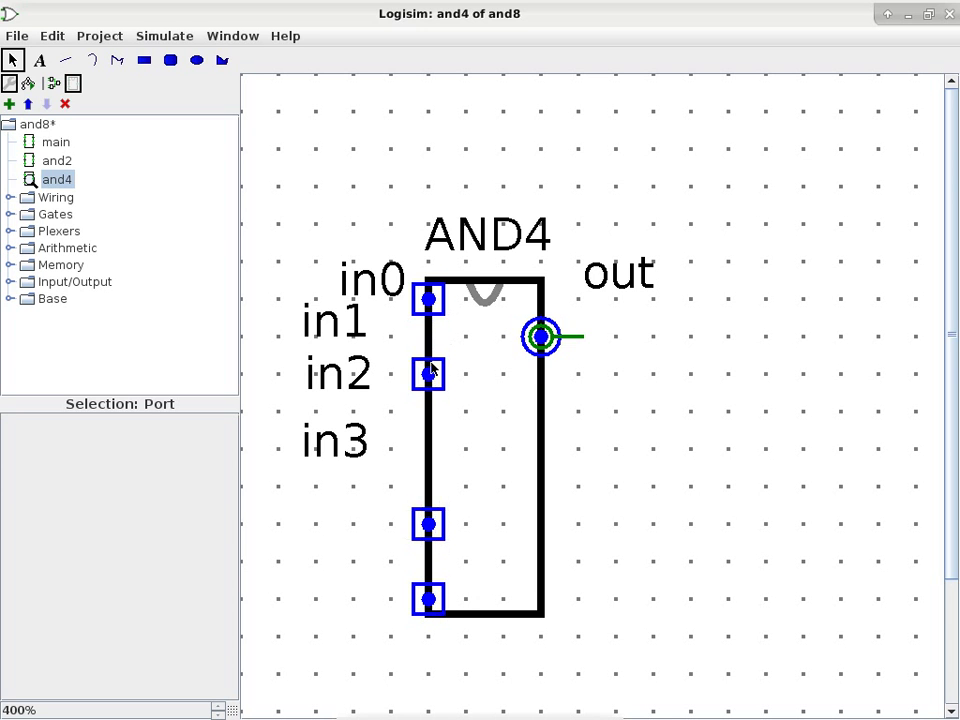
# - Drag an input port on the AND4 symbol so it lines up beside its label
pyautogui.click(428, 374)
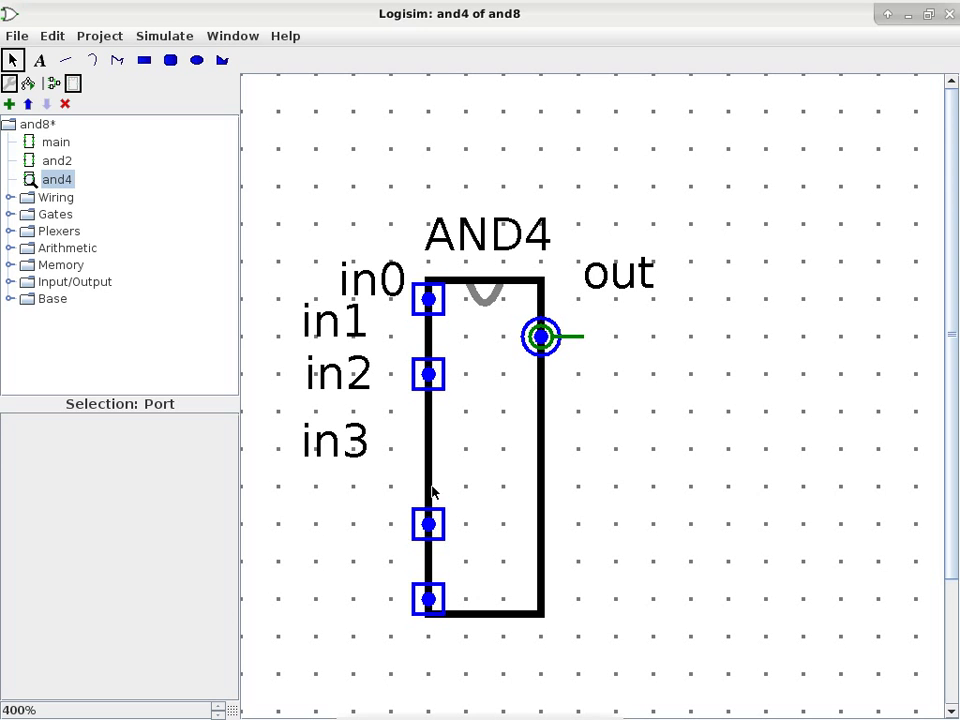
pyautogui.moveTo(428, 496)
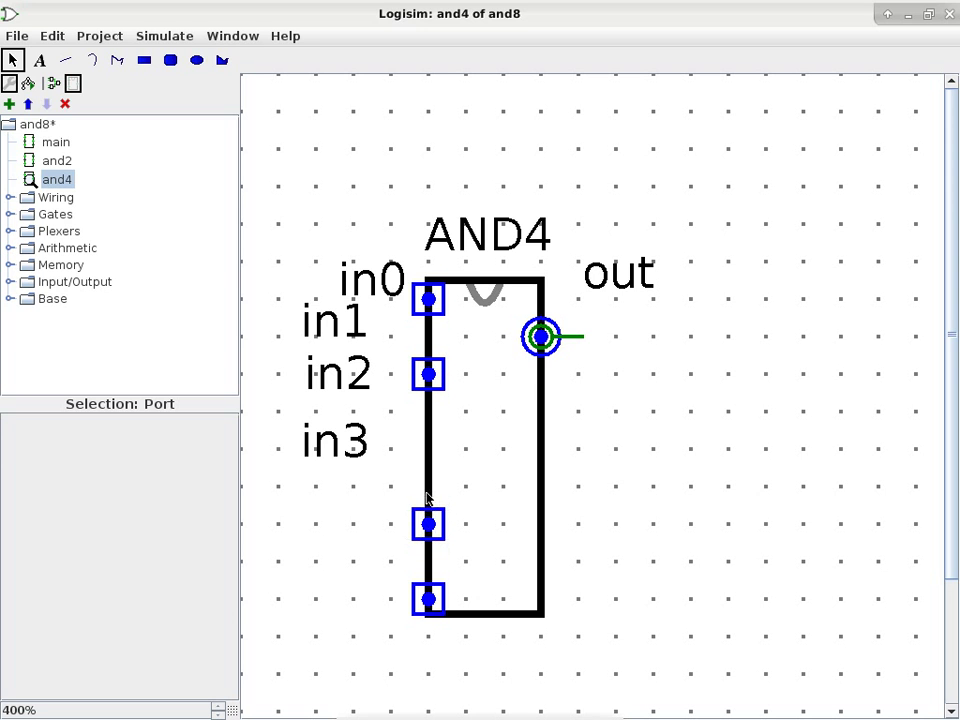
pyautogui.moveTo(428, 520)
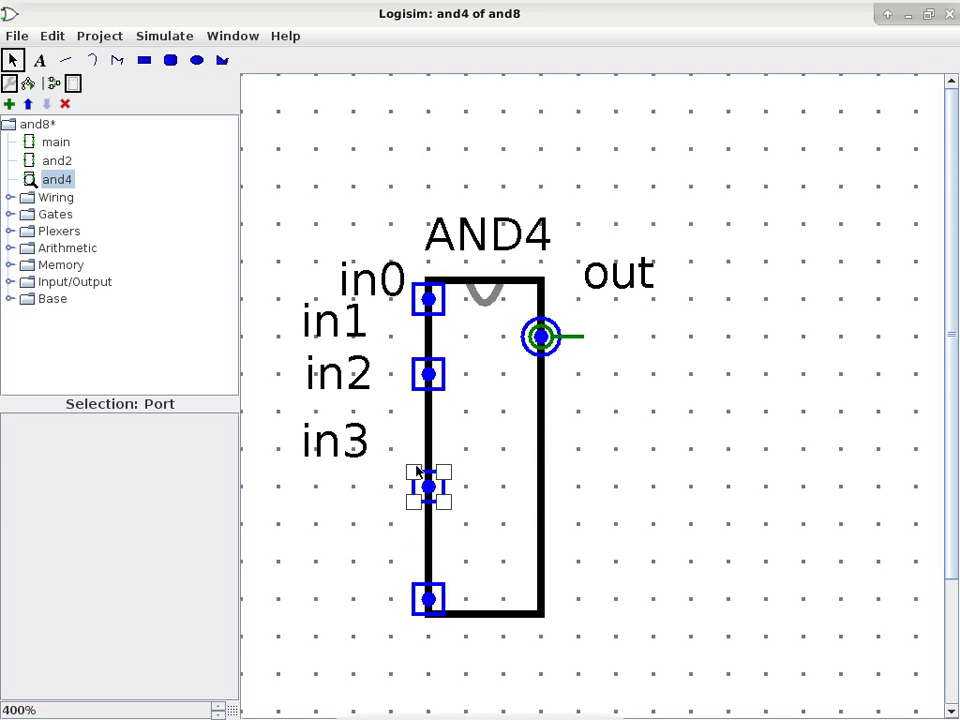
pyautogui.moveTo(412, 452)
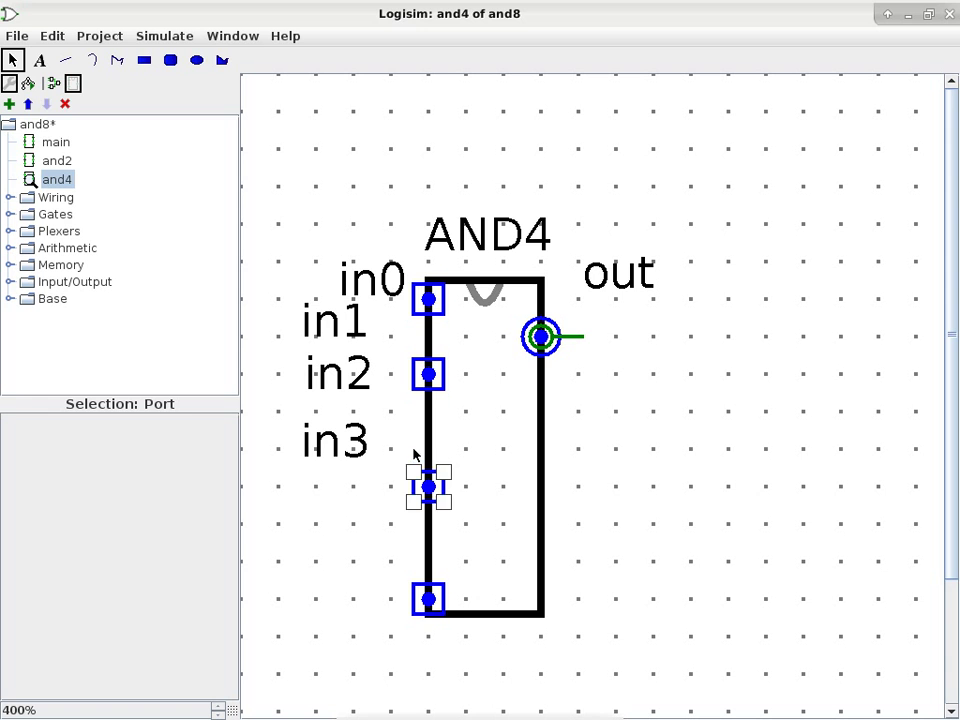
pyautogui.moveTo(430, 488)
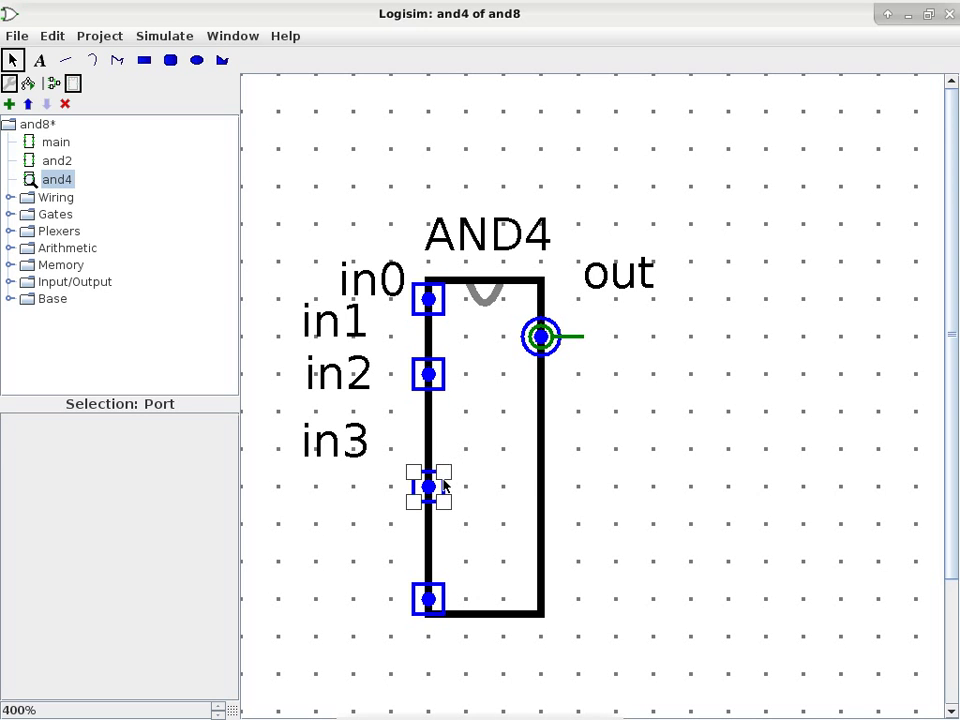
pyautogui.moveTo(448, 512)
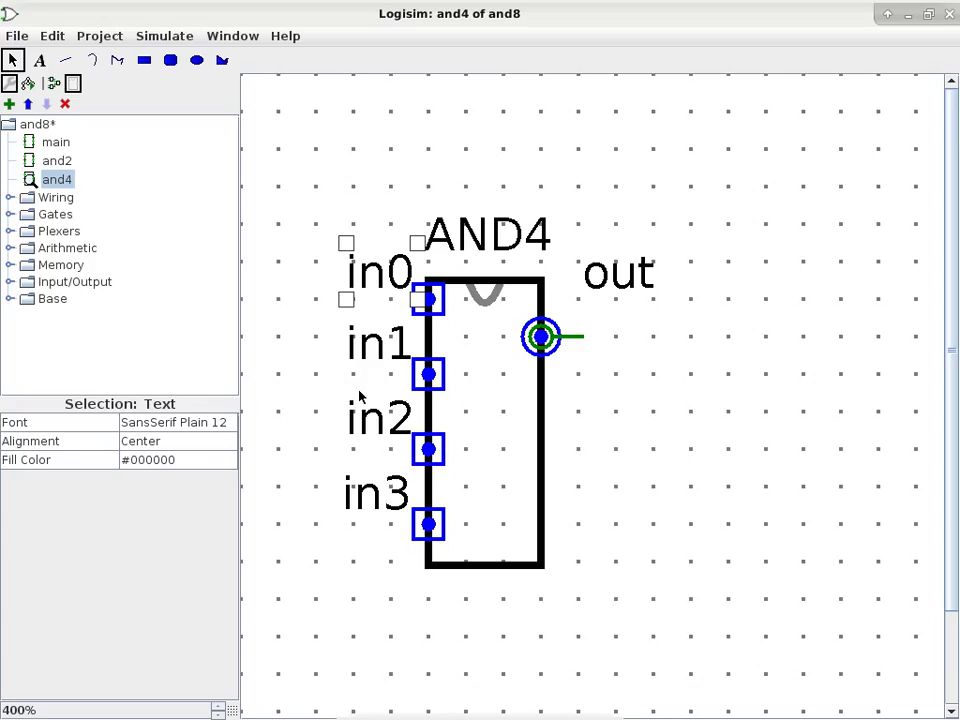
pyautogui.moveTo(608, 312)
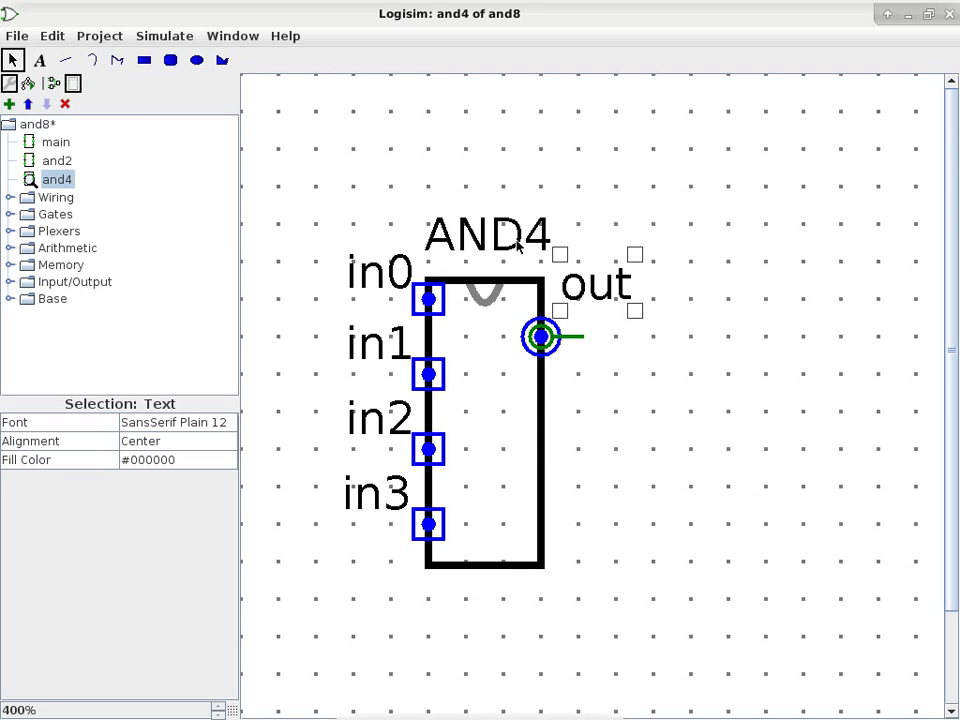
pyautogui.moveTo(90, 170)
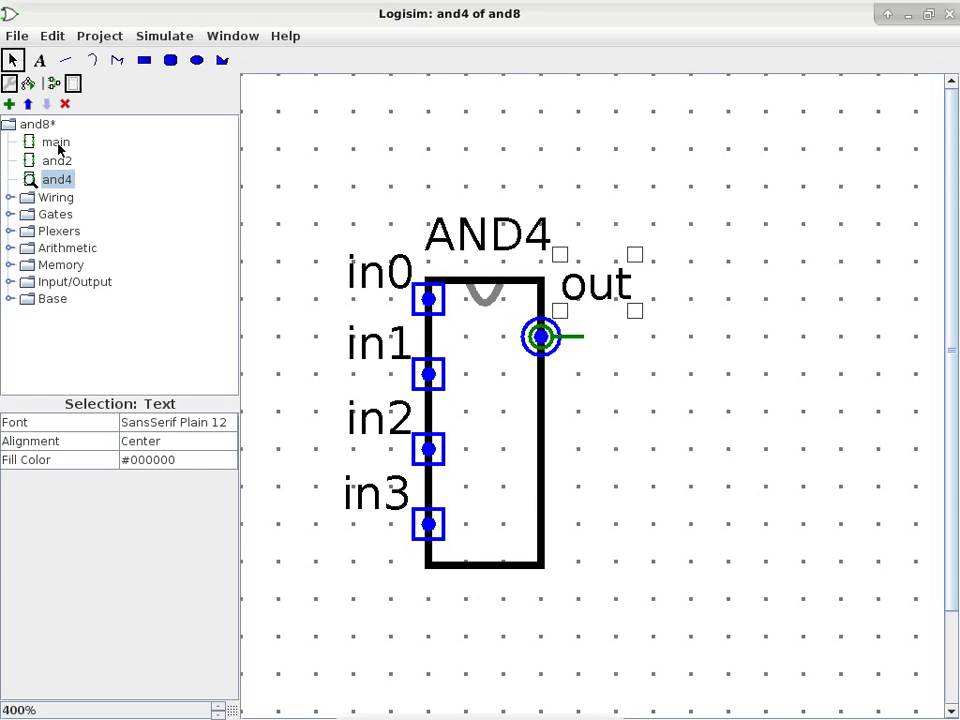
# - Place an AND2 block to the right of the two AND4 blocks in the main circuit
pyautogui.click(56, 142)
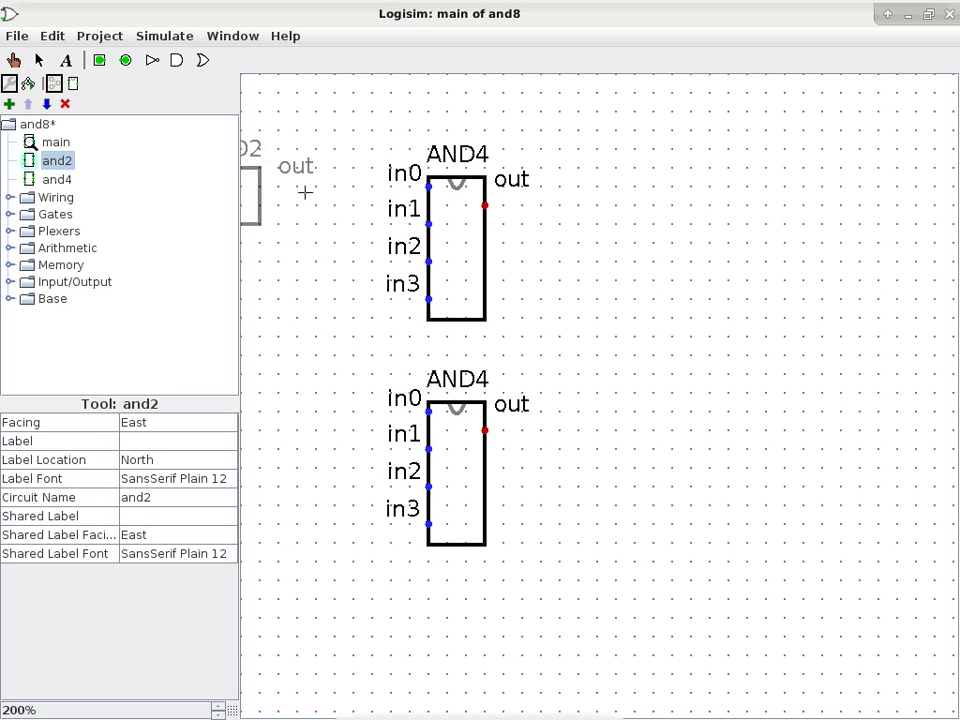
pyautogui.click(670, 330)
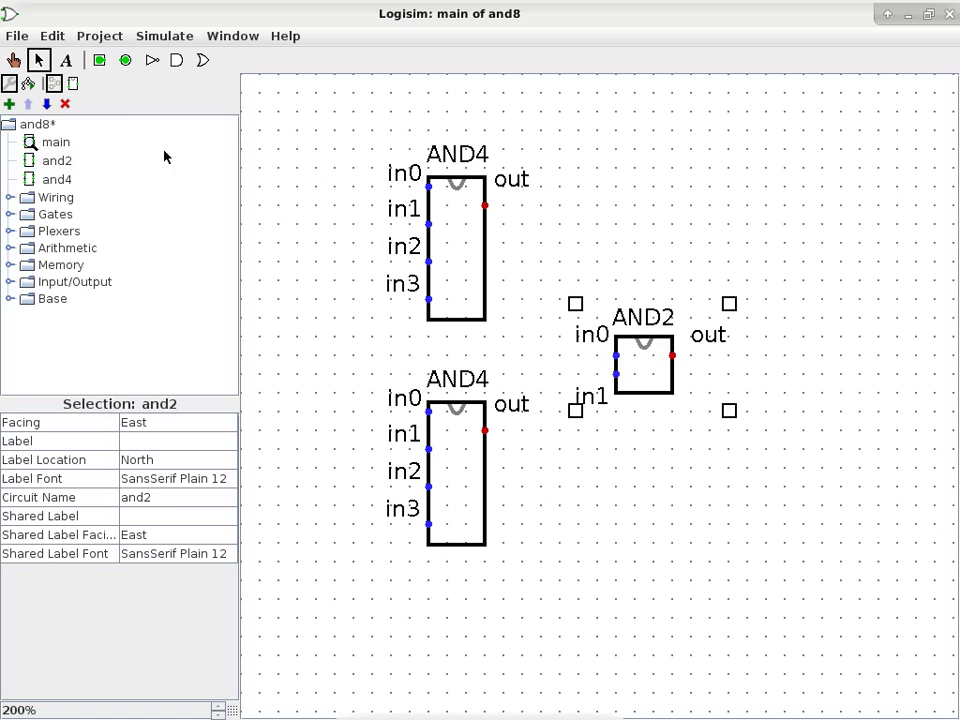
pyautogui.click(98, 60)
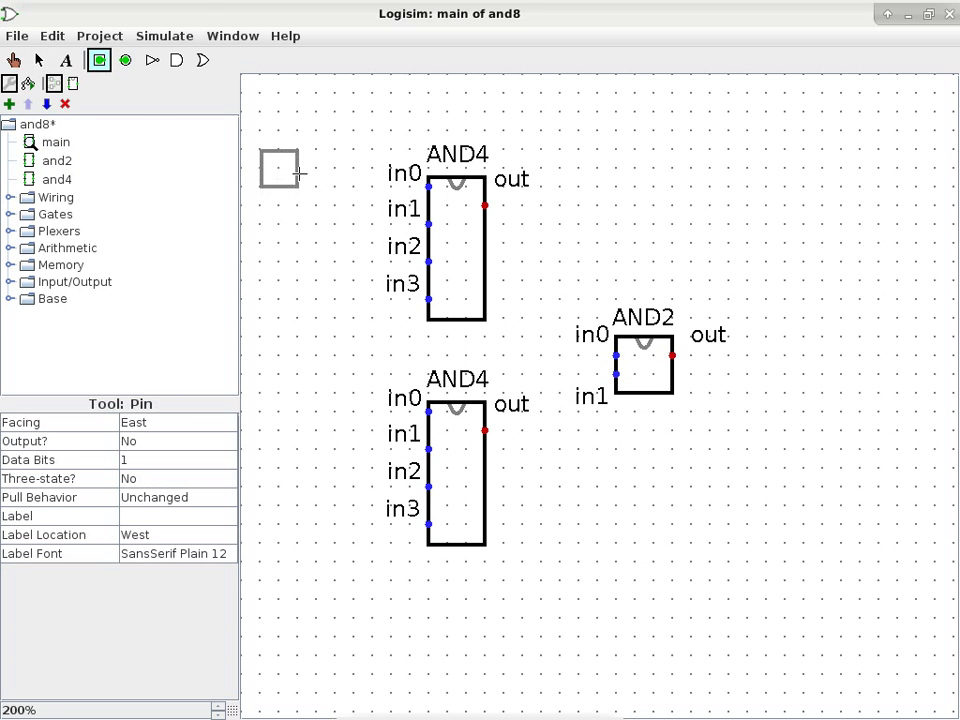
# - Place input pins beside the top and bottom AND4 blocks
pyautogui.click(36, 60)
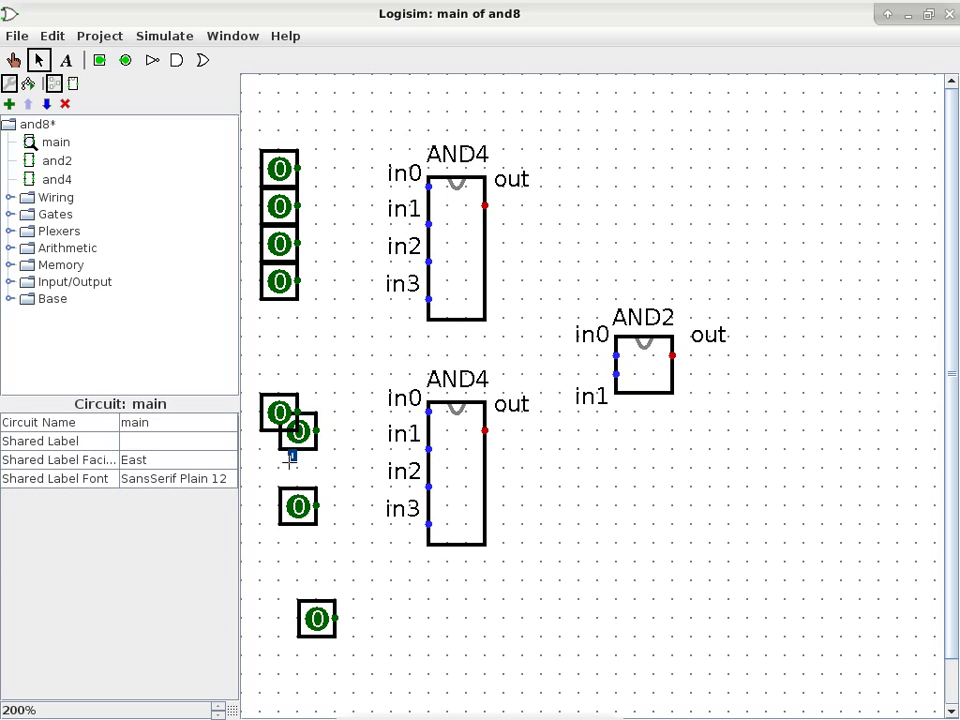
pyautogui.click(296, 430)
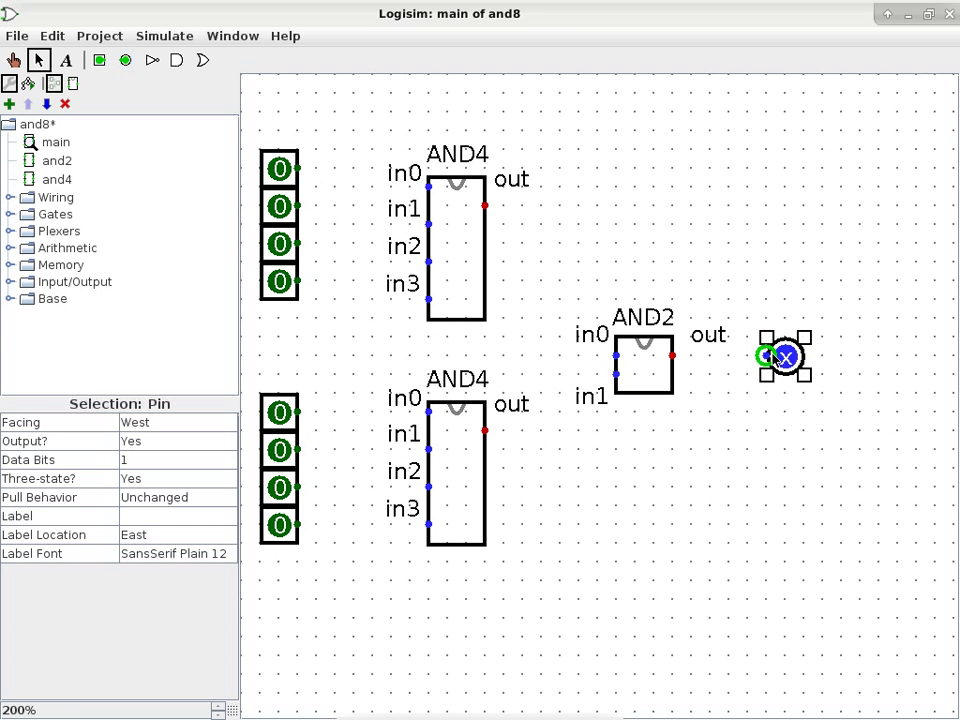
# - Wire the top input pin toward in0, then undo that wire
pyautogui.moveTo(300, 168); pyautogui.dragTo(428, 168)
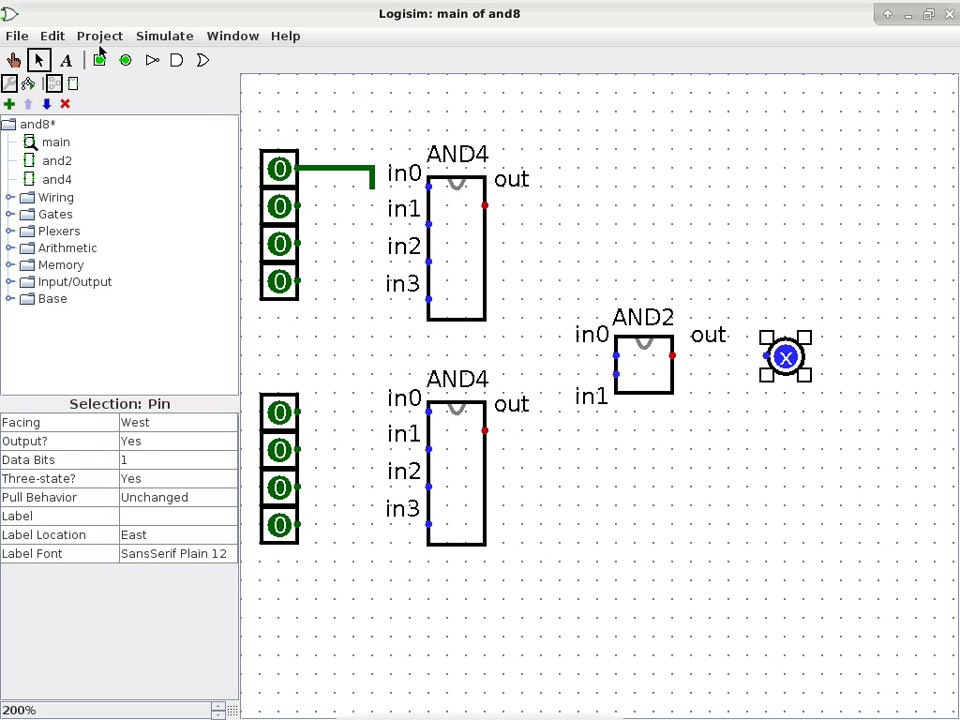
pyautogui.click(50, 36)
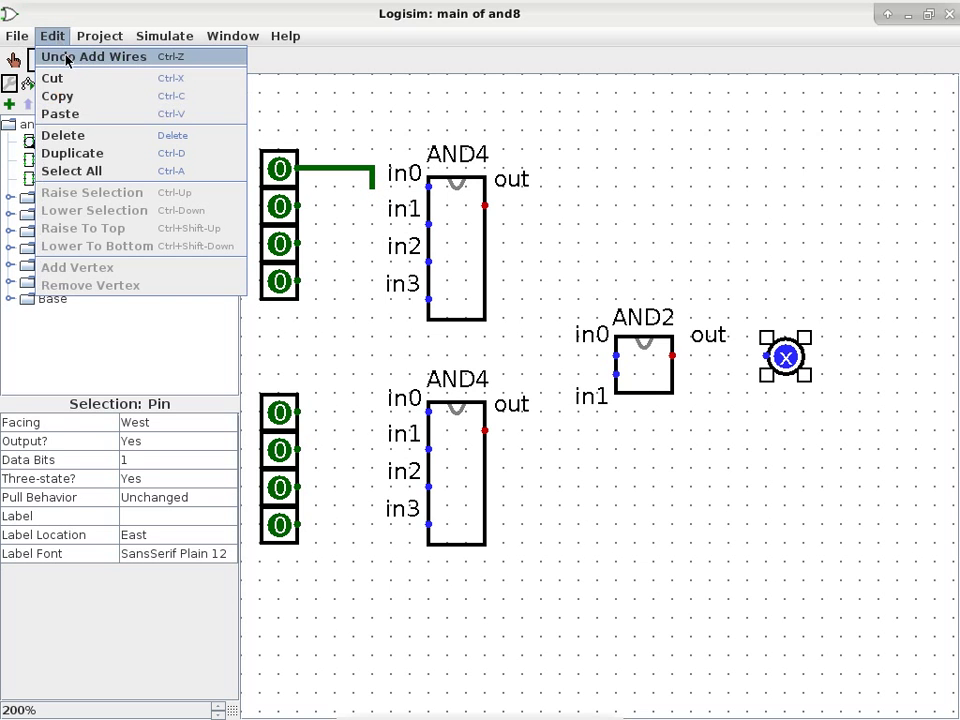
pyautogui.click(70, 56)
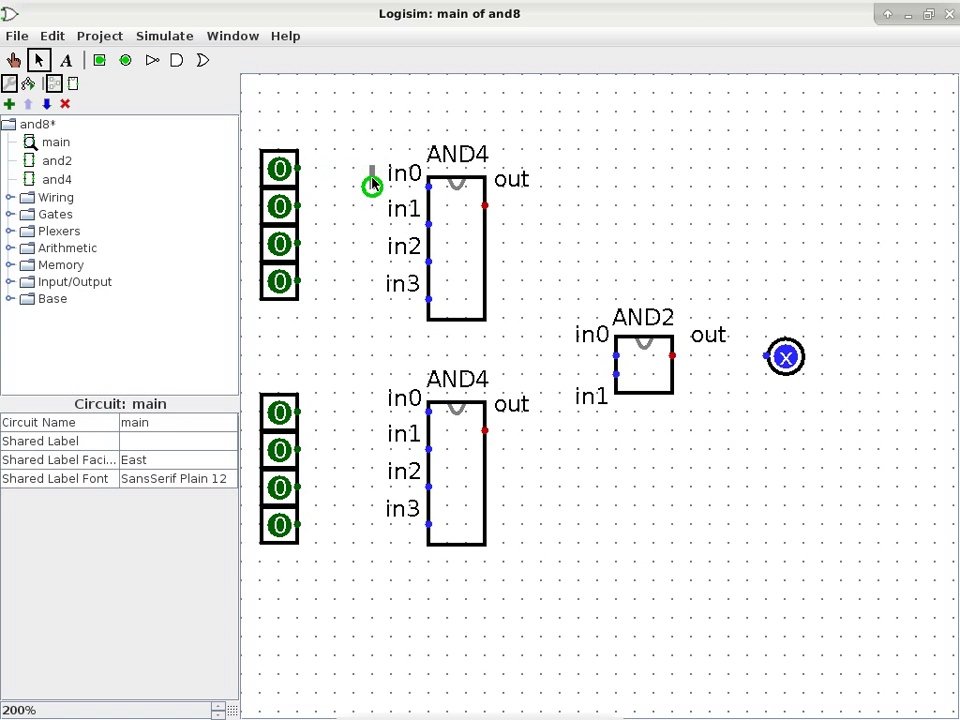
pyautogui.moveTo(248, 136)
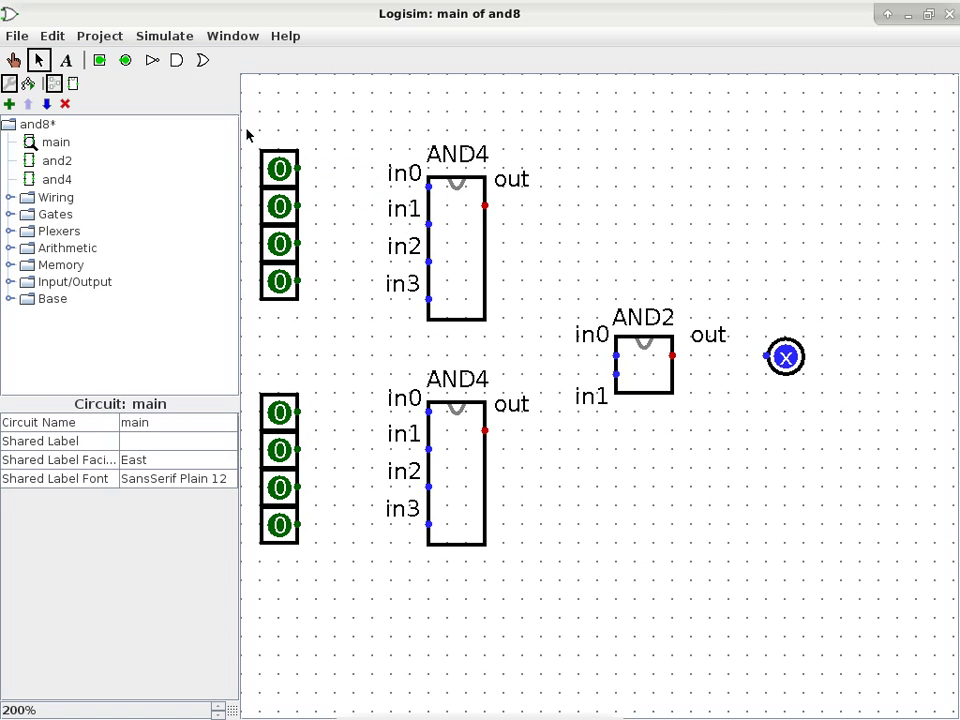
# - Wire all eight input pins into the AND4 inputs and both AND4 outputs into the AND2 gate
pyautogui.moveTo(250, 150); pyautogui.dragTo(310, 300)
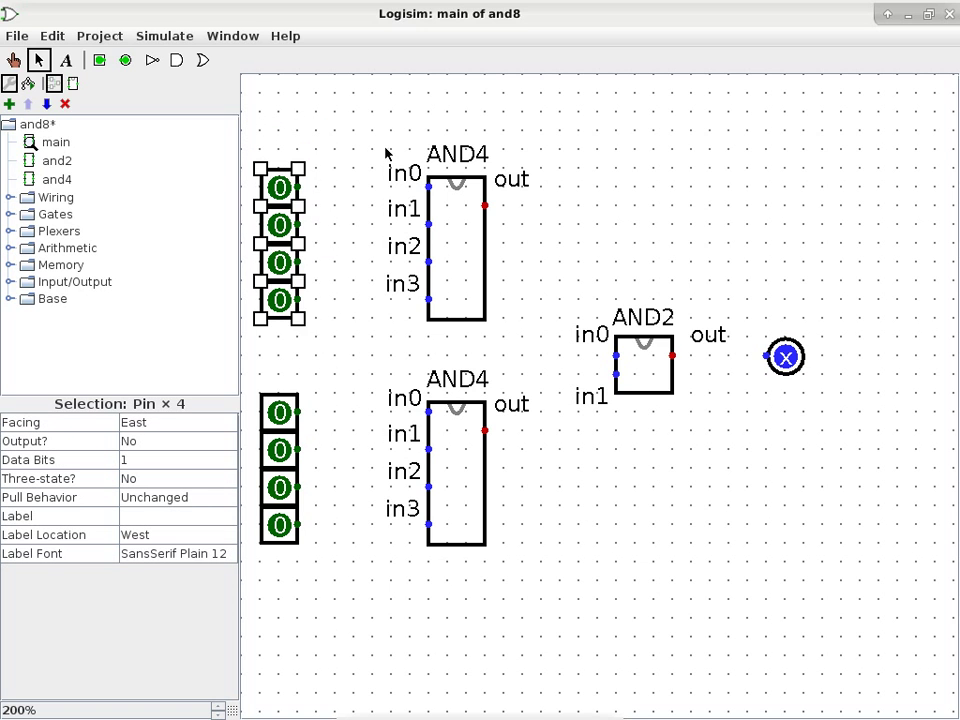
pyautogui.moveTo(304, 188); pyautogui.dragTo(428, 188)
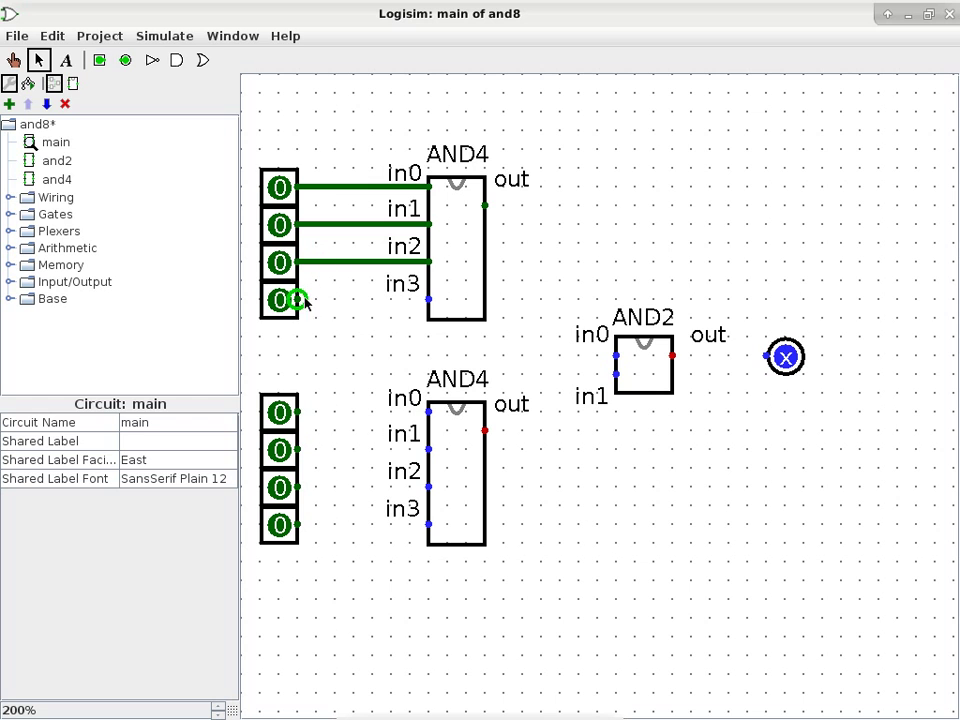
pyautogui.moveTo(304, 300); pyautogui.dragTo(424, 300)
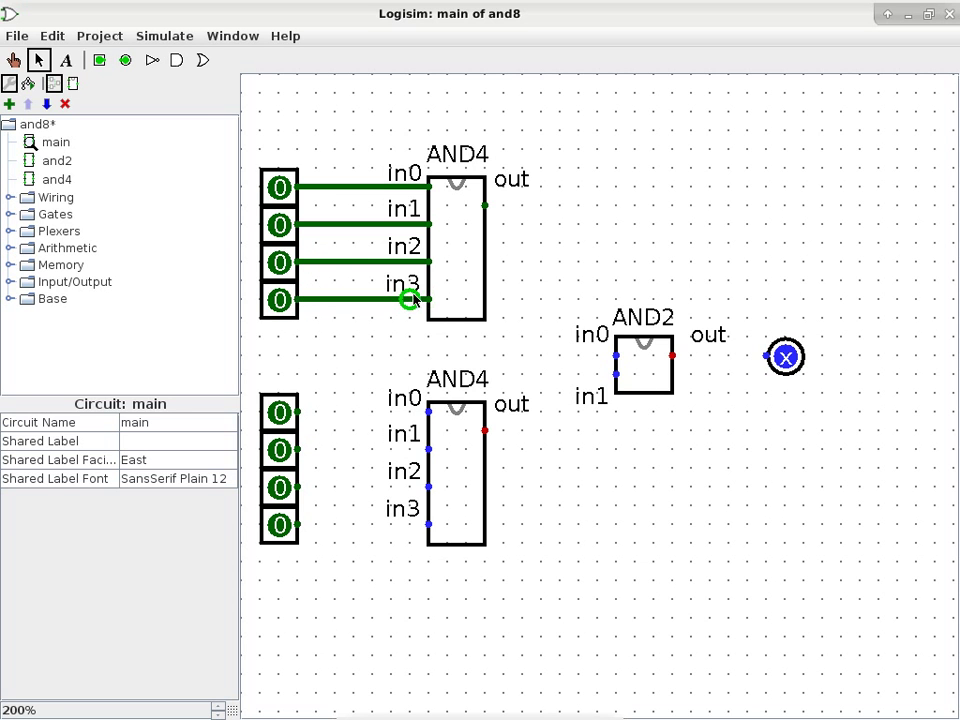
pyautogui.moveTo(388, 298)
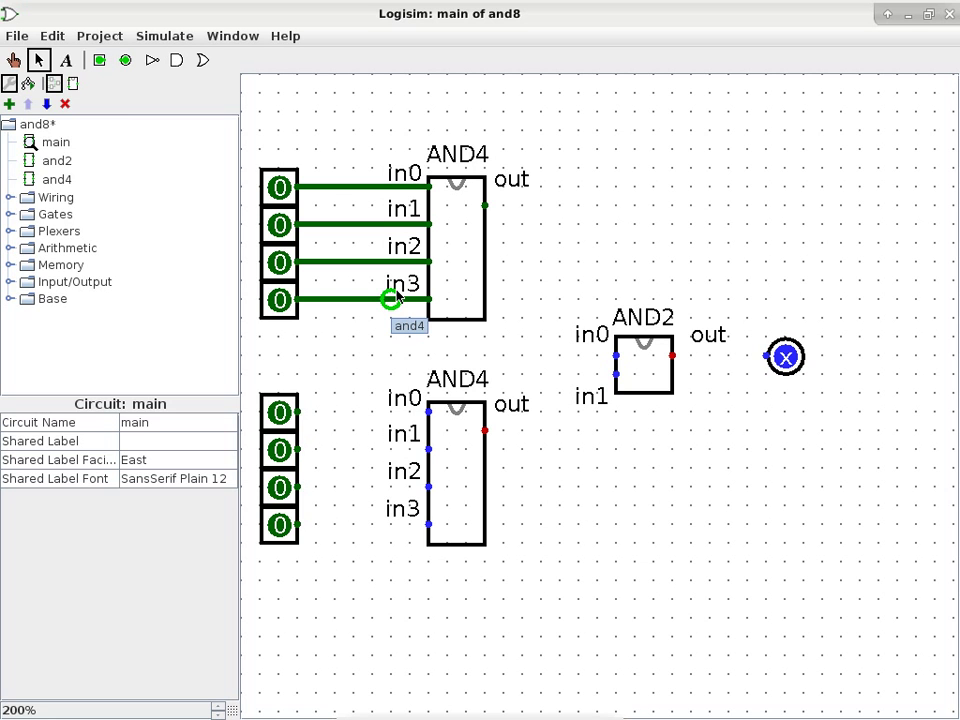
pyautogui.moveTo(184, 148)
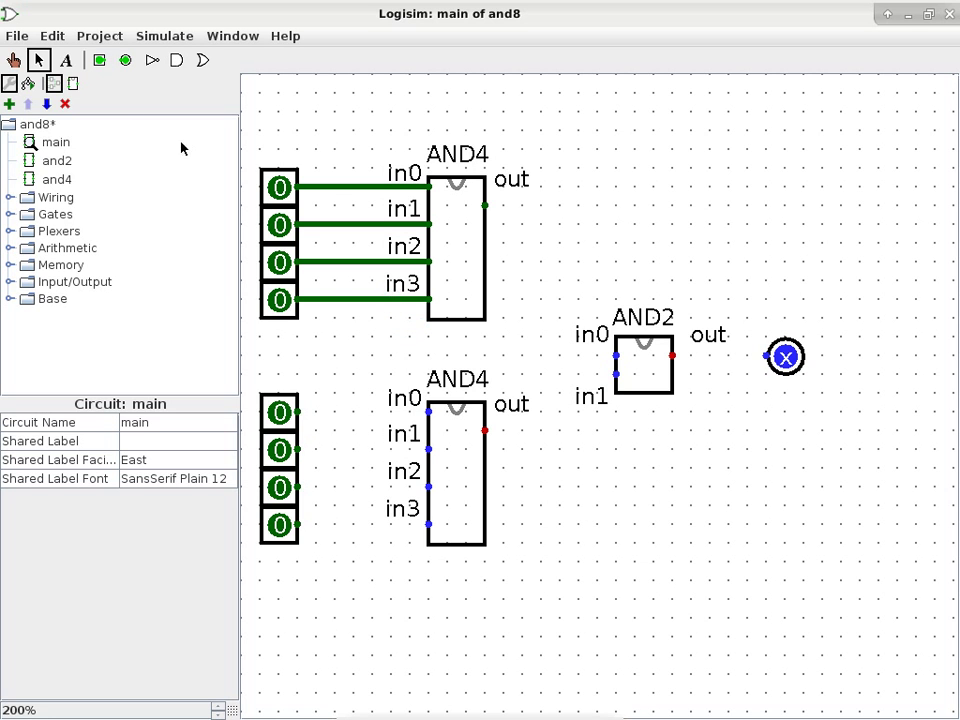
pyautogui.moveTo(300, 412); pyautogui.dragTo(428, 412)
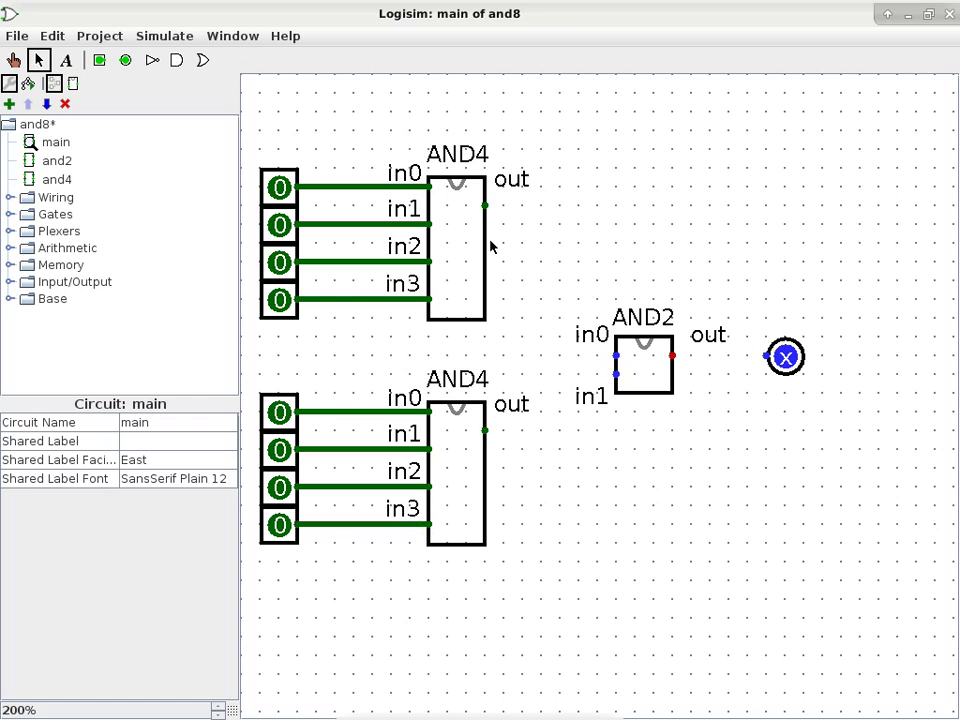
pyautogui.moveTo(488, 206); pyautogui.dragTo(548, 356)
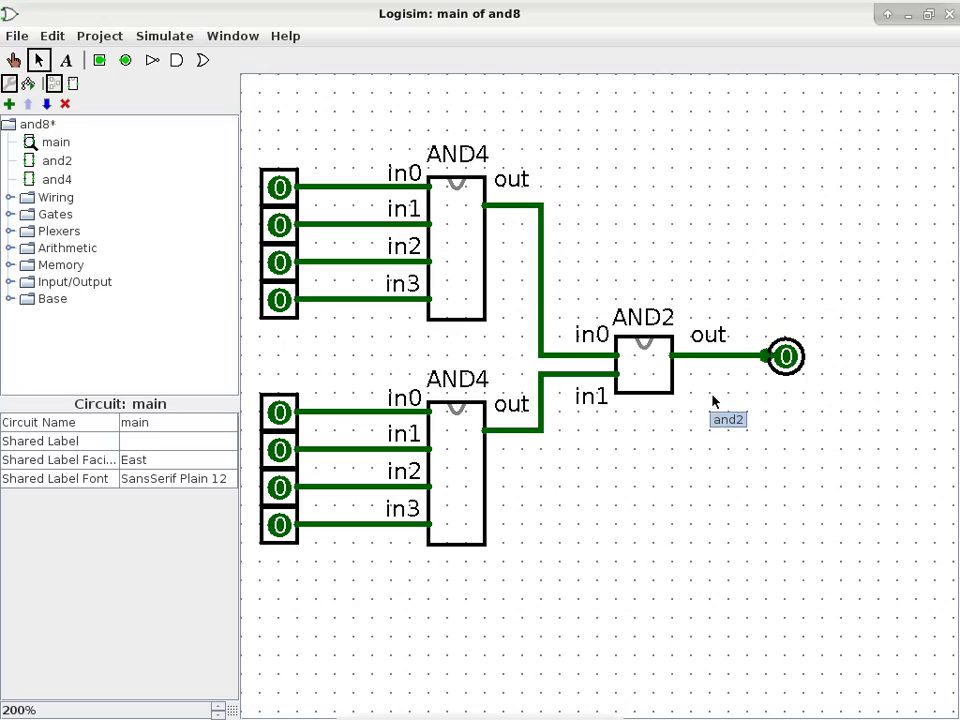
pyautogui.moveTo(716, 404)
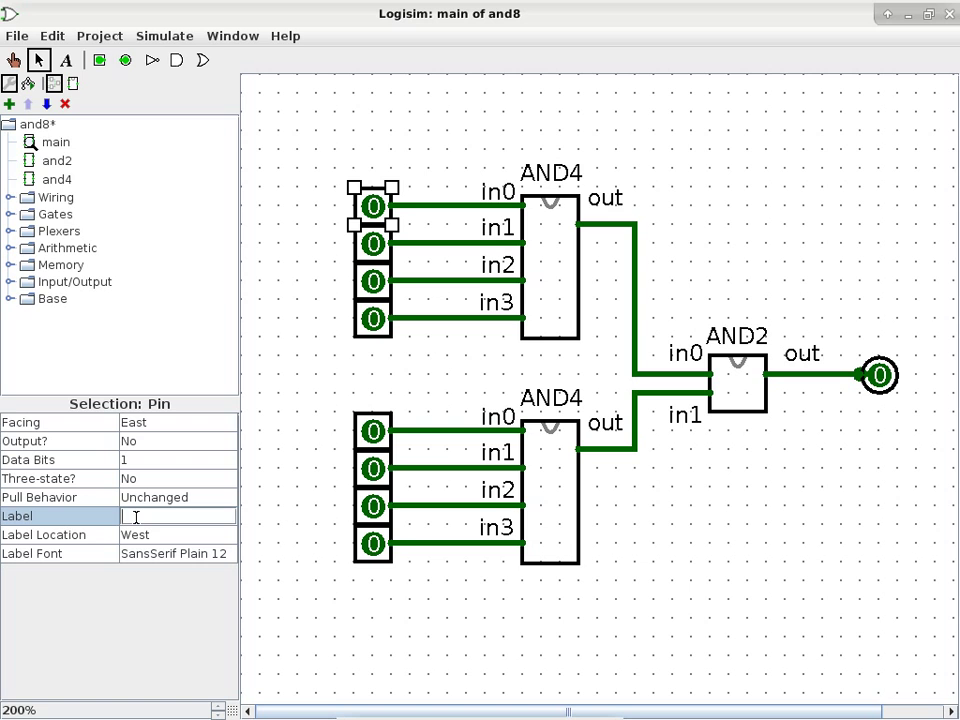
# - Label the top two input pins A and B and the output pin R
pyautogui.write('A')
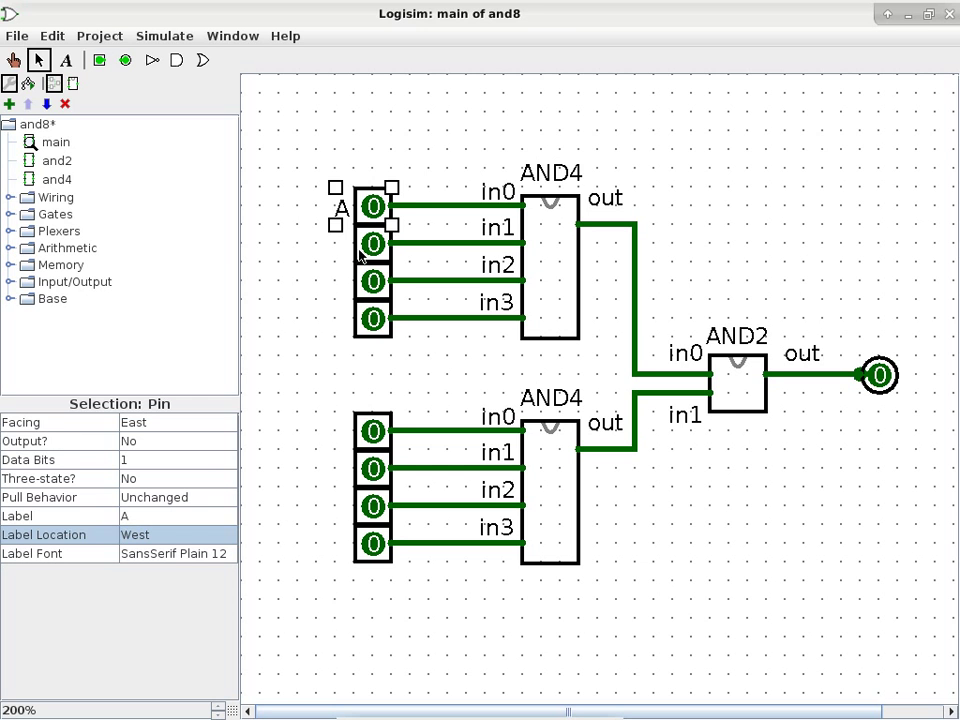
pyautogui.click(178, 516)
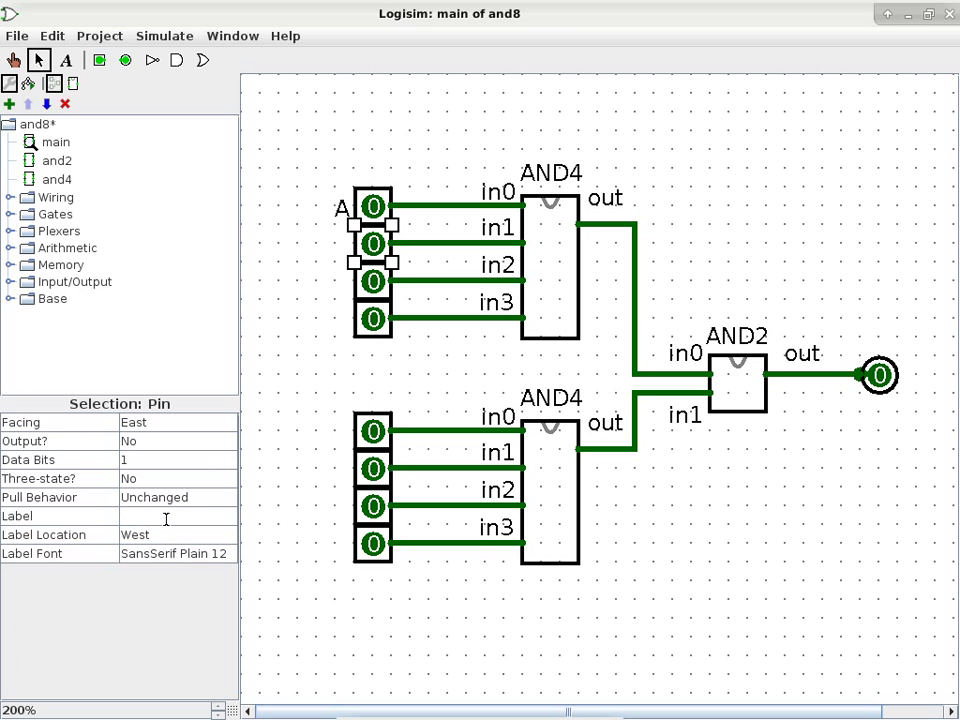
pyautogui.write('B')
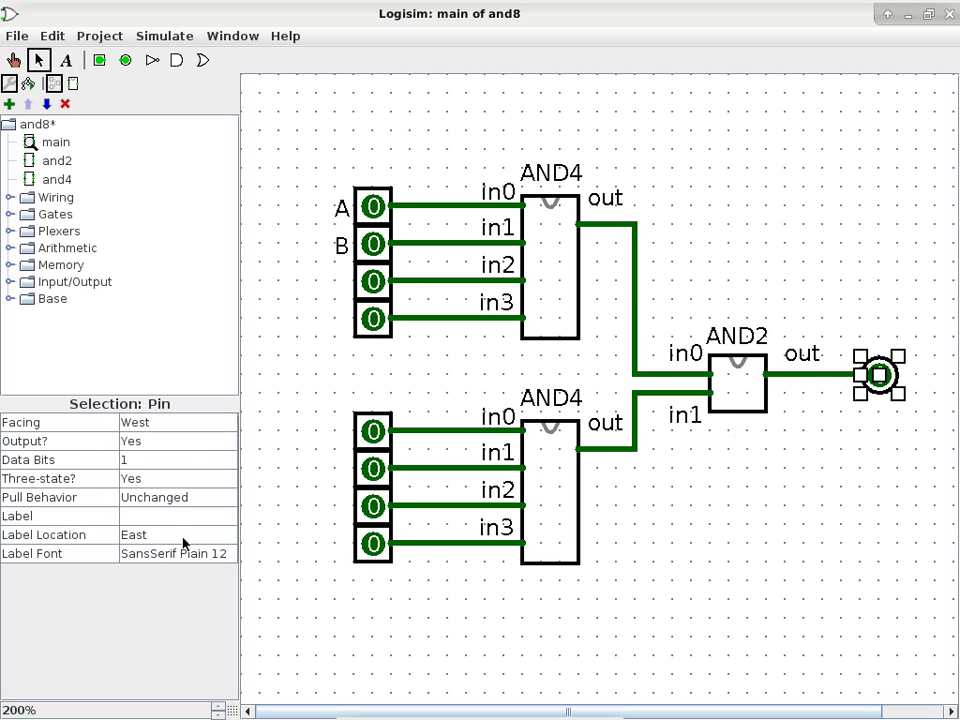
pyautogui.click(176, 516)
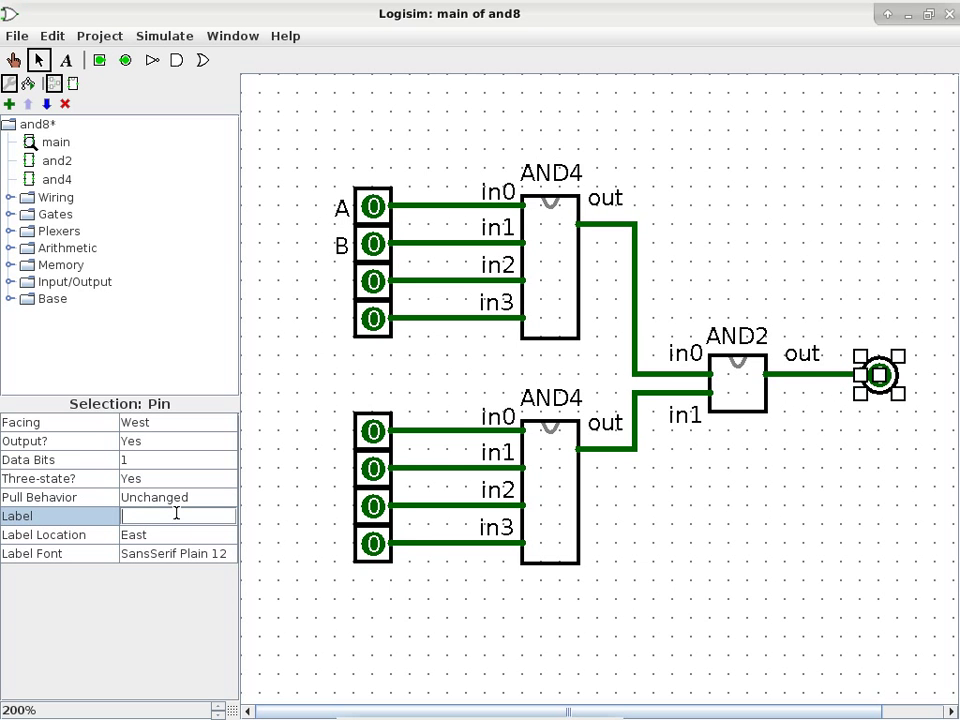
pyautogui.write('R')
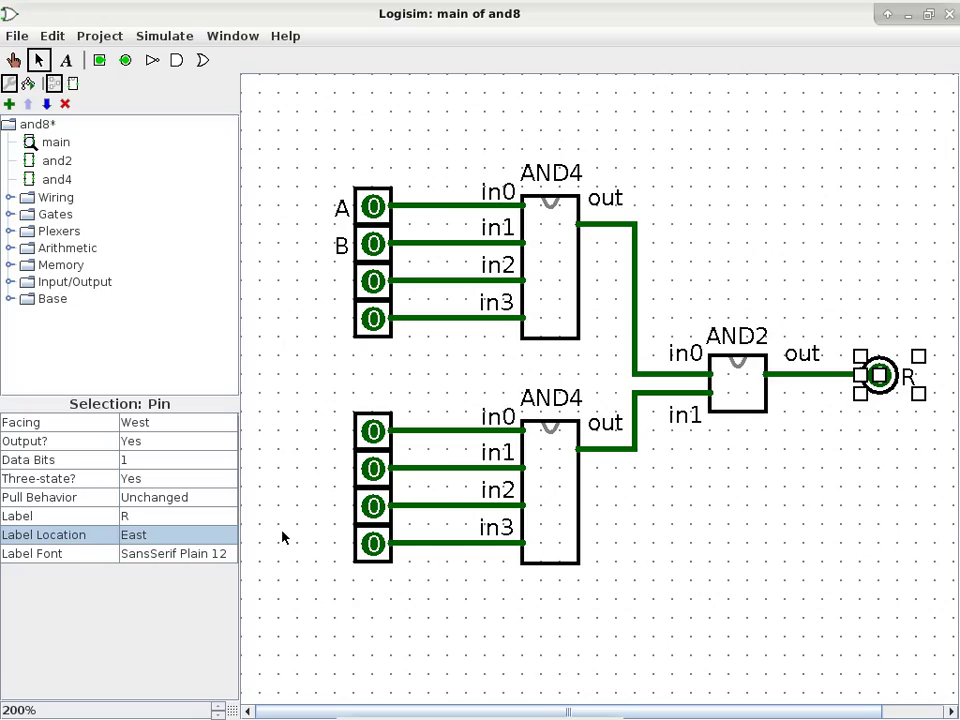
pyautogui.moveTo(290, 520)
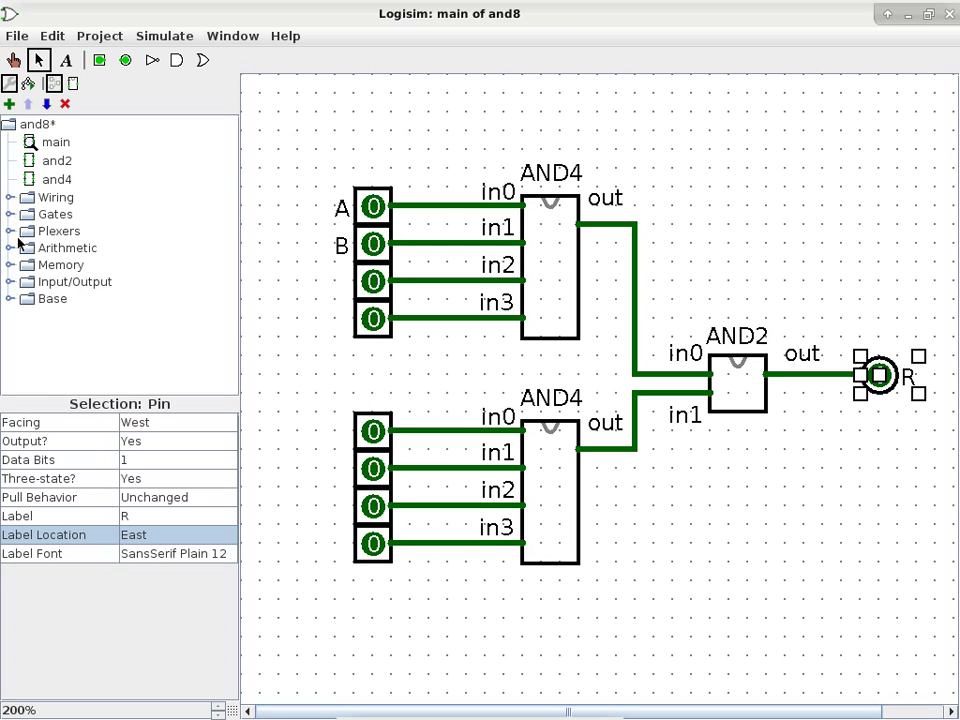
# - Place a Wiring constant 1 and wire it into in3 of the lower AND4
pyautogui.click(8, 198)
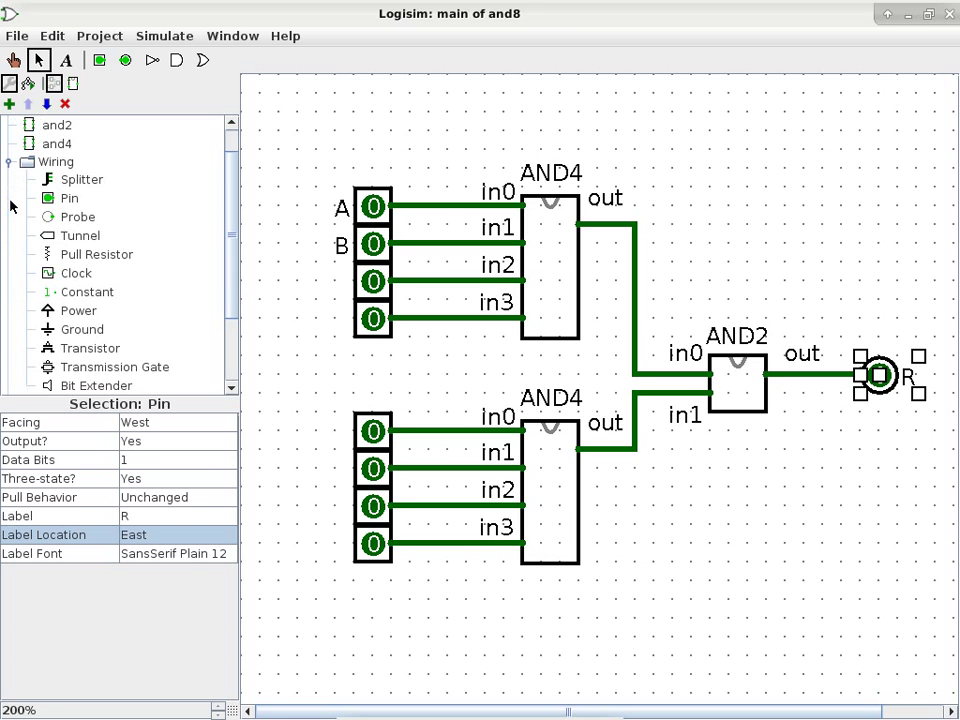
pyautogui.moveTo(90, 296)
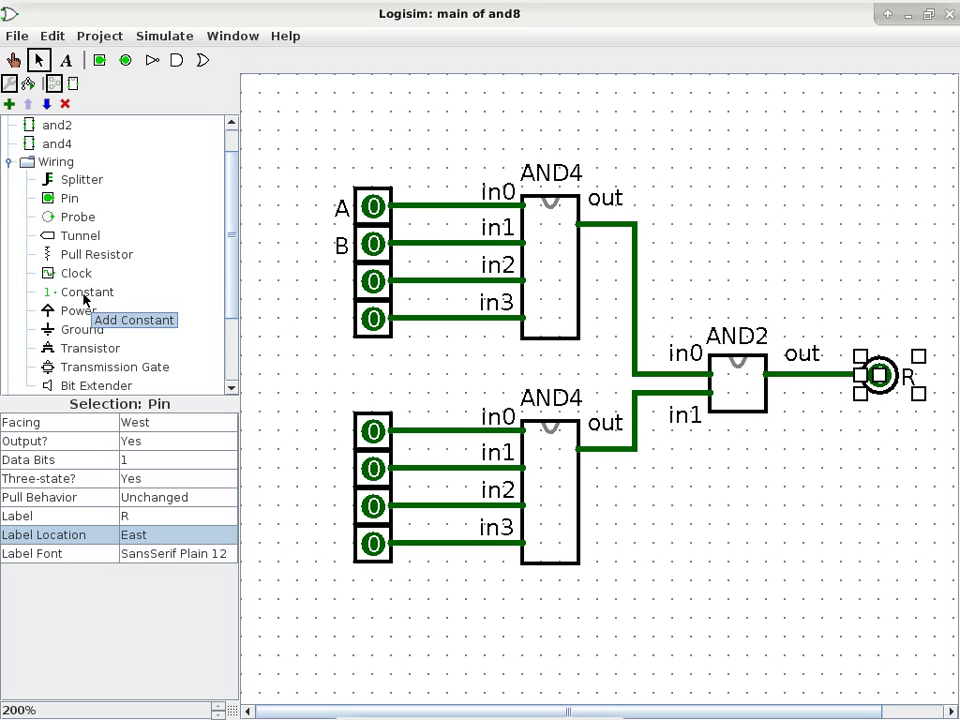
pyautogui.click(88, 292)
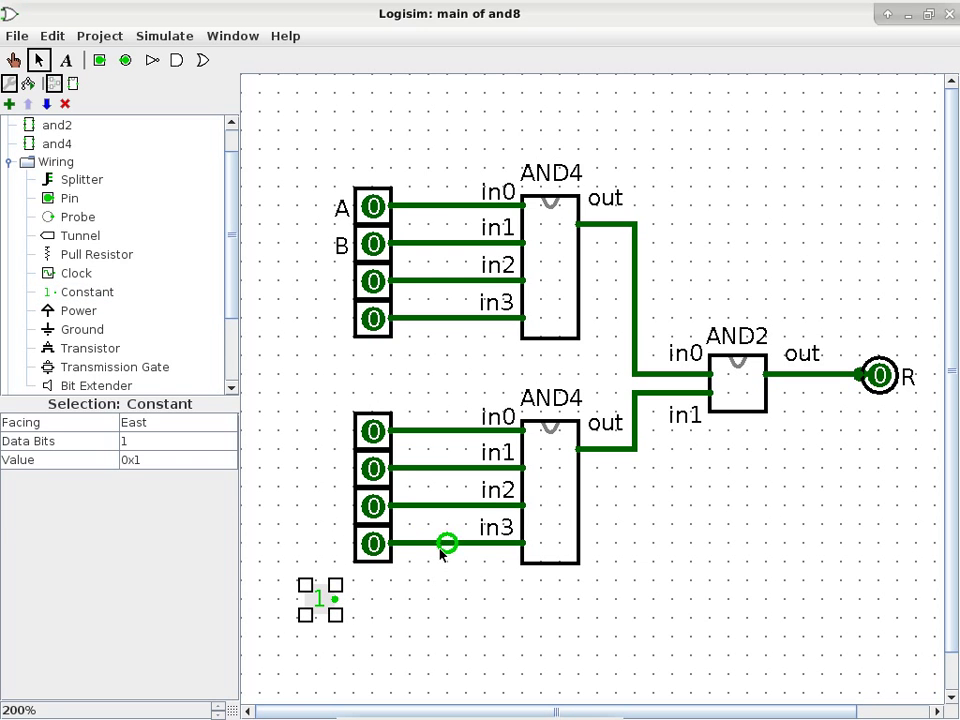
pyautogui.moveTo(416, 418)
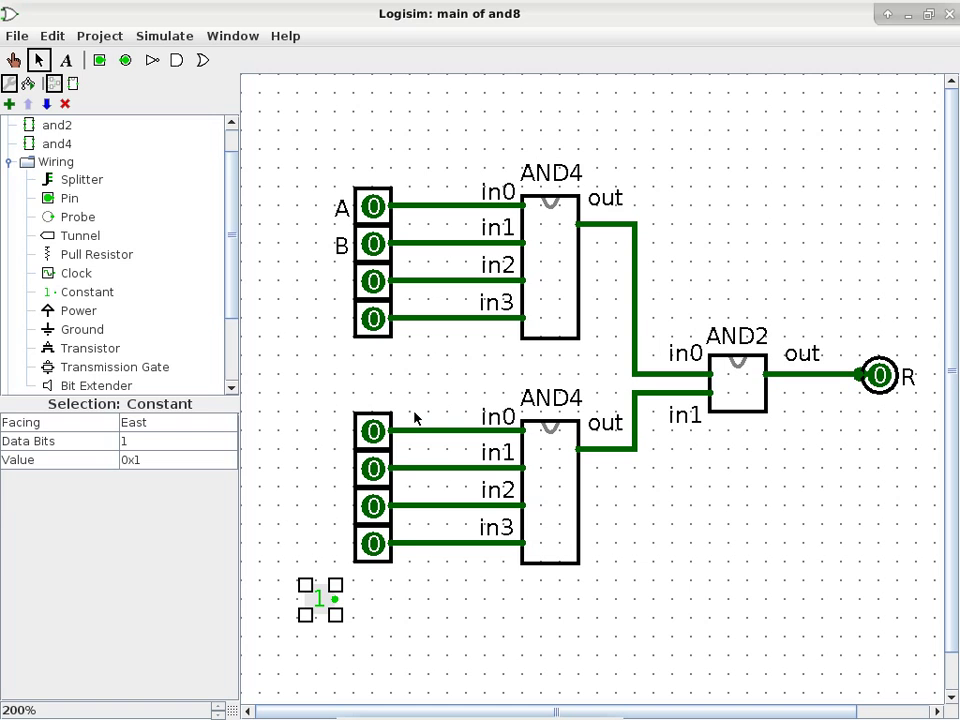
pyautogui.moveTo(468, 380)
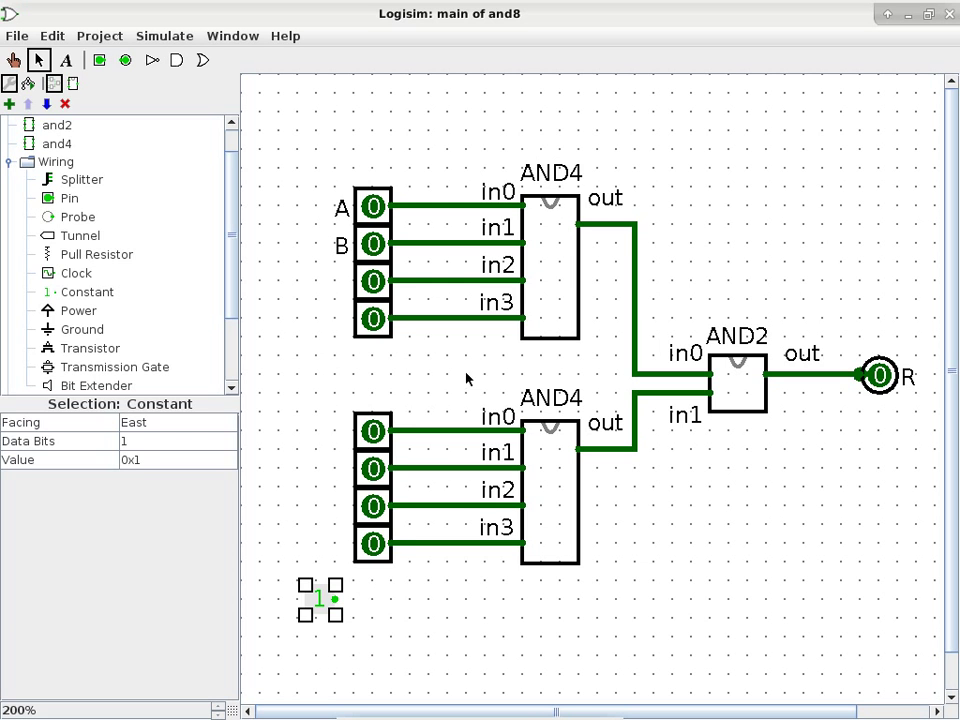
pyautogui.moveTo(380, 382)
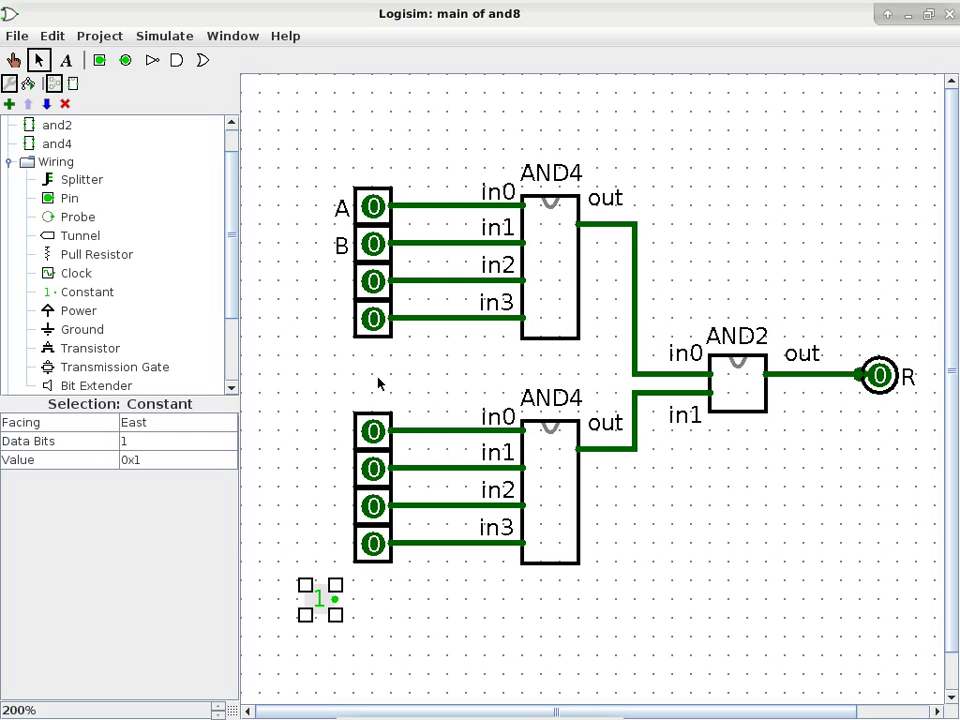
pyautogui.moveTo(410, 542)
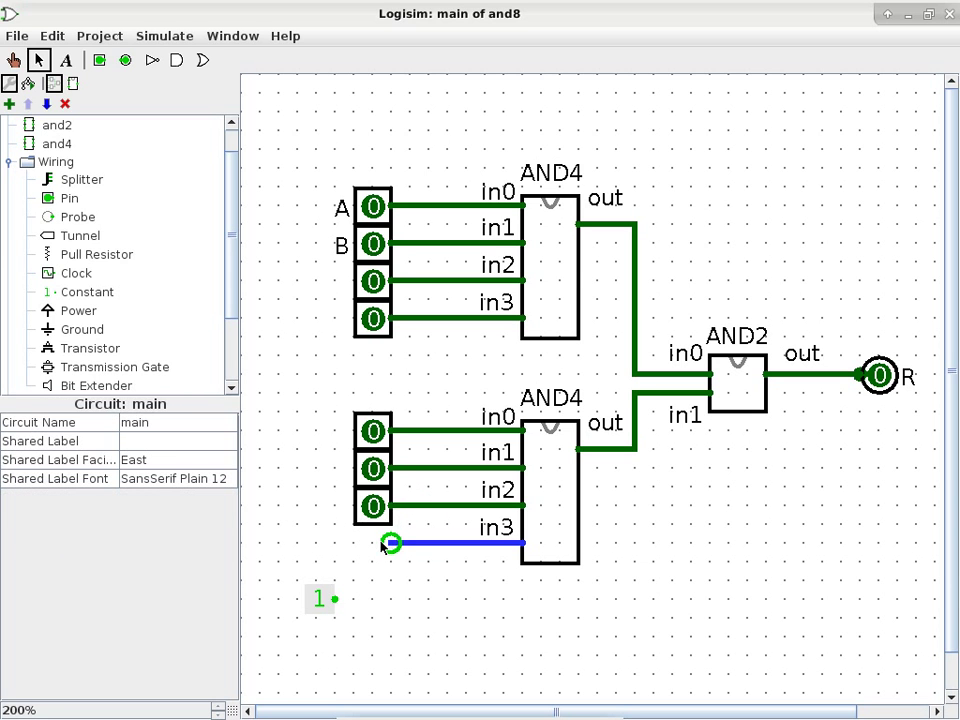
pyautogui.moveTo(336, 598); pyautogui.dragTo(372, 560)
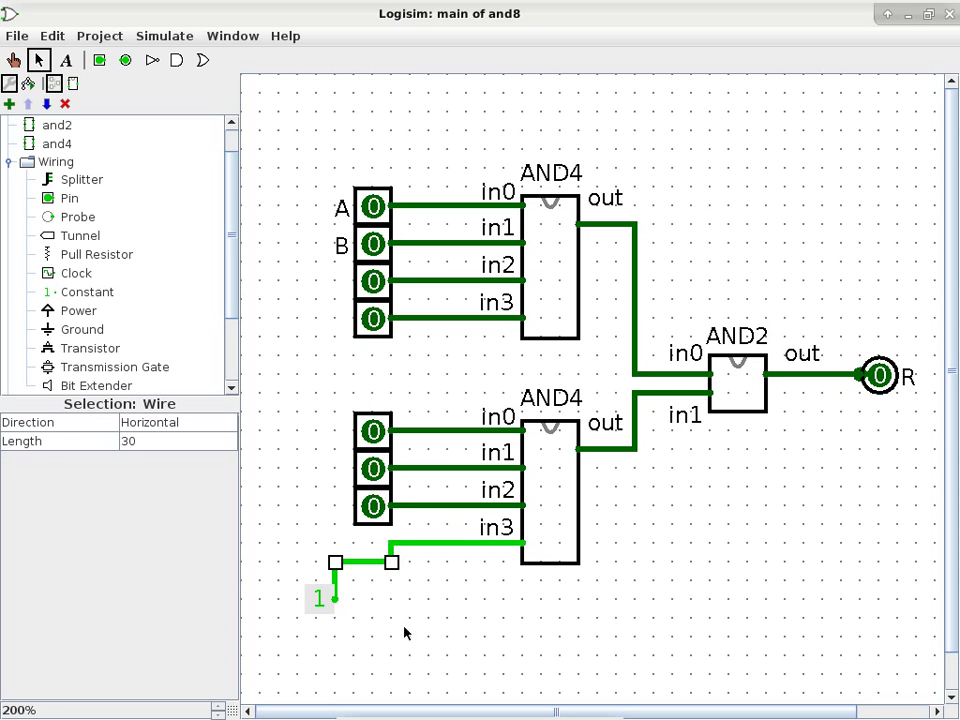
pyautogui.moveTo(418, 628)
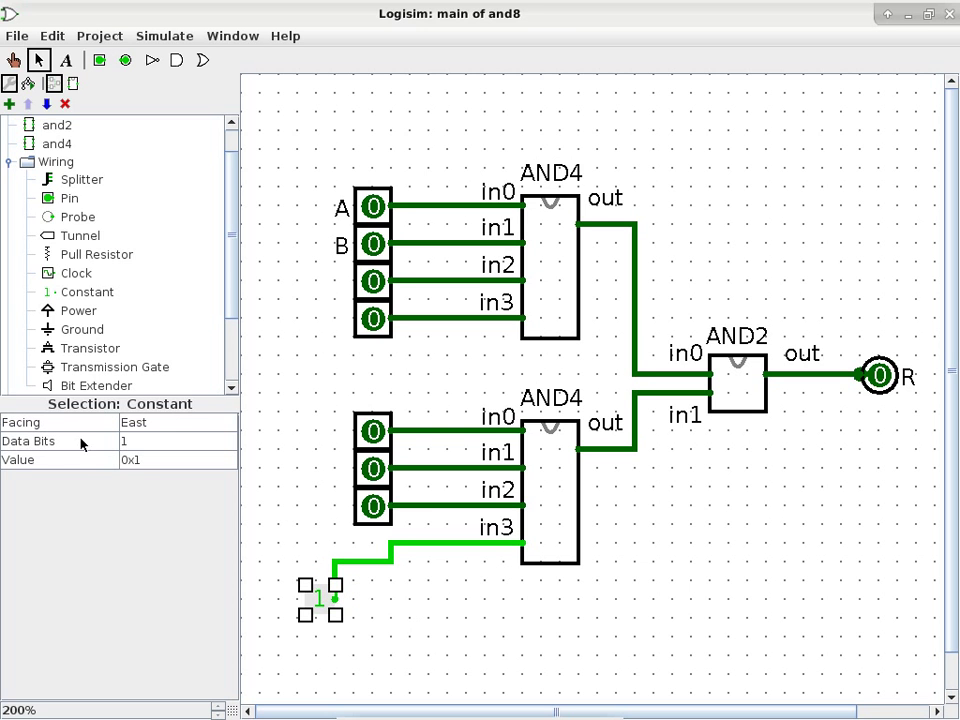
pyautogui.click(178, 460)
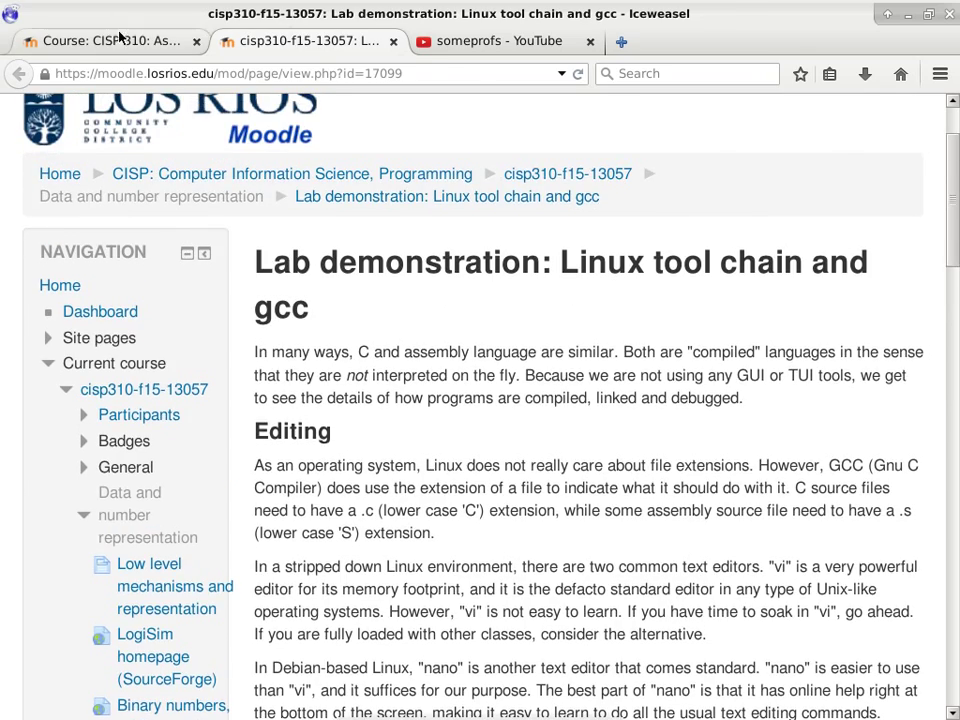
# - Return to the course page and open the 4-bit adder assignment's Edit settings
pyautogui.click(110, 44)
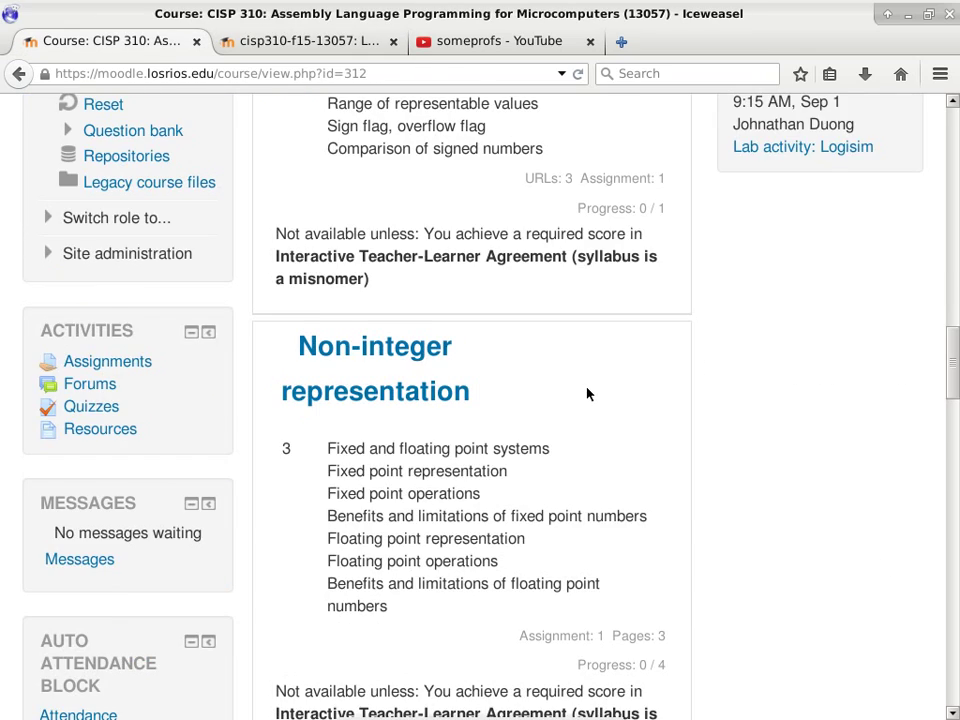
pyautogui.scroll(-3)
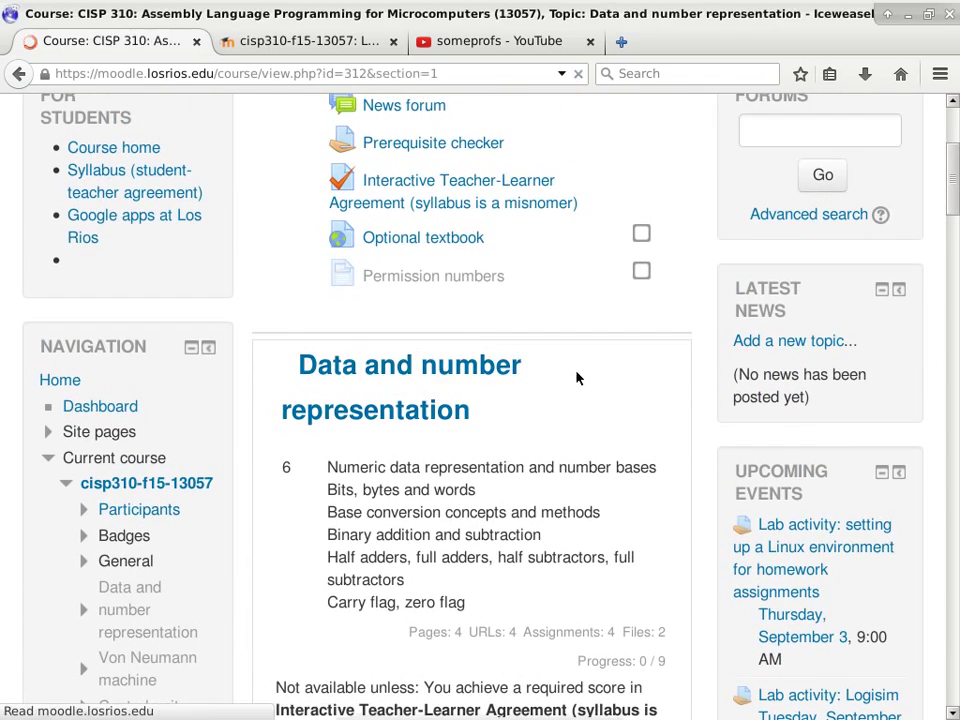
pyautogui.scroll(-3)
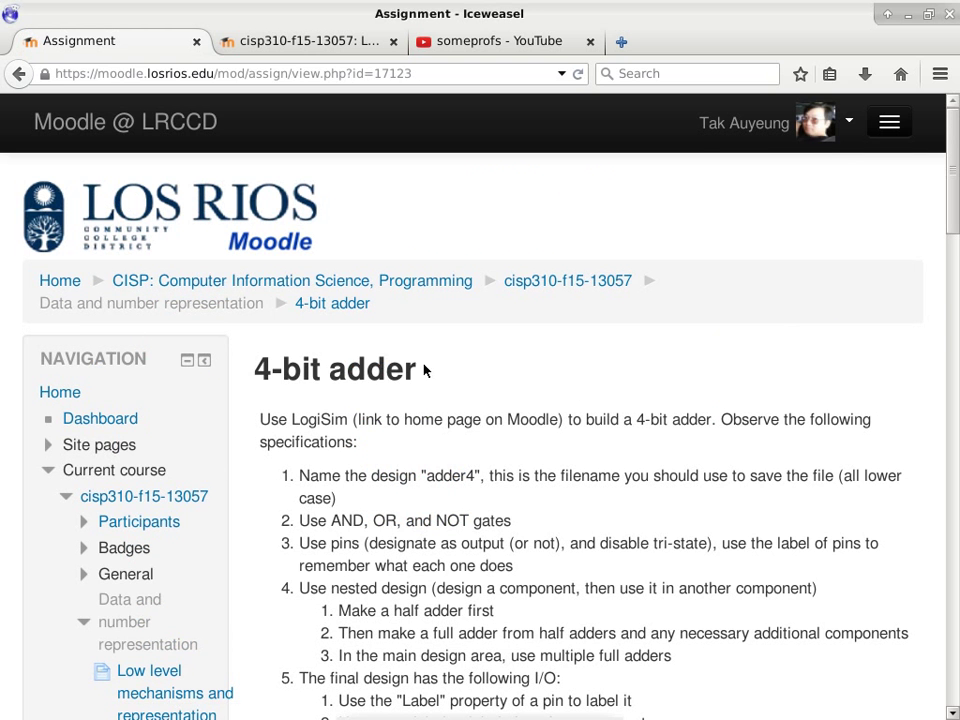
pyautogui.scroll(-3)
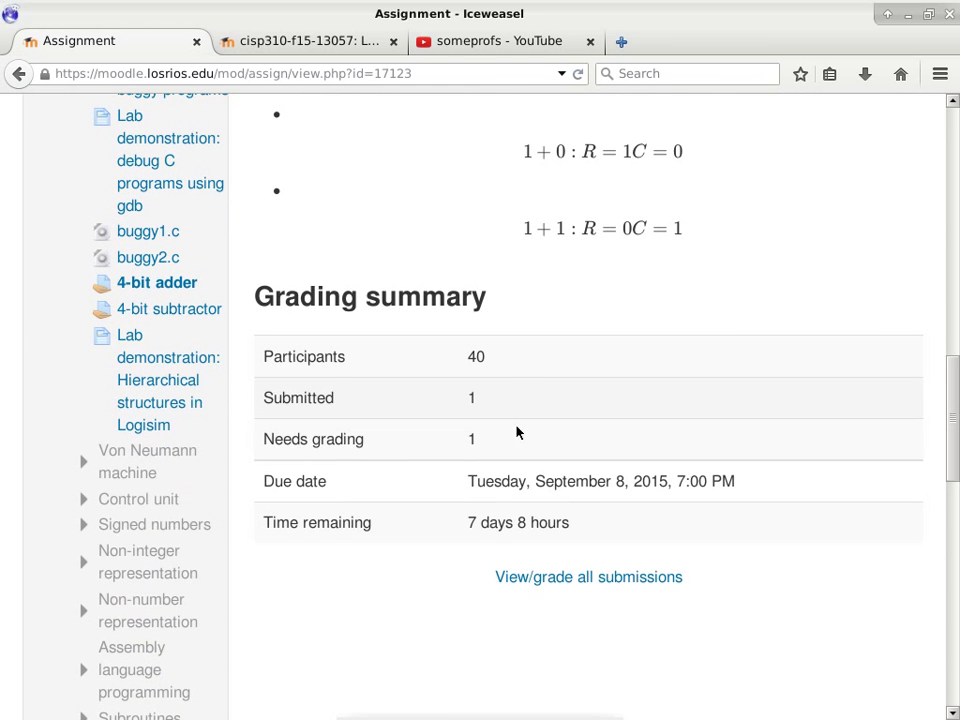
pyautogui.moveTo(556, 516)
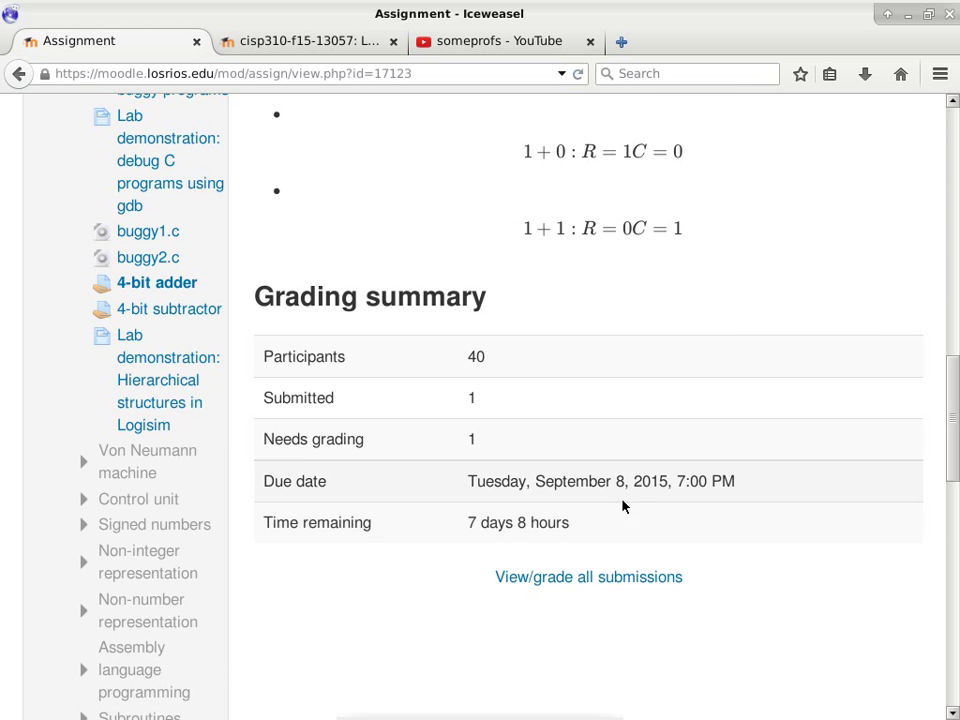
pyautogui.moveTo(332, 362)
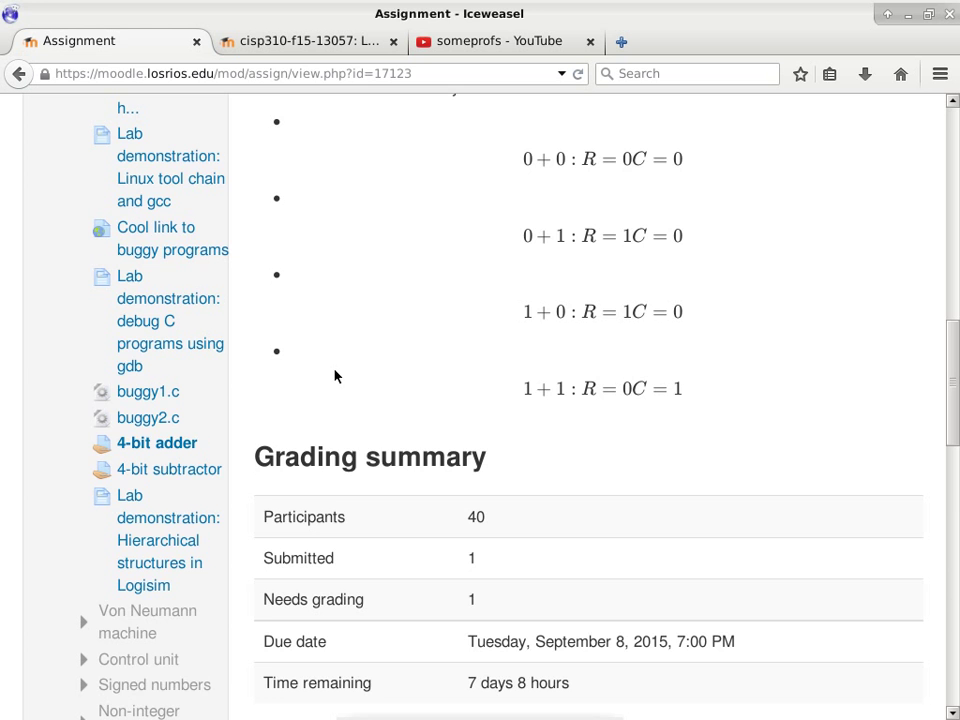
pyautogui.scroll(-3)
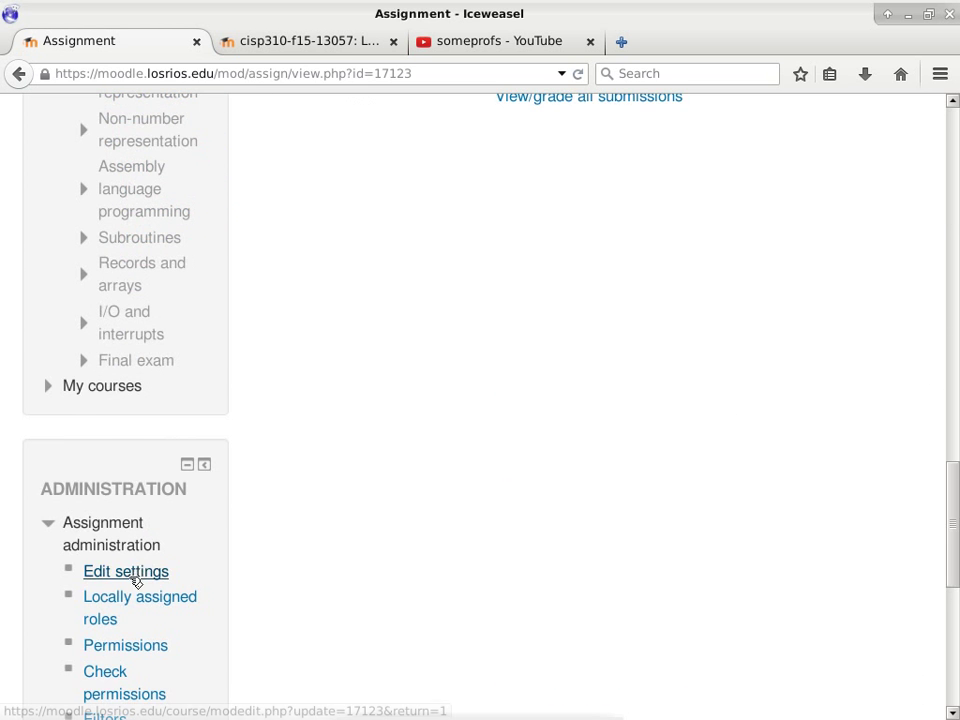
pyautogui.click(124, 572)
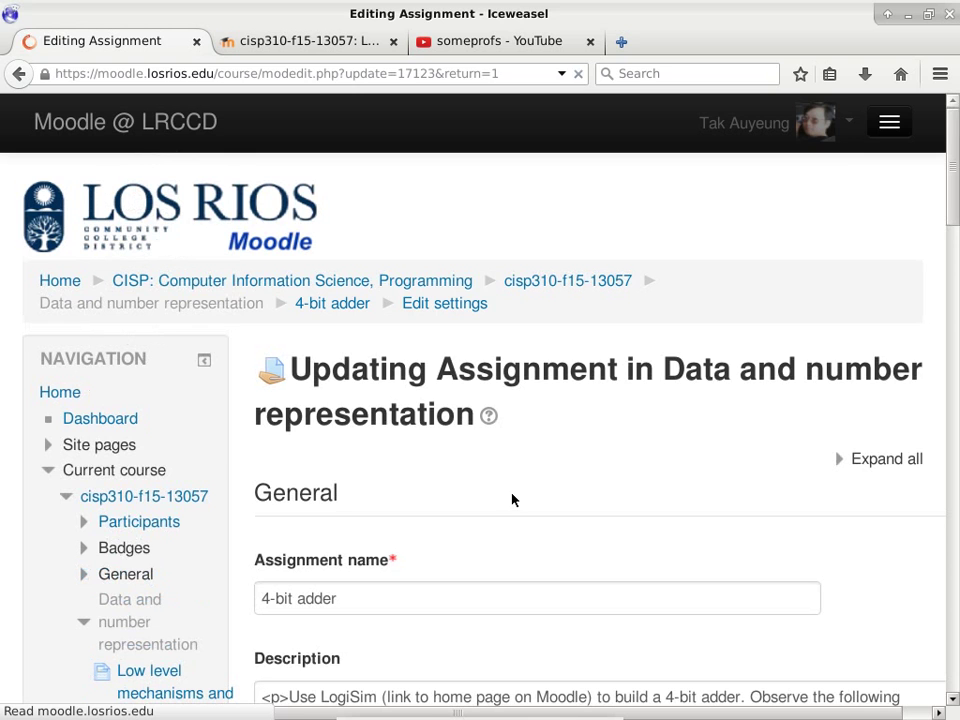
# - Change the due date hour from 19 to 09 and save, returning to the course
pyautogui.scroll(-3)
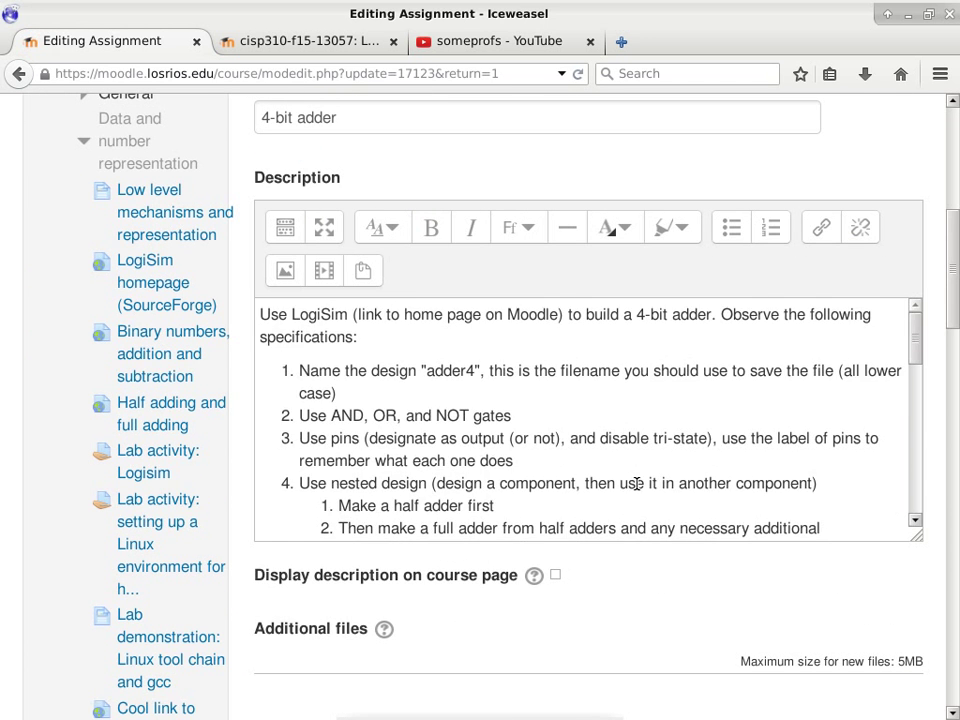
pyautogui.scroll(-3)
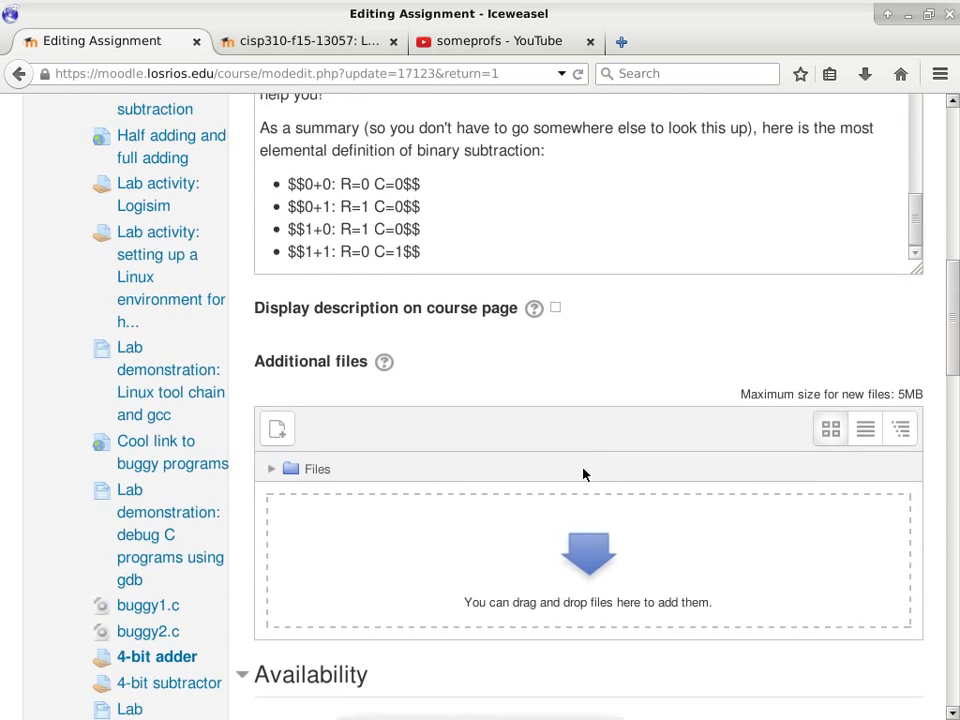
pyautogui.scroll(-3)
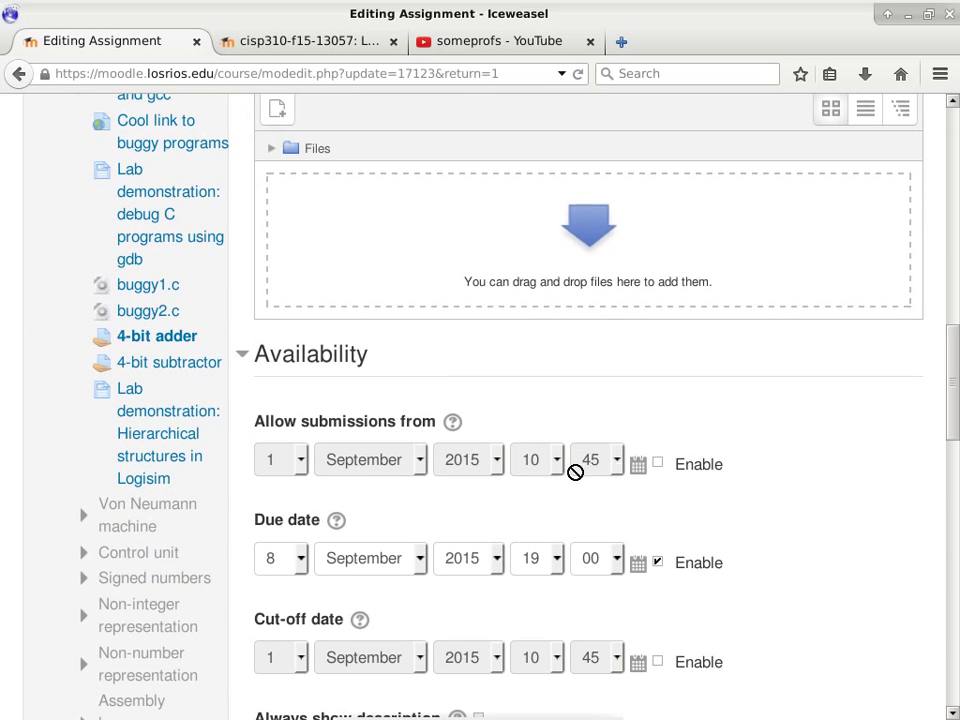
pyautogui.moveTo(556, 568)
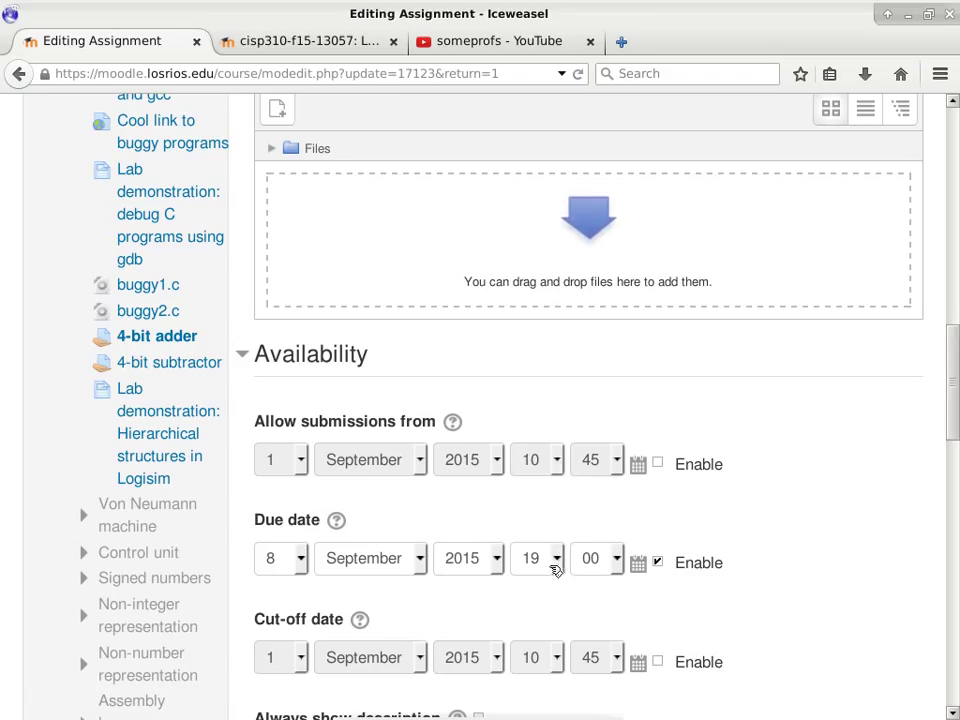
pyautogui.click(532, 558)
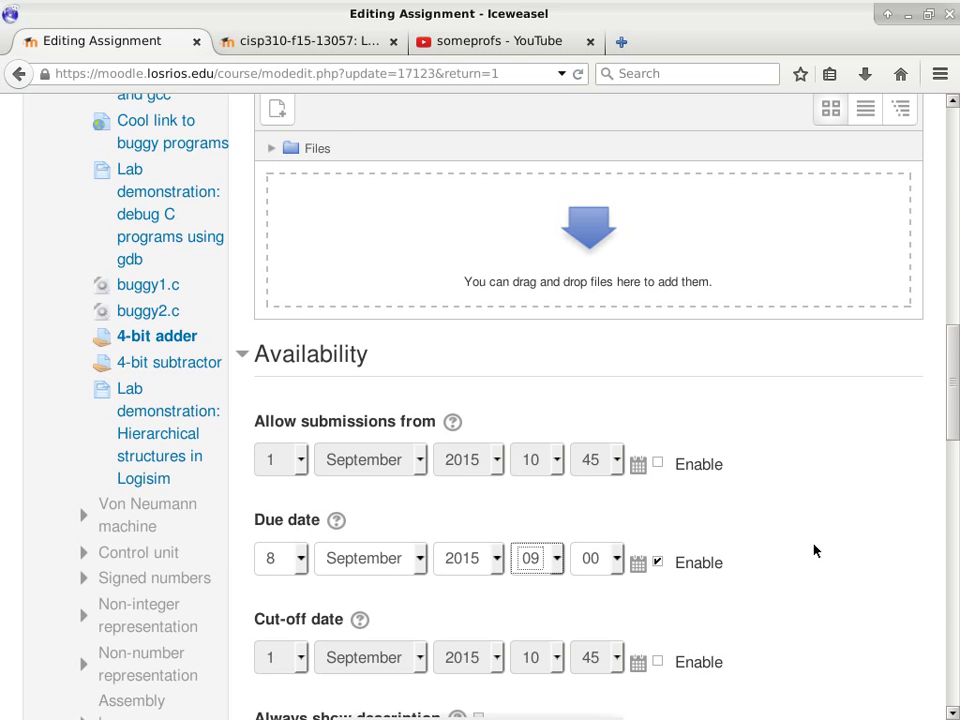
pyautogui.scroll(-3)
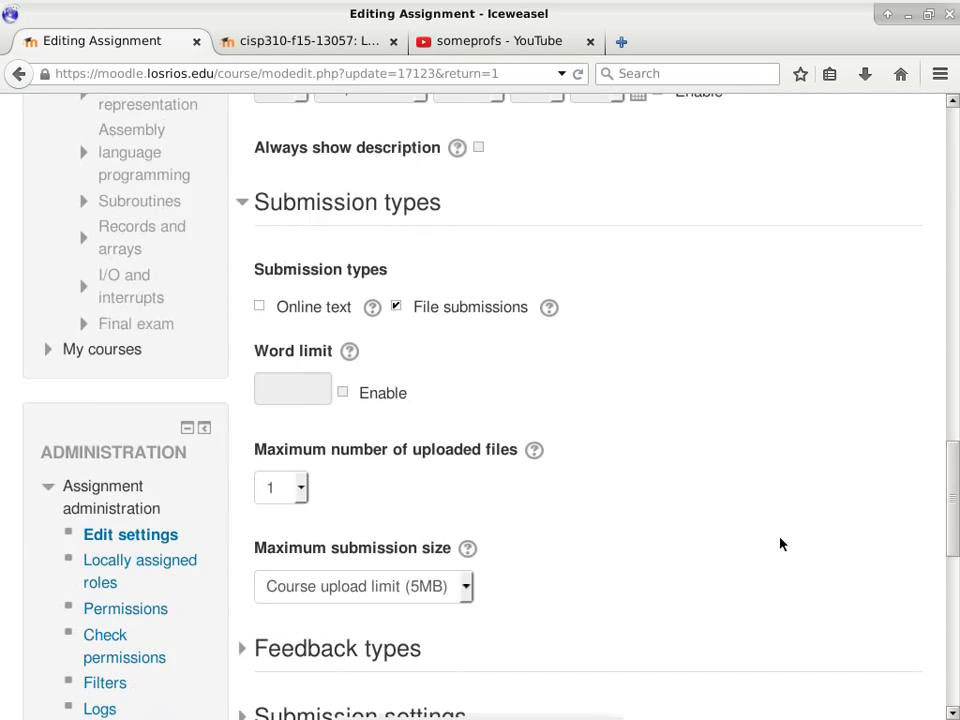
pyautogui.scroll(-3)
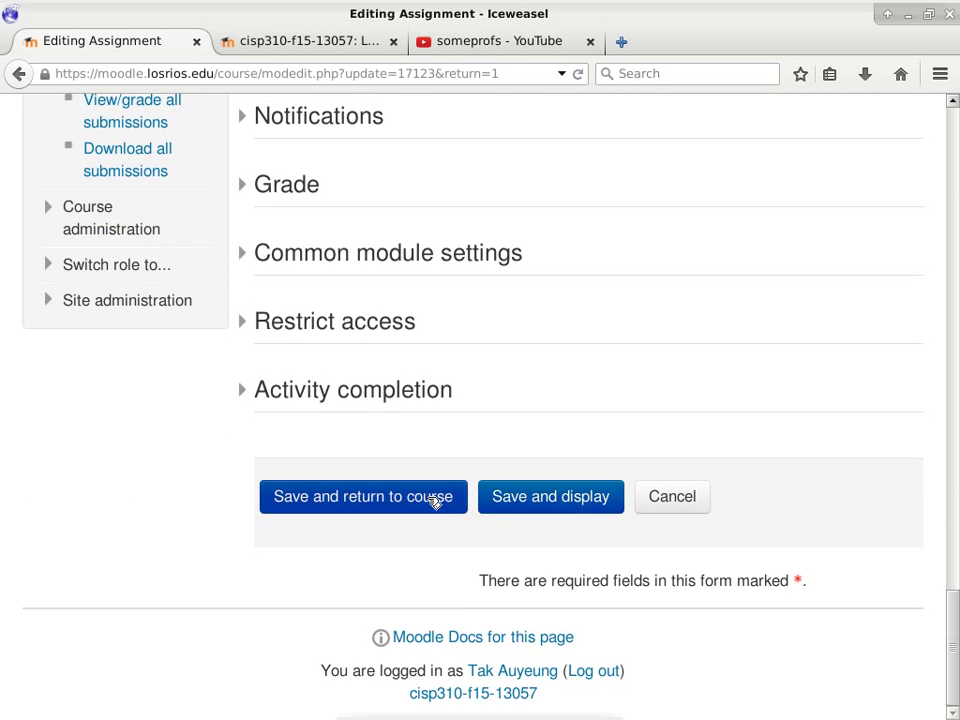
pyautogui.click(364, 496)
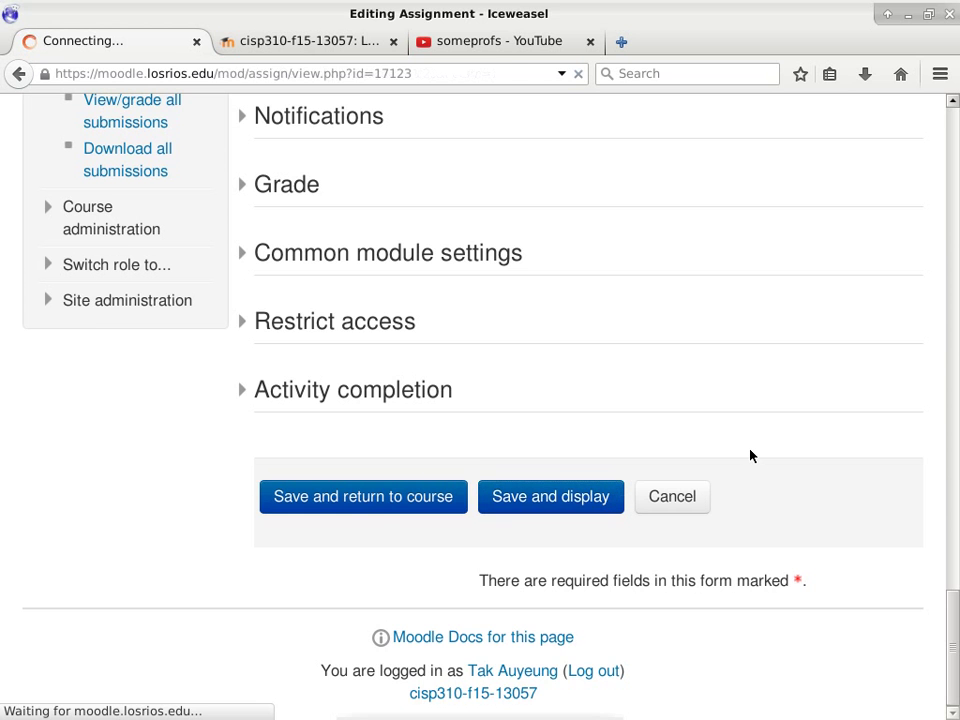
# - Open the Control unit topic from the course page
pyautogui.click(362, 496)
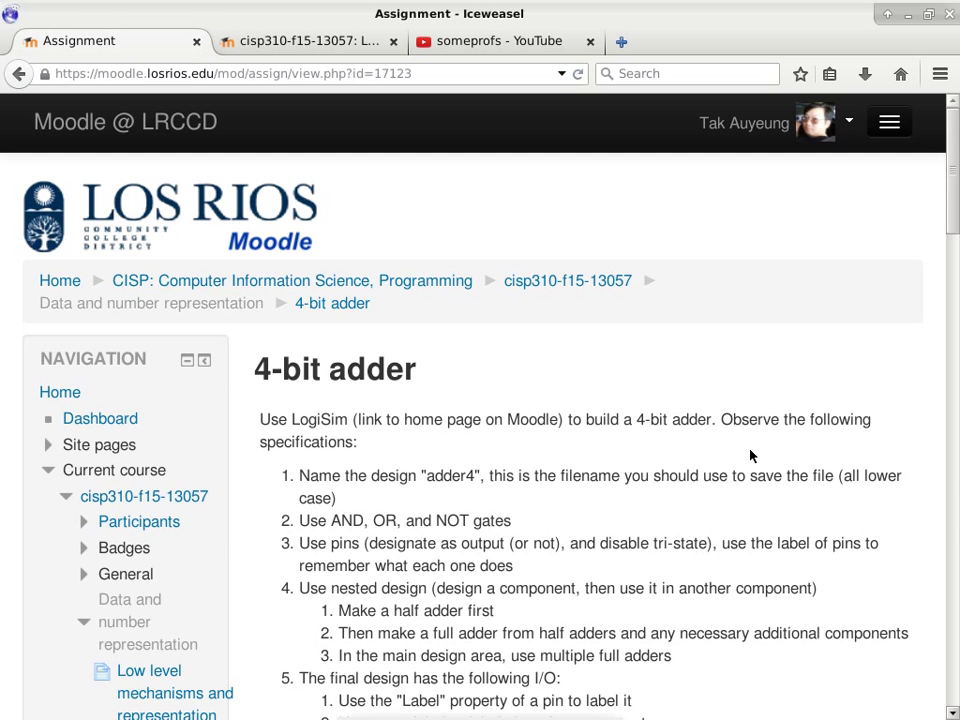
pyautogui.moveTo(164, 232)
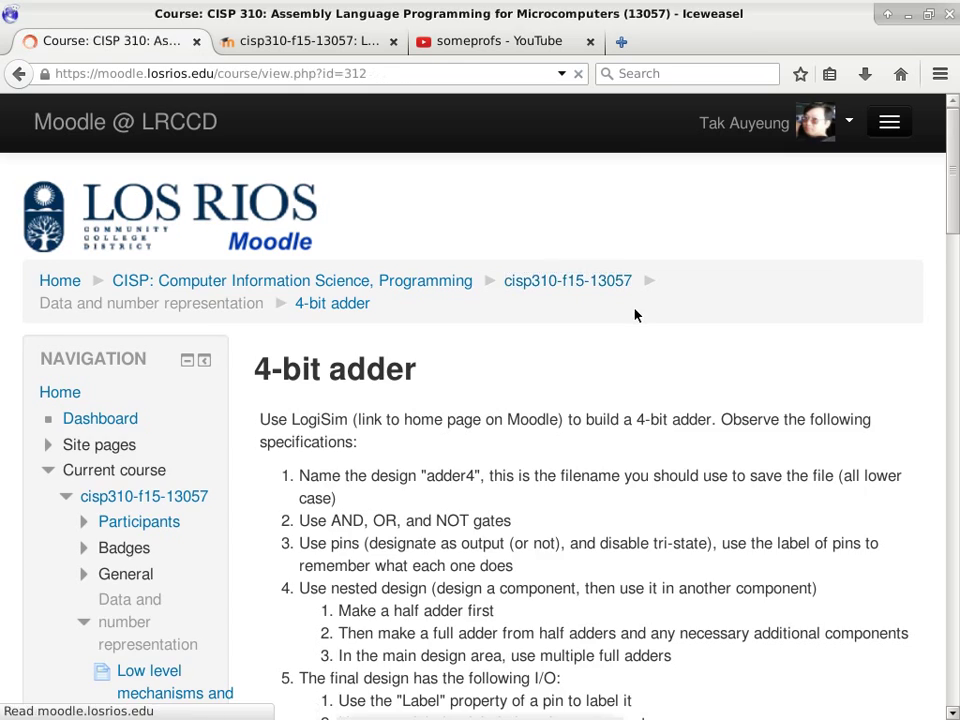
pyautogui.scroll(-3)
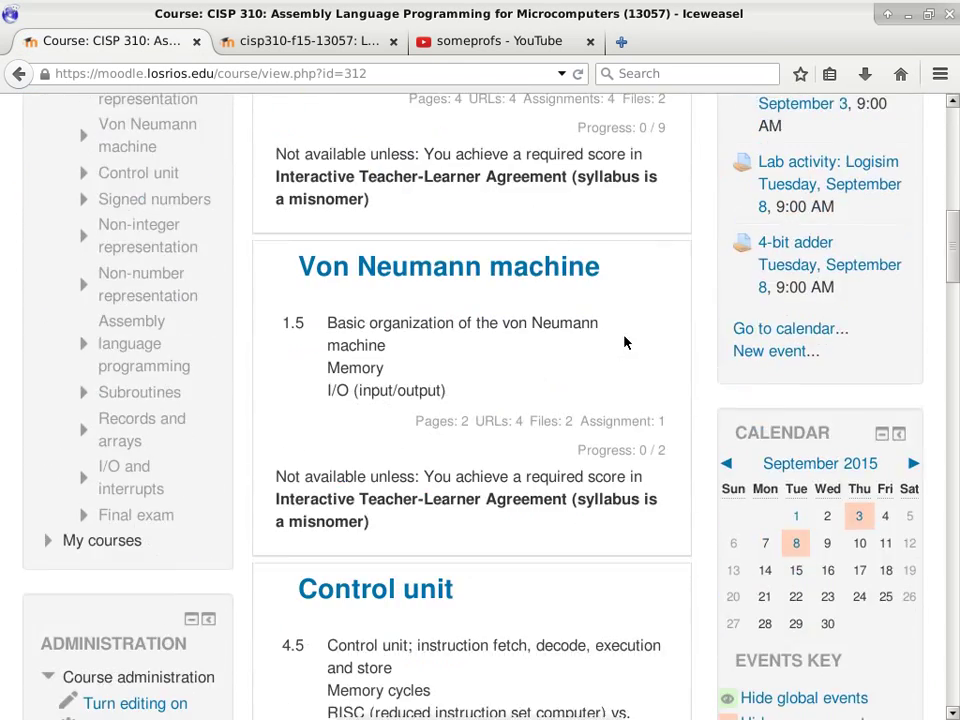
pyautogui.scroll(-3)
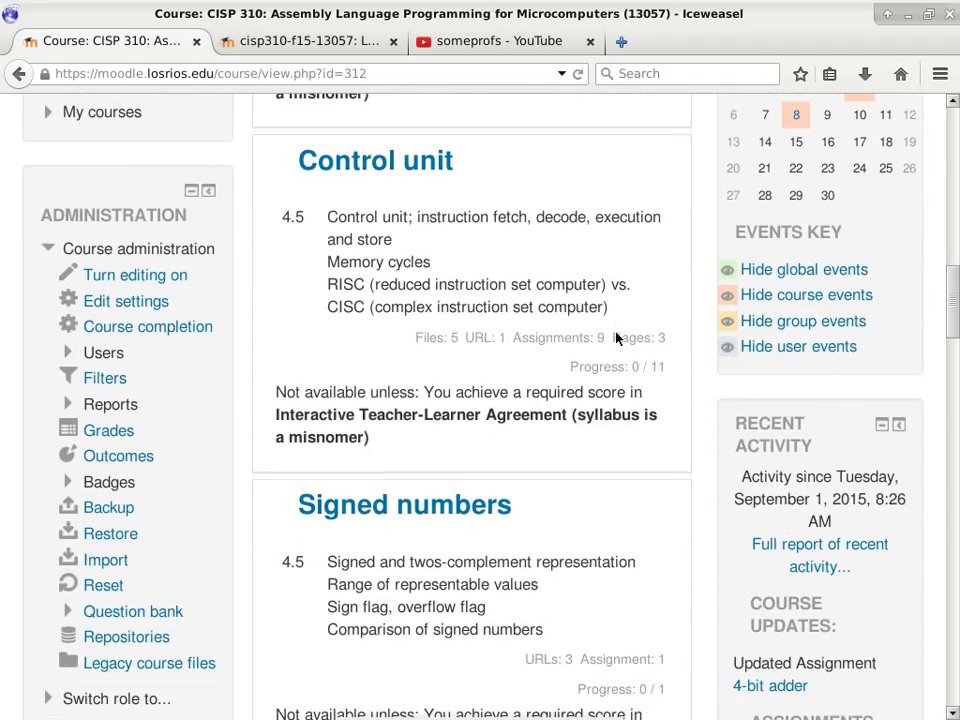
pyautogui.click(374, 160)
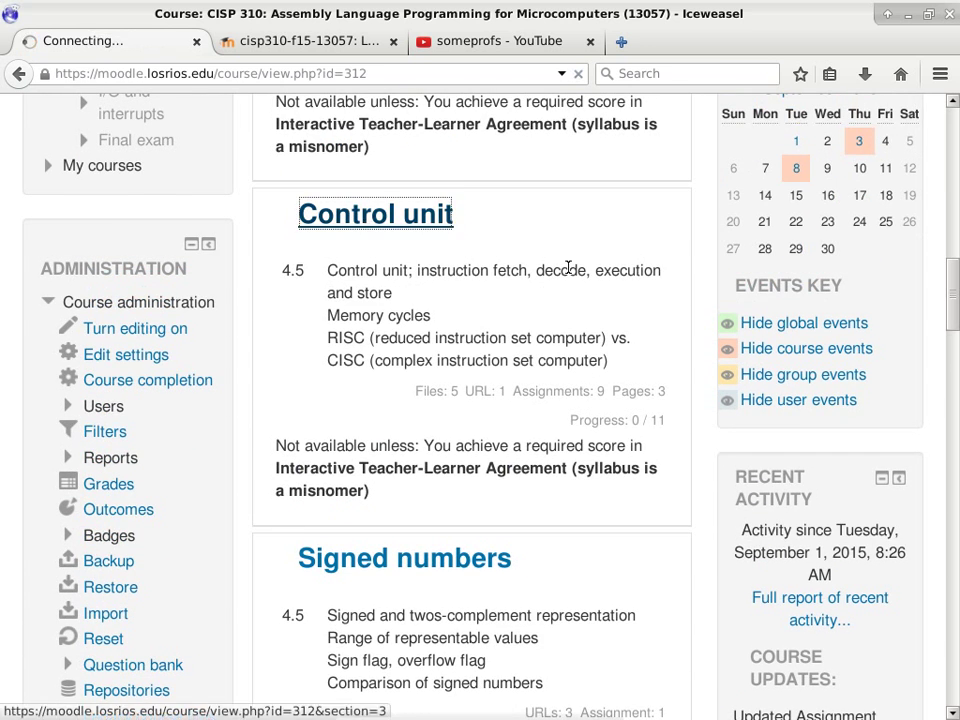
pyautogui.click(374, 212)
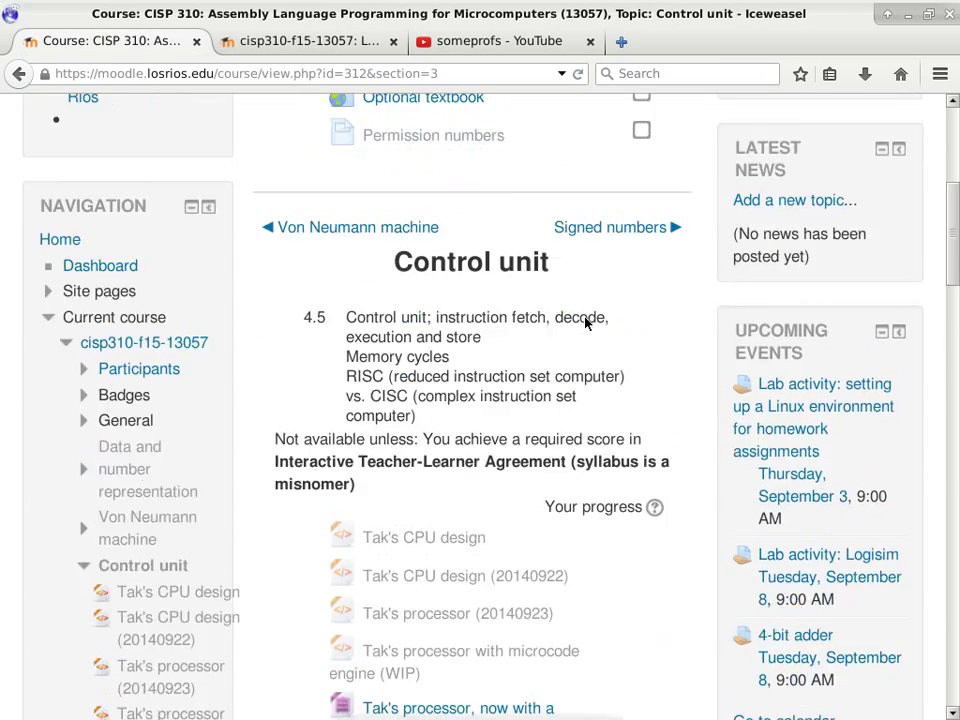
# - Open the processor with microcode engine and instructions resource
pyautogui.scroll(-3)
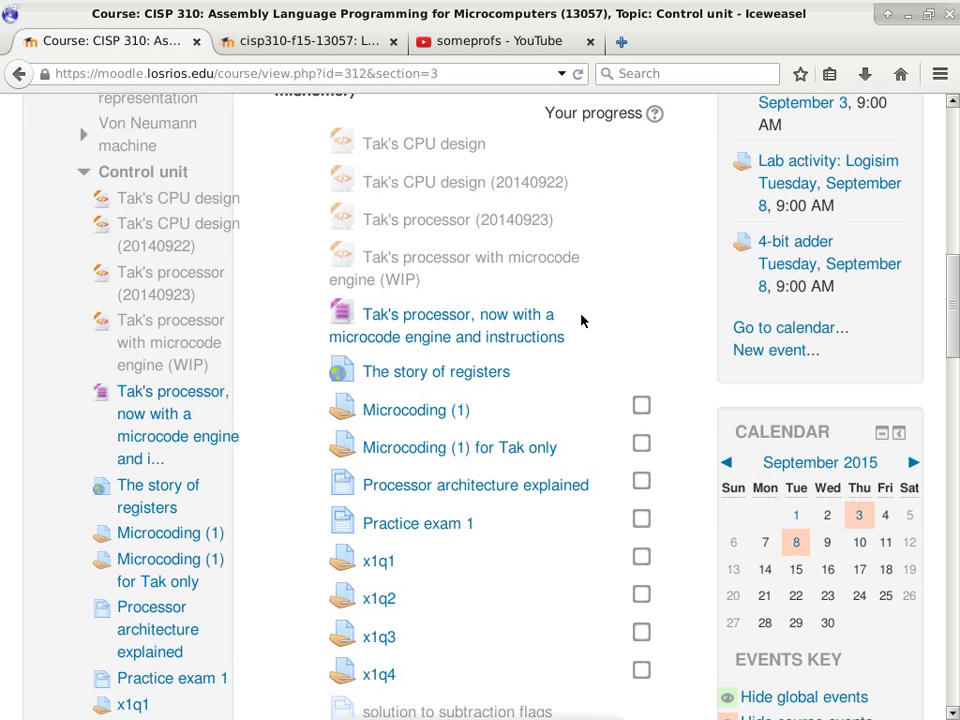
pyautogui.scroll(-3)
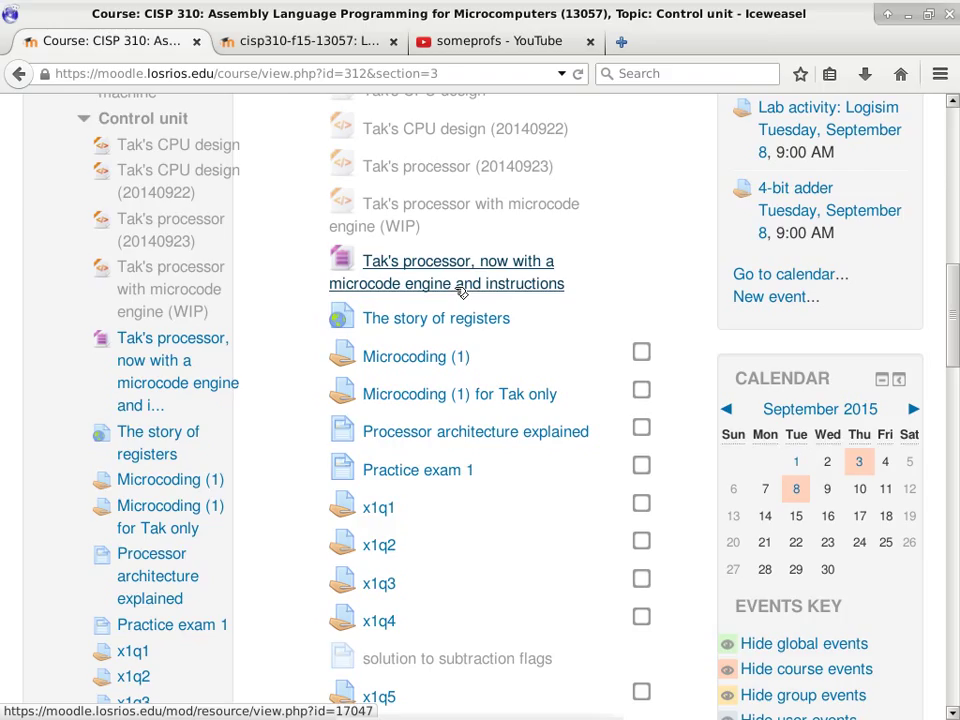
pyautogui.moveTo(368, 260)
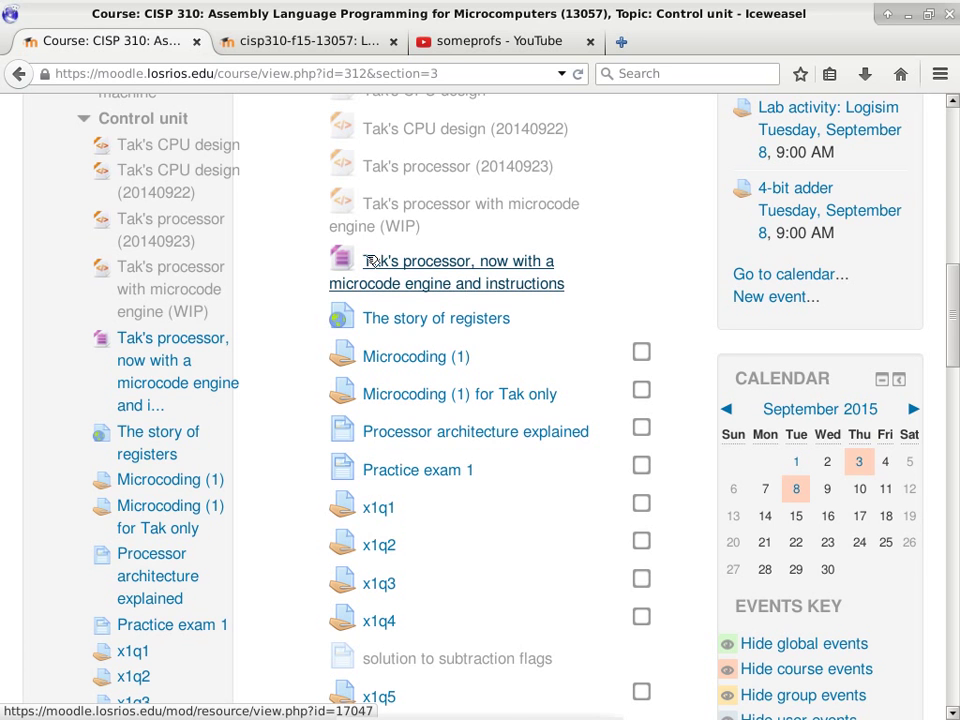
pyautogui.click(446, 272)
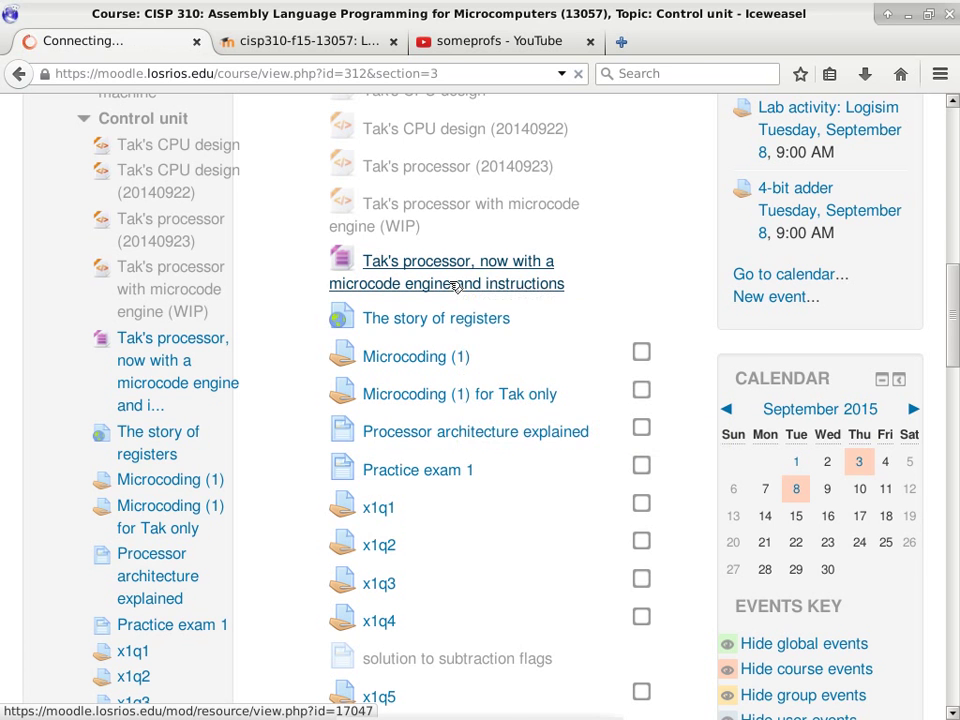
# - Download takprocessor.zip by choosing Save File, giving takprocessor(1).zip in the downloads list
pyautogui.click(446, 272)
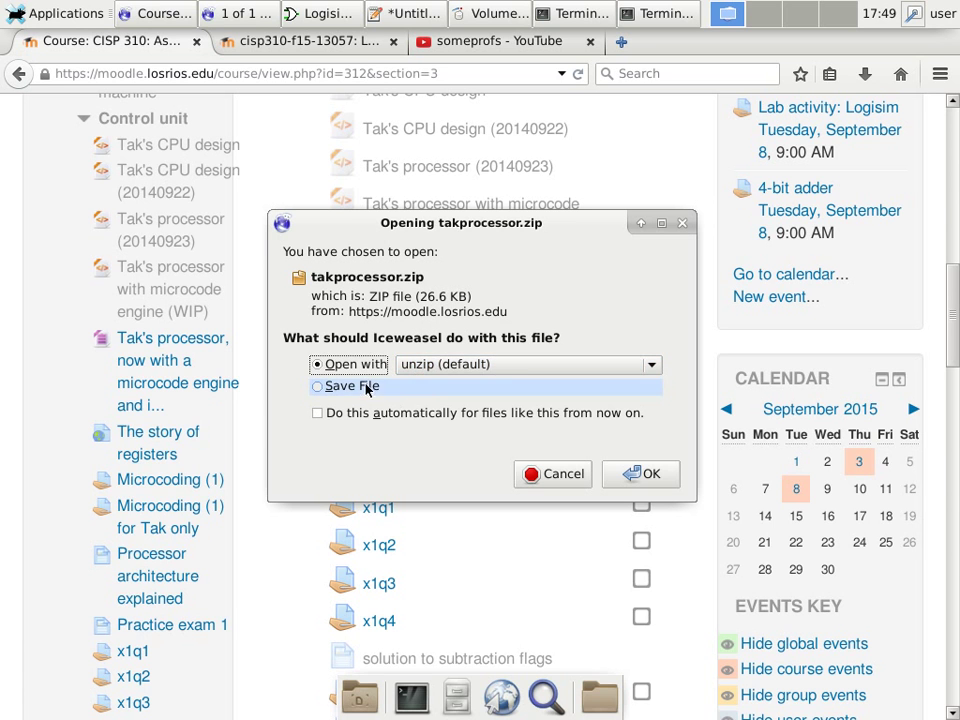
pyautogui.click(640, 474)
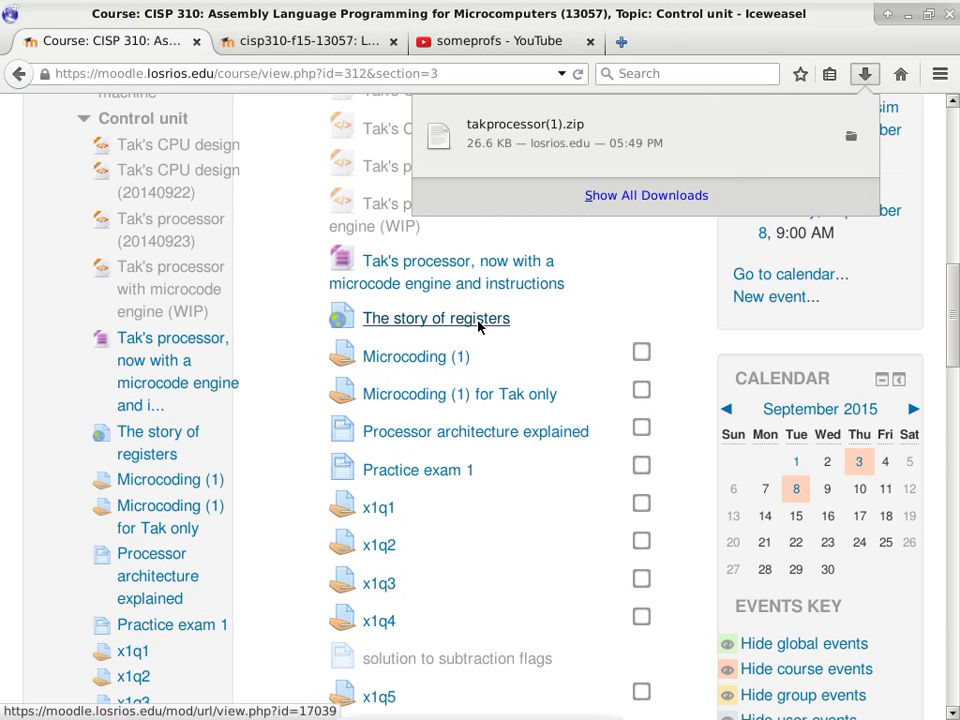
pyautogui.press('alt+Tab')
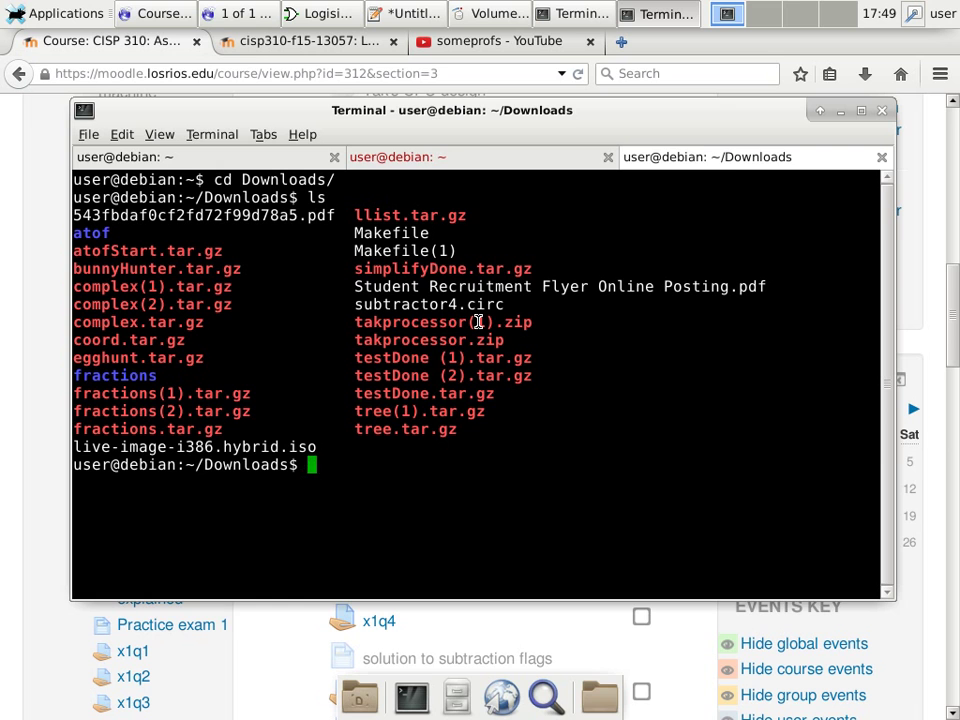
# - Run unzip takprocessor\(1\).zip to extract the takprocessor folder with its .circ, .ram, .rom and .ods files
pyautogui.write('unzip')
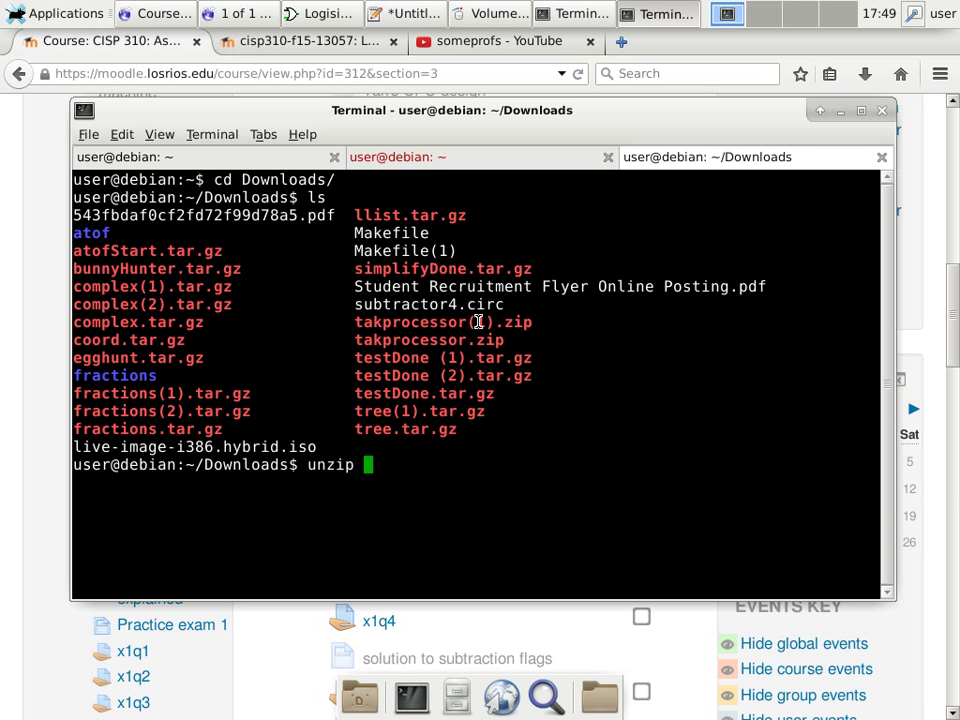
pyautogui.write('takprocessor')
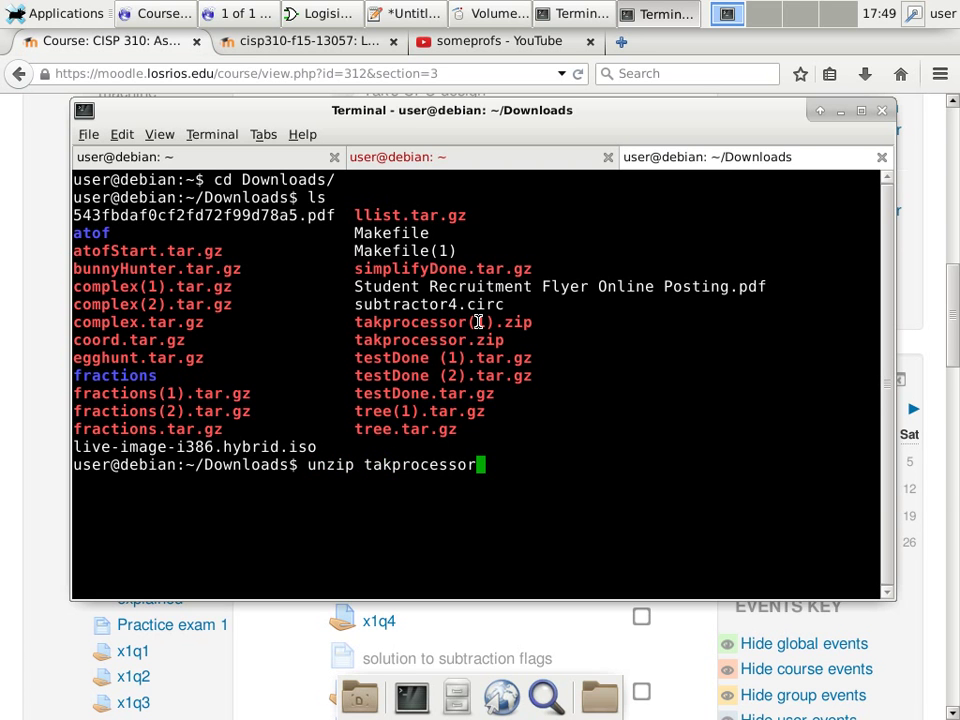
pyautogui.write('\\(1\\).zip')
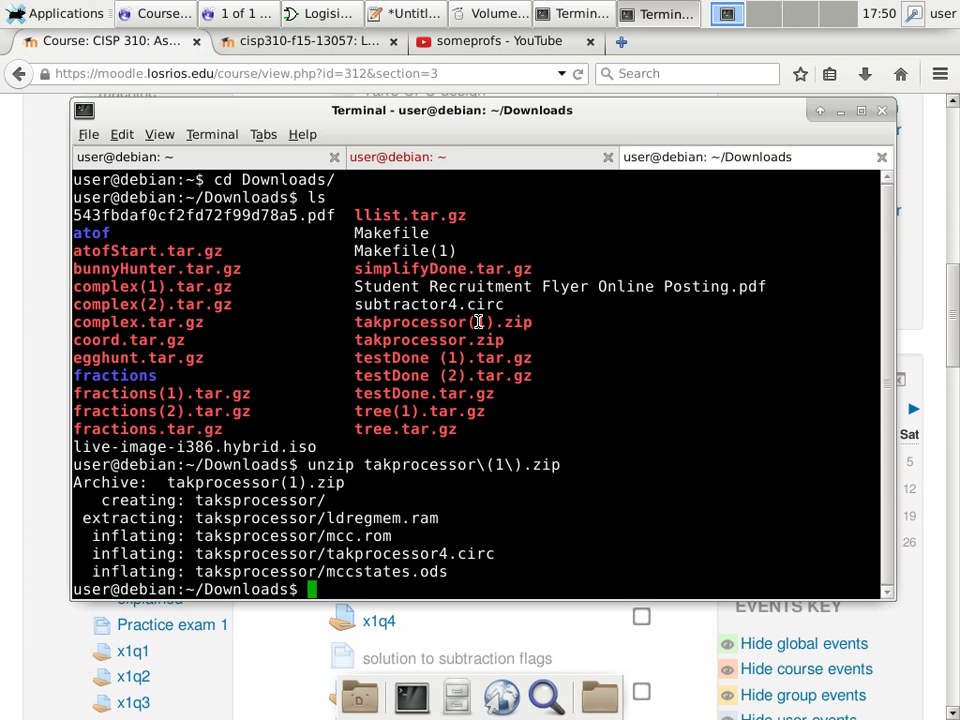
pyautogui.moveTo(344, 76)
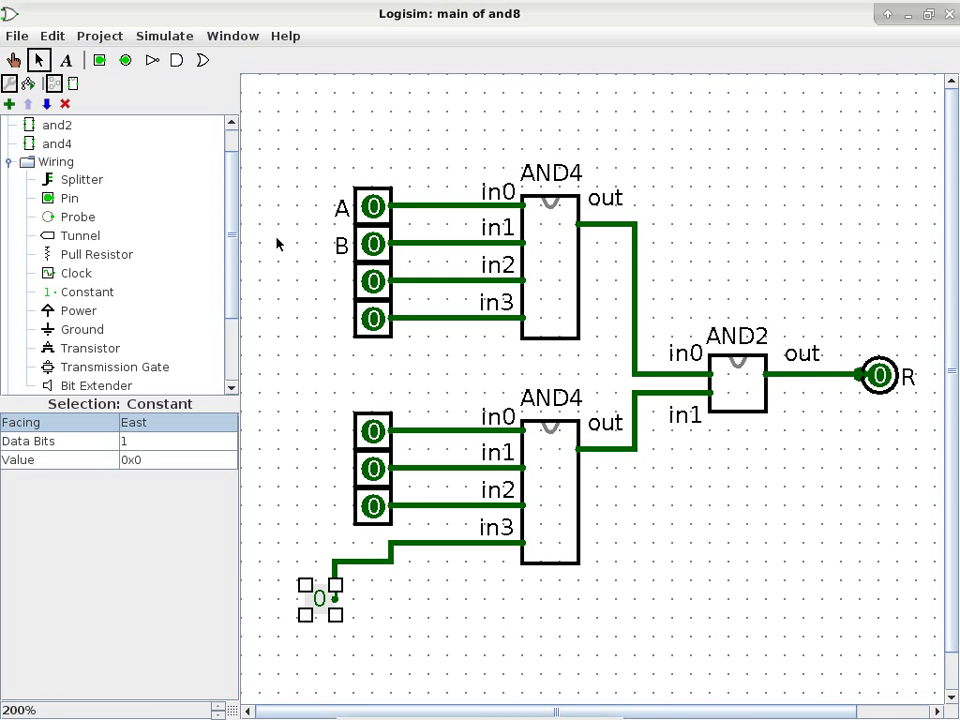
# - Open the takprocessor4.circ project from the extracted takprocessor folder in Downloads
pyautogui.click(16, 36)
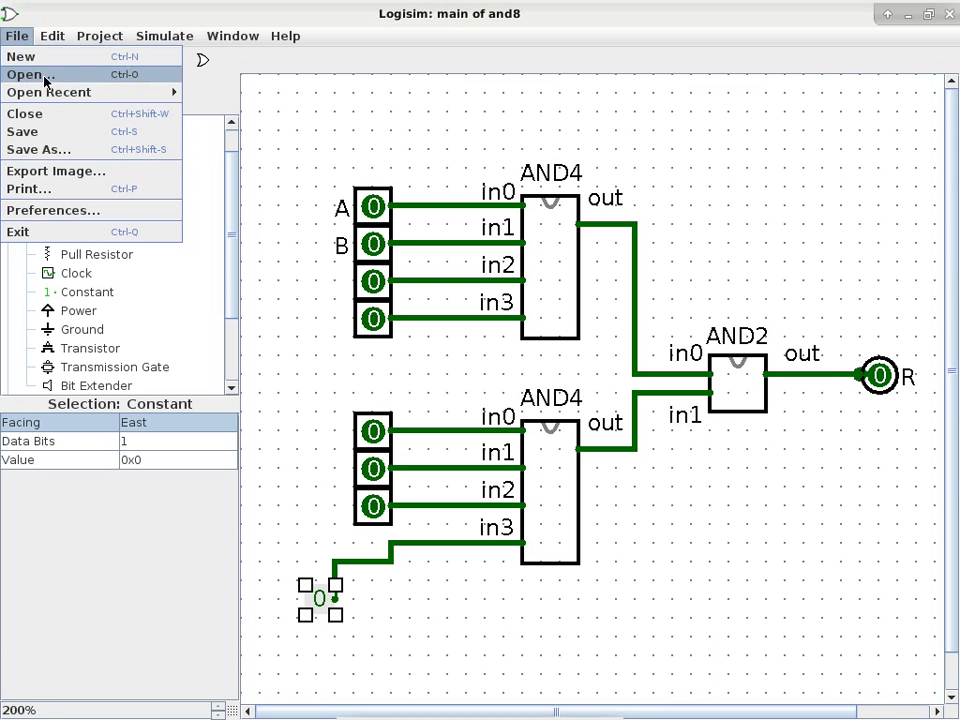
pyautogui.click(28, 74)
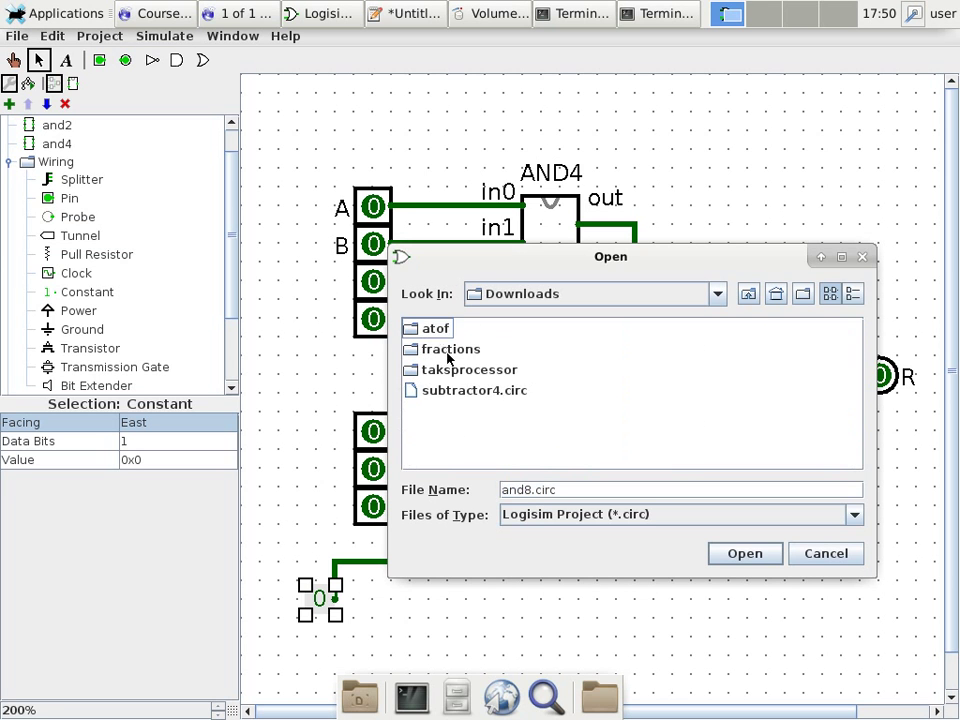
pyautogui.click(744, 552)
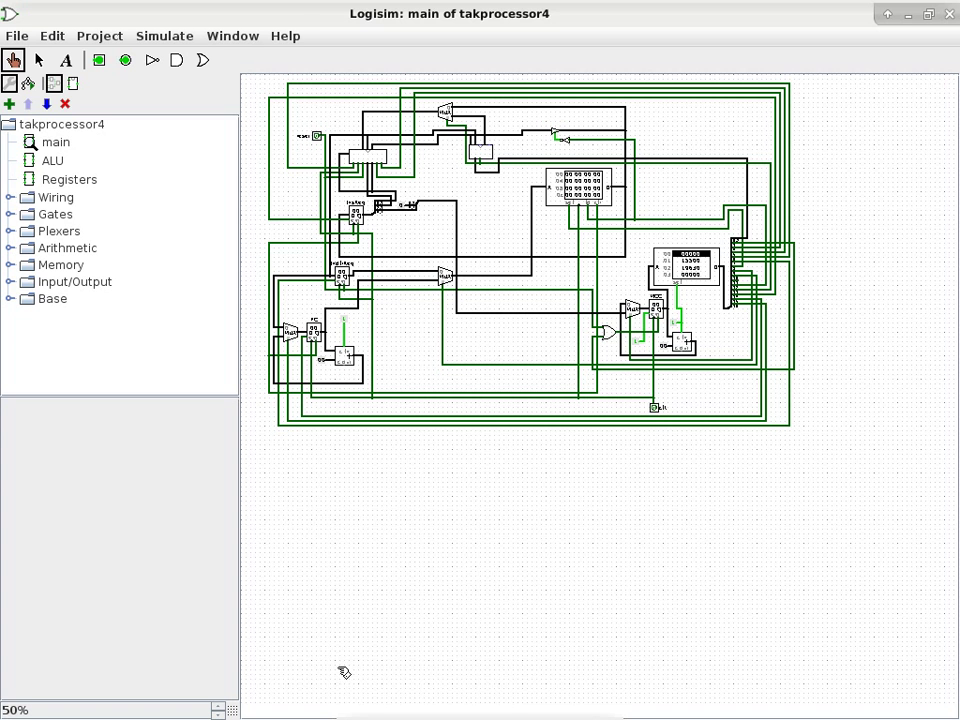
pyautogui.moveTo(204, 712)
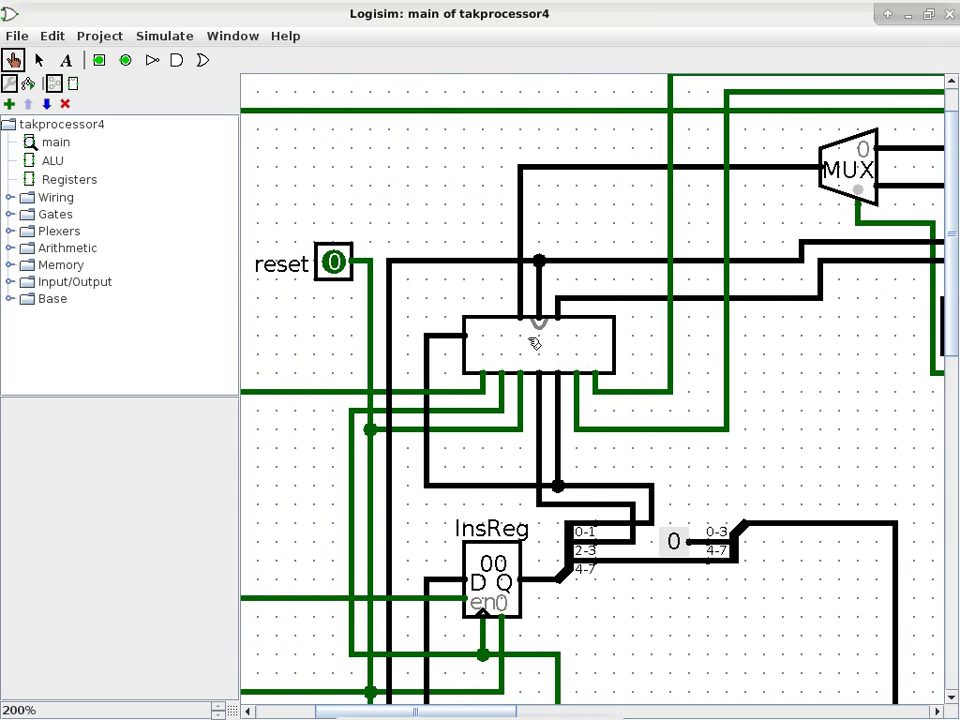
# - Select the Registers subcircuit block in takprocessor4's main circuit with the Edit tool
pyautogui.click(40, 60)
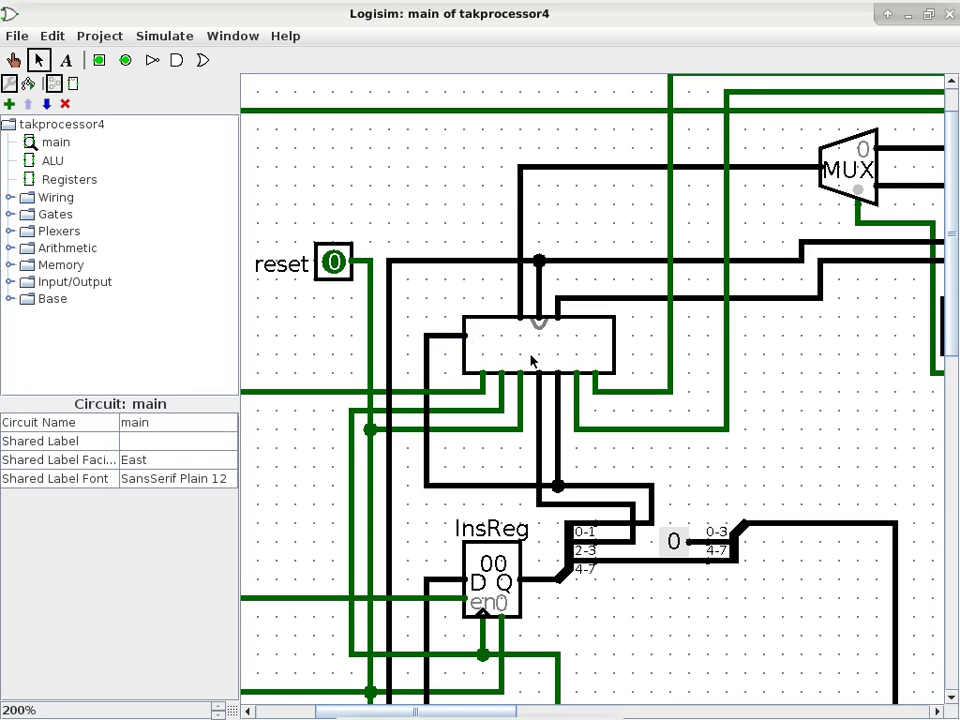
pyautogui.click(538, 356)
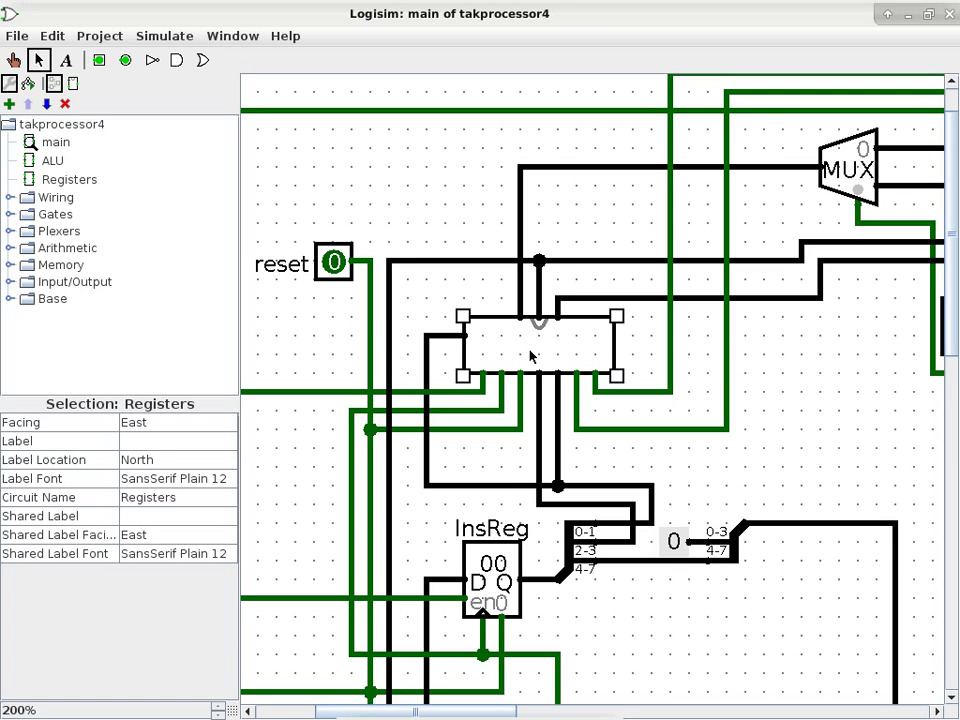
pyautogui.moveTo(494, 344)
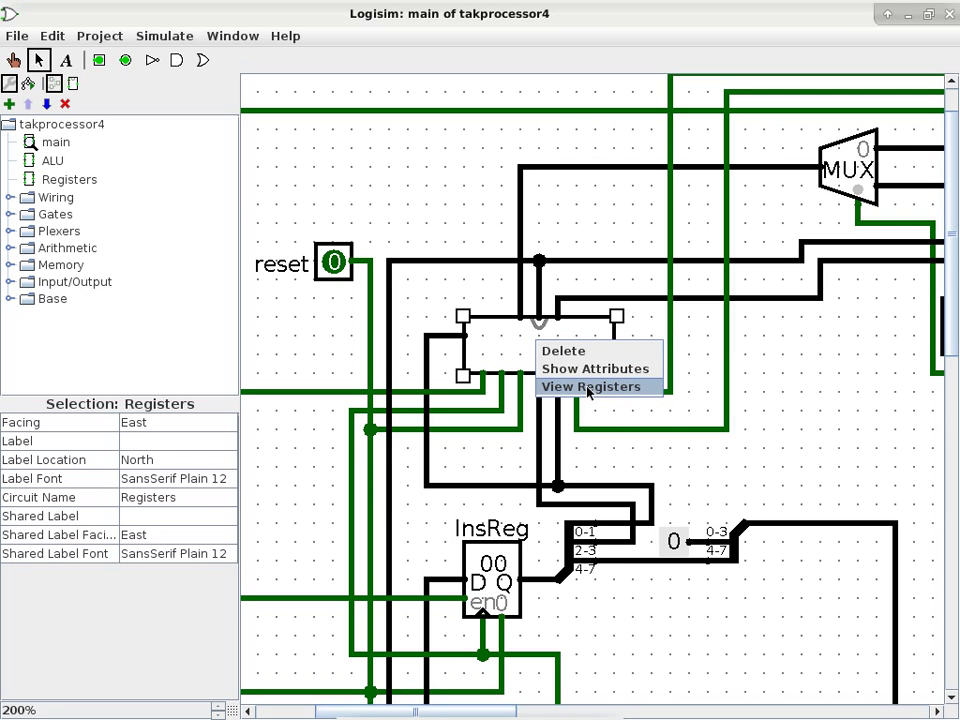
# - View the inside of the Registers subcircuit, showing registers A to D, multiplexers and decoder
pyautogui.click(592, 386)
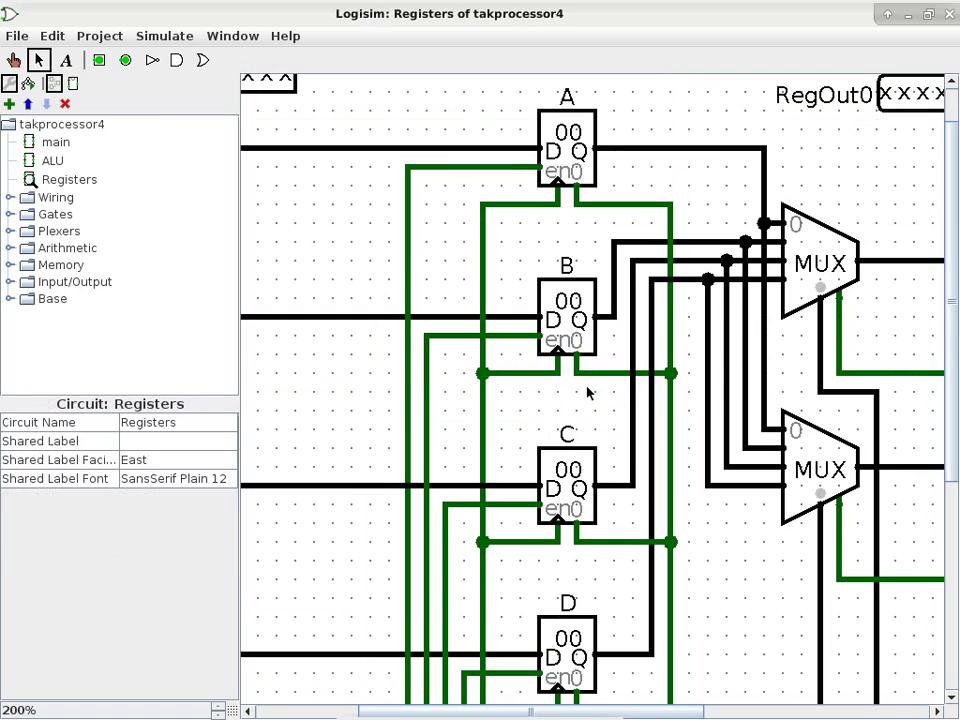
pyautogui.moveTo(88, 188)
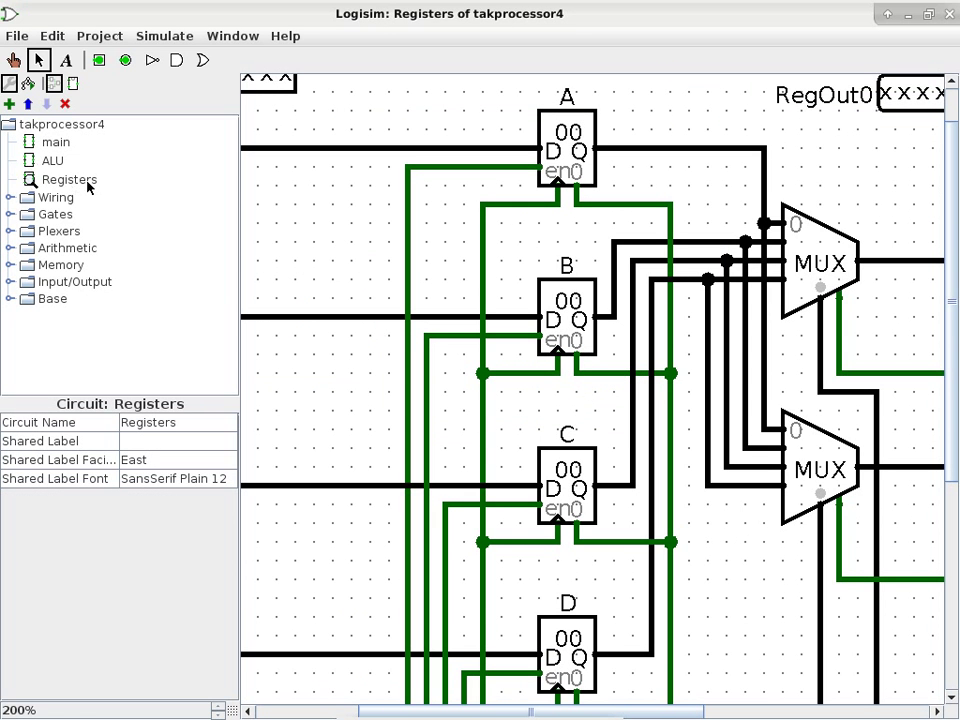
pyautogui.moveTo(916, 464)
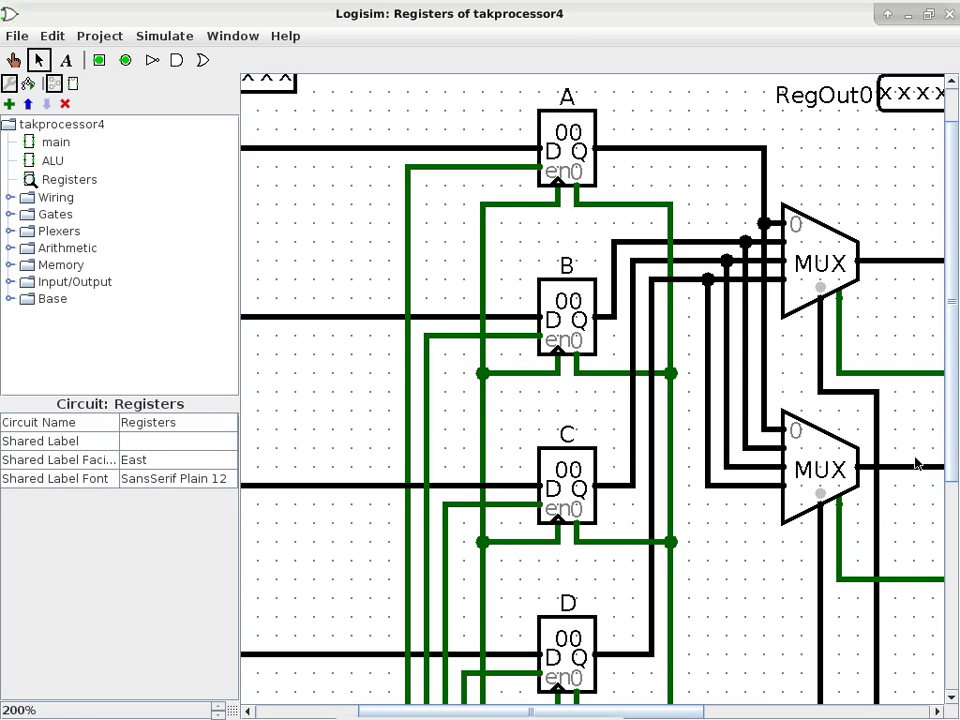
pyautogui.moveTo(210, 492)
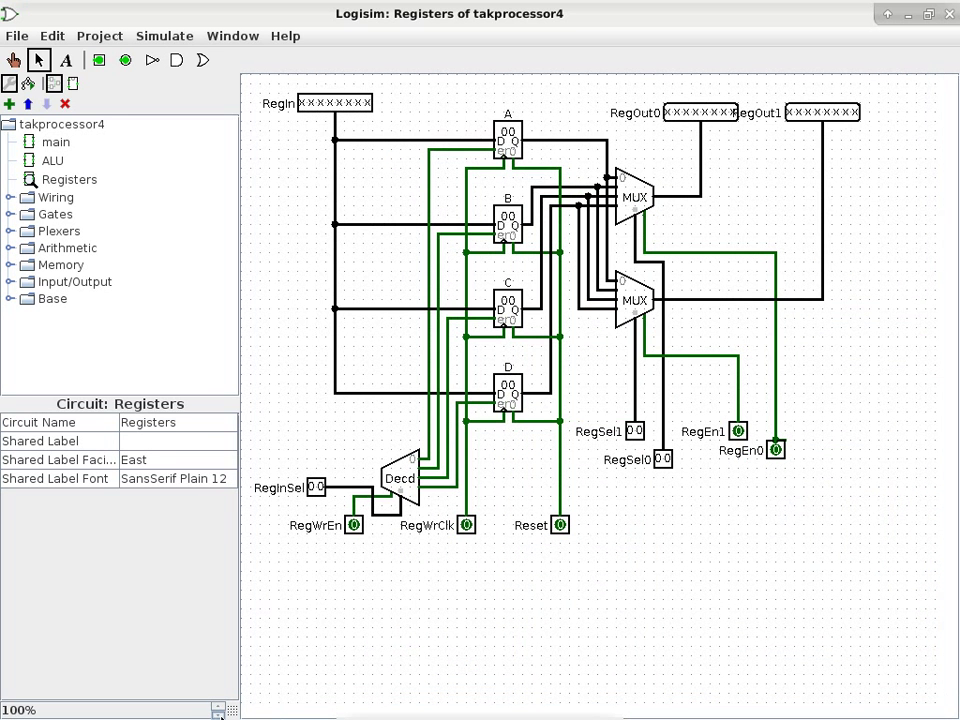
pyautogui.moveTo(364, 648)
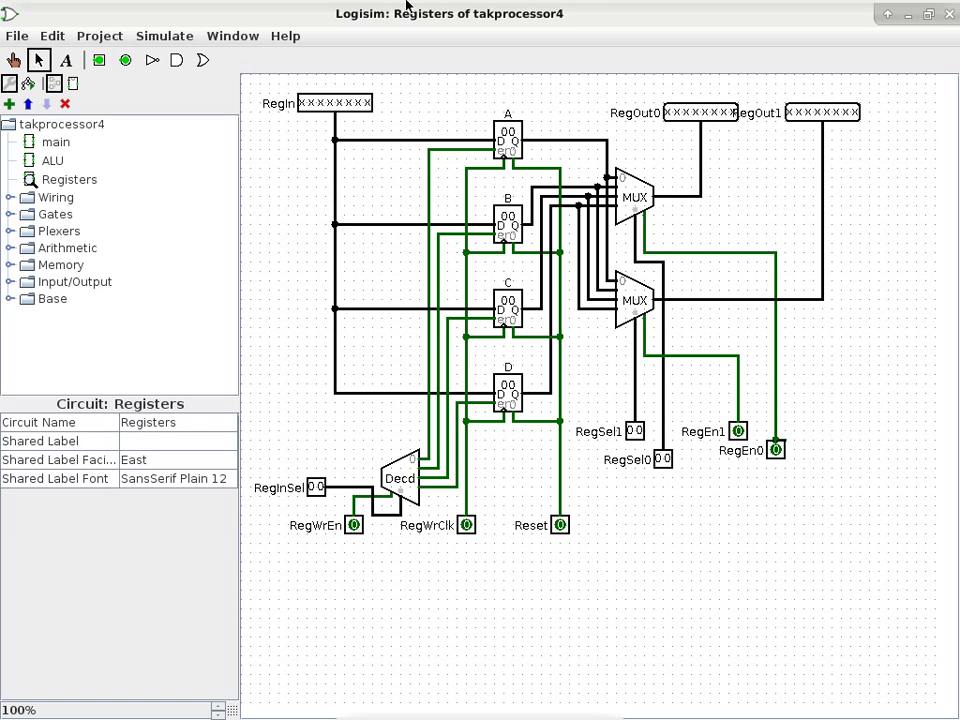
# - Switch back to the and8 project, then scroll down the CISP 310 Moodle course page in the browser
pyautogui.click(232, 36)
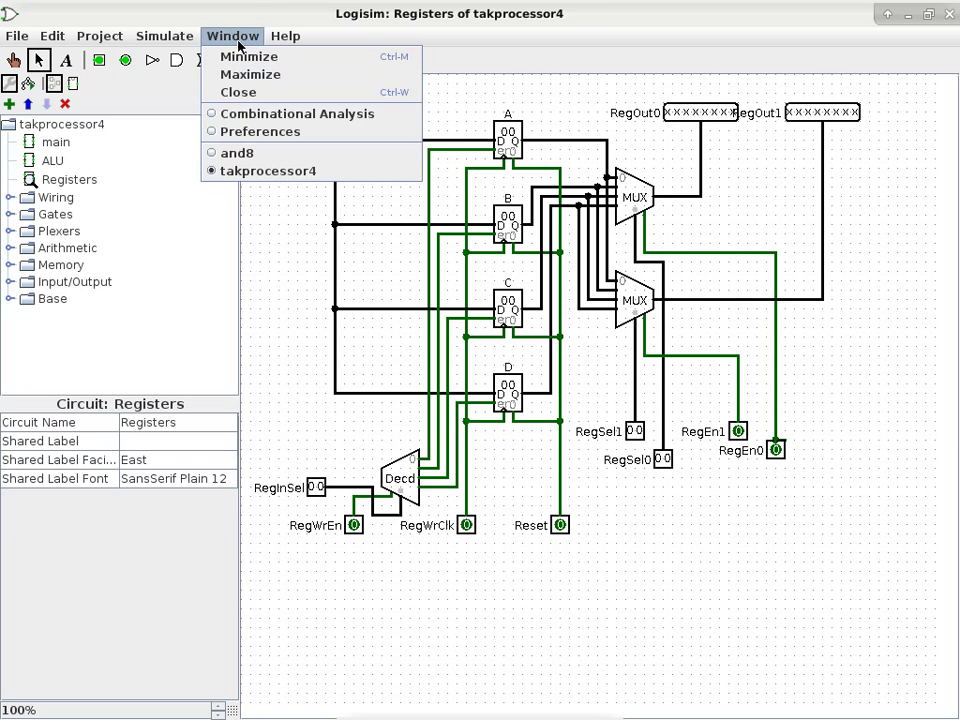
pyautogui.click(236, 152)
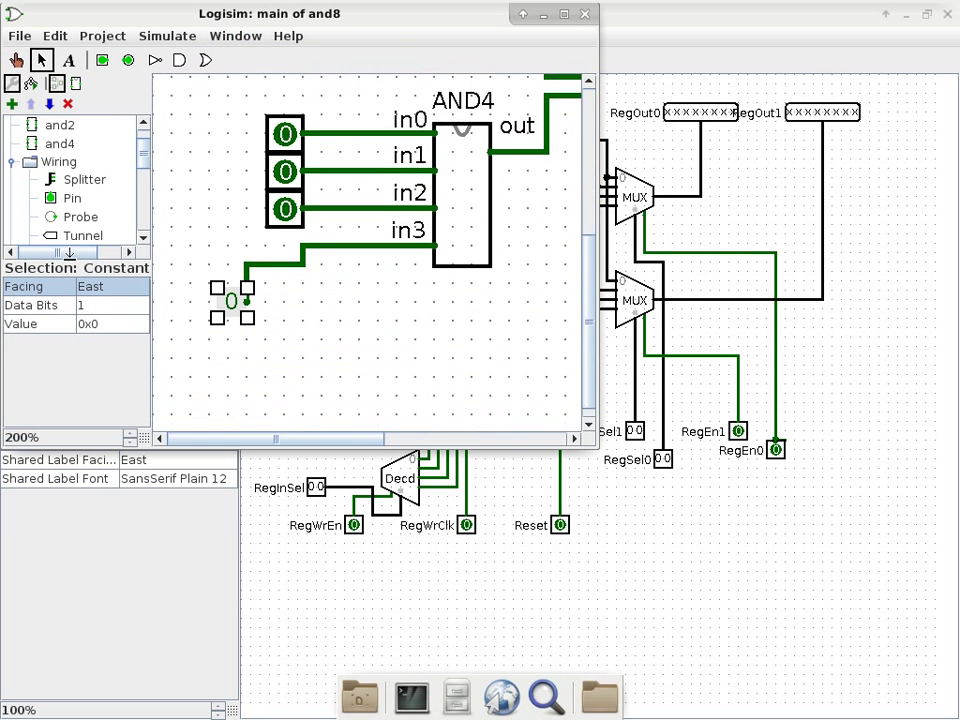
pyautogui.click(72, 198)
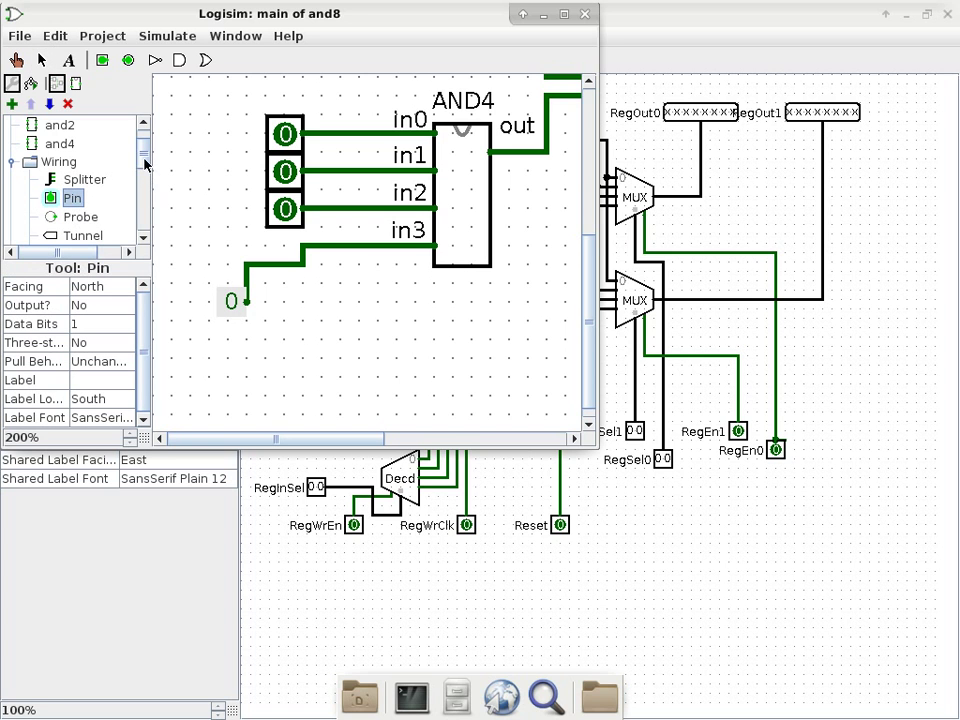
pyautogui.scroll(-3)
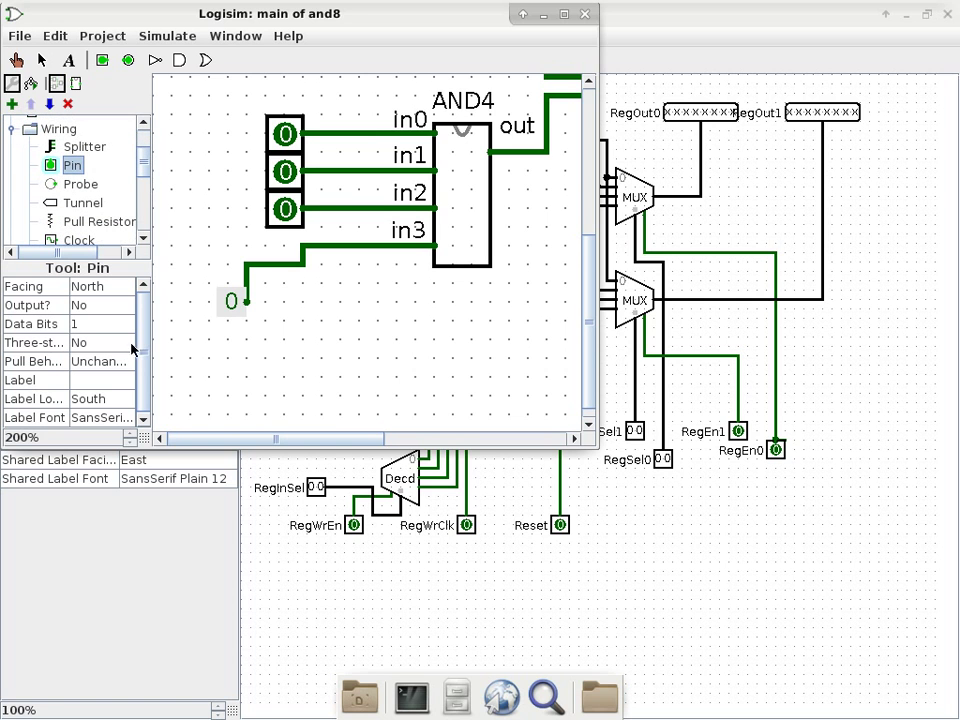
pyautogui.moveTo(600, 456)
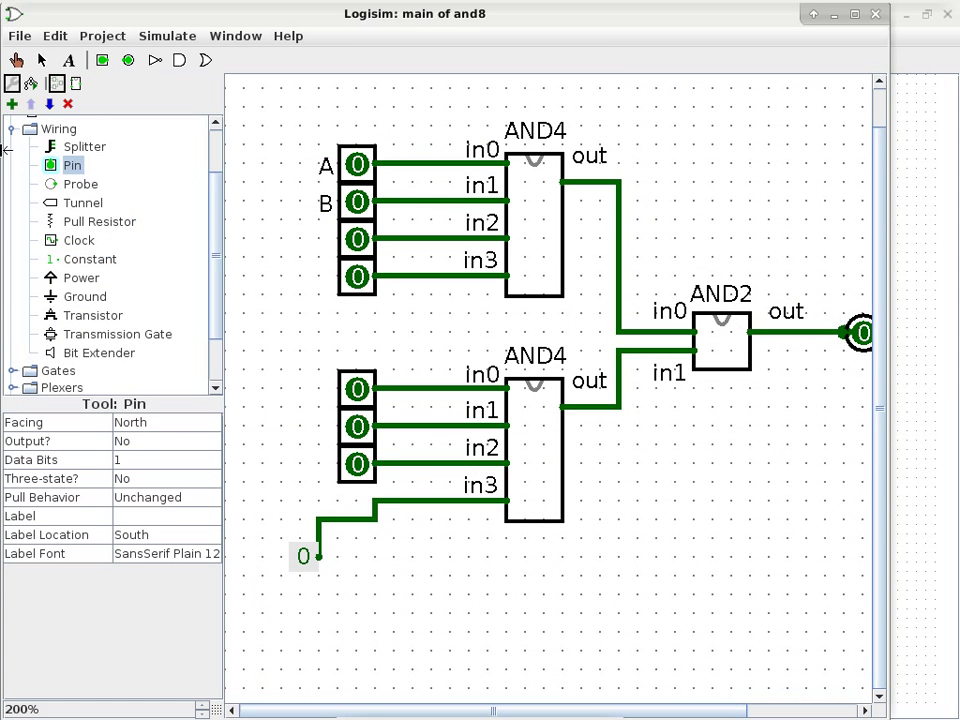
pyautogui.scroll(-3)
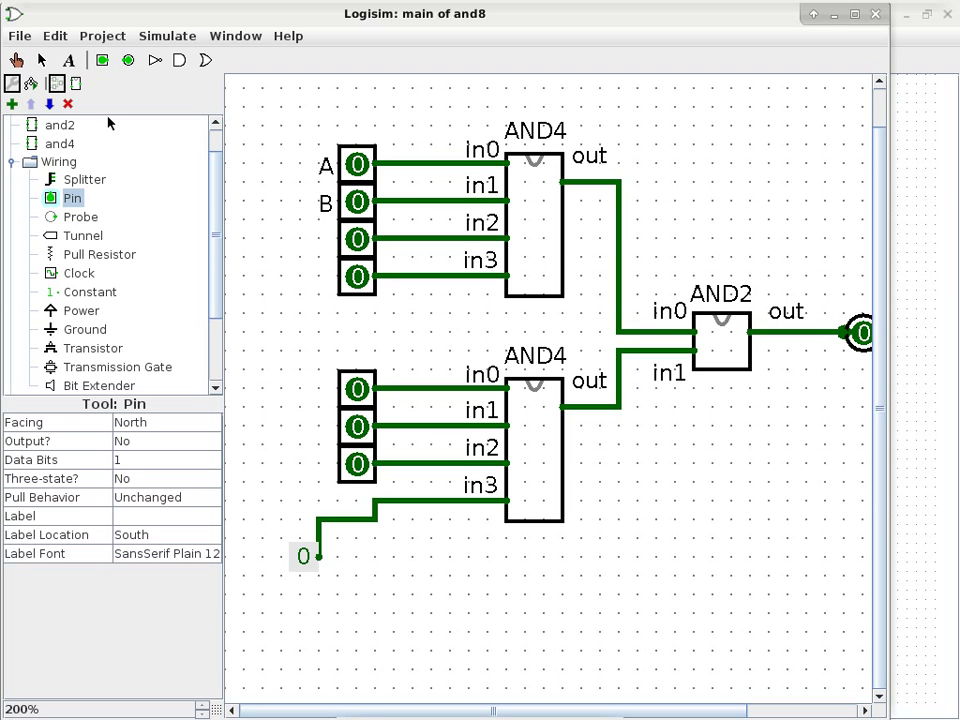
pyautogui.moveTo(792, 124)
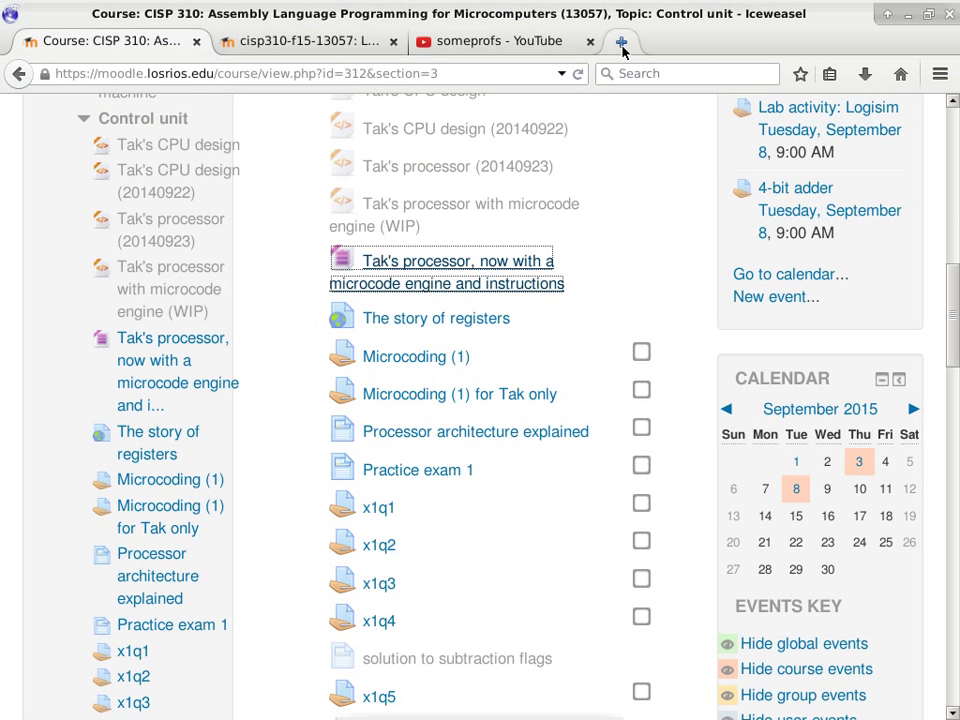
# - Open a fresh empty browser tab beside the Moodle, YouTube and lab tabs
pyautogui.click(624, 42)
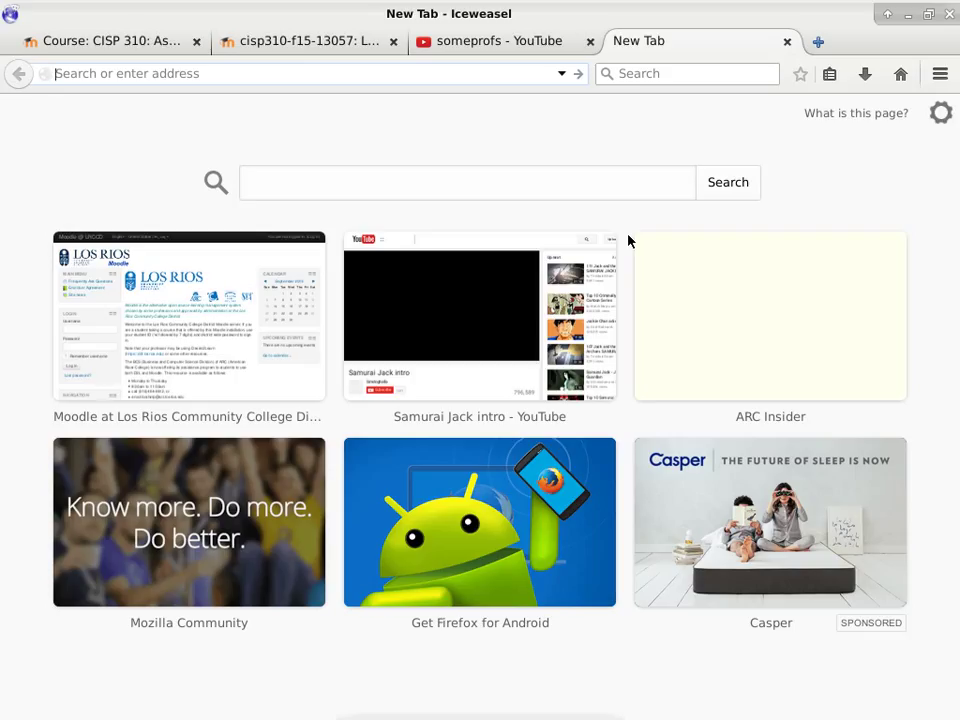
# - Go to digikey.com and search its catalog for the keyword attiny
pyautogui.write('digikey.com')
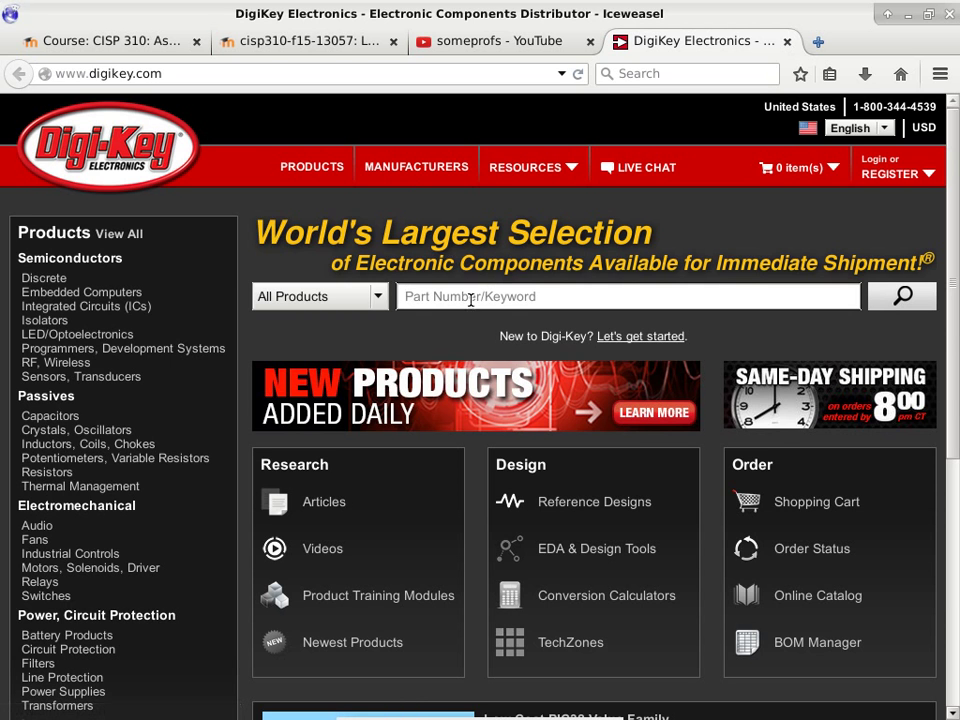
pyautogui.write('attiny')
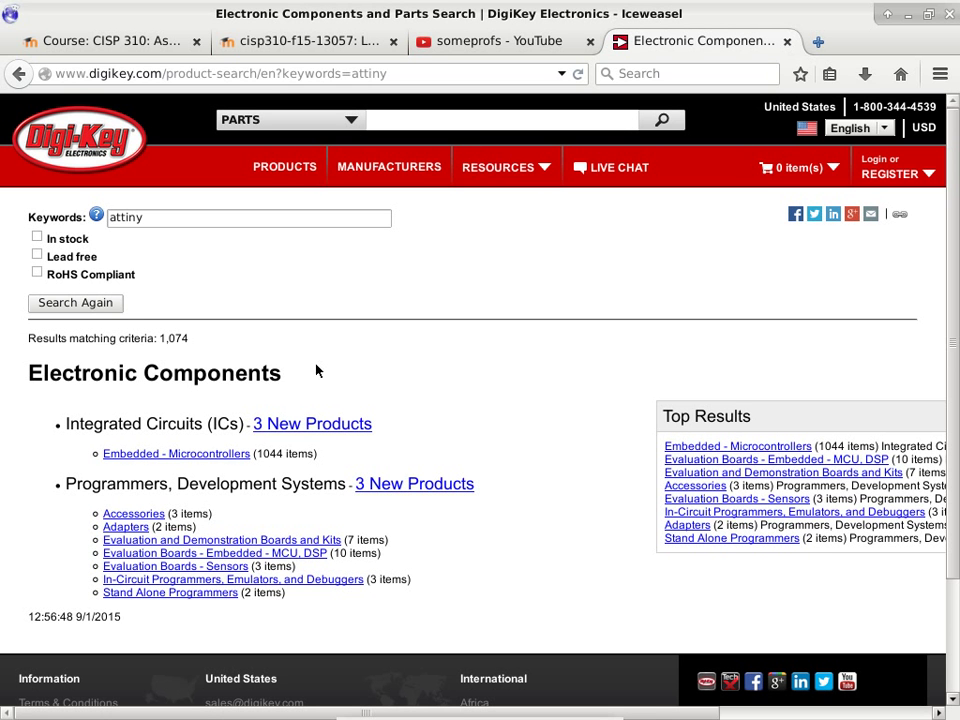
pyautogui.moveTo(288, 350)
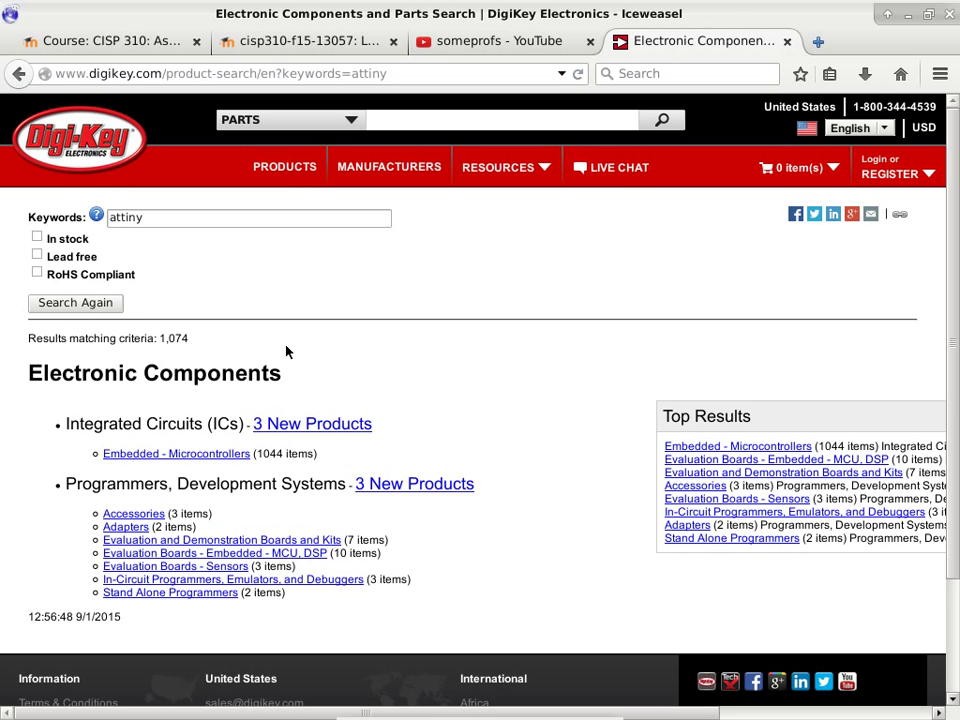
pyautogui.moveTo(204, 454)
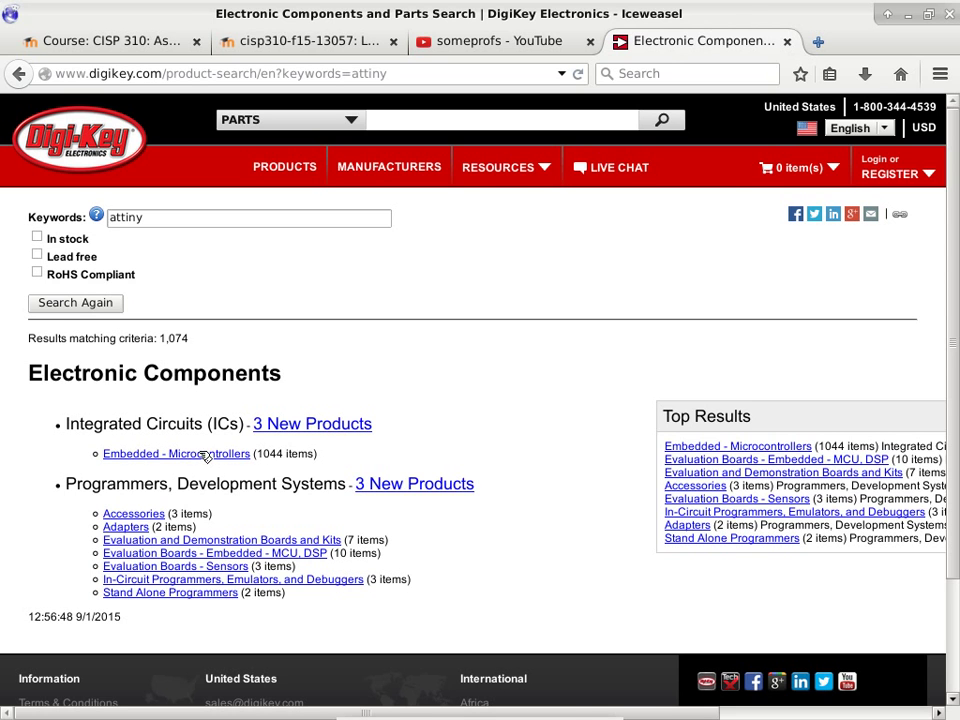
# - Narrow to the Embedded - Microcontrollers category and choose 32 x 8 as the RAM Size filter
pyautogui.click(176, 454)
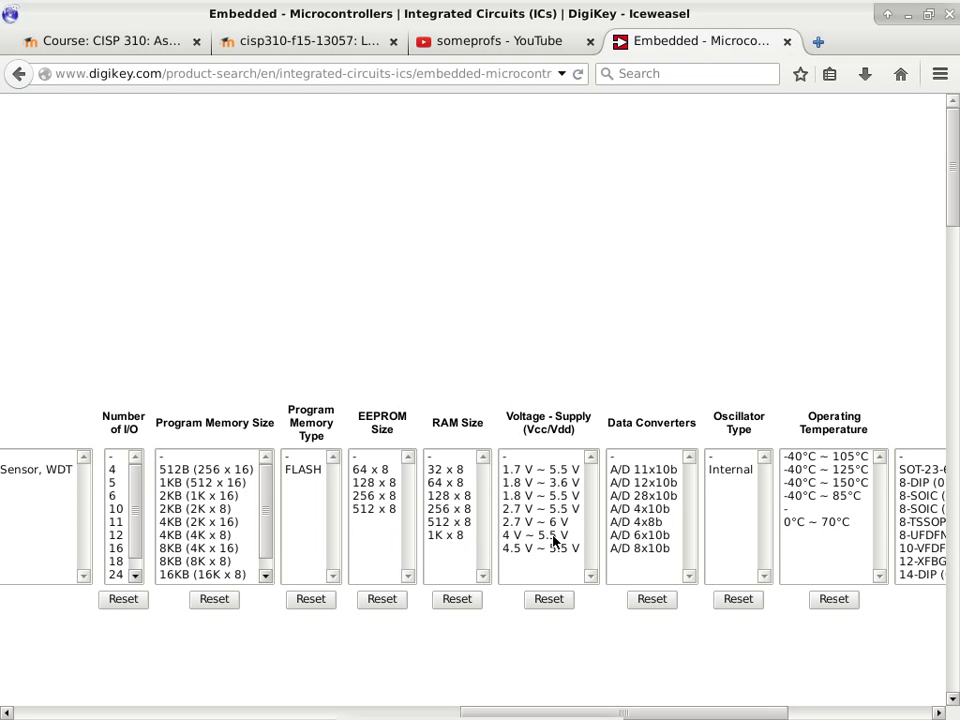
pyautogui.moveTo(440, 468)
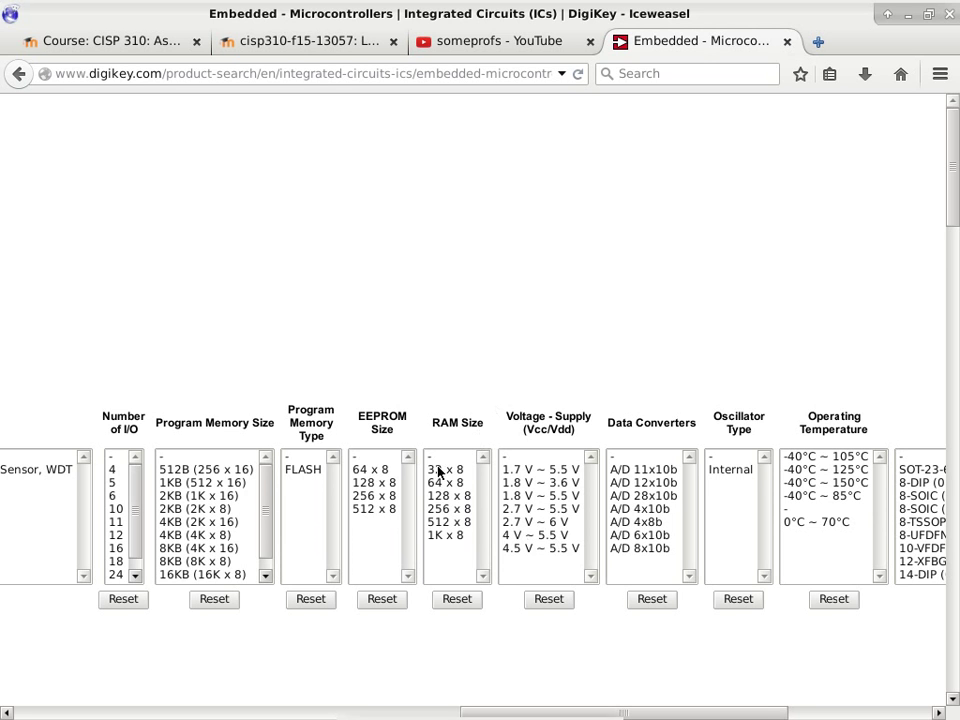
pyautogui.click(444, 468)
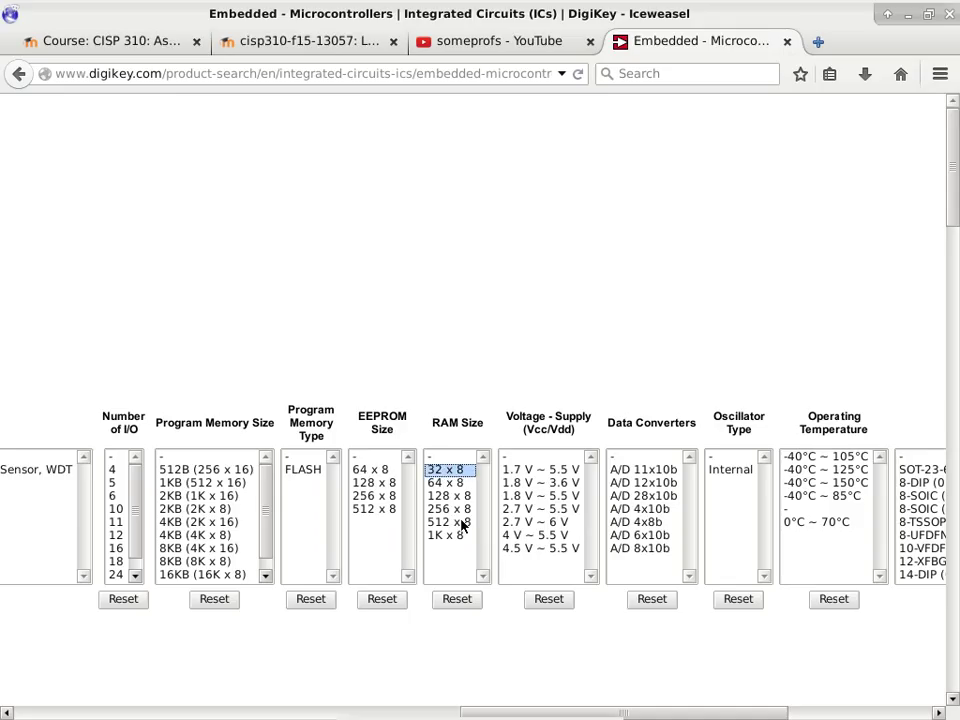
pyautogui.moveTo(390, 436)
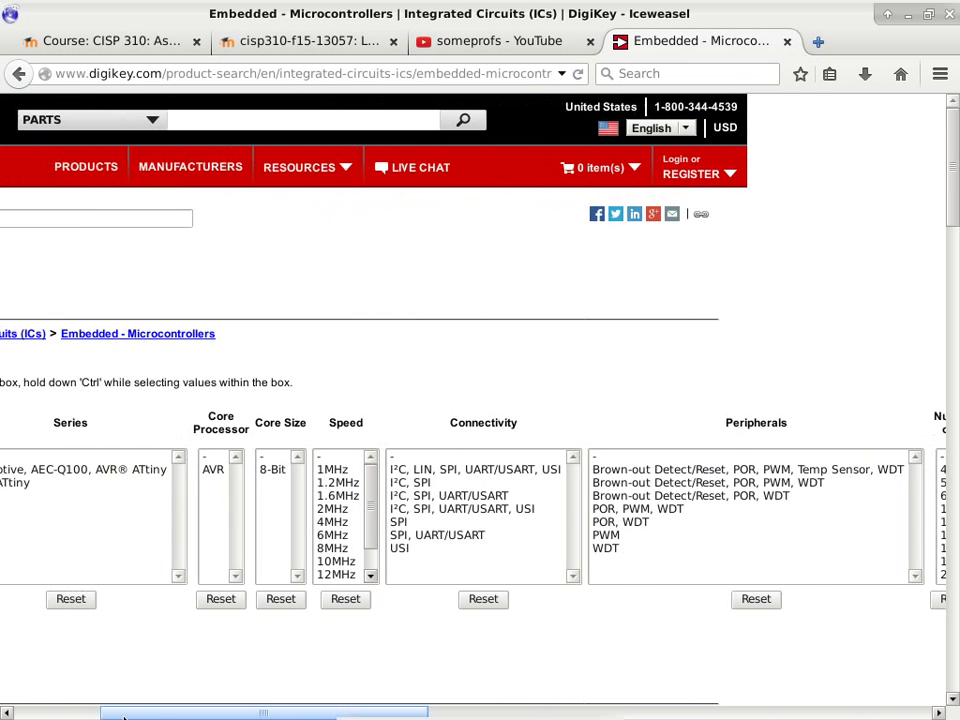
# - Apply the filters, narrowing the results to 38 ATtiny microcontroller parts
pyautogui.click(140, 688)
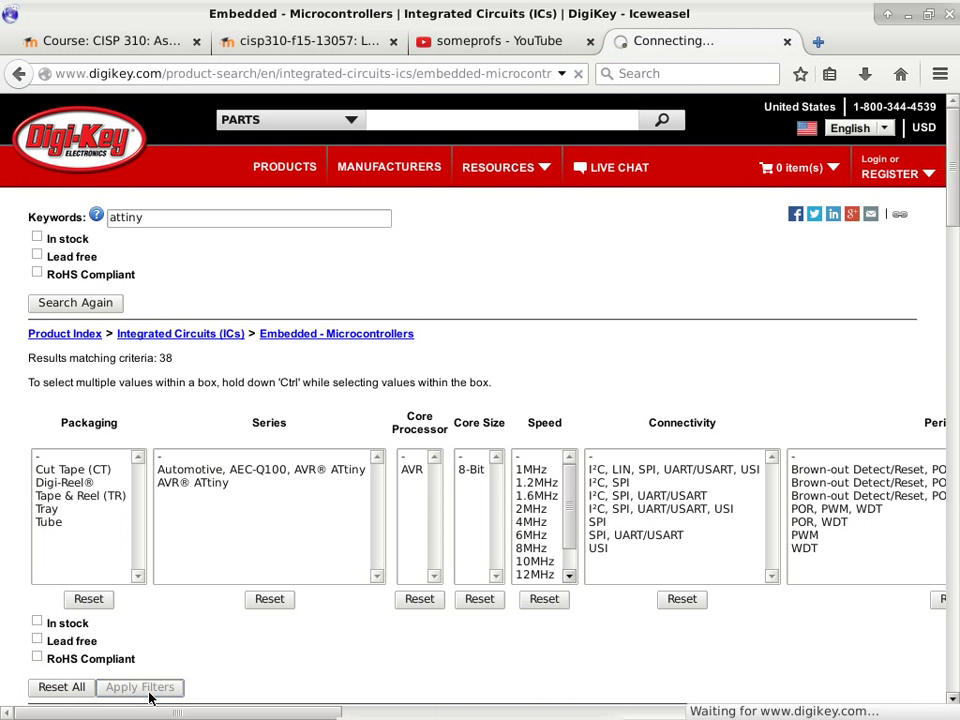
pyautogui.click(140, 688)
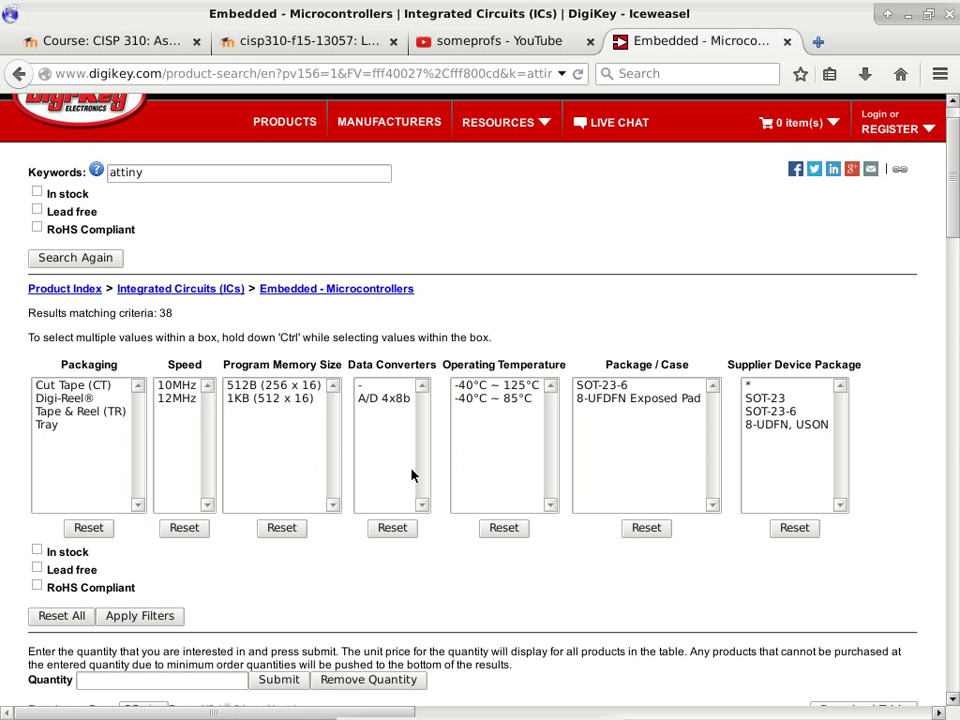
pyautogui.scroll(-3)
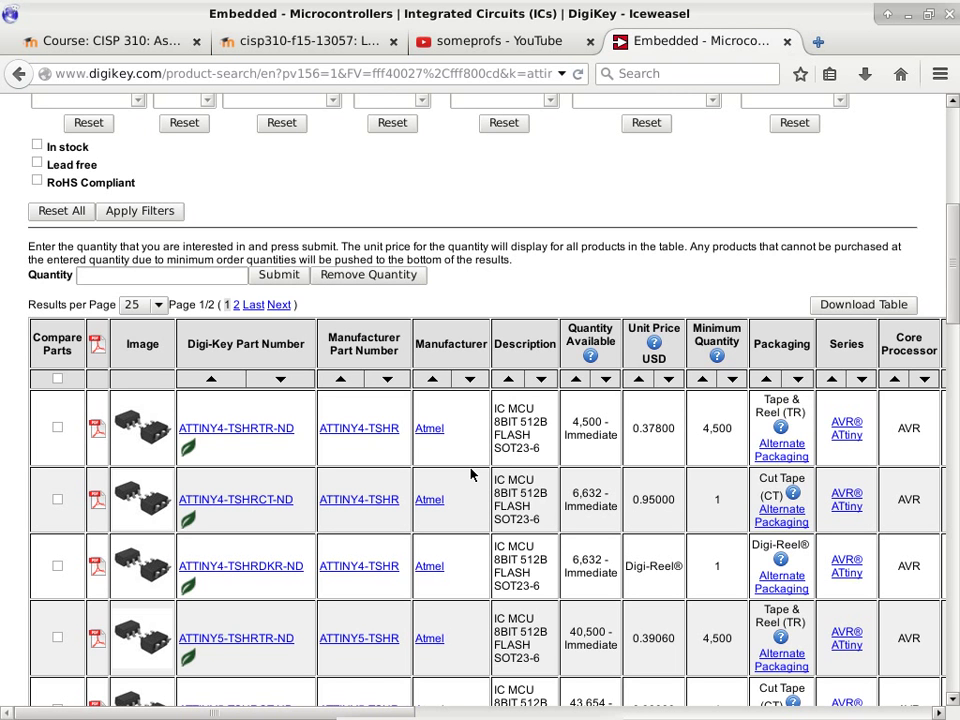
pyautogui.moveTo(304, 350)
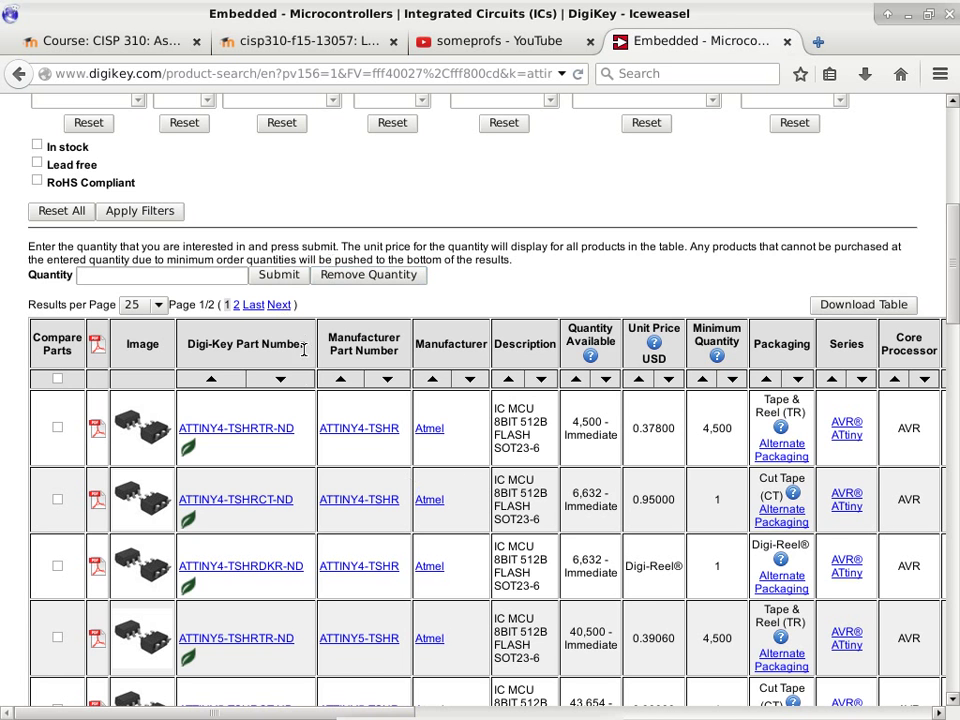
# - From the ATTINY4-TSHR product page, reach the Datasheets row and load the ATtiny4/5/9/10 summary PDF
pyautogui.click(236, 428)
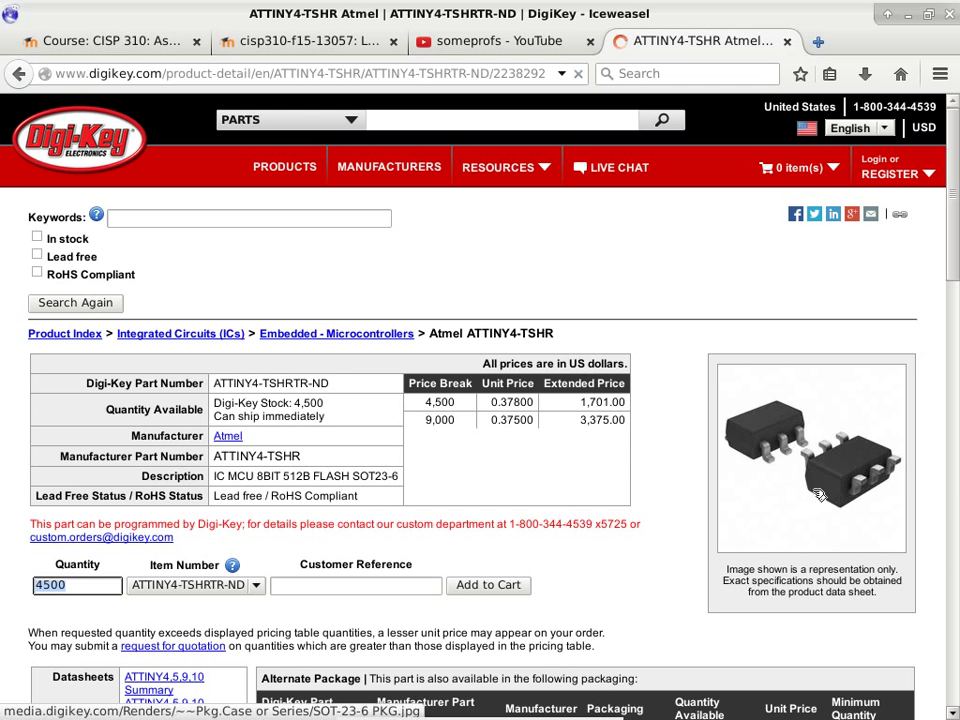
pyautogui.moveTo(776, 462)
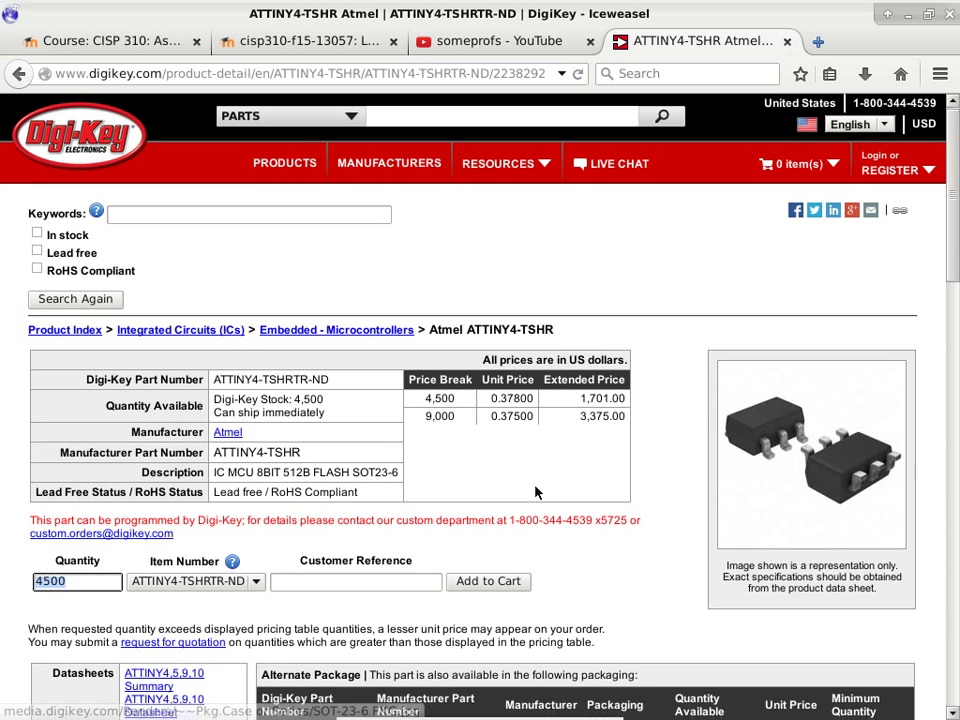
pyautogui.scroll(-3)
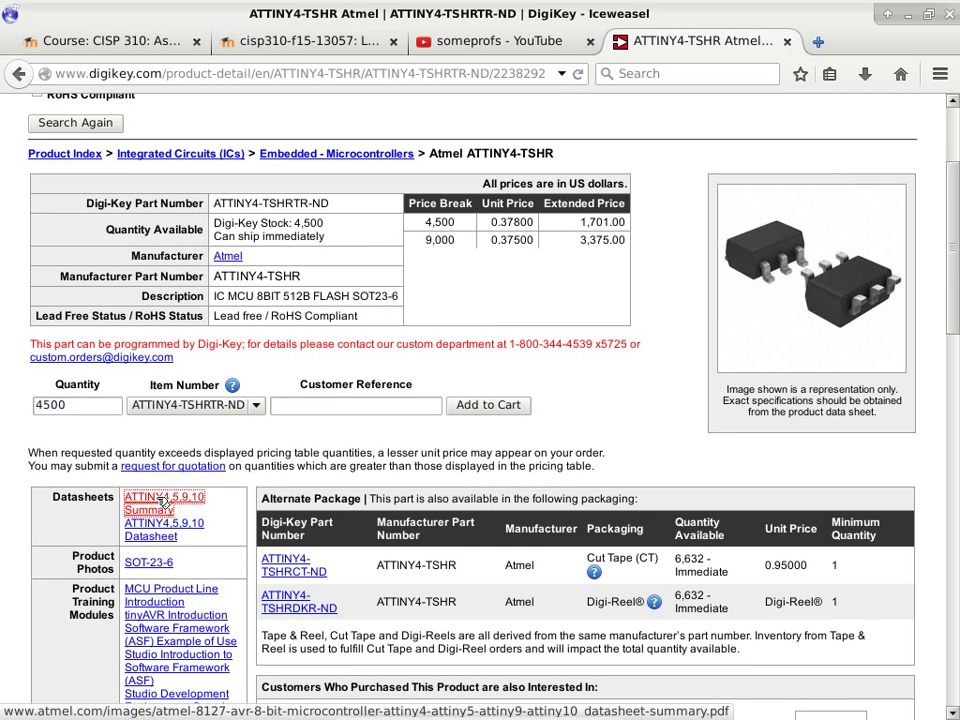
pyautogui.click(164, 500)
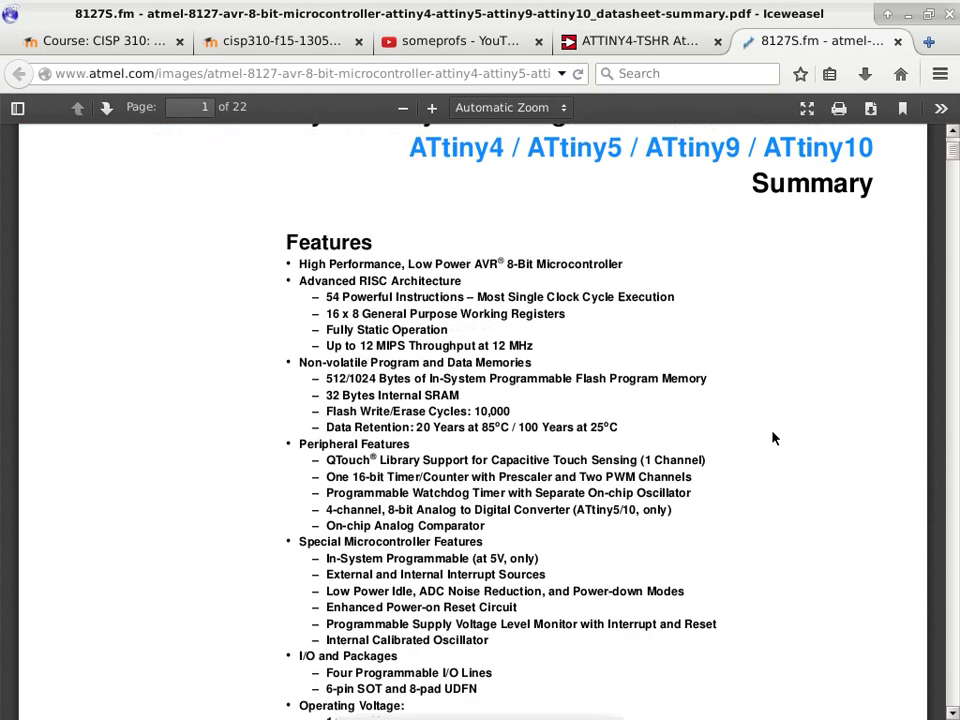
# - Scroll the summary PDF past the title to the Features list on page 1
pyautogui.scroll(-3)
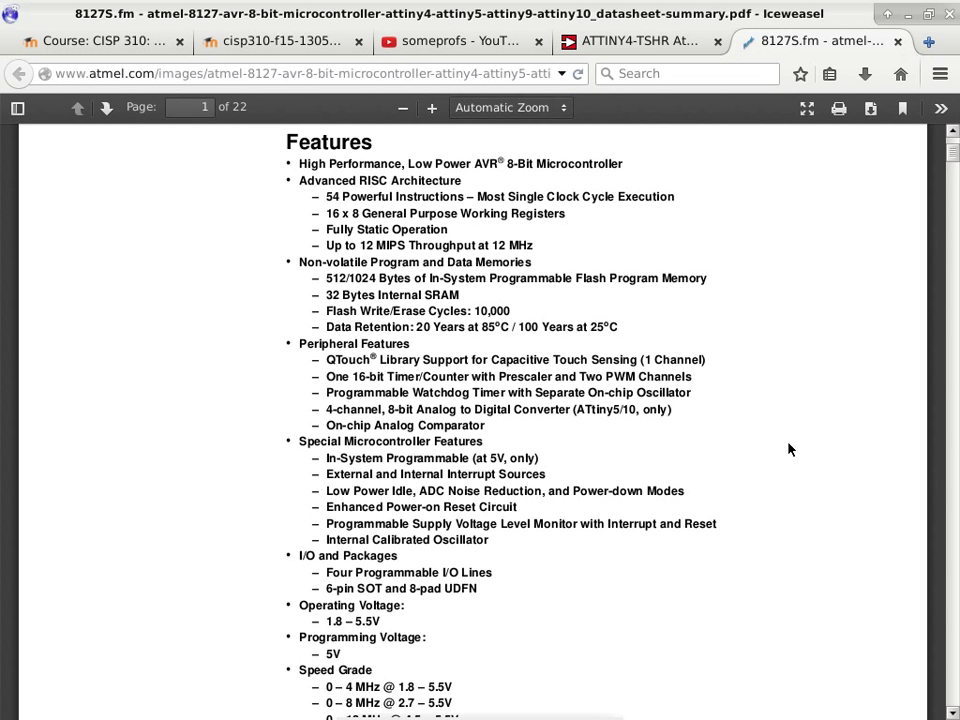
pyautogui.moveTo(316, 196)
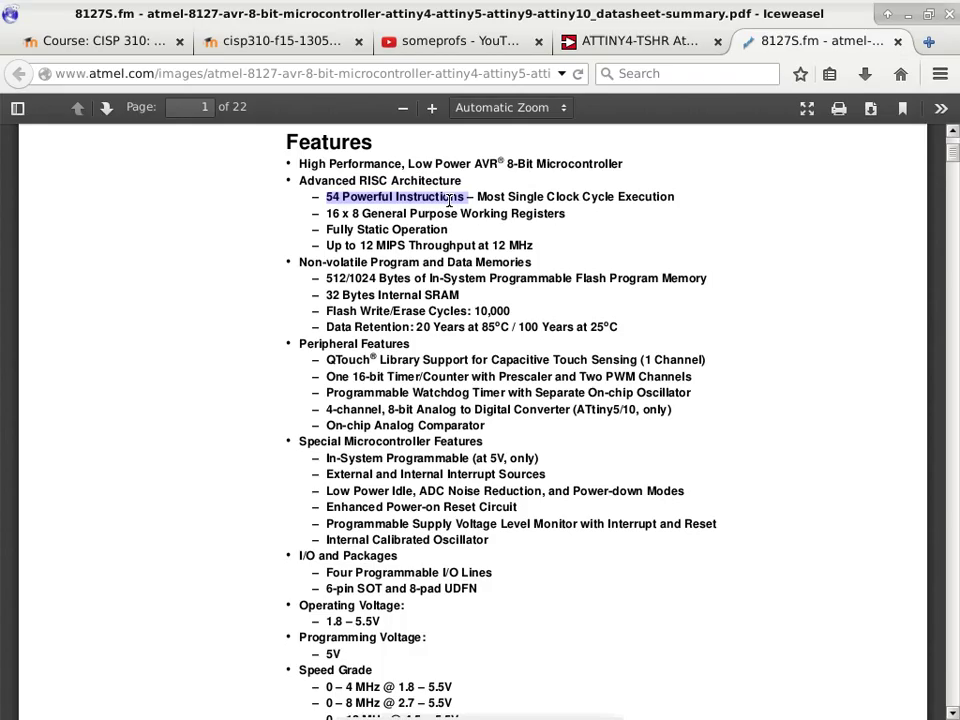
pyautogui.moveTo(382, 262)
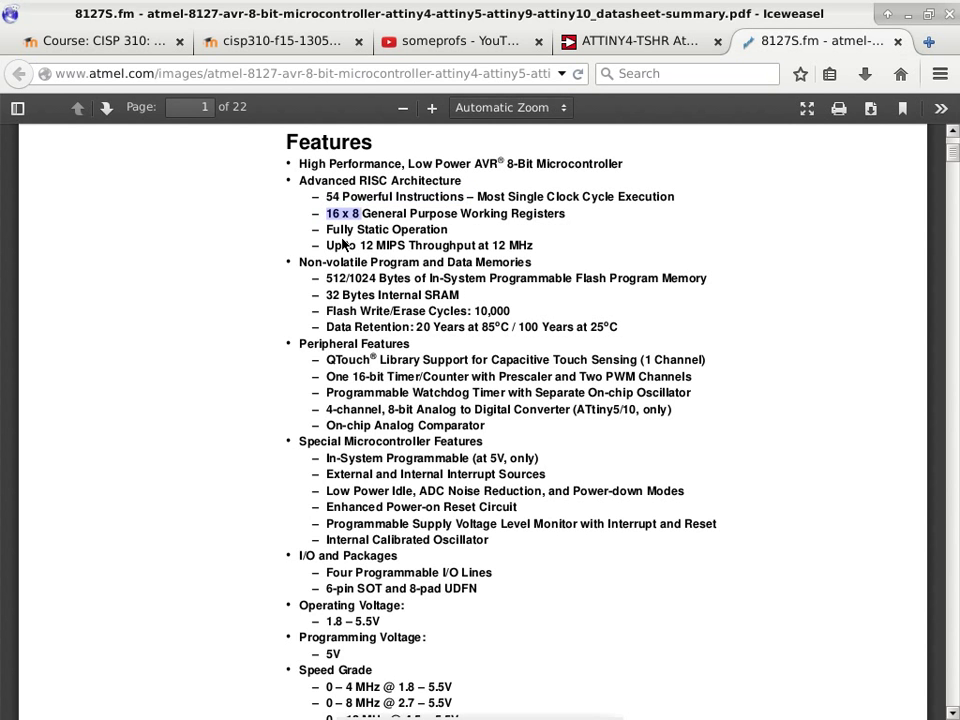
pyautogui.moveTo(360, 258)
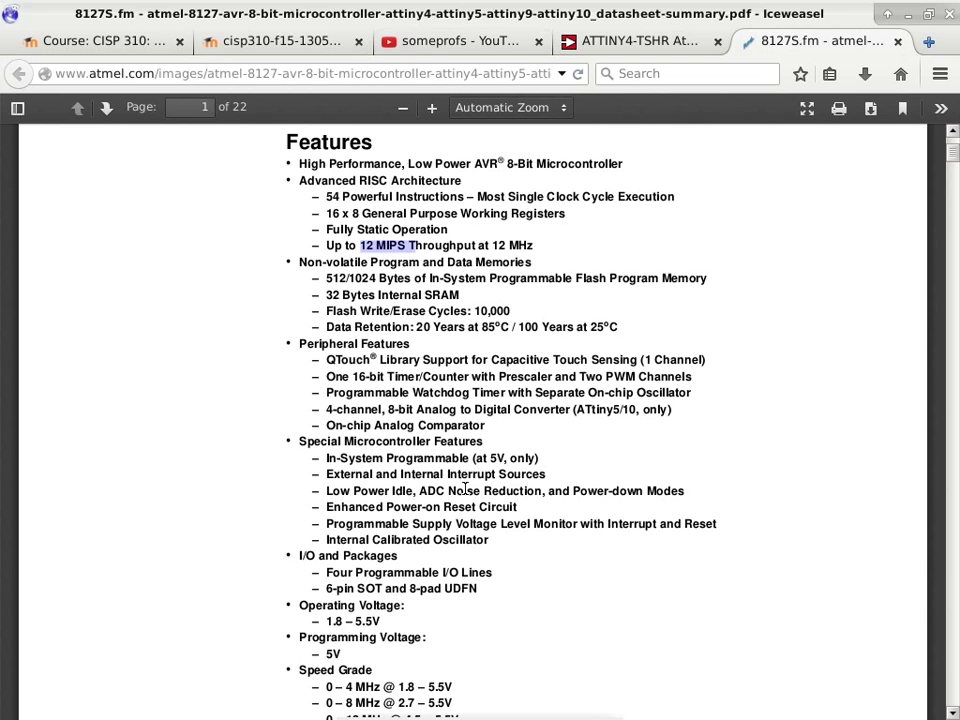
pyautogui.scroll(-3)
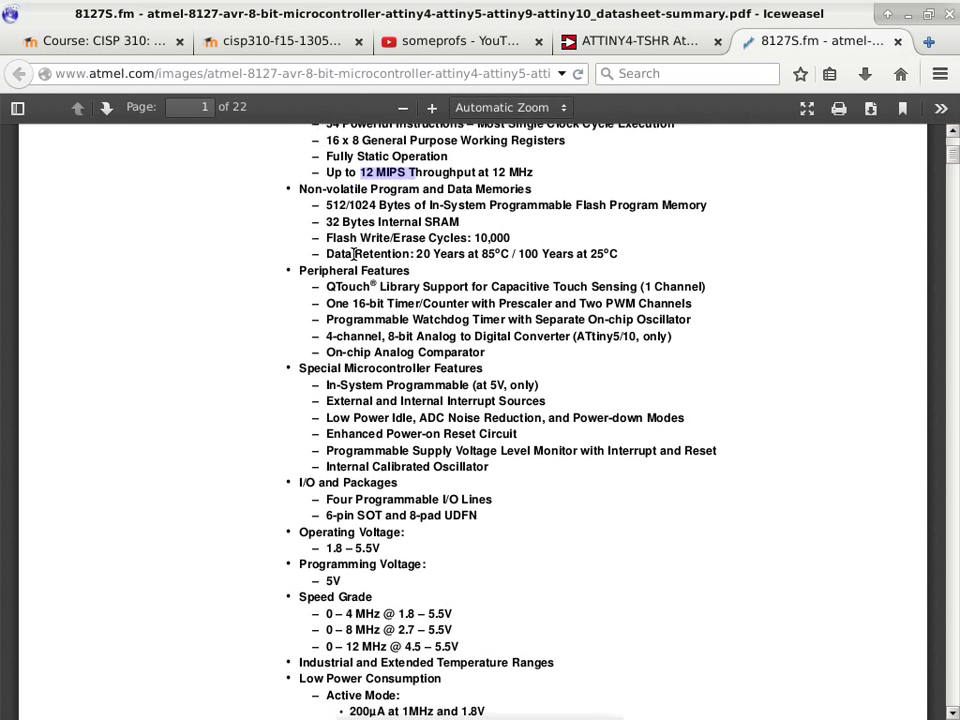
pyautogui.moveTo(364, 204)
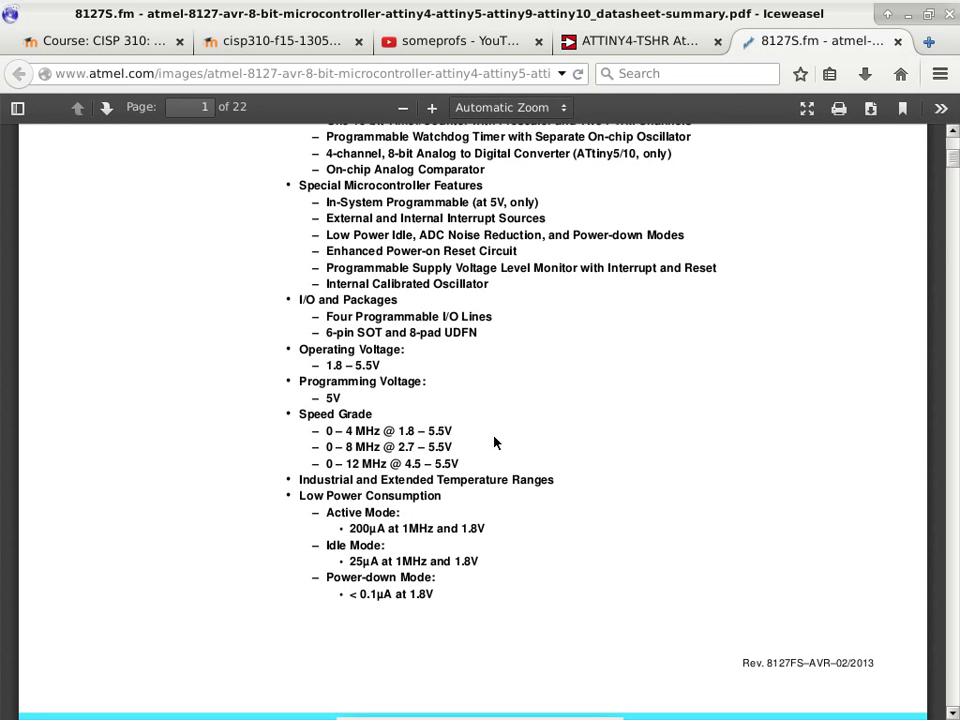
pyautogui.moveTo(348, 528)
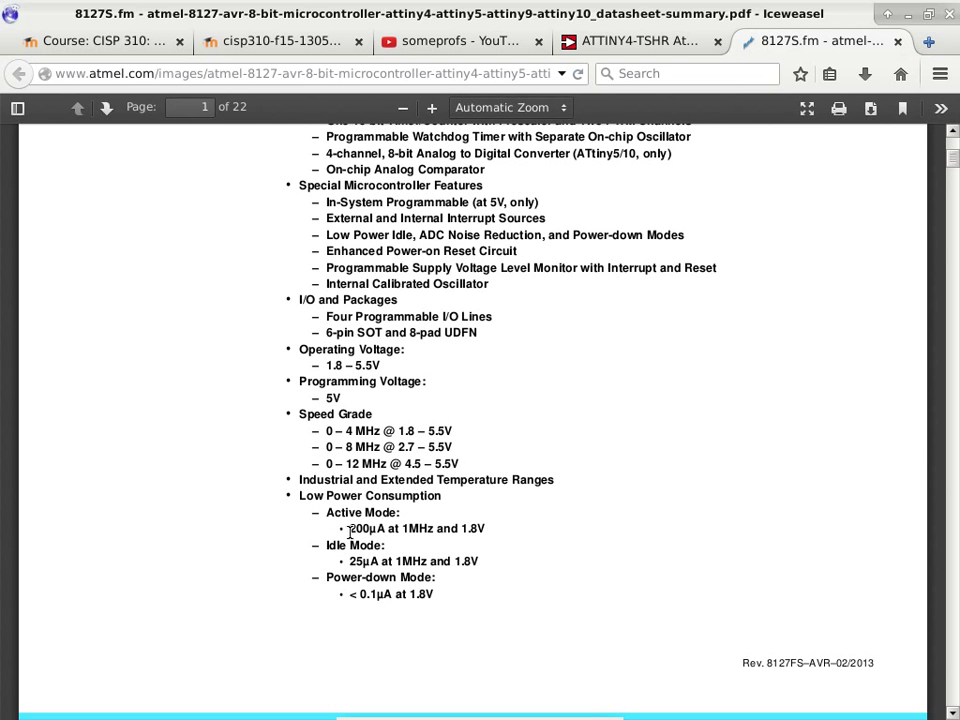
# - Select the 200µA active-mode current figure in the power consumption features
pyautogui.doubleClick(364, 528)
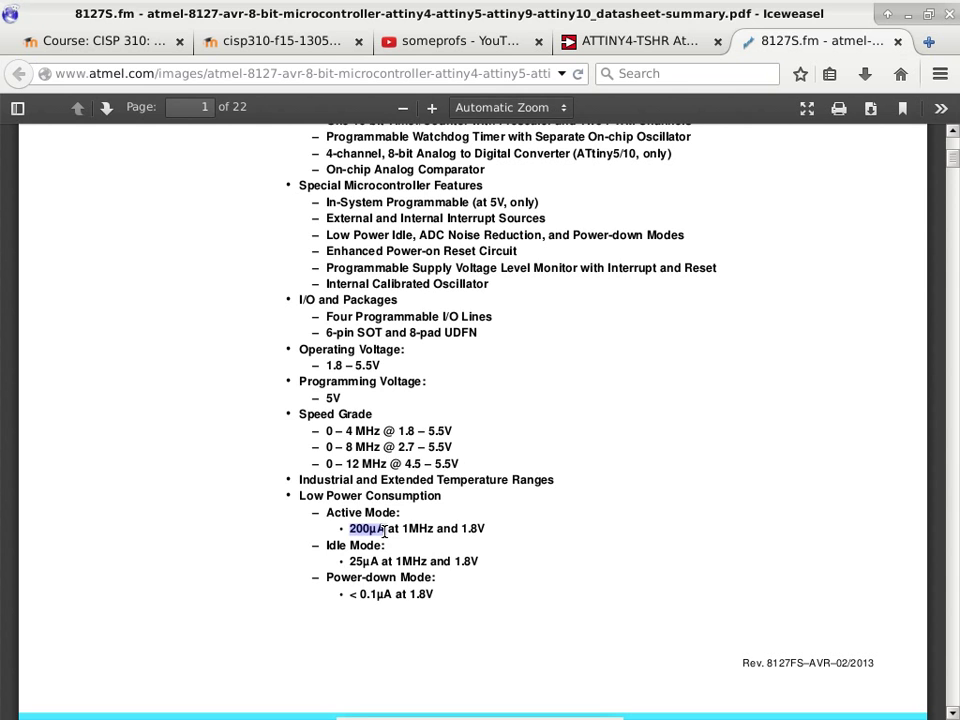
pyautogui.moveTo(440, 548)
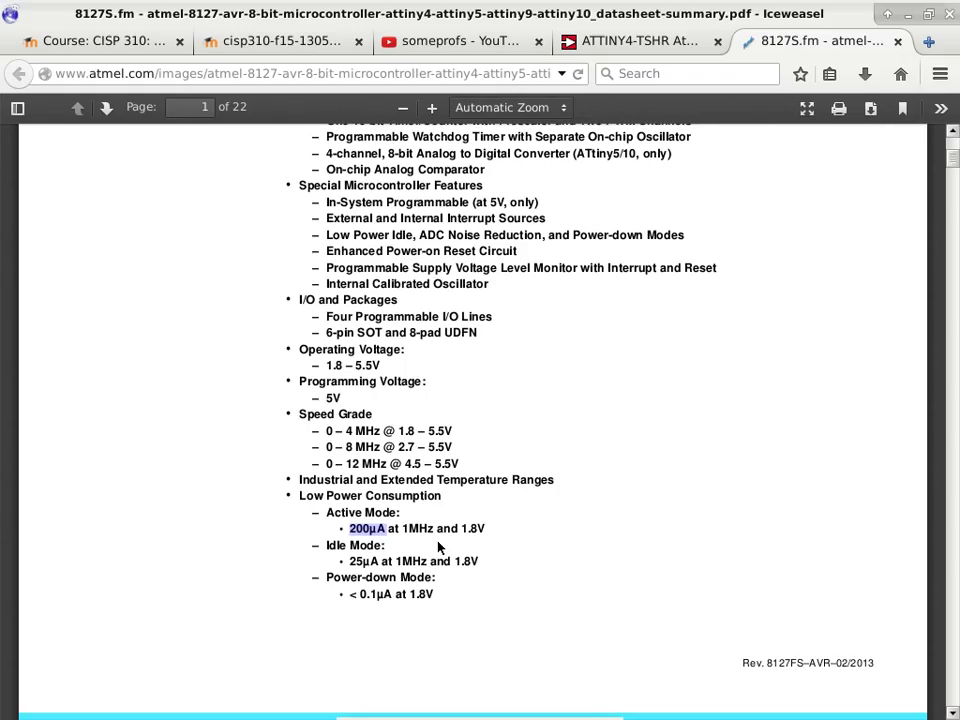
pyautogui.moveTo(504, 468)
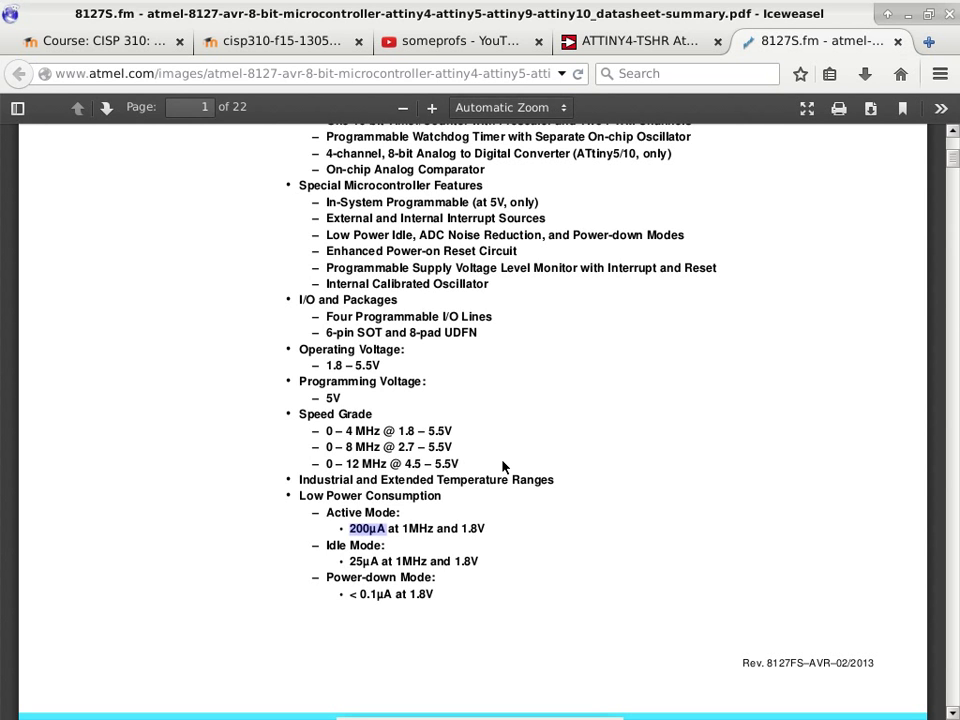
pyautogui.moveTo(380, 404)
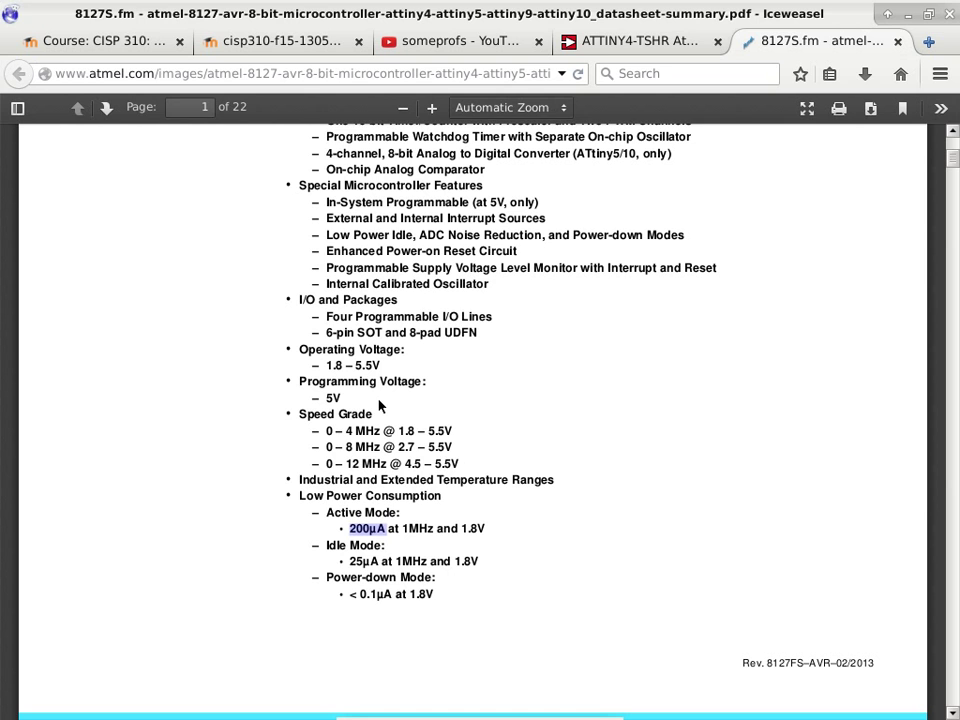
pyautogui.moveTo(436, 308)
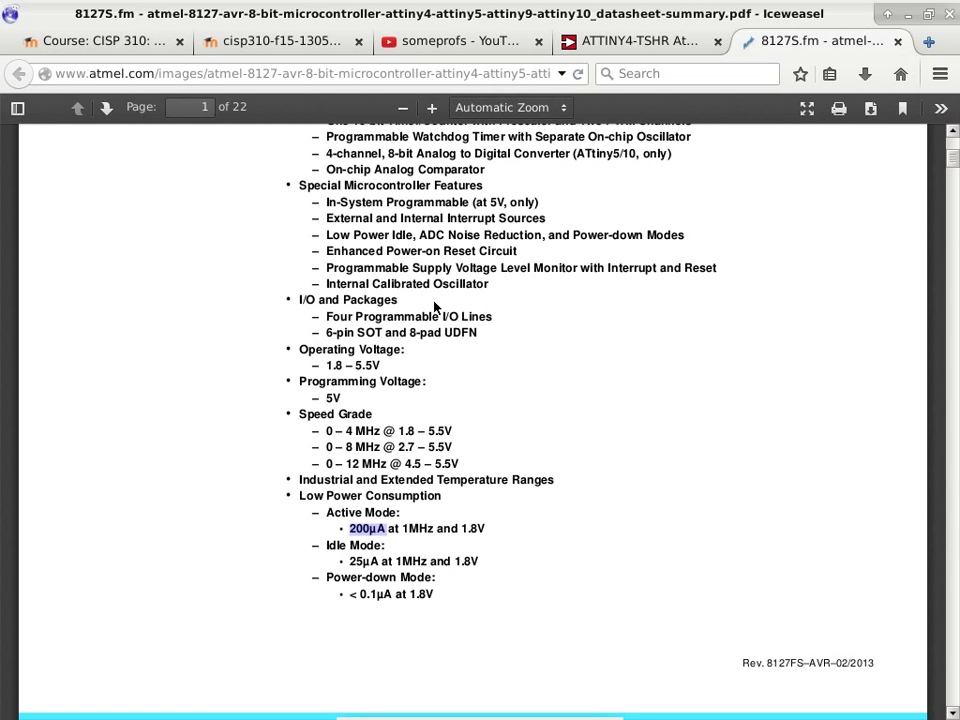
pyautogui.moveTo(432, 380)
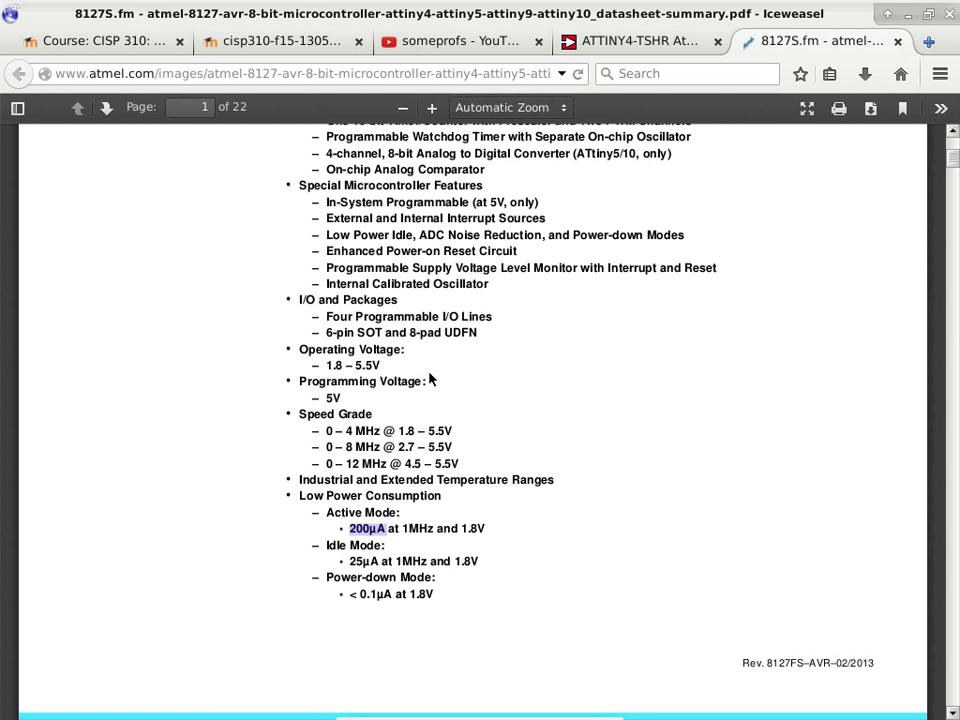
# - Scroll past the SOT-23 pin configuration to the ATtiny block diagram on page 3
pyautogui.scroll(-3)
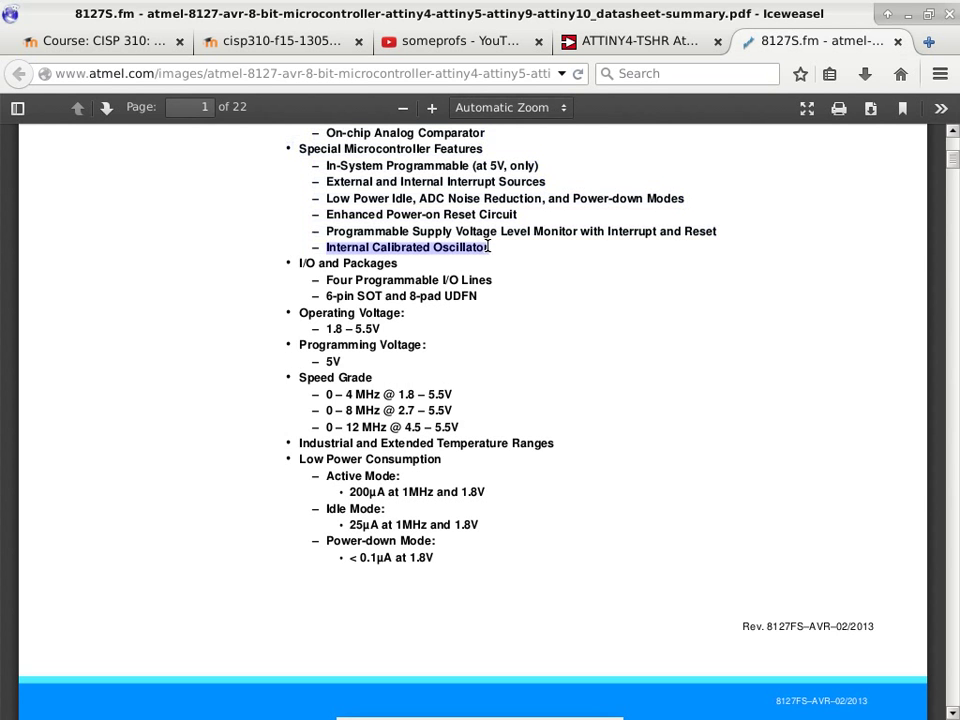
pyautogui.moveTo(482, 358)
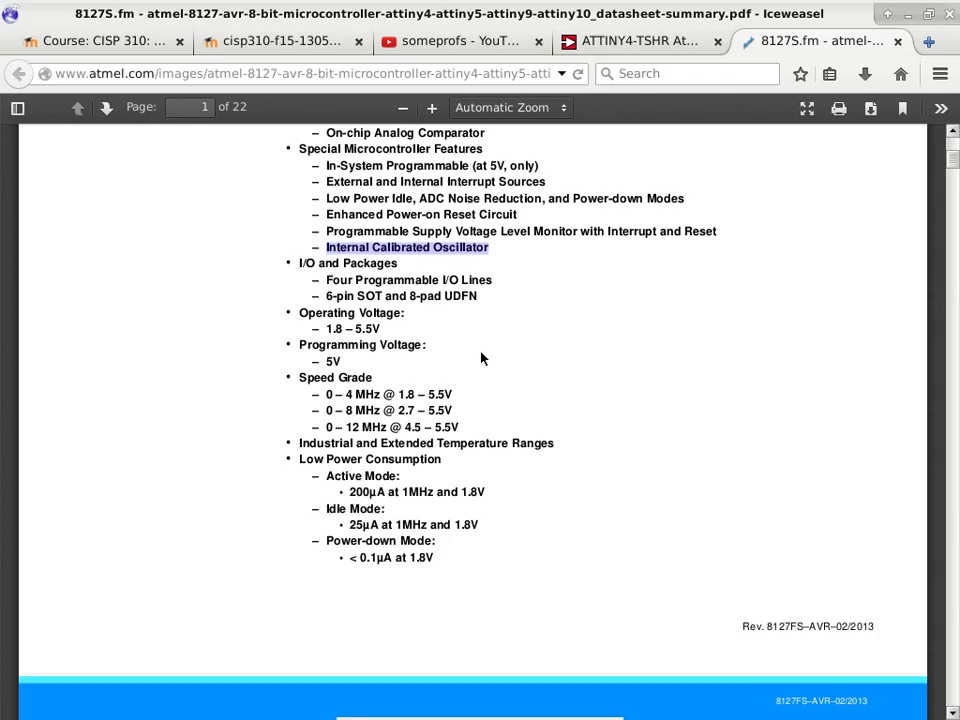
pyautogui.scroll(-3)
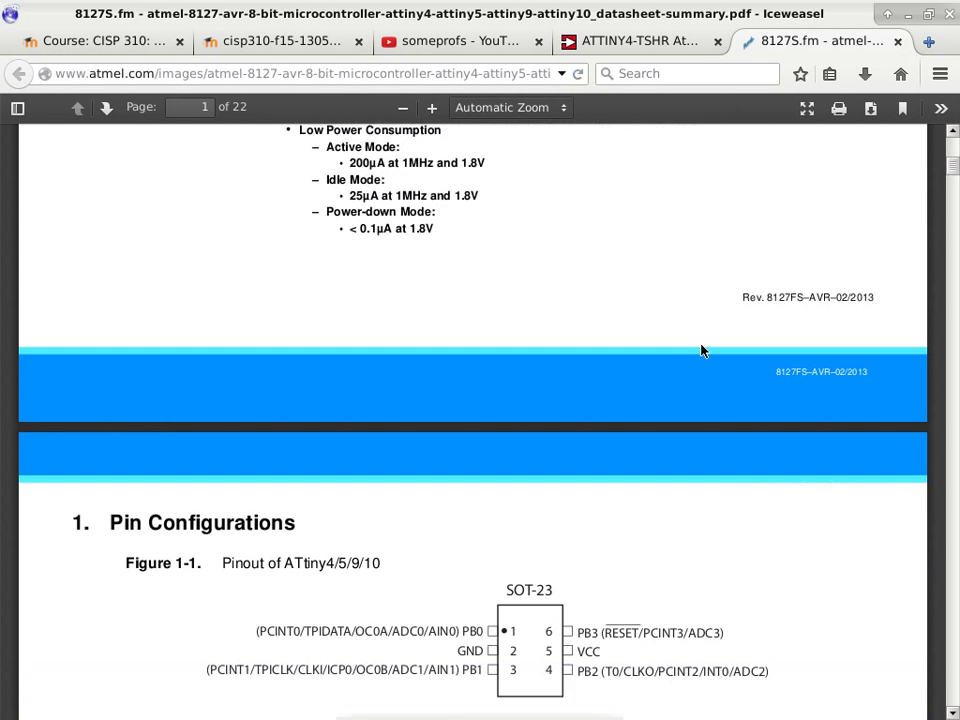
pyautogui.scroll(-3)
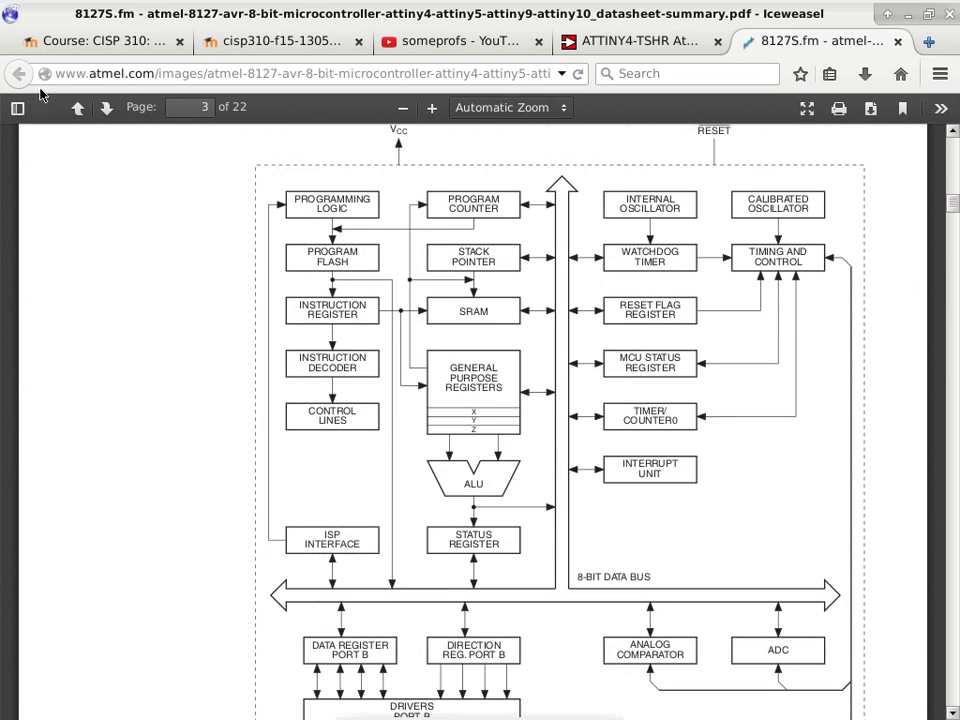
# - Switch to the full 170-page datasheet and reach page 156, the 6ST1 package drawing with its dimension table
pyautogui.click(636, 44)
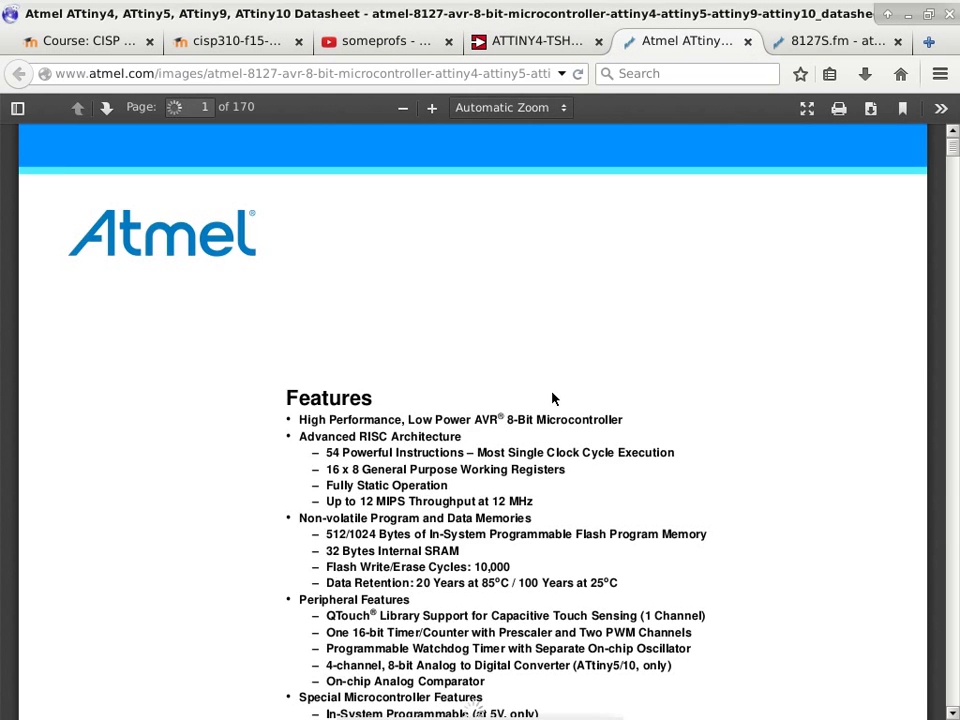
pyautogui.scroll(-3)
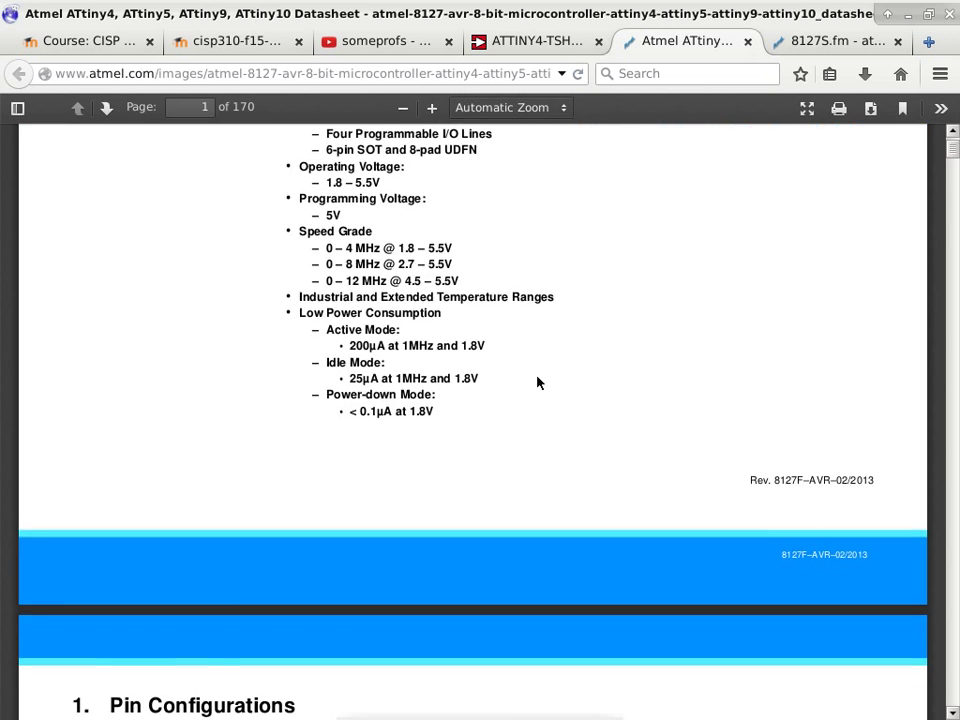
pyautogui.scroll(-3)
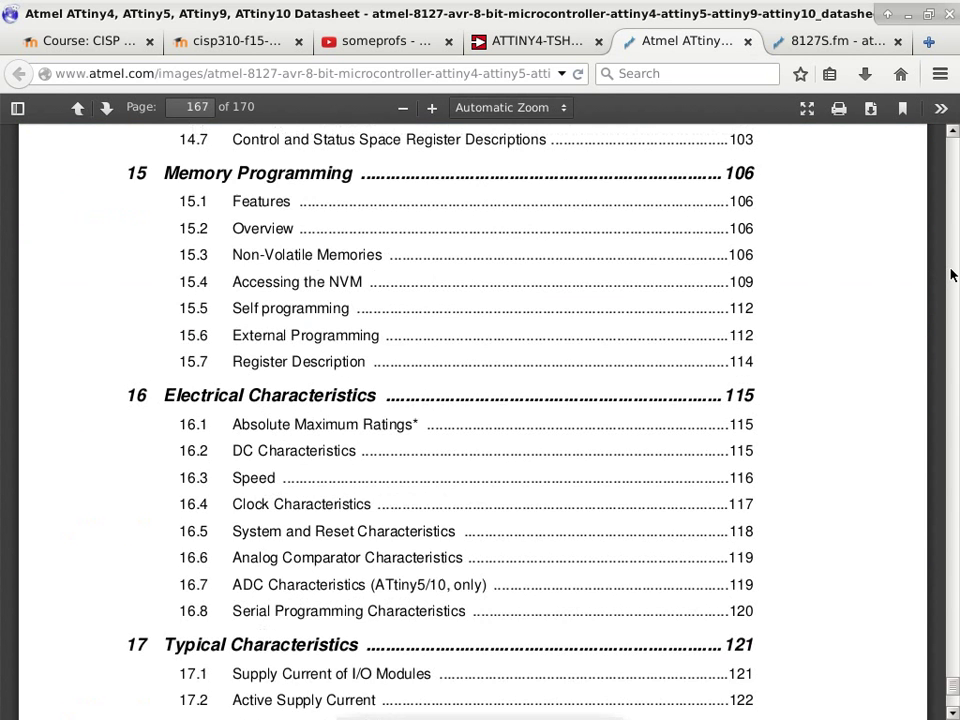
pyautogui.scroll(-3)
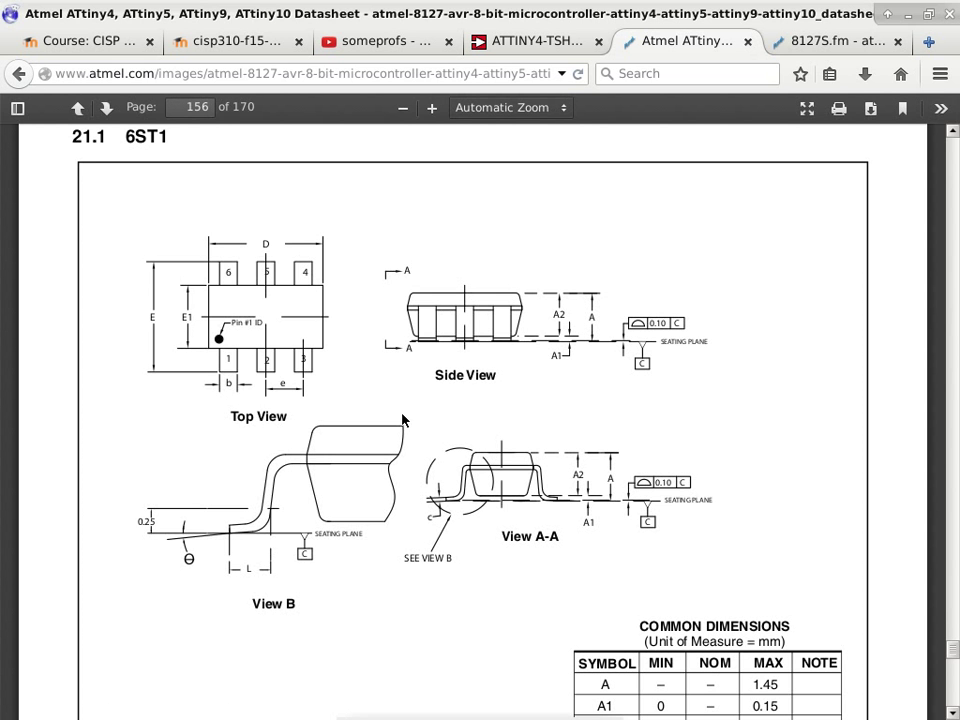
pyautogui.scroll(-3)
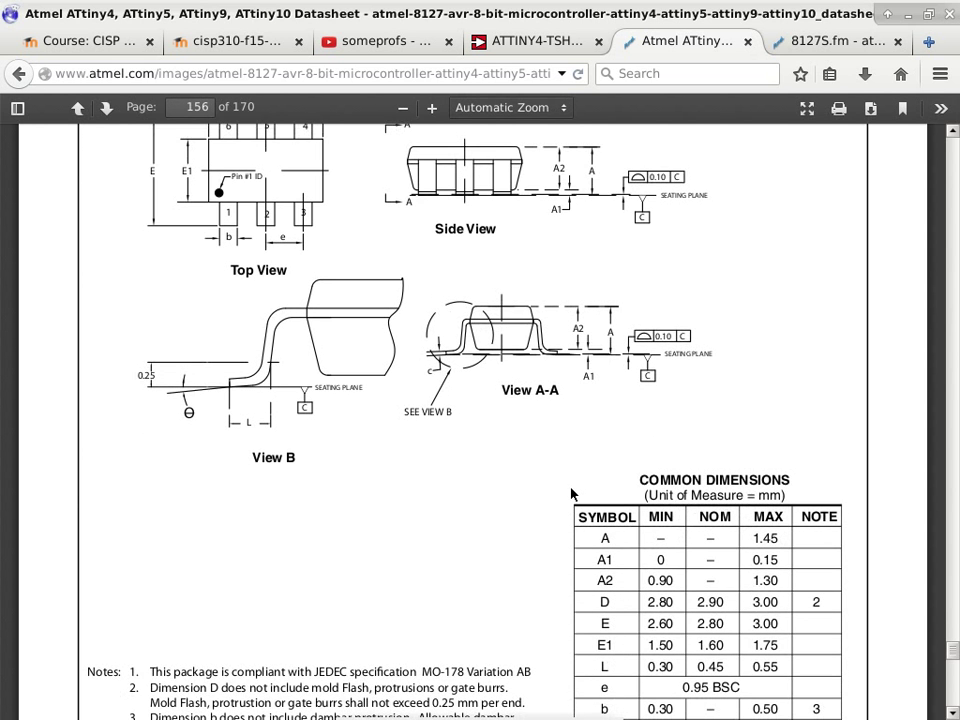
pyautogui.moveTo(520, 476)
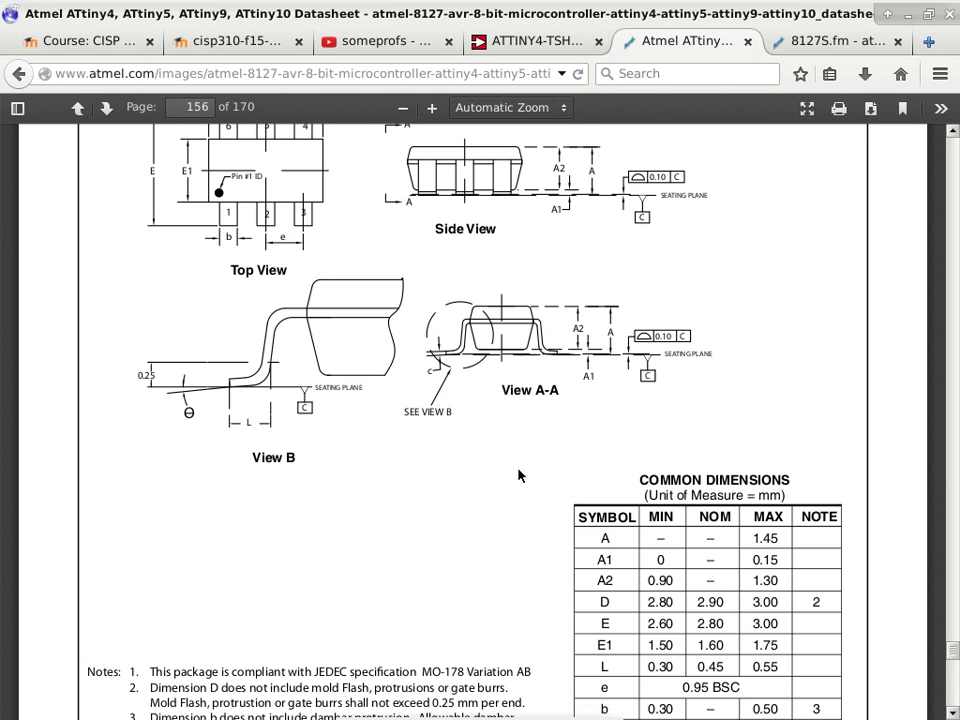
pyautogui.scroll(-3)
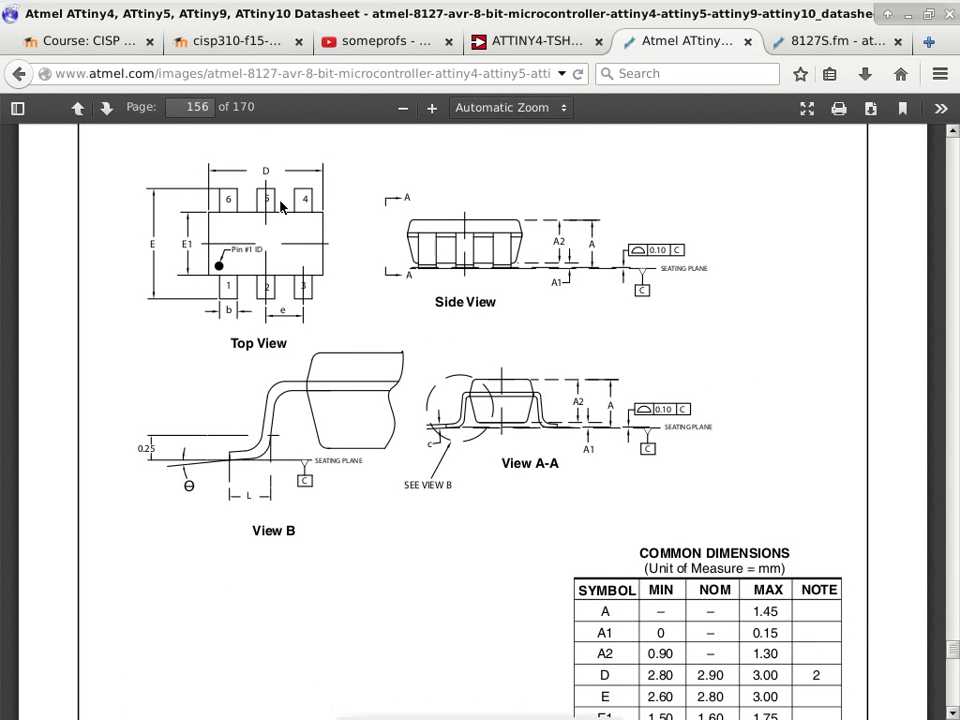
pyautogui.moveTo(252, 196)
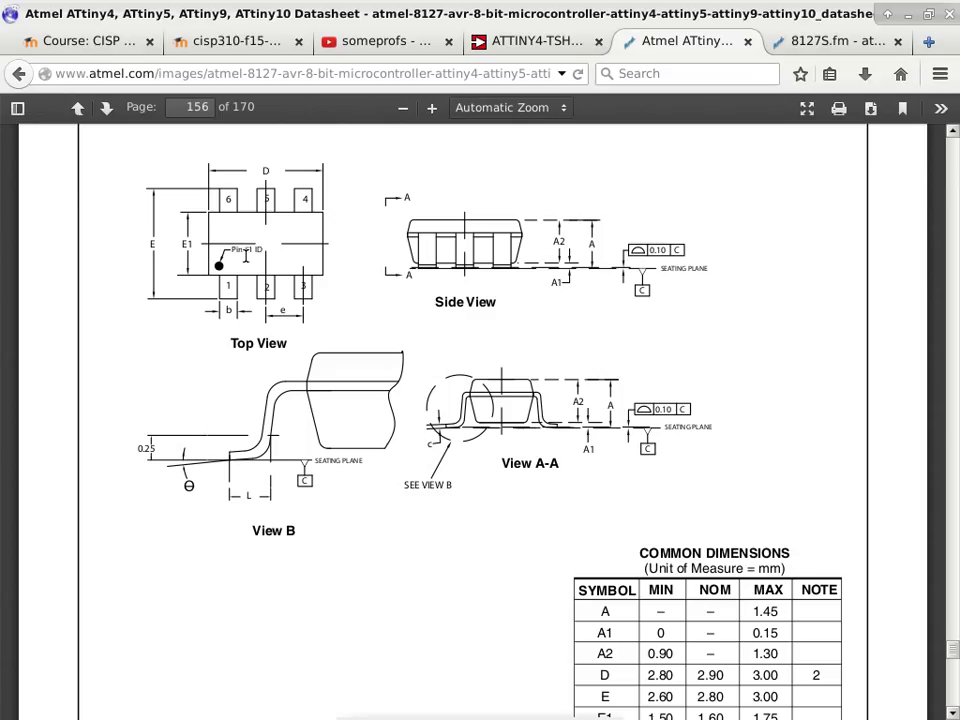
pyautogui.scroll(-3)
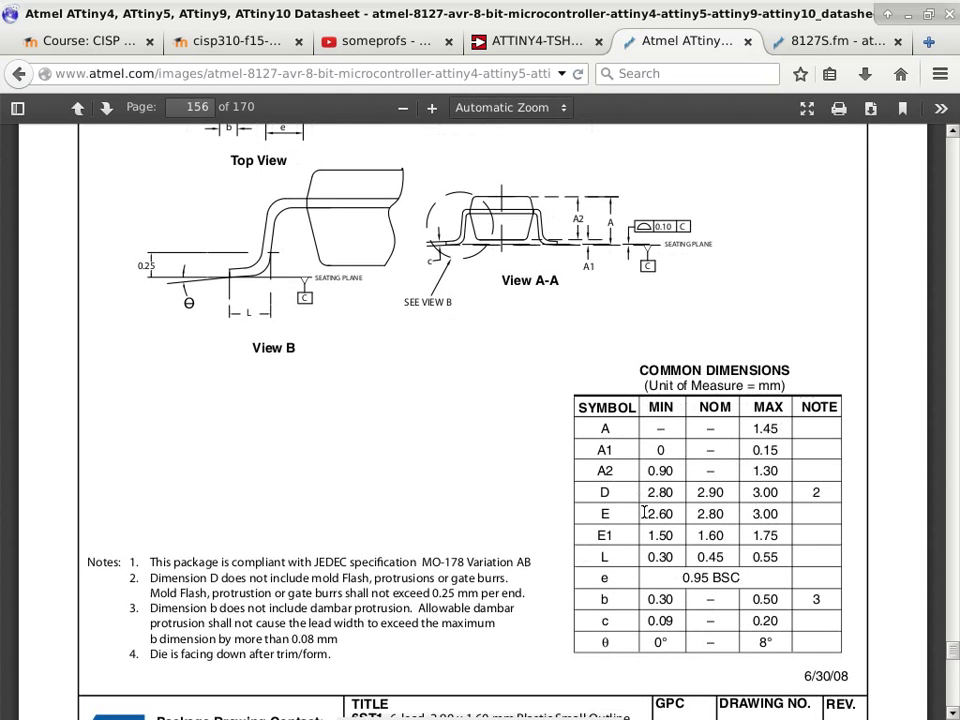